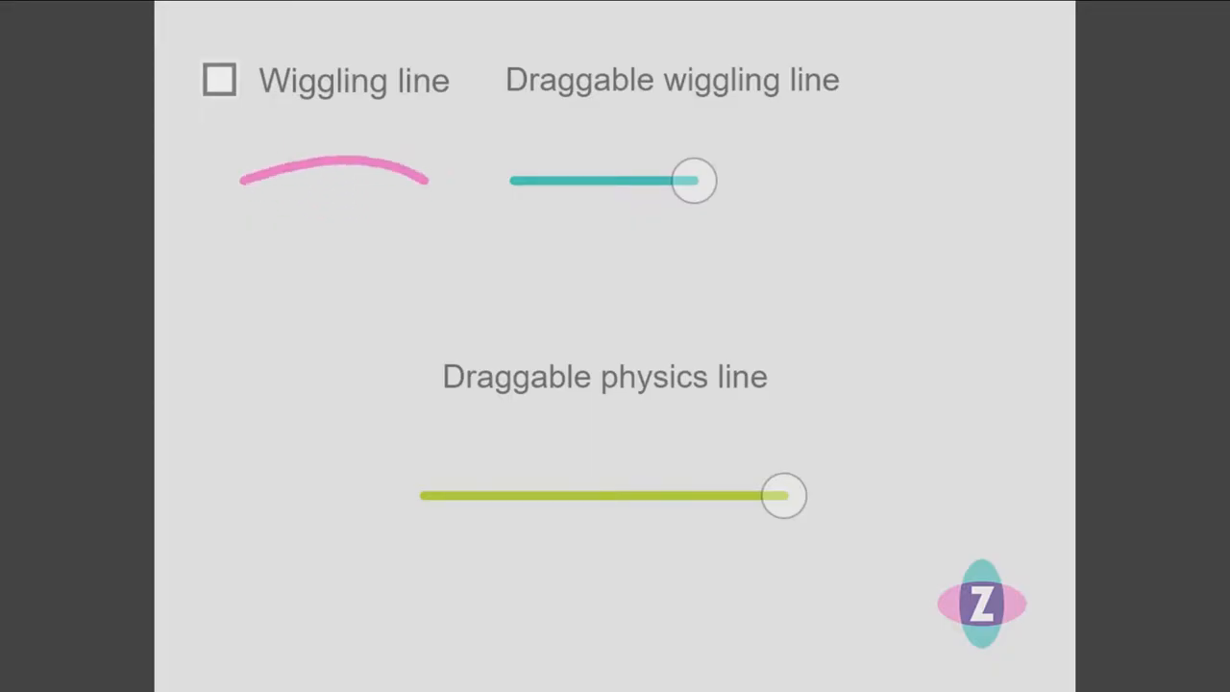
# Turn on wiggling for the pink line, then pull and release the teal and green line ends.
pyautogui.click(219, 80)
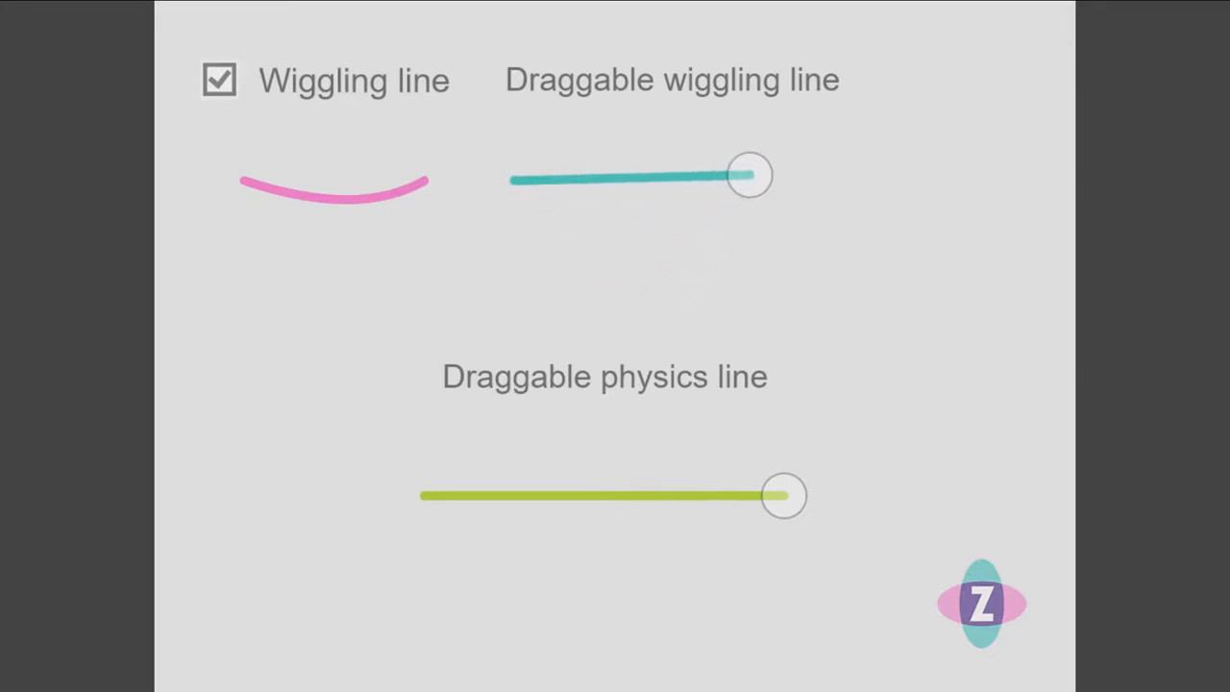
pyautogui.moveTo(783, 496); pyautogui.dragTo(620, 498)
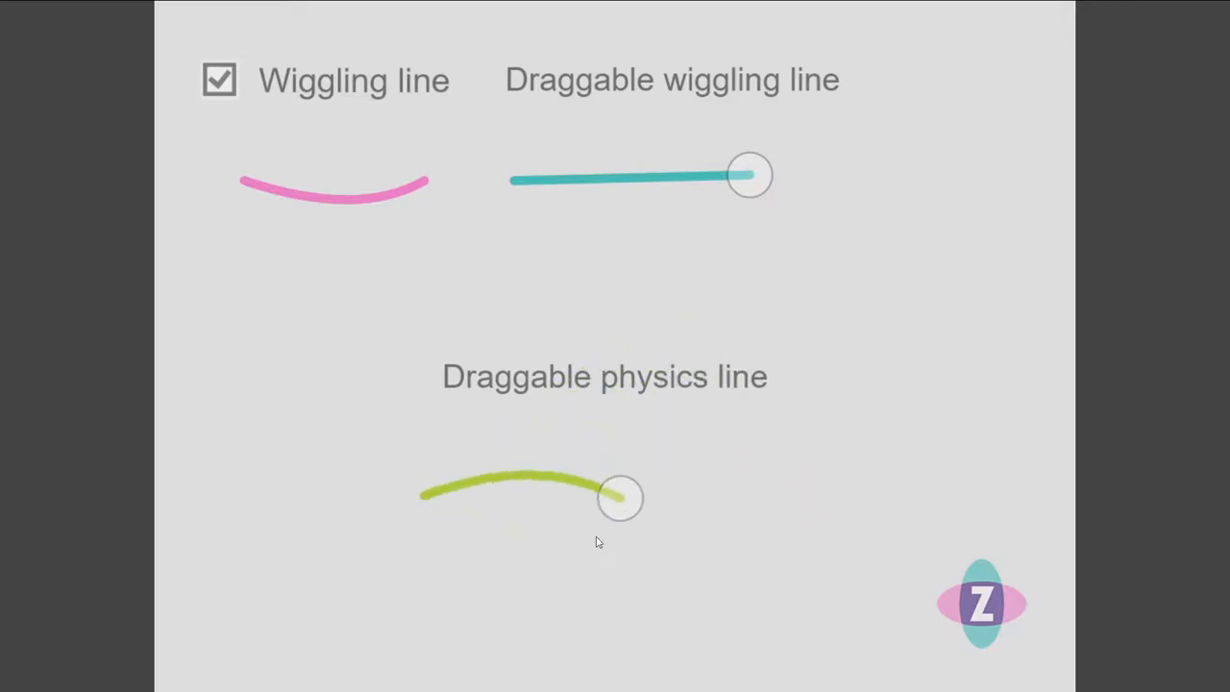
pyautogui.moveTo(621, 497); pyautogui.dragTo(421, 558)
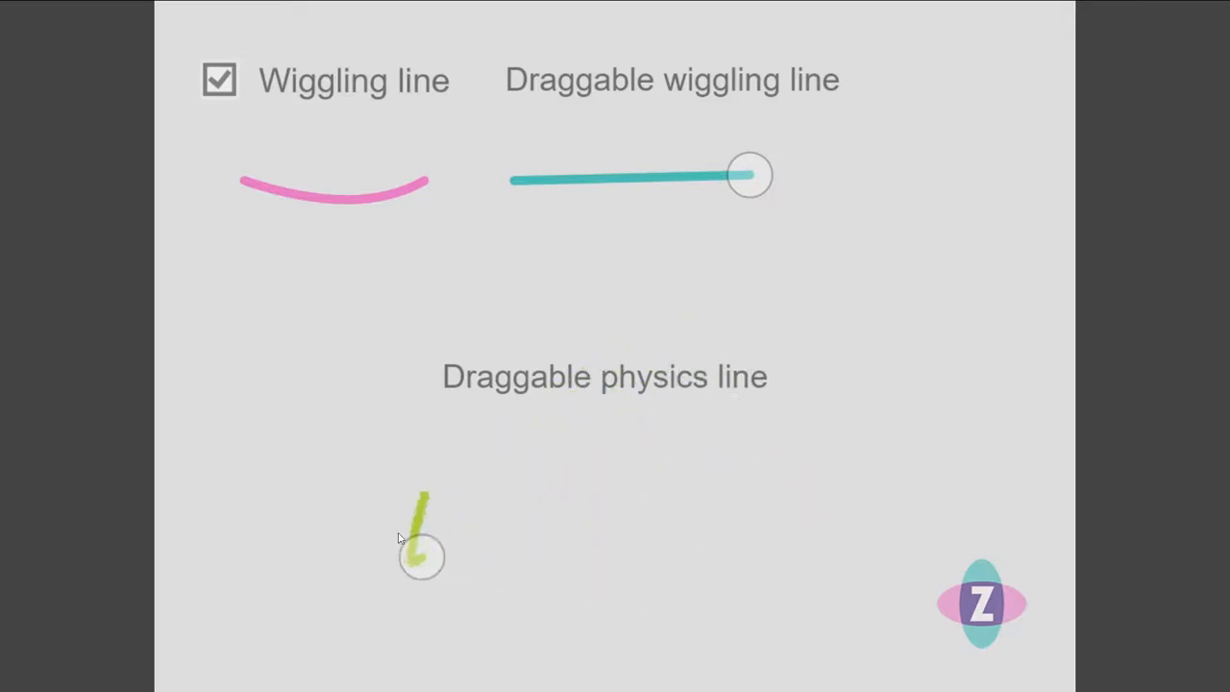
pyautogui.moveTo(421, 558); pyautogui.dragTo(736, 500)
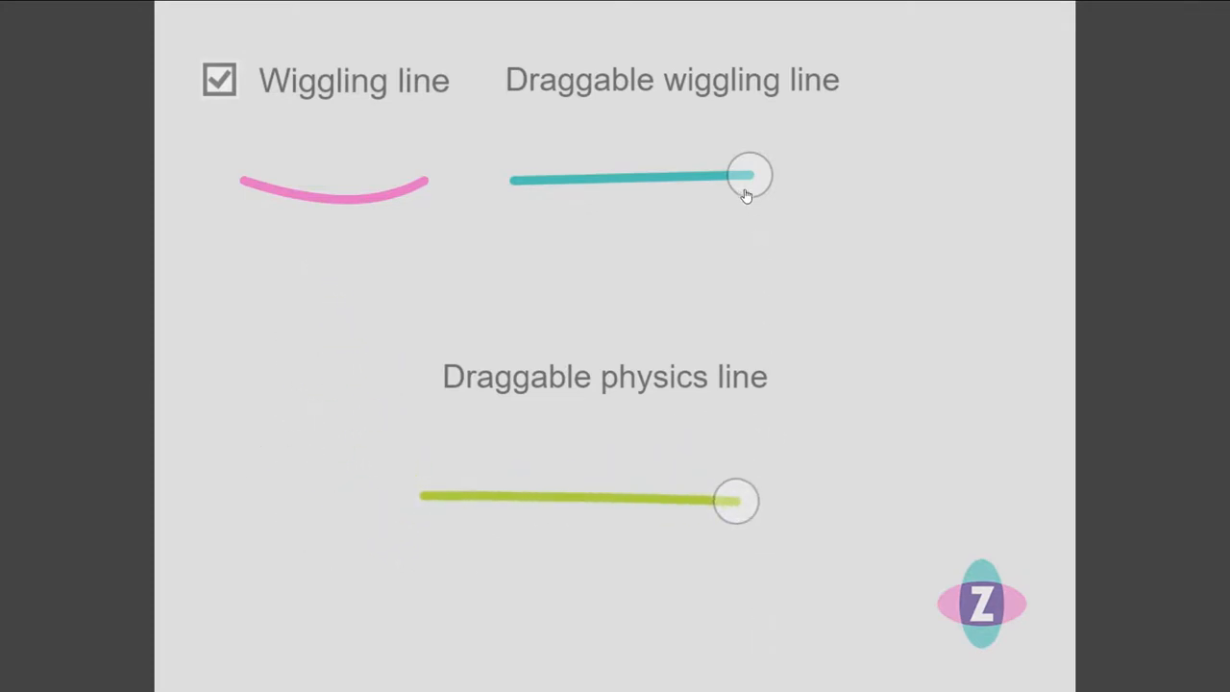
pyautogui.moveTo(750, 176); pyautogui.dragTo(481, 313)
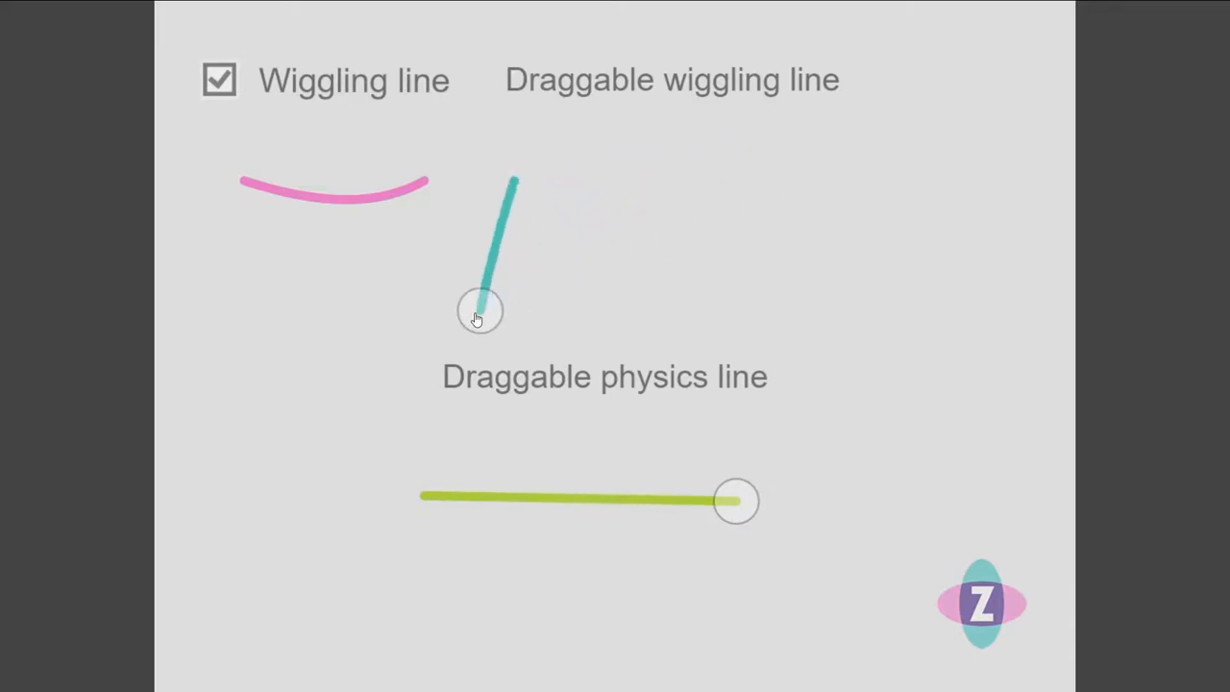
pyautogui.moveTo(480, 310); pyautogui.dragTo(777, 189)
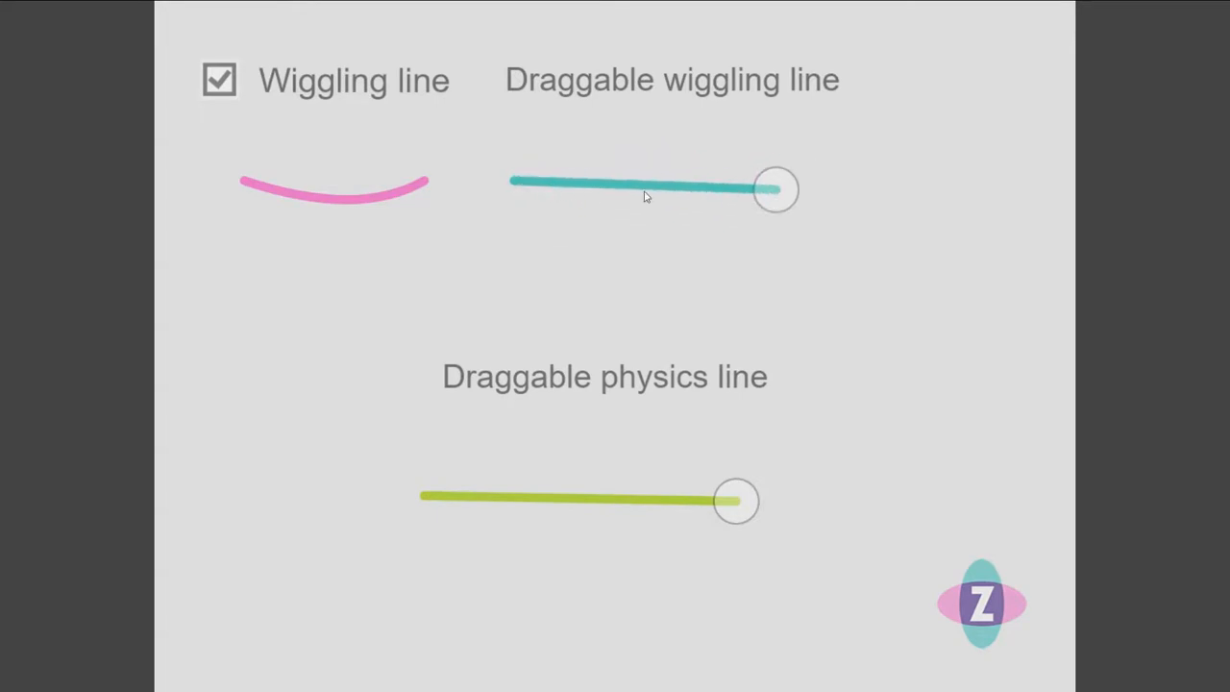
# Toggle pink wiggling off and back on, then swing the green line end and let it settle.
pyautogui.click(219, 80)
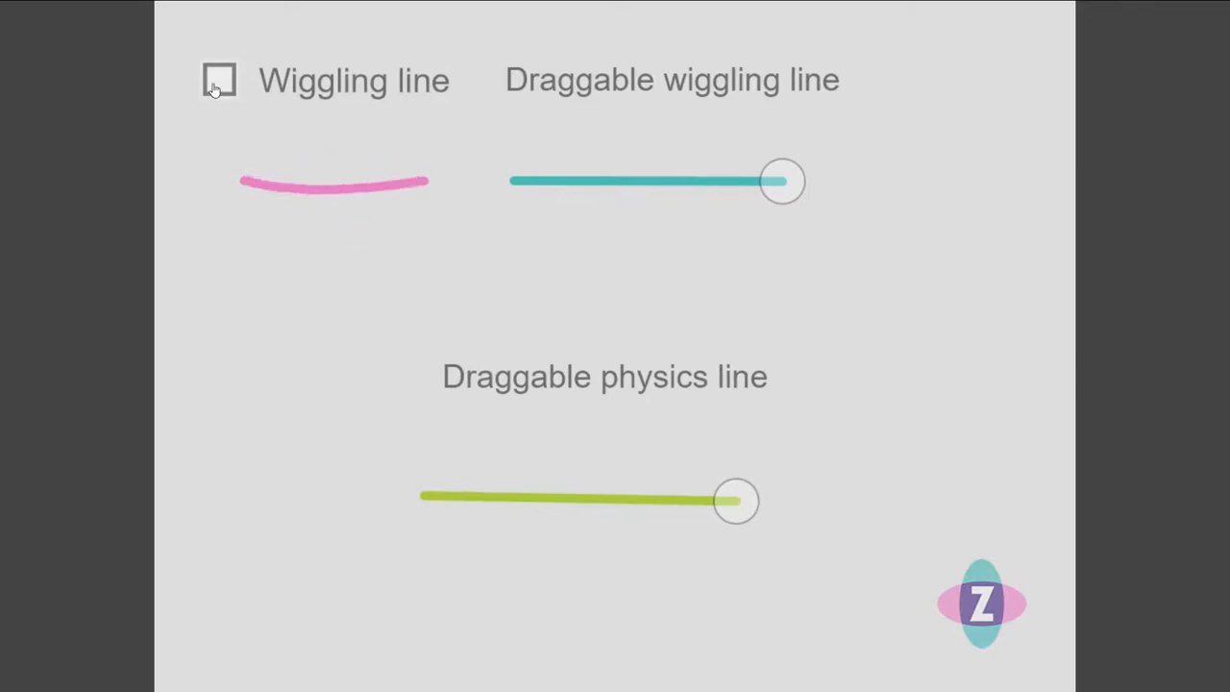
pyautogui.click(219, 80)
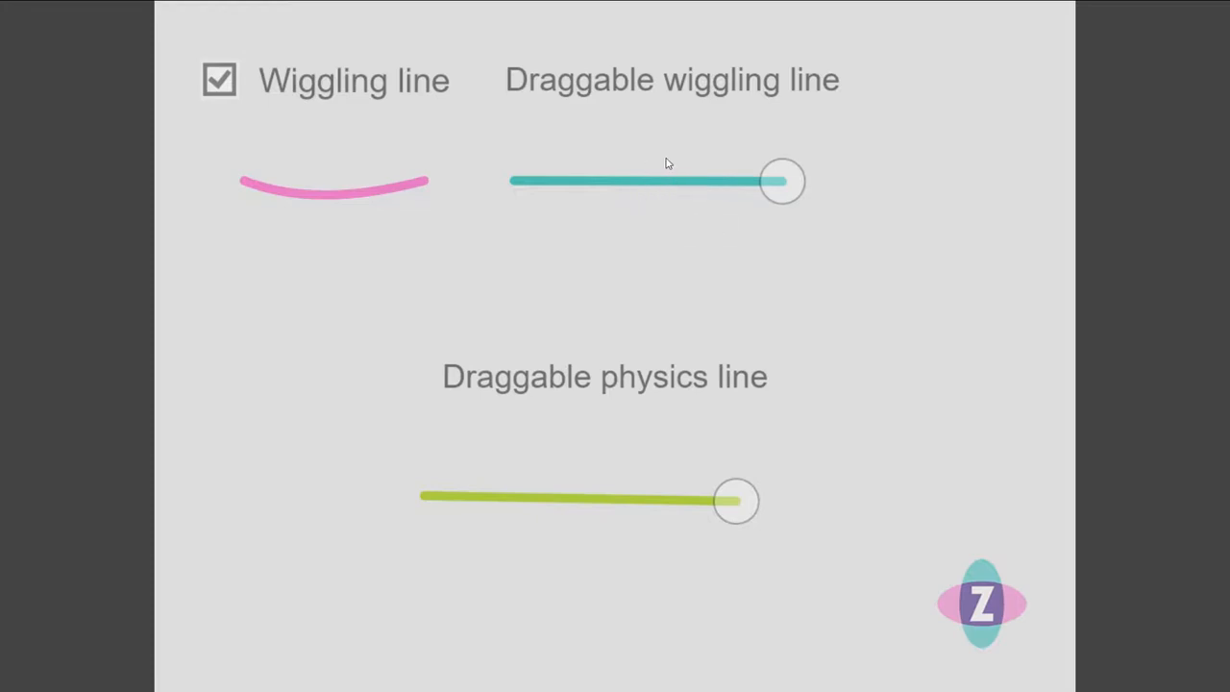
pyautogui.moveTo(593, 394)
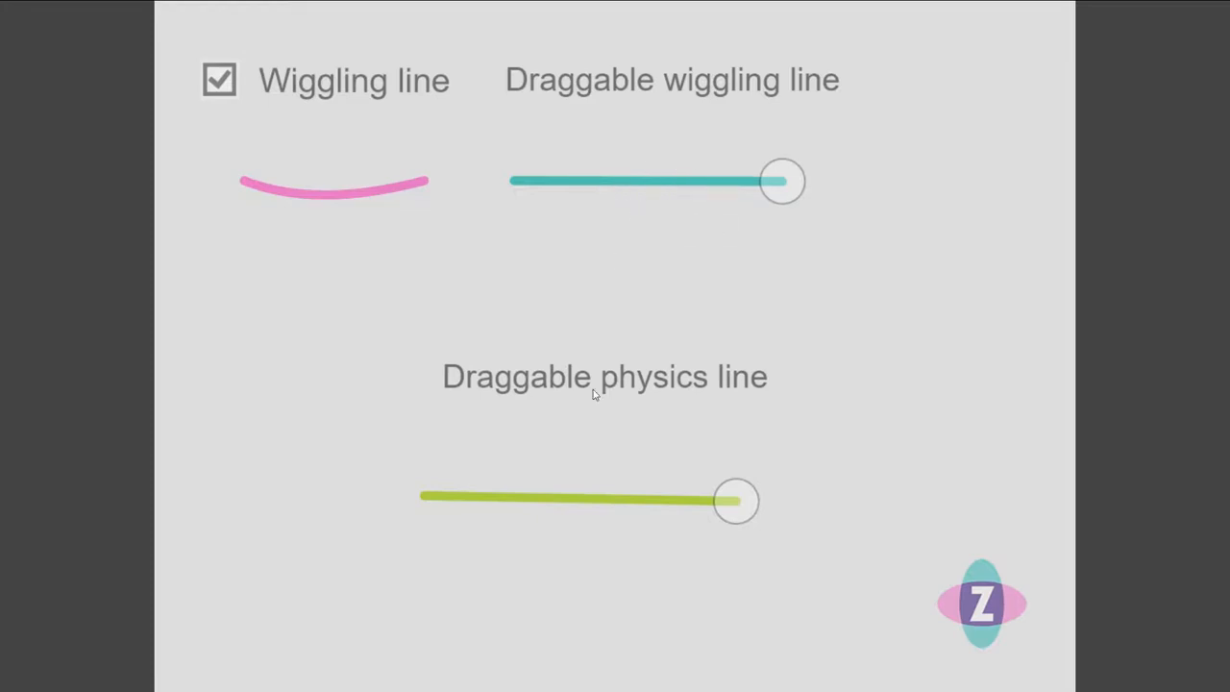
pyautogui.moveTo(714, 513)
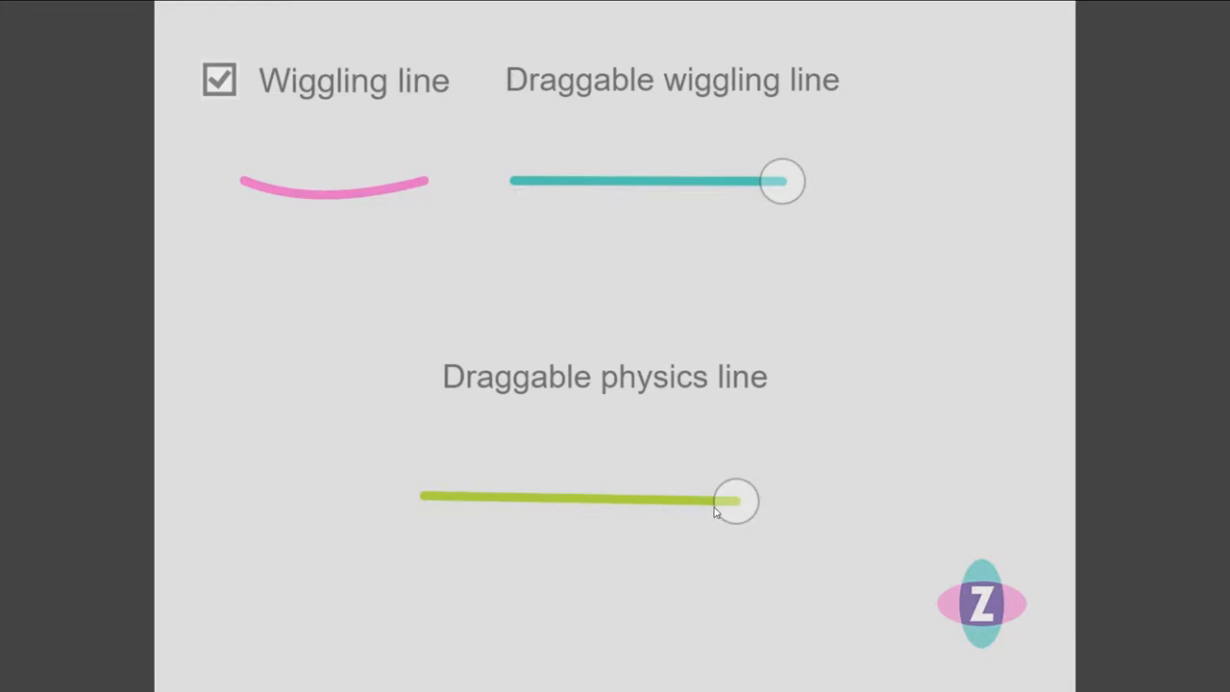
pyautogui.moveTo(735, 500); pyautogui.dragTo(313, 478)
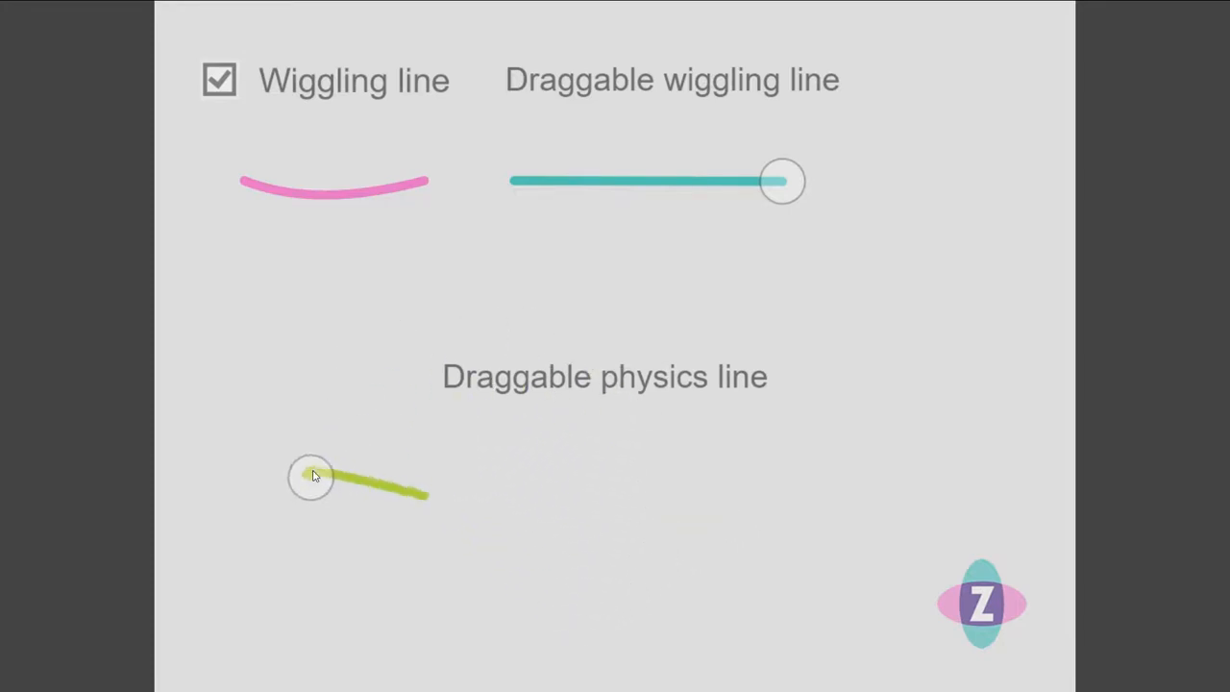
pyautogui.moveTo(312, 477); pyautogui.dragTo(699, 459)
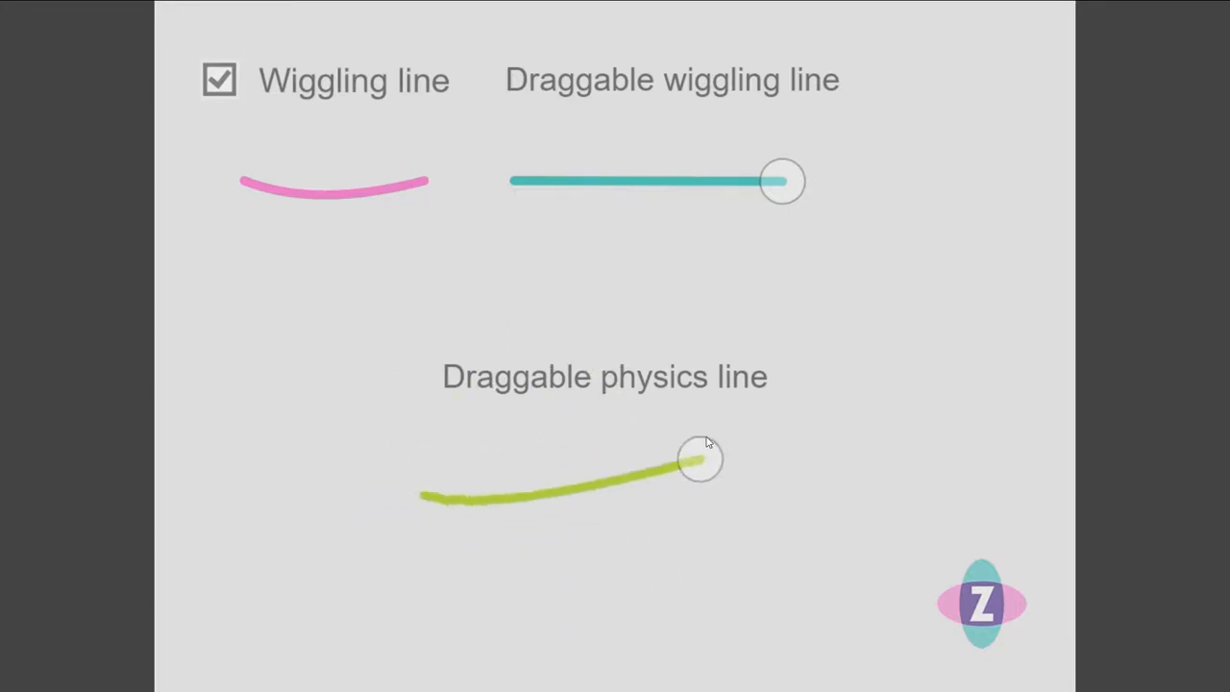
pyautogui.moveTo(700, 459); pyautogui.dragTo(724, 450)
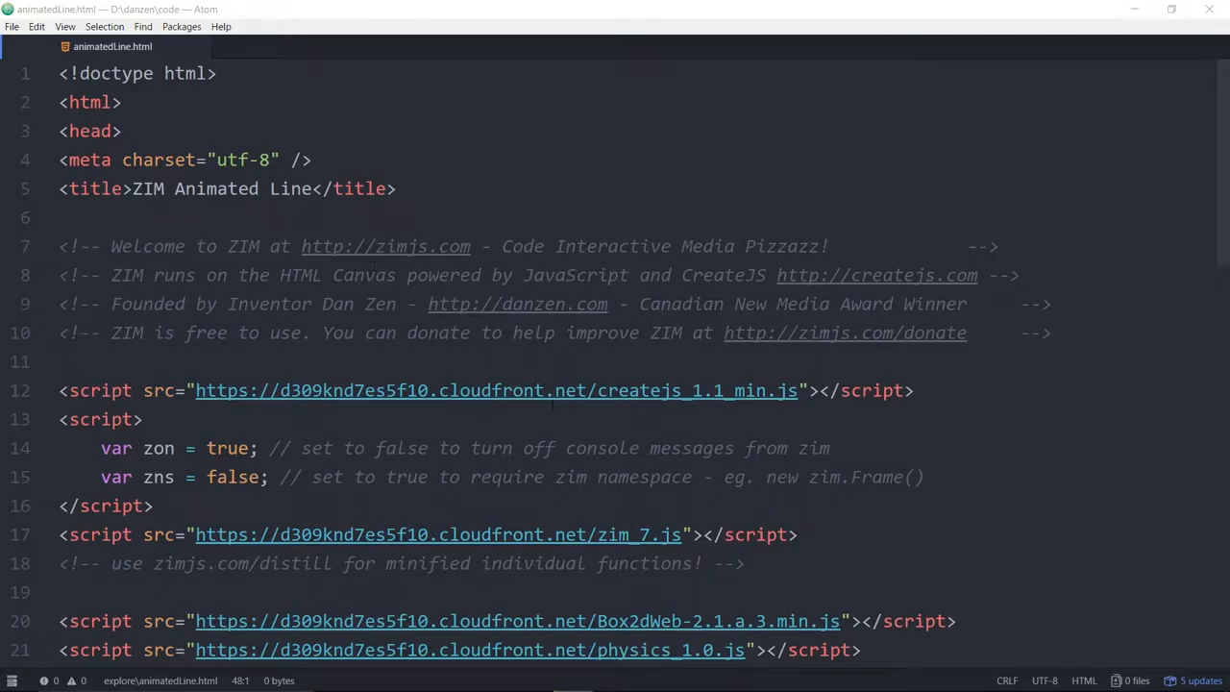
# Scroll animatedLine.html, highlight physics_1.0.js in the includes, and reach the ready function.
pyautogui.scroll(-3)
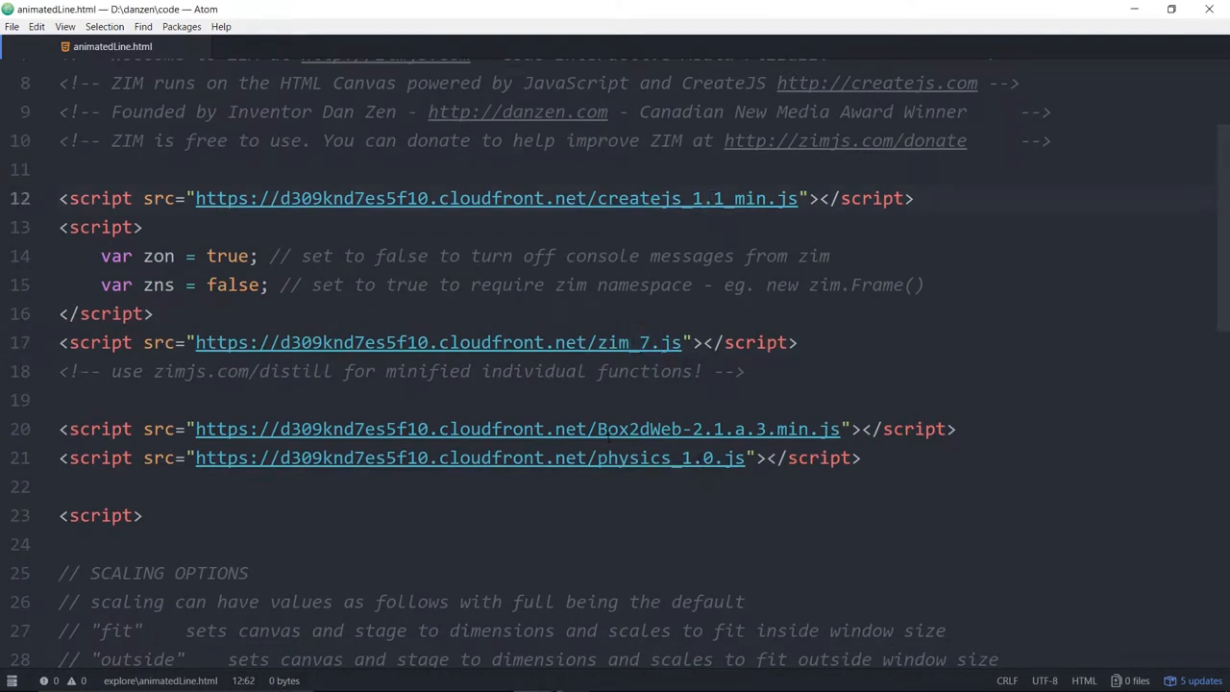
pyautogui.moveTo(597, 429); pyautogui.dragTo(839, 428)
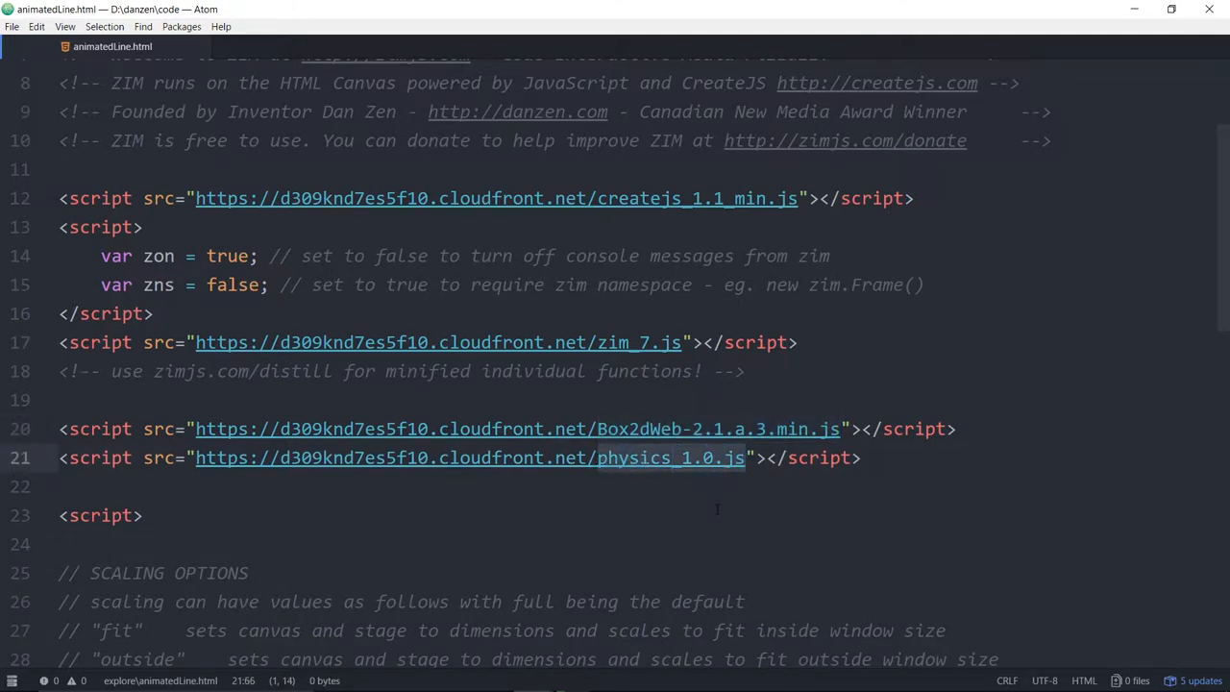
pyautogui.click(745, 458)
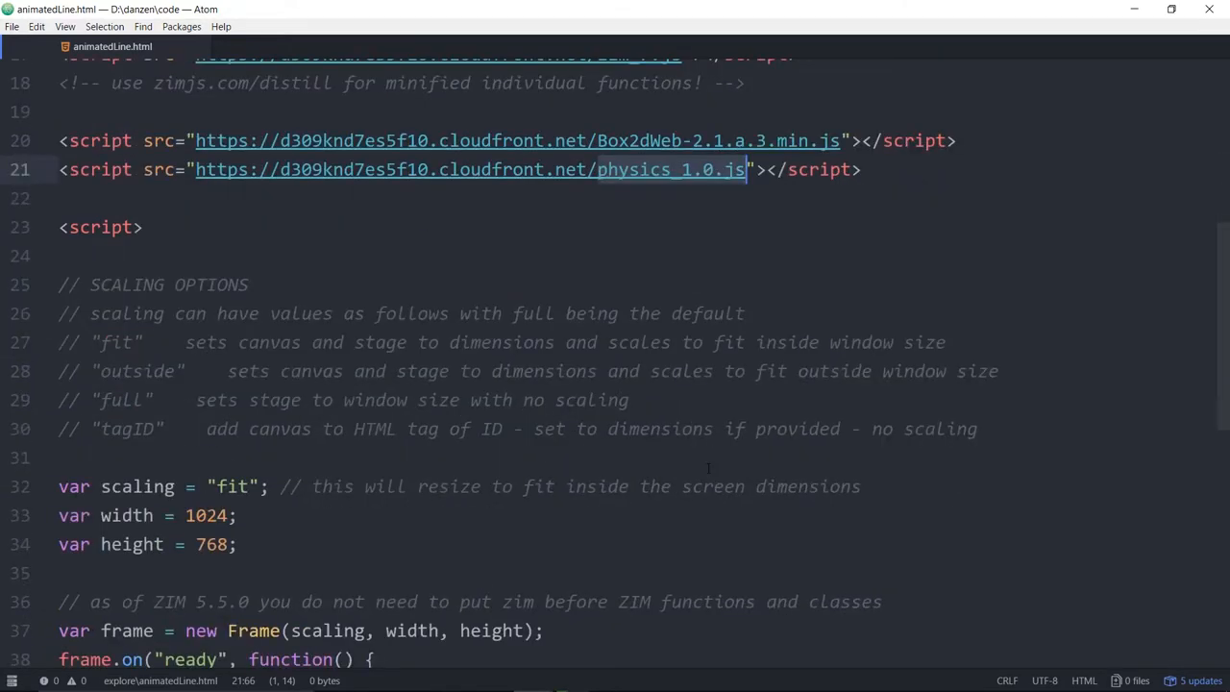
pyautogui.rightClick(471, 399)
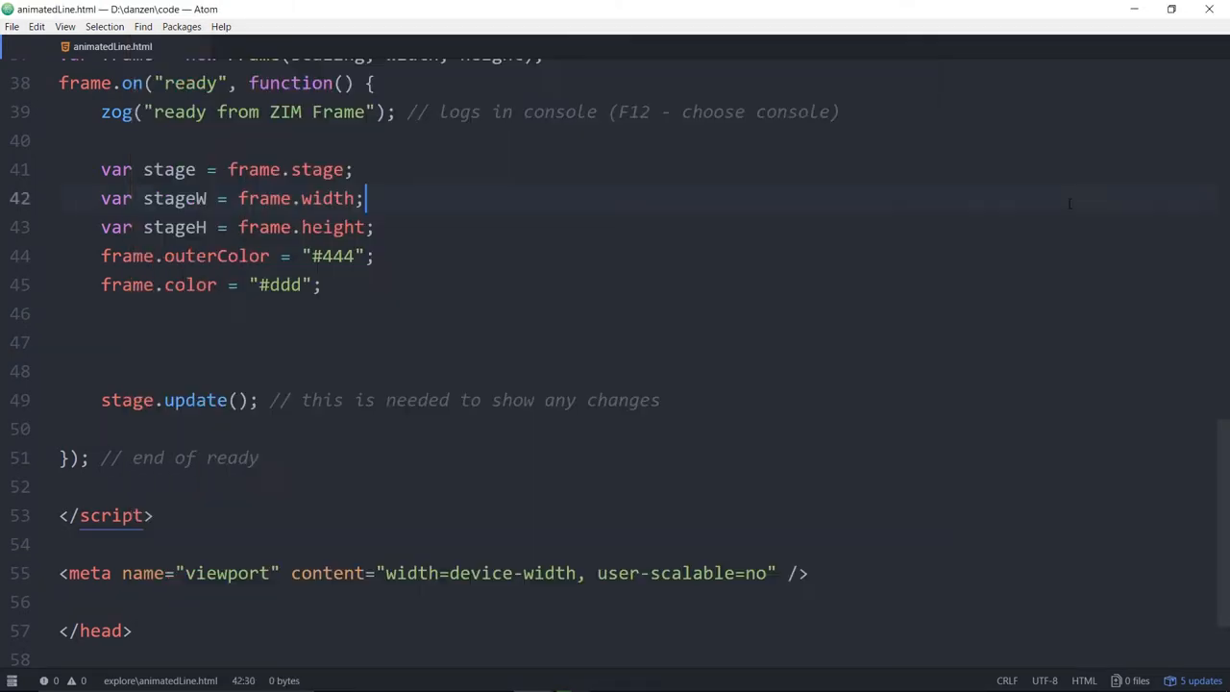
# Type var physics = new Physics(); on empty line 47 inside the ready function.
pyautogui.click(260, 342)
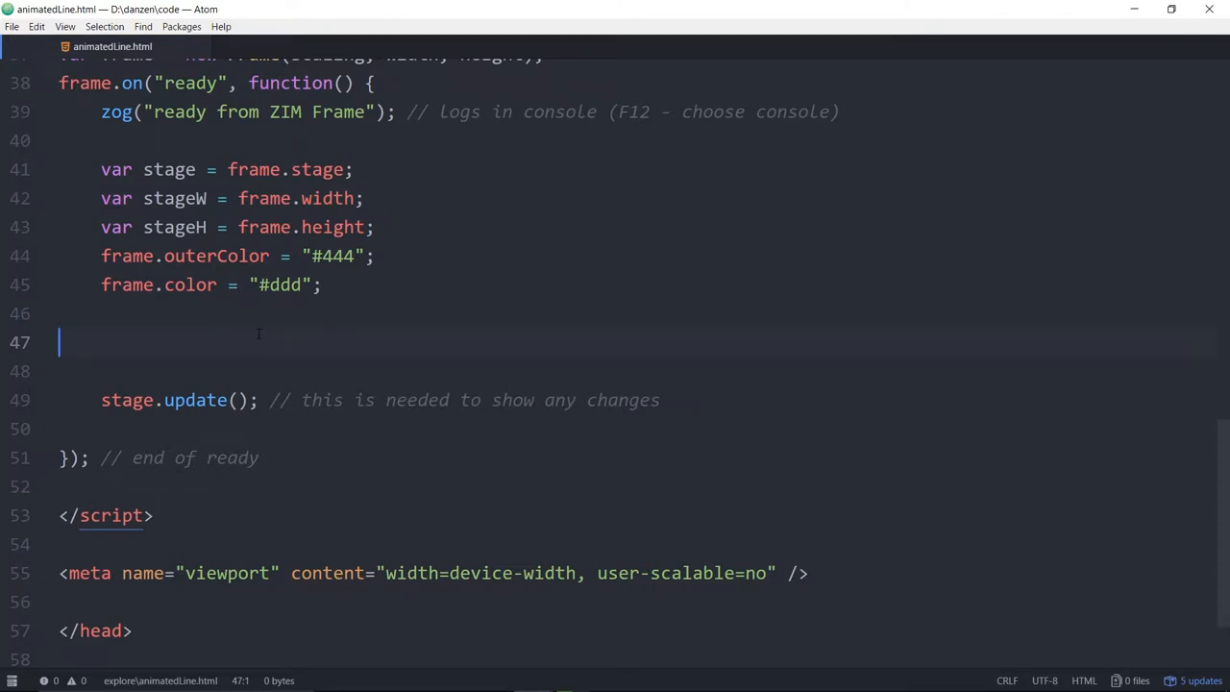
pyautogui.write('new')
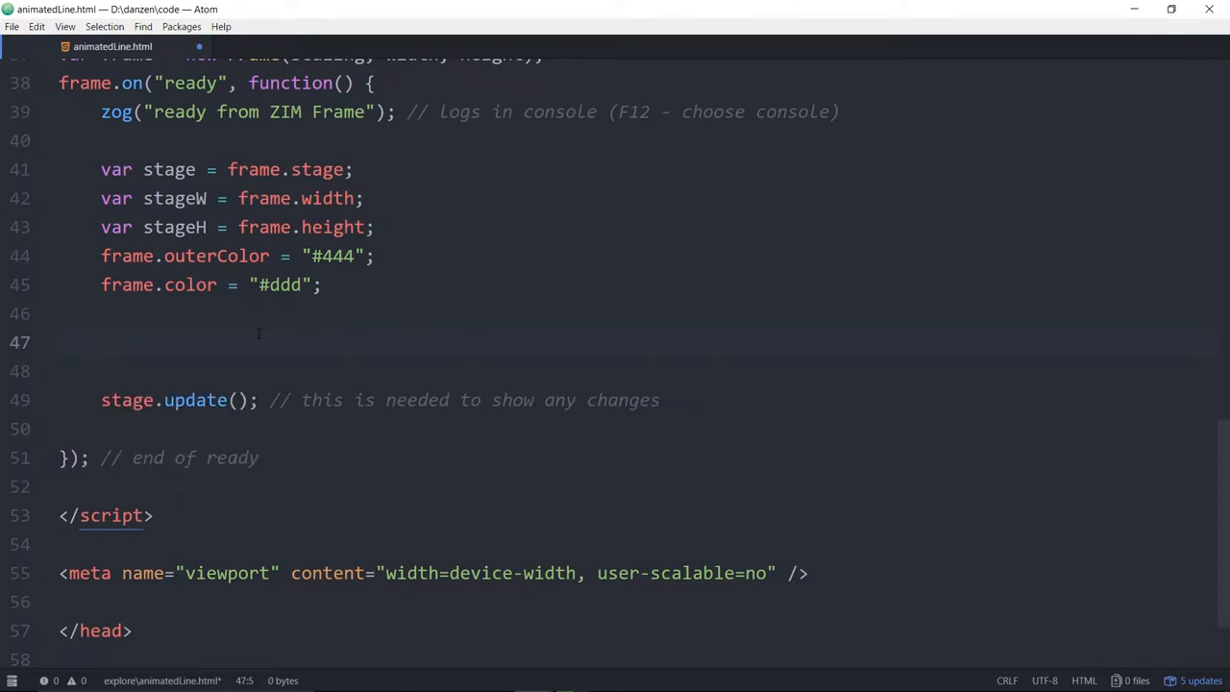
pyautogui.write('var p')
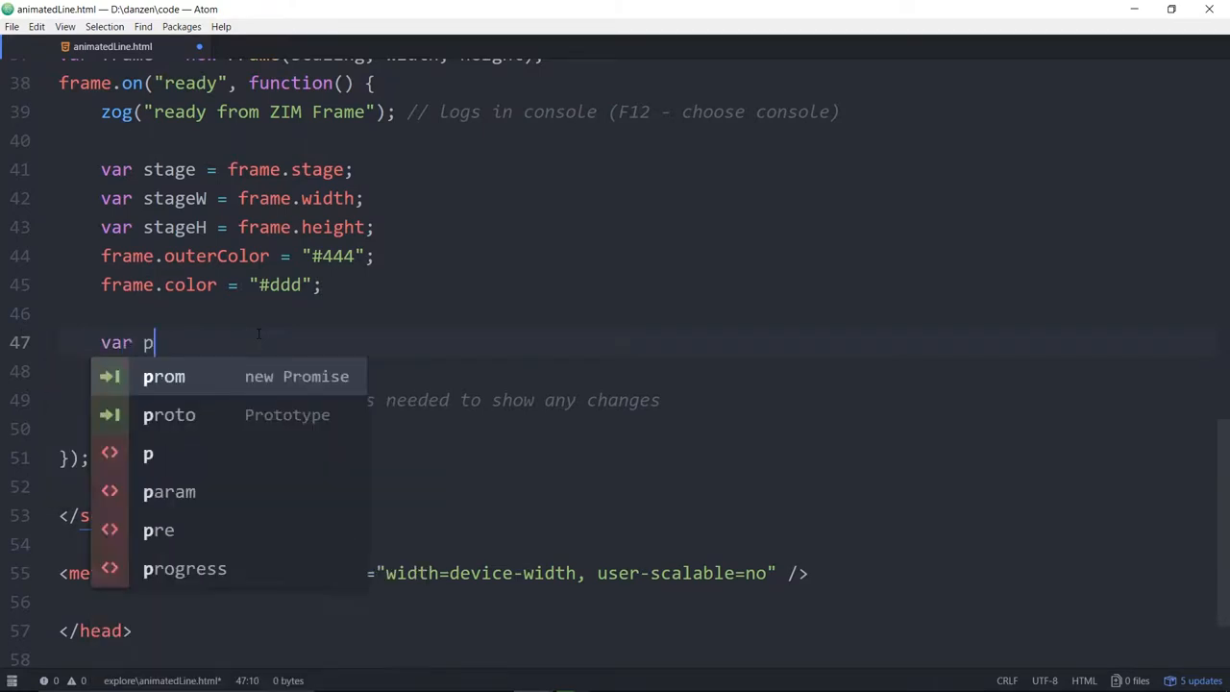
pyautogui.write('hysics = new')
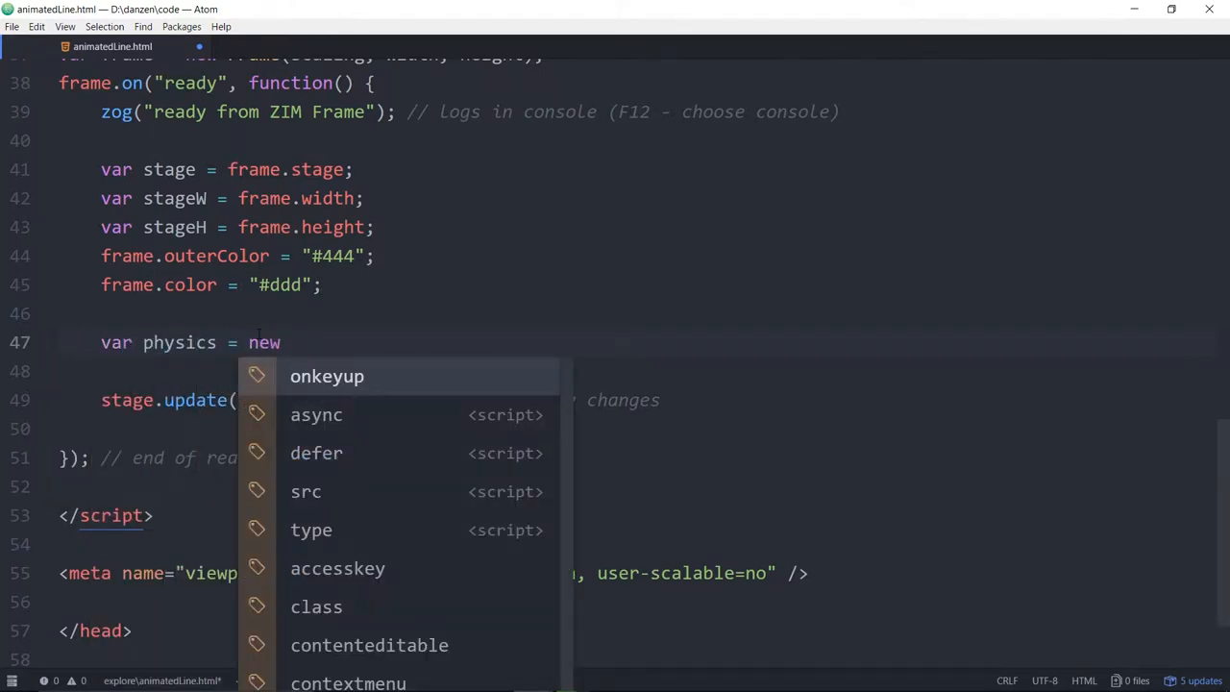
pyautogui.write('zi')
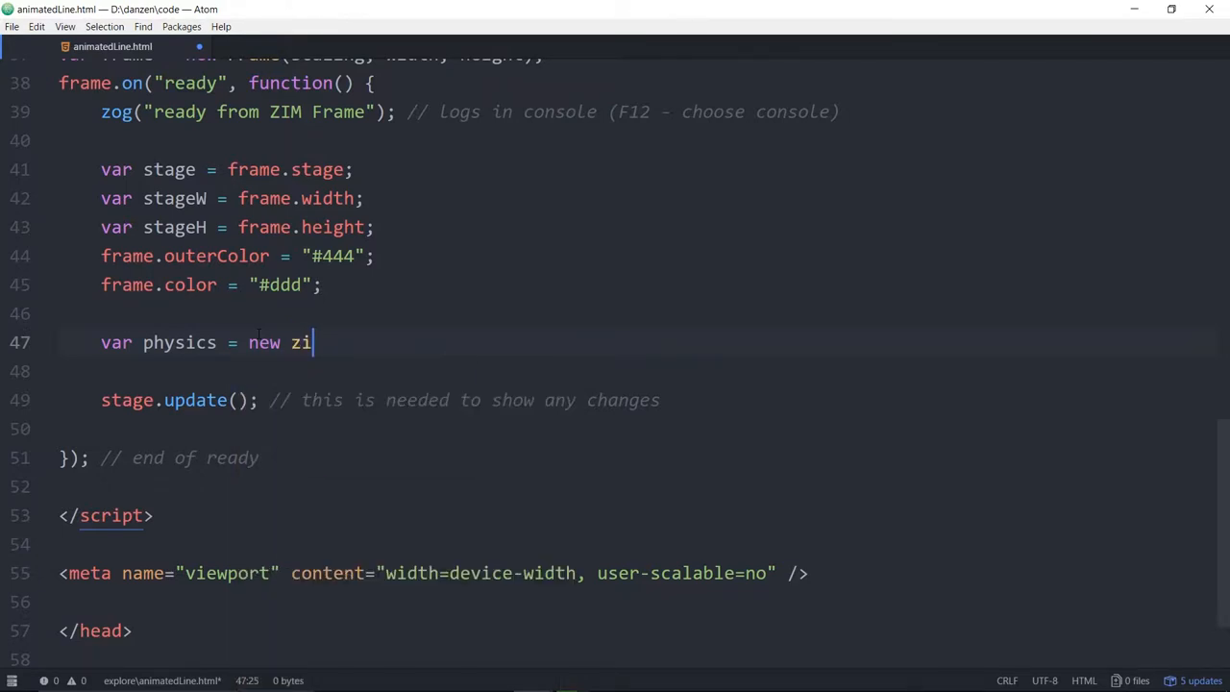
pyautogui.press('BackSpace')
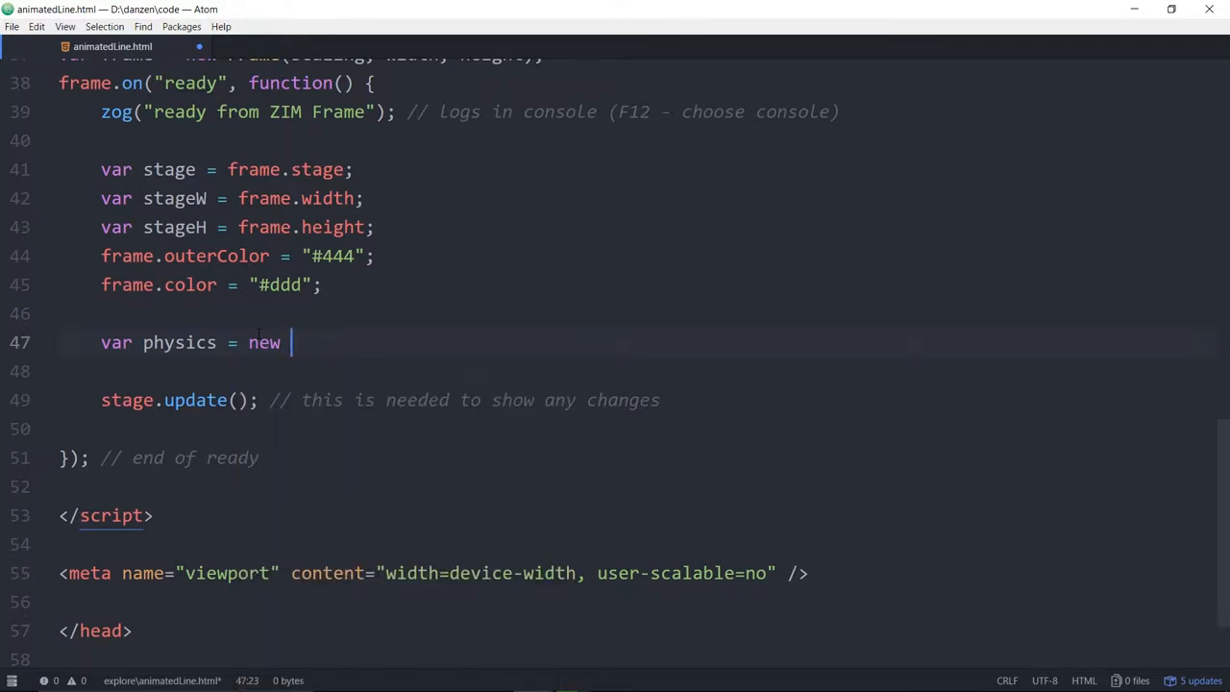
pyautogui.write('Physics(')
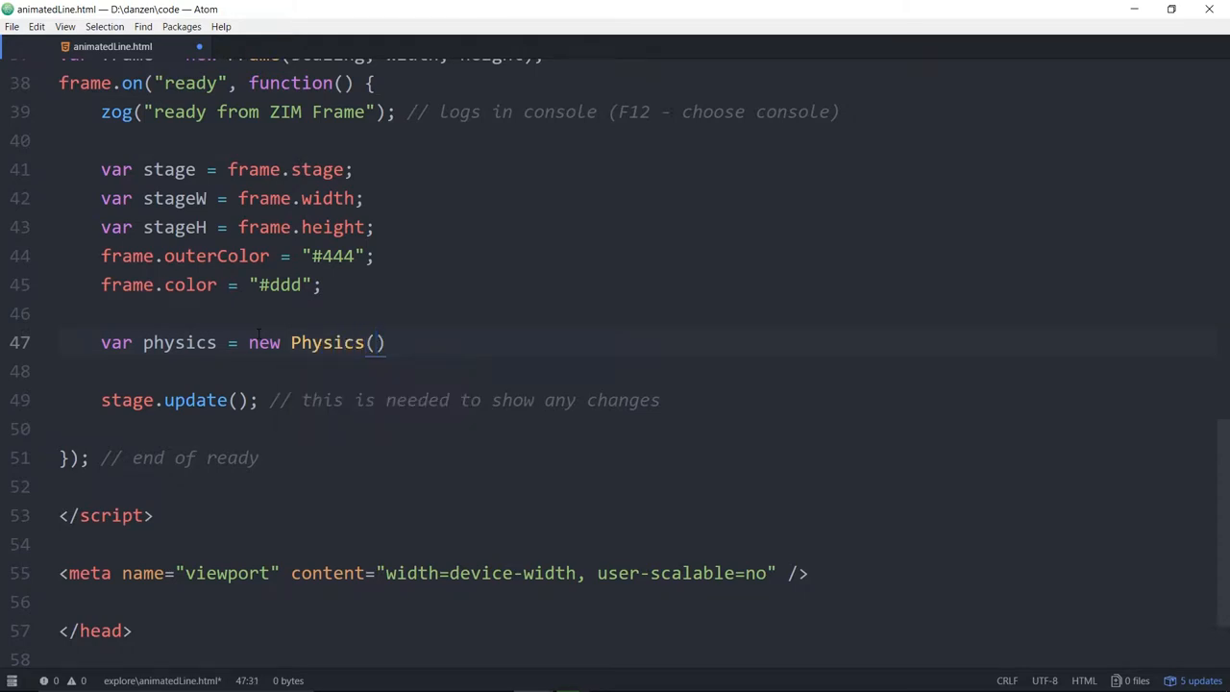
pyautogui.write(';')
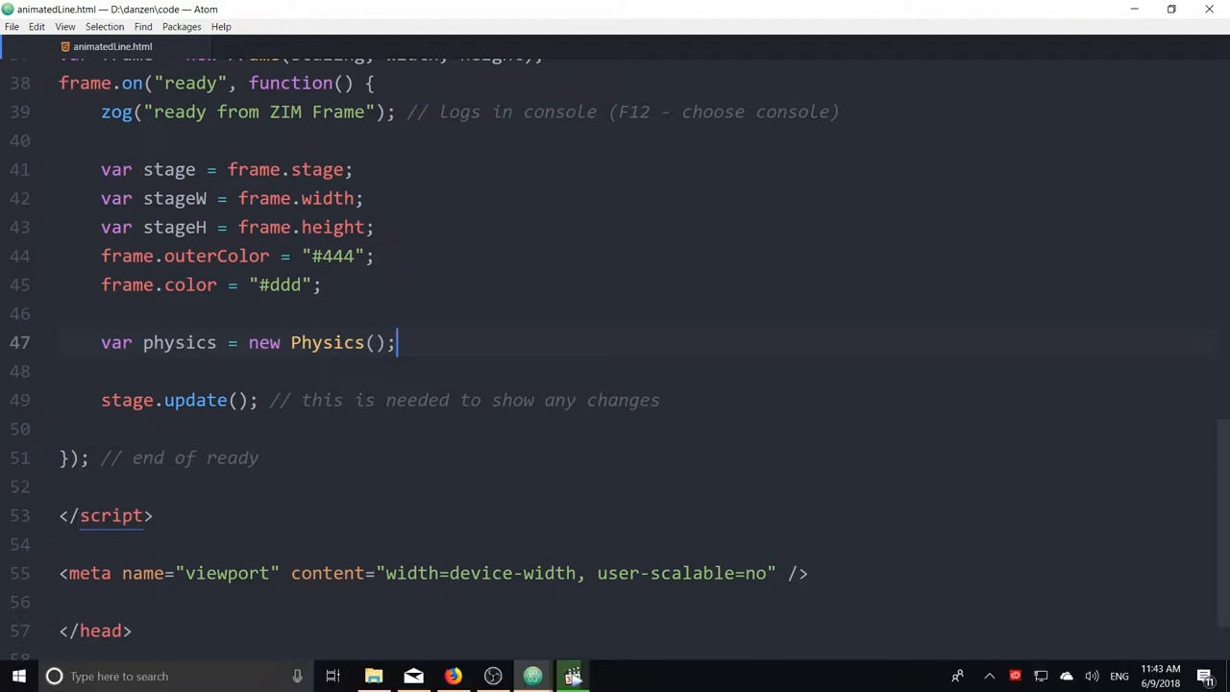
pyautogui.click(452, 676)
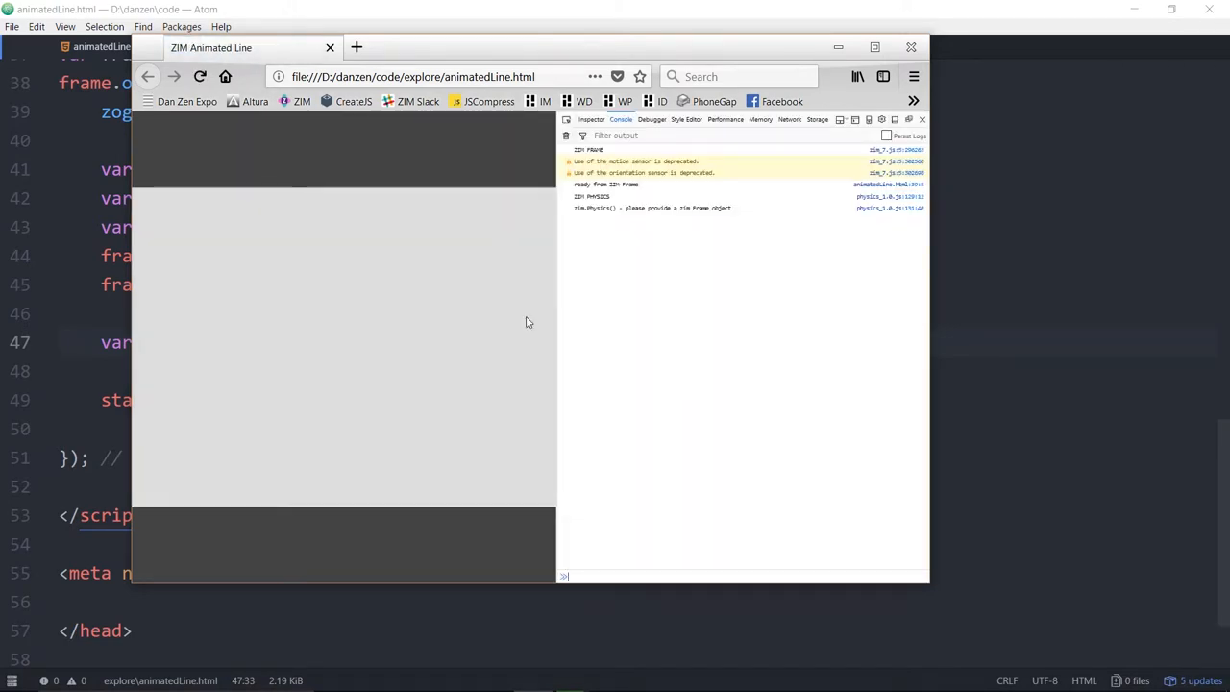
pyautogui.doubleClick(588, 196)
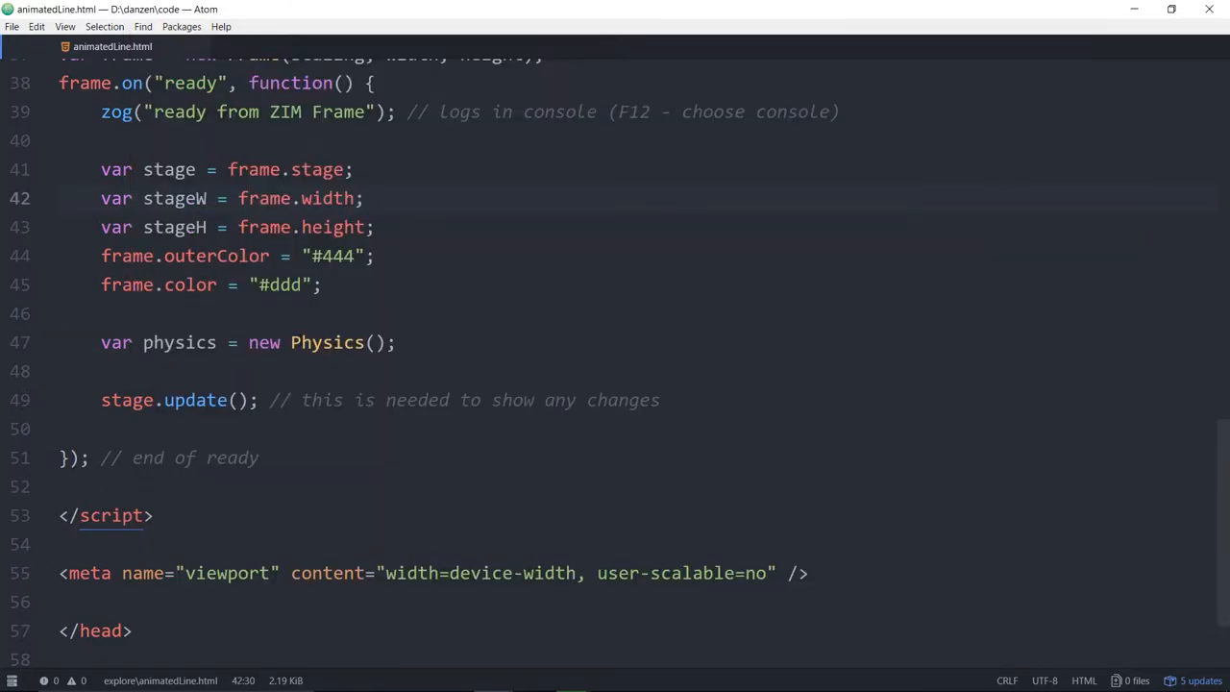
pyautogui.write('zim.')
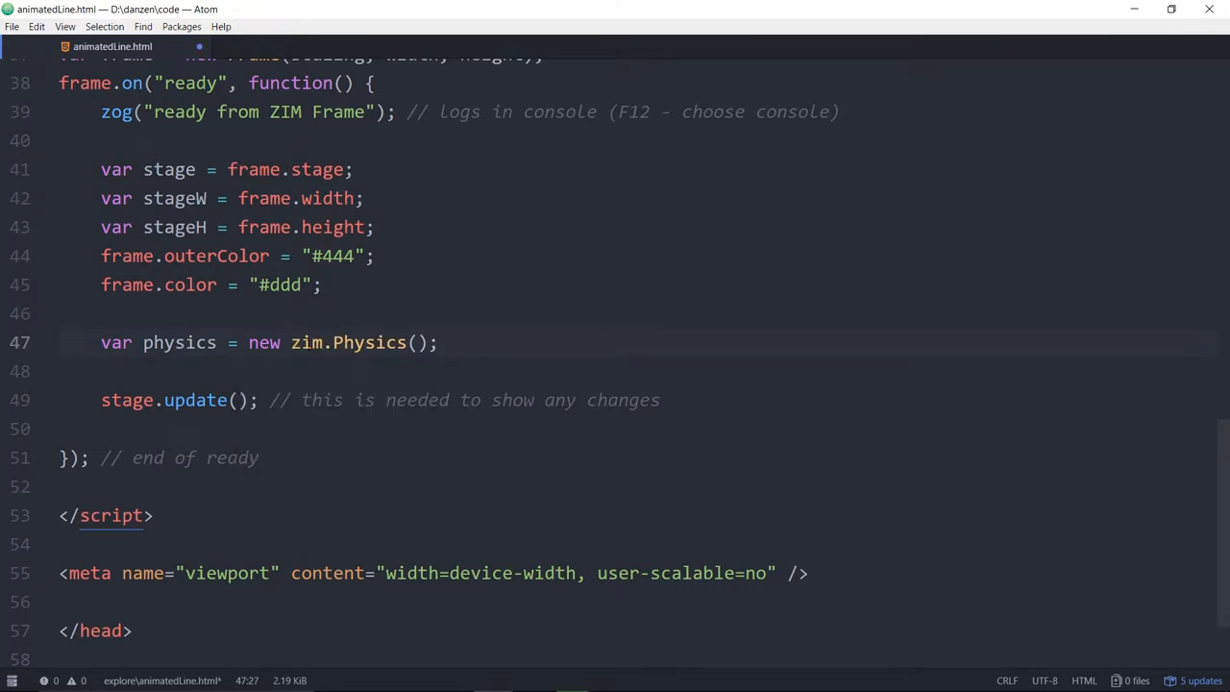
pyautogui.doubleClick(306, 342)
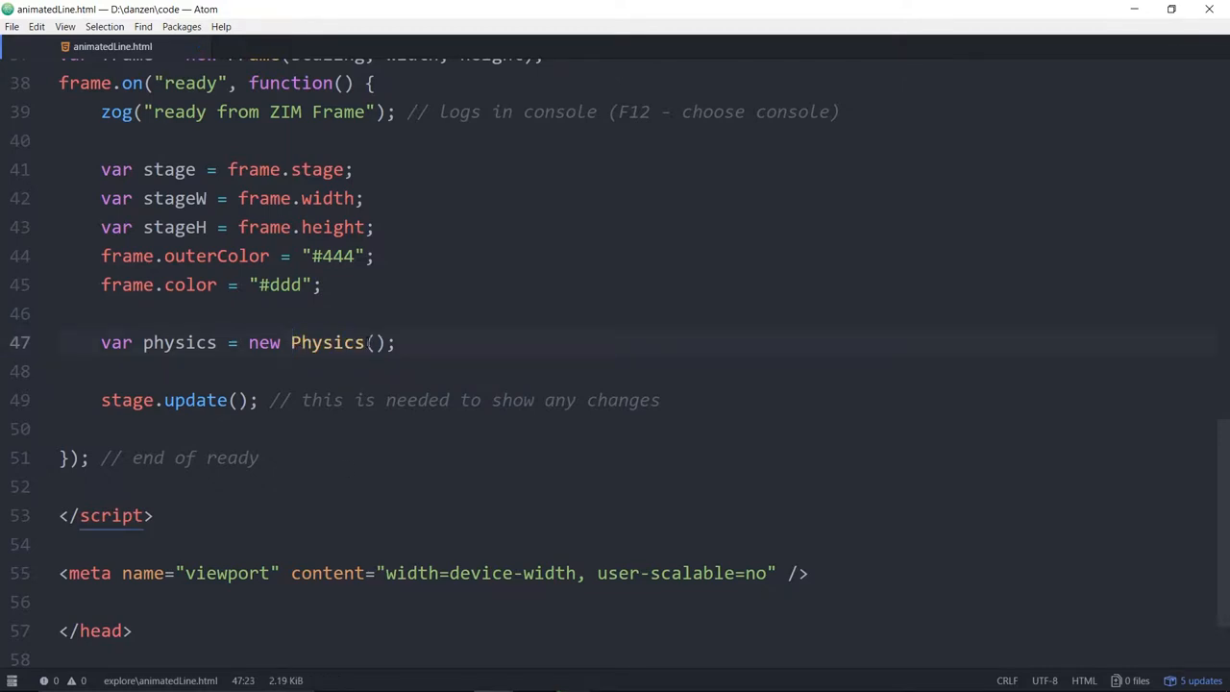
pyautogui.click(291, 343)
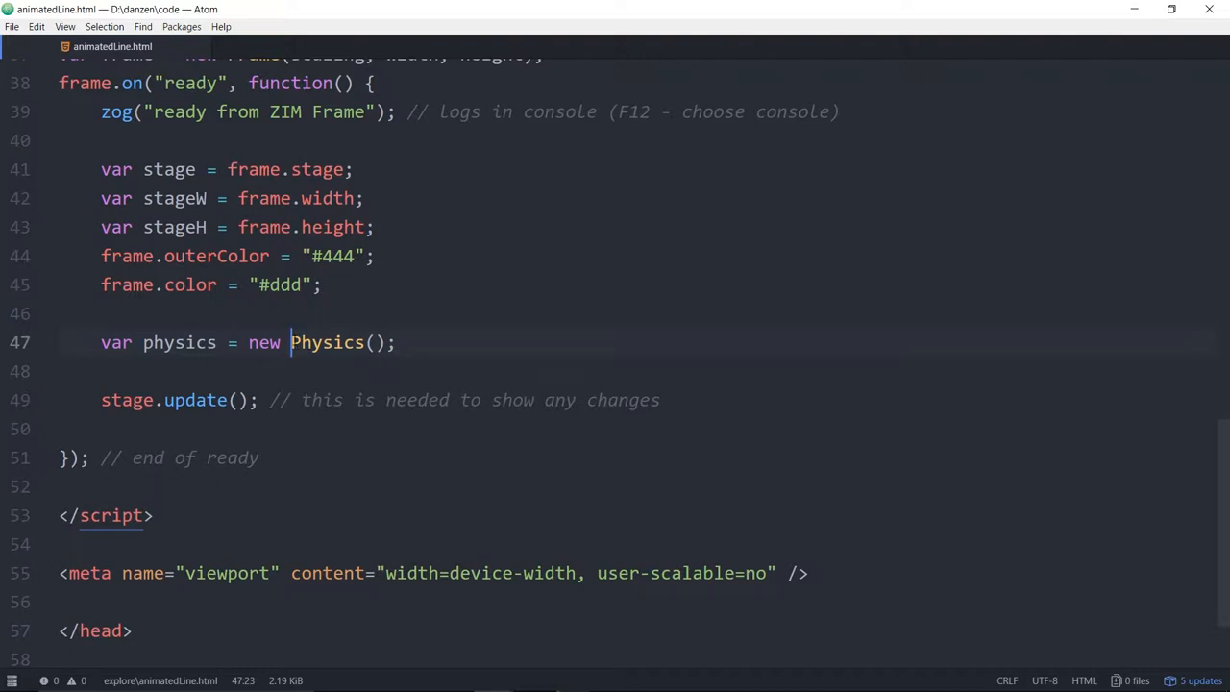
pyautogui.click(375, 342)
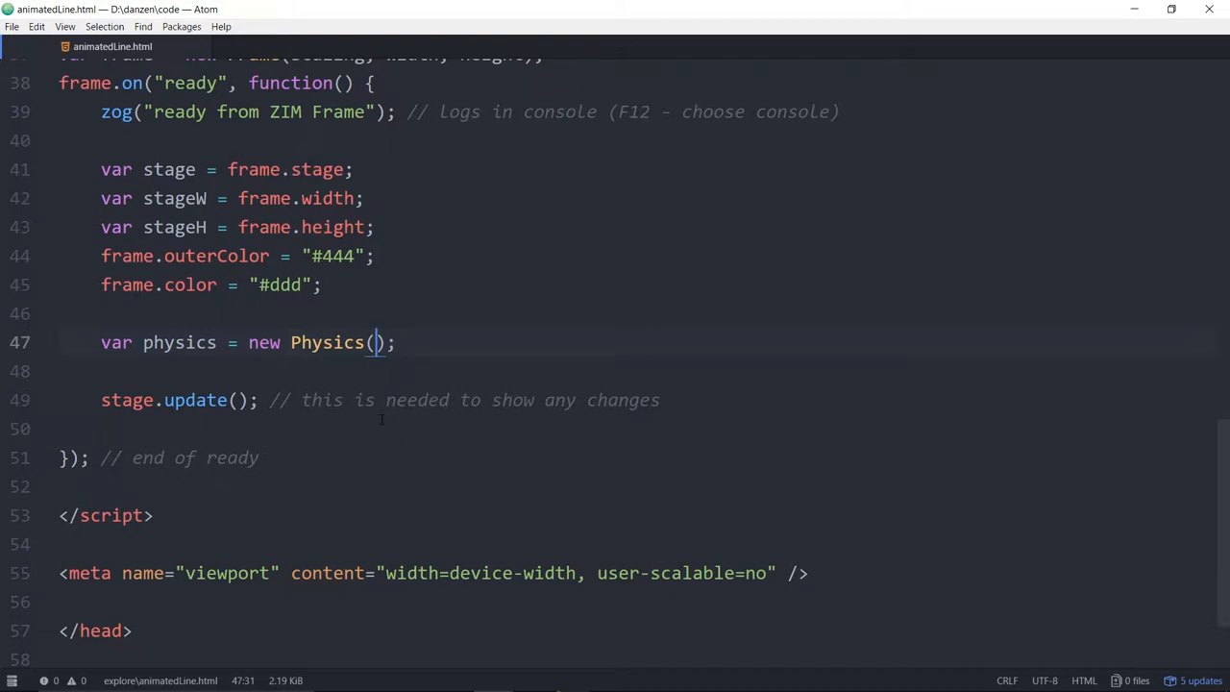
# Pass frame, "none" and 0 as the Physics() arguments.
pyautogui.write('fa')
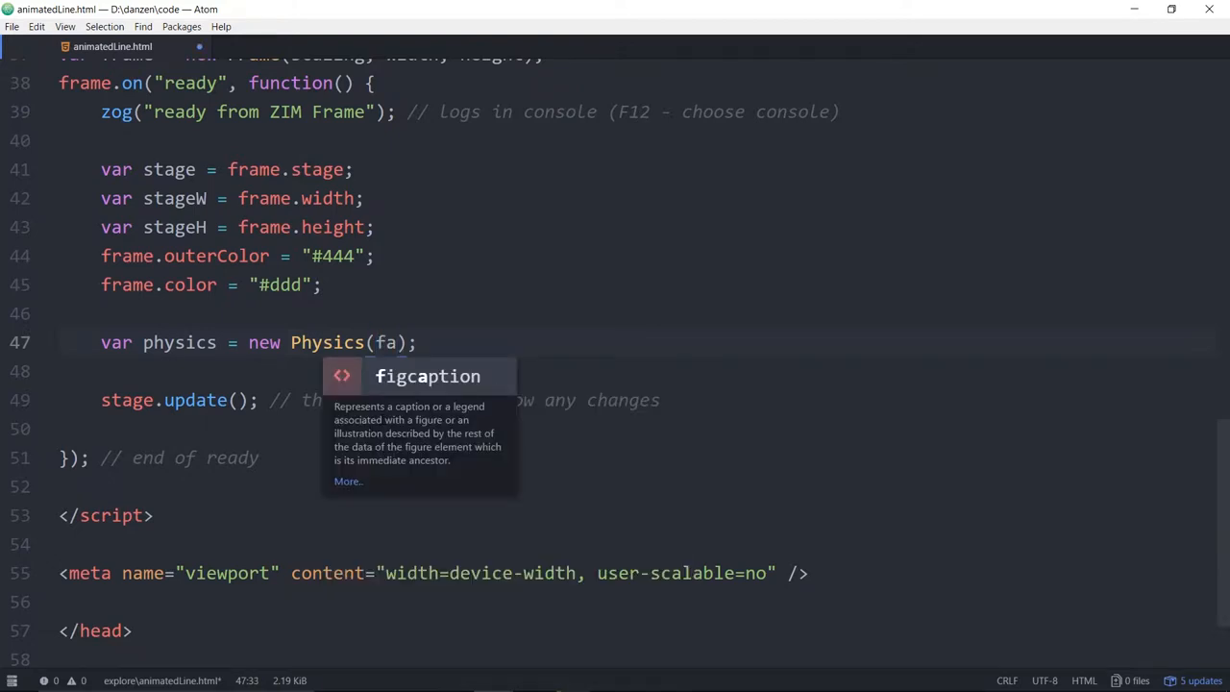
pyautogui.write('frame,')
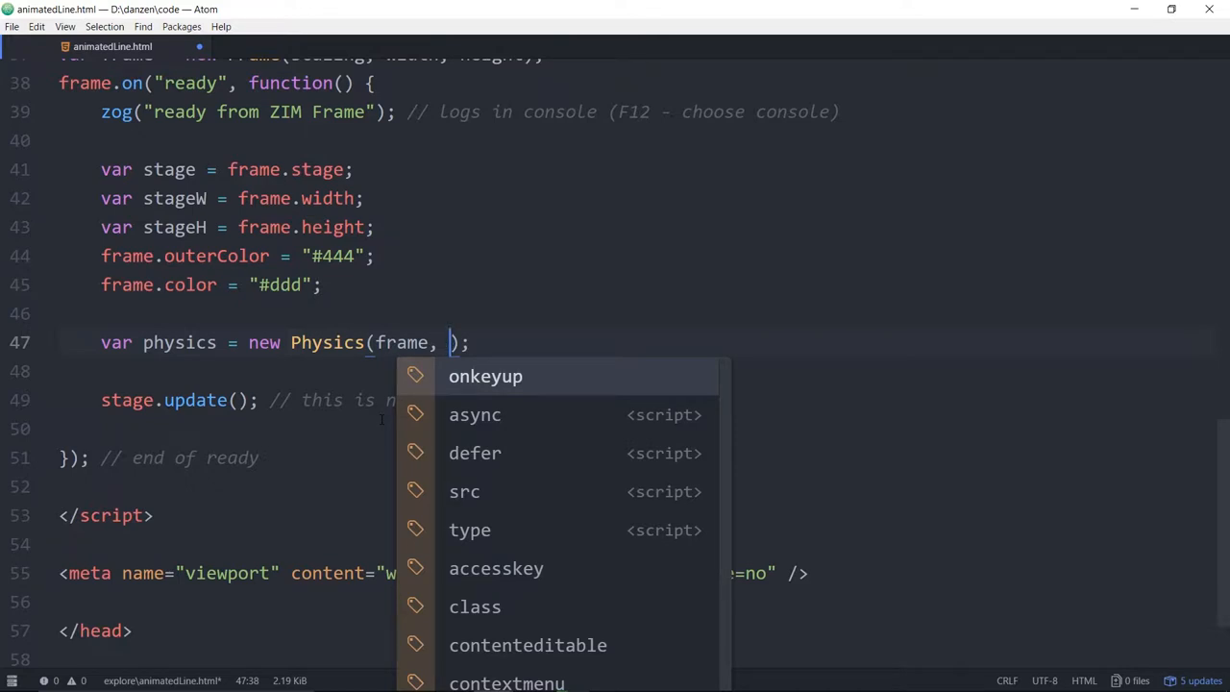
pyautogui.write('"n')
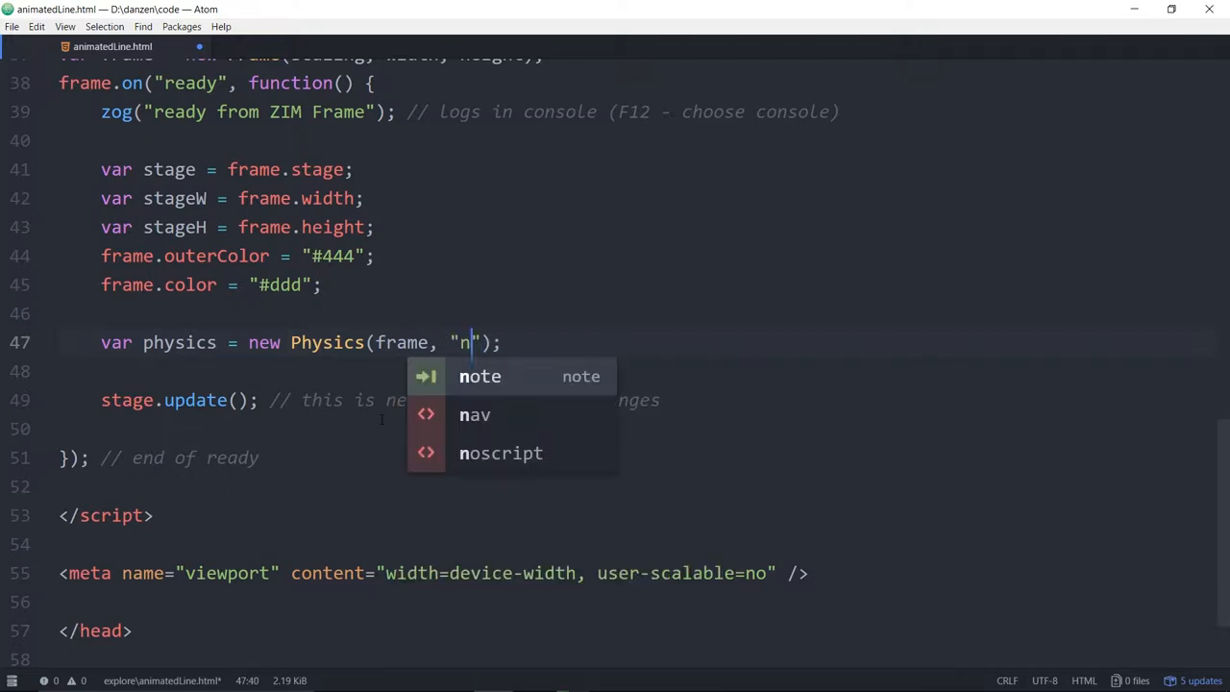
pyautogui.write('one')
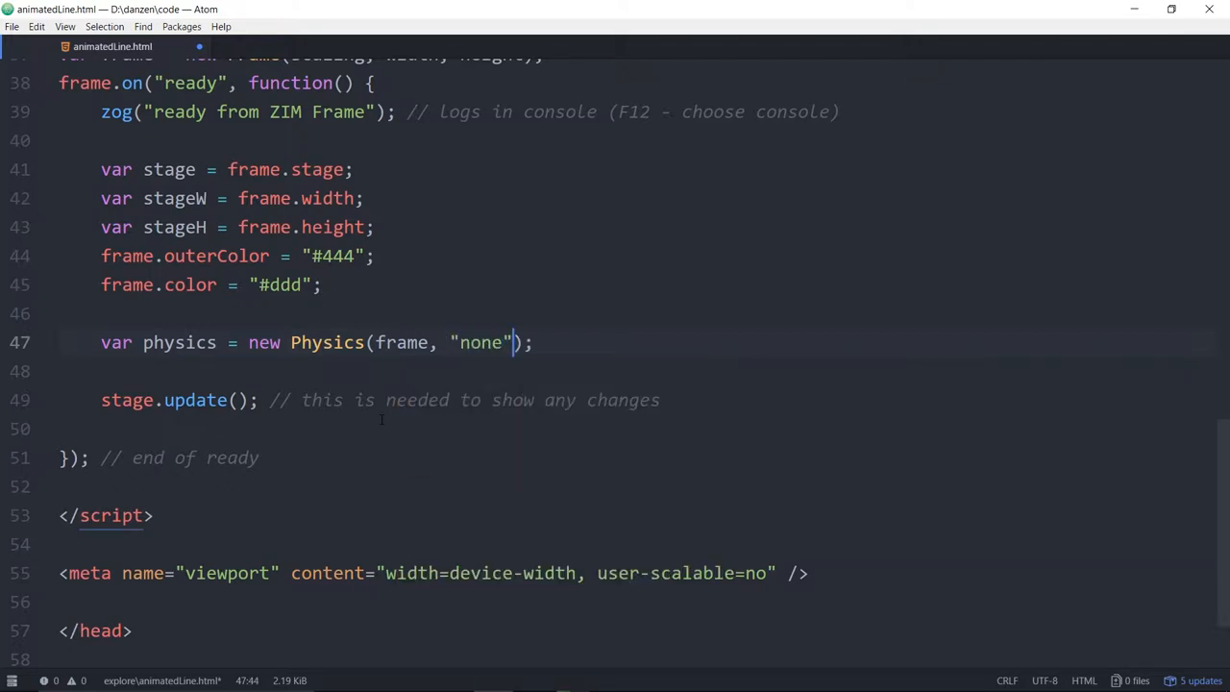
pyautogui.write(',')
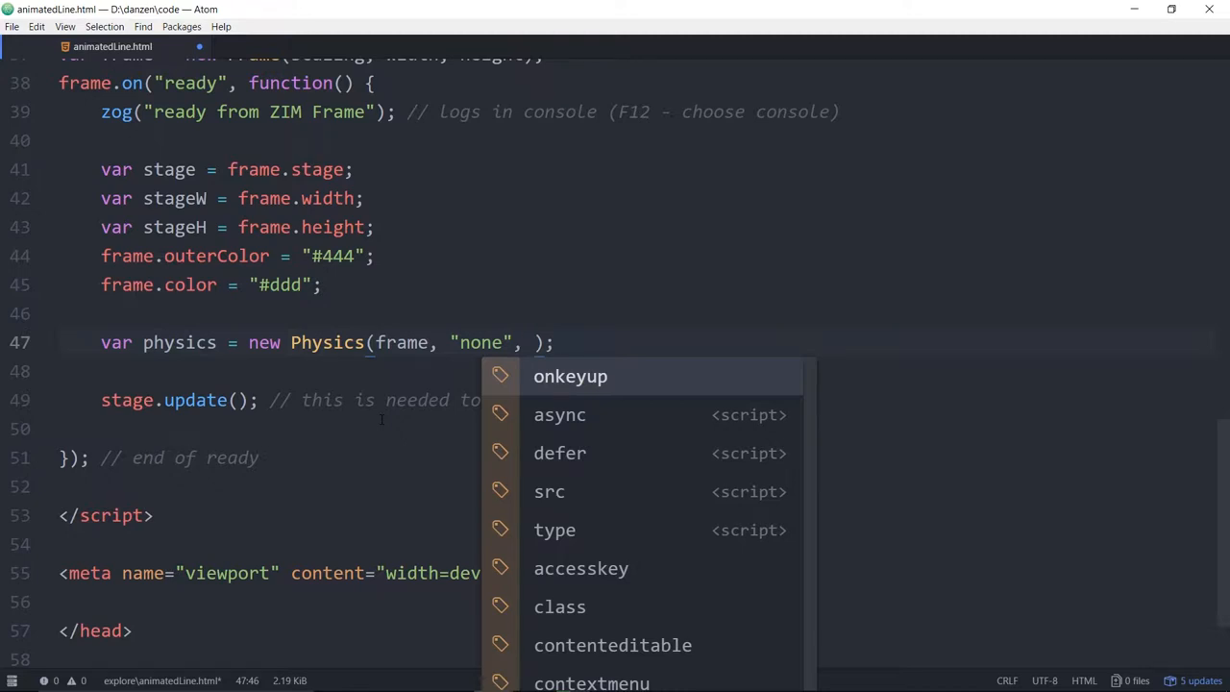
pyautogui.write('0')
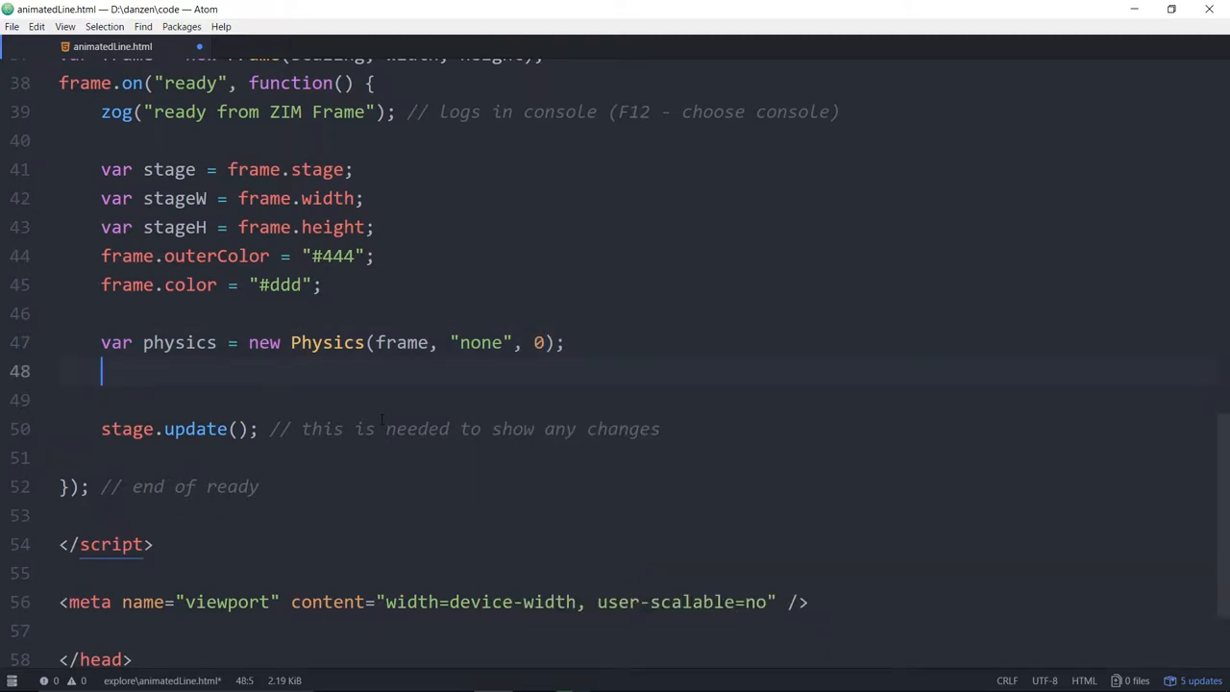
# Add the comment // frame, borders, gravity after the Physics call.
pyautogui.write('//')
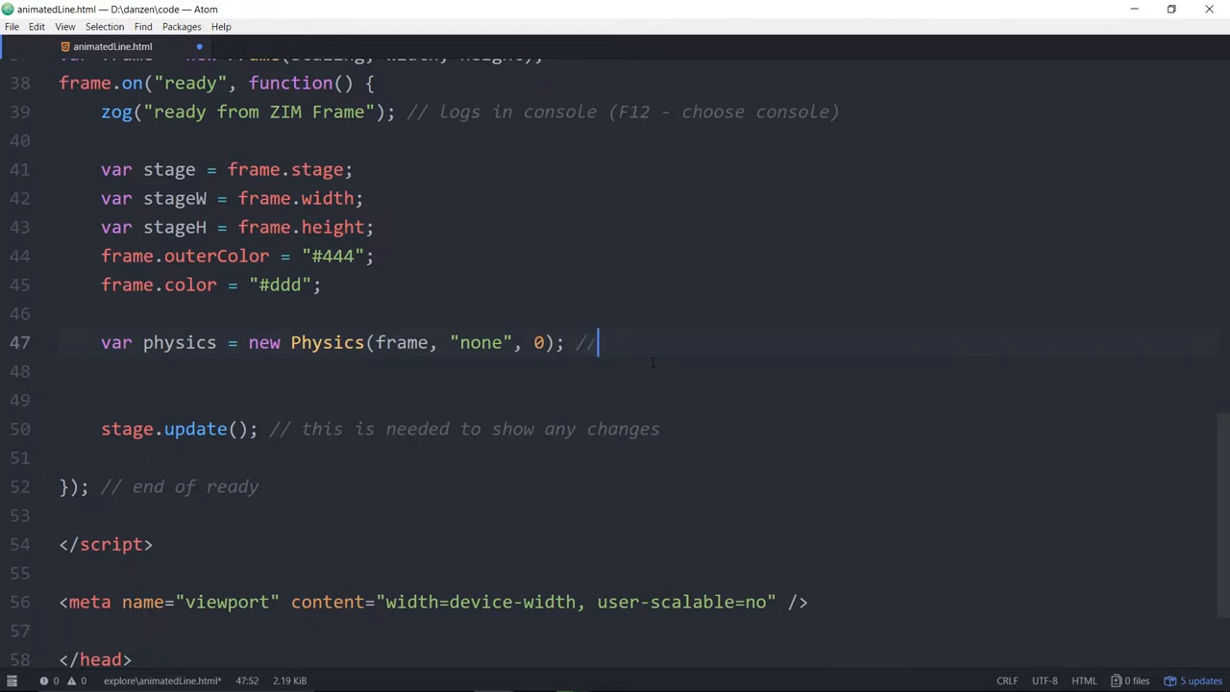
pyautogui.write('frame,')
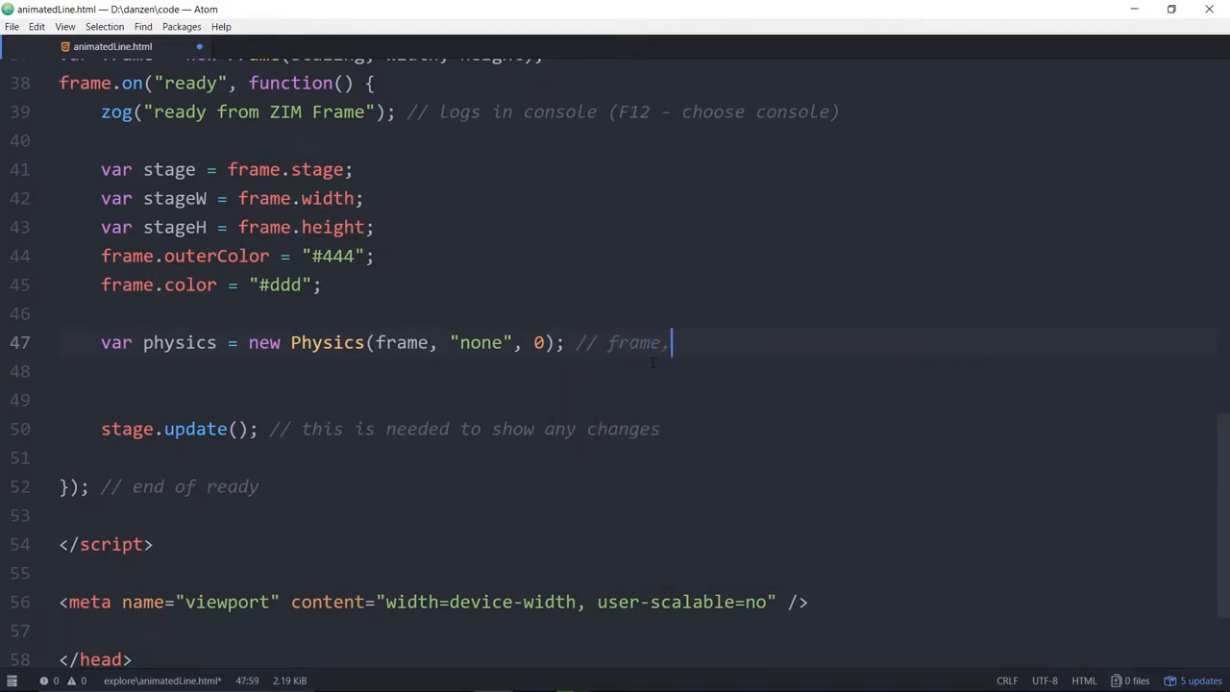
pyautogui.write('borders,')
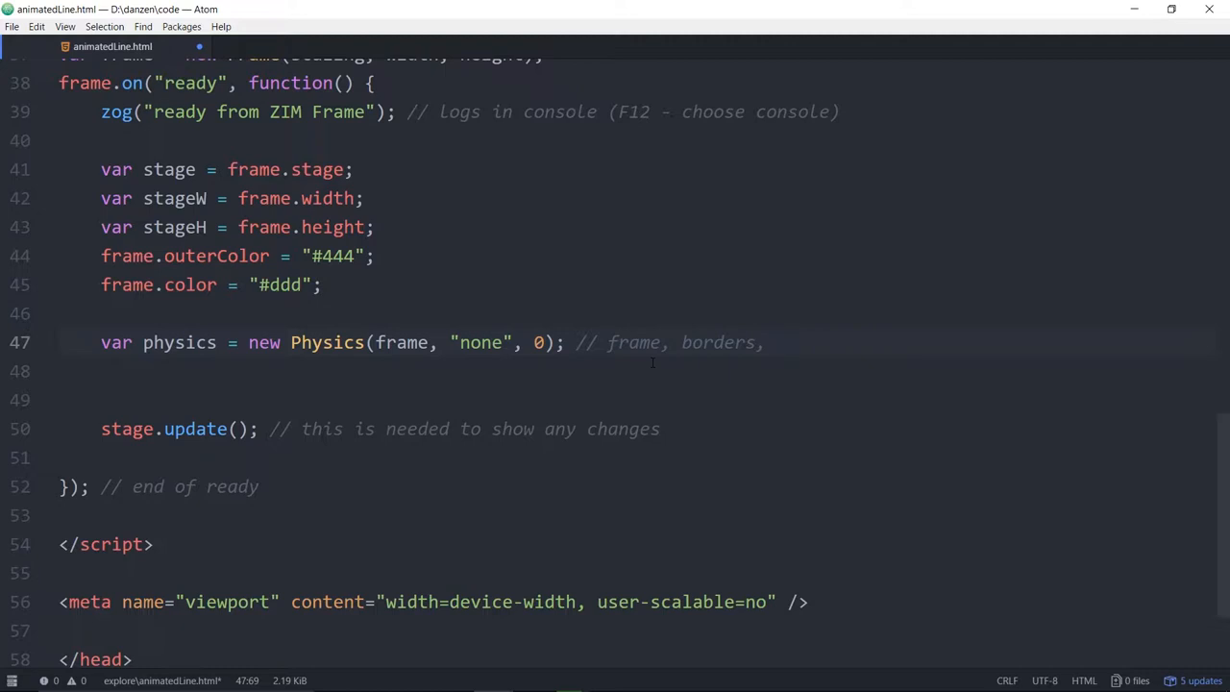
pyautogui.write('grab')
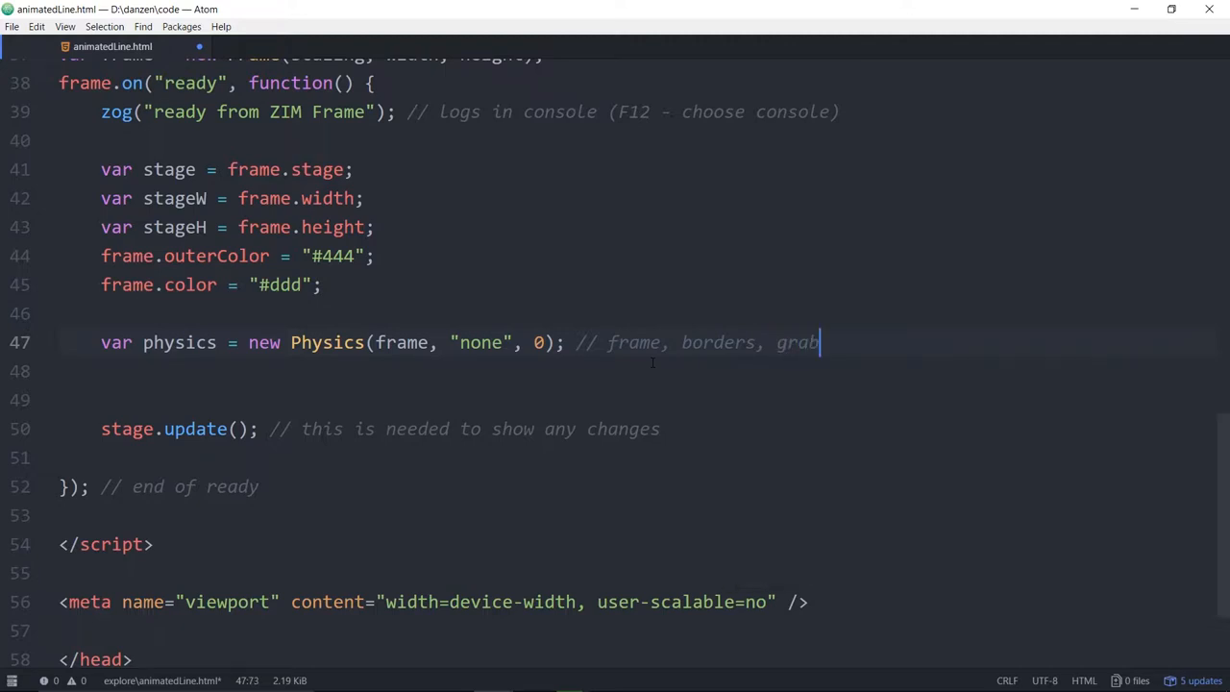
pyautogui.write('ity')
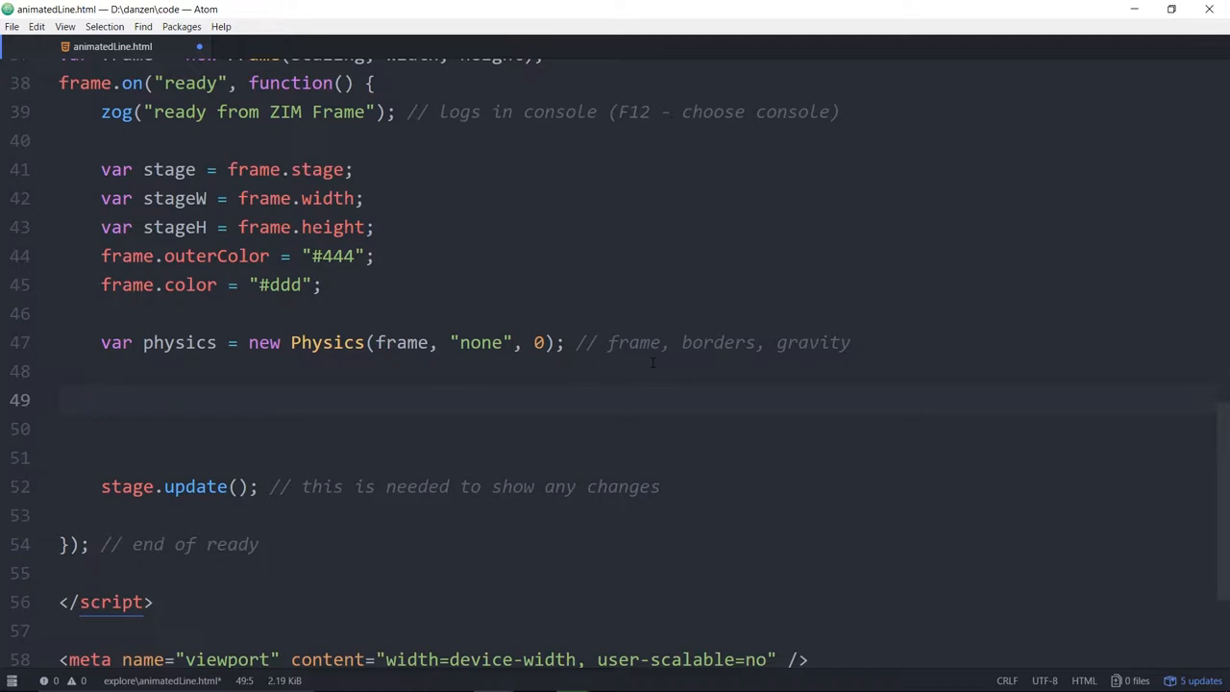
# Add var line = new Shape().addTo(); below the Physics call and scroll down the code.
pyautogui.click(101, 400)
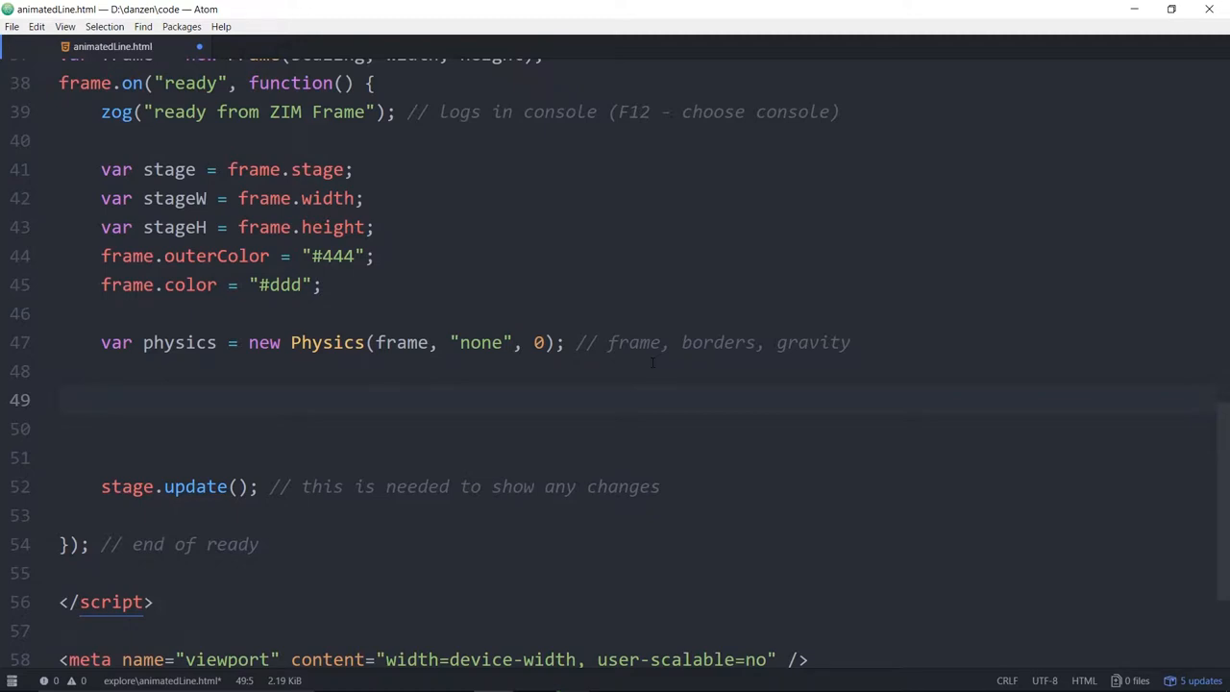
pyautogui.write('var line =')
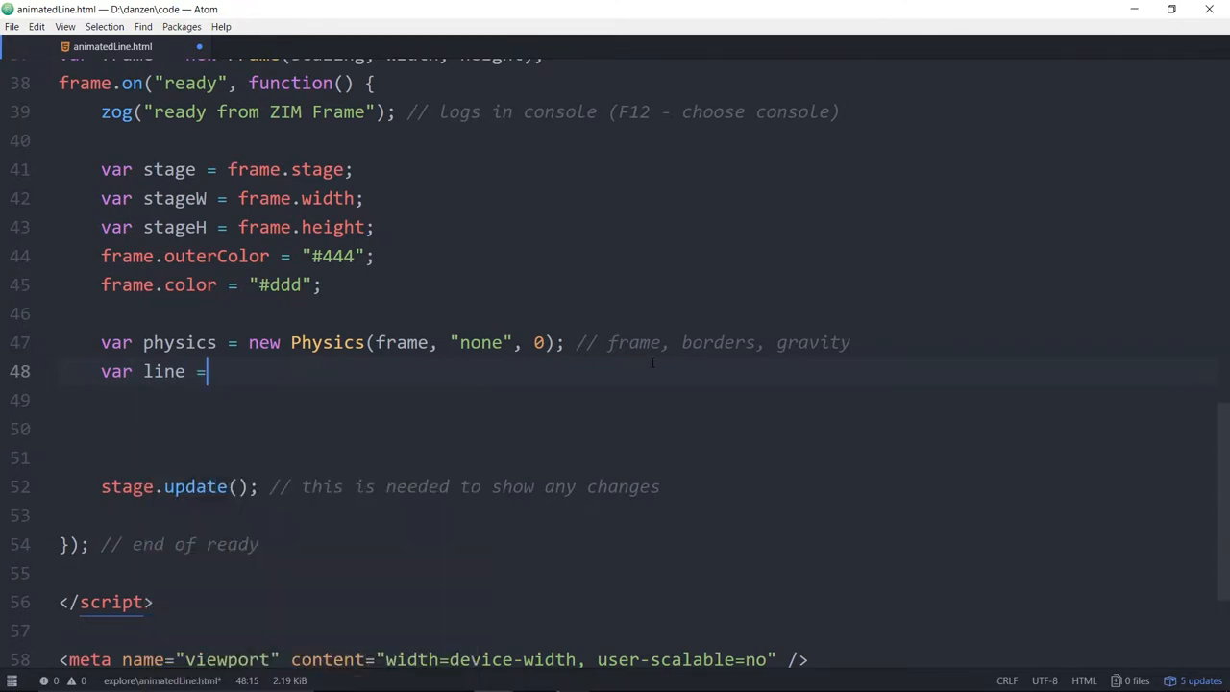
pyautogui.write('new Sh')
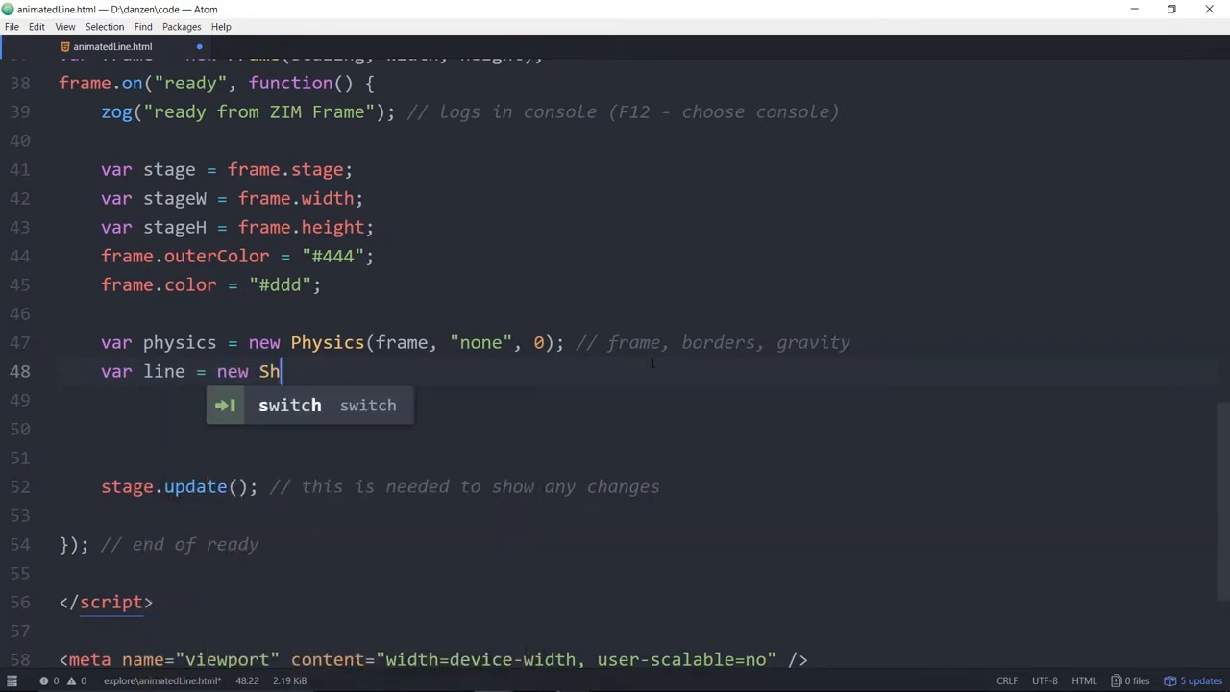
pyautogui.write('ape()')
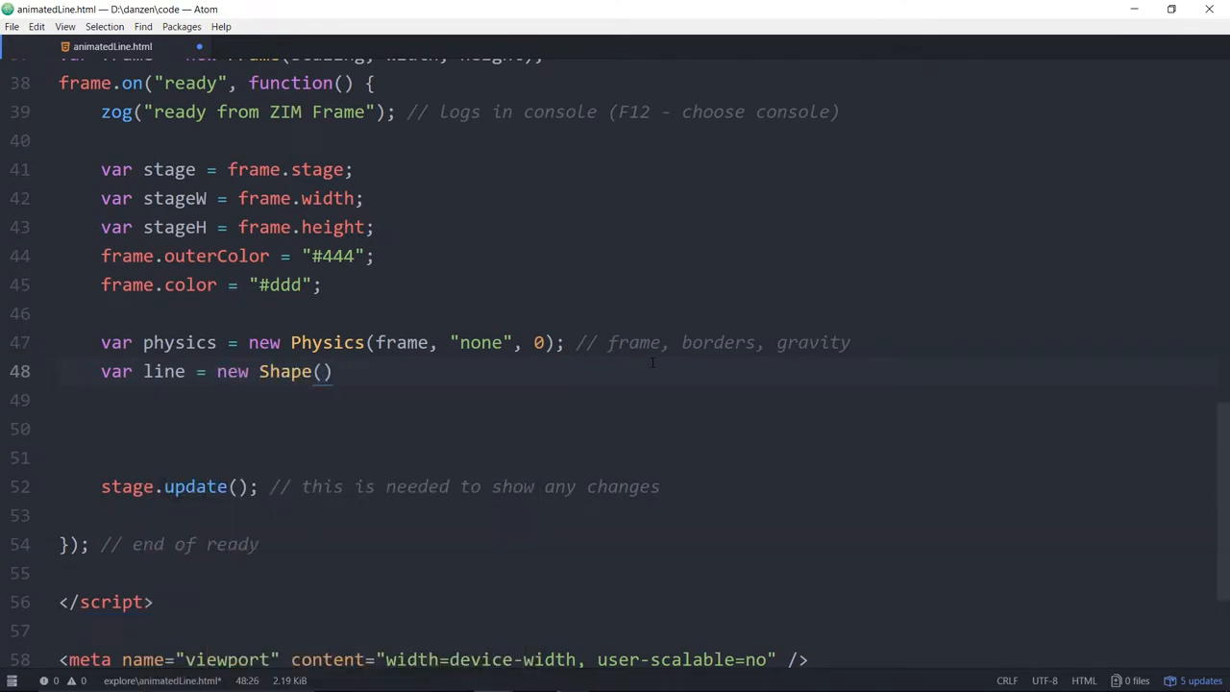
pyautogui.write('.add')
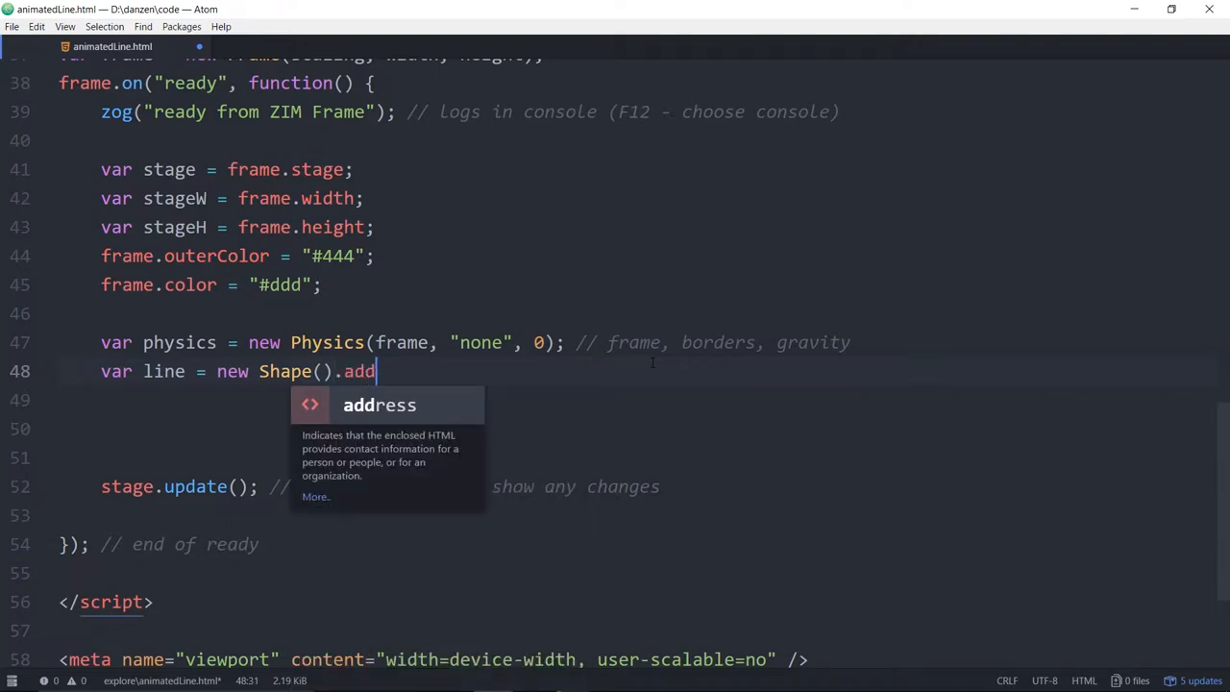
pyautogui.write('To();')
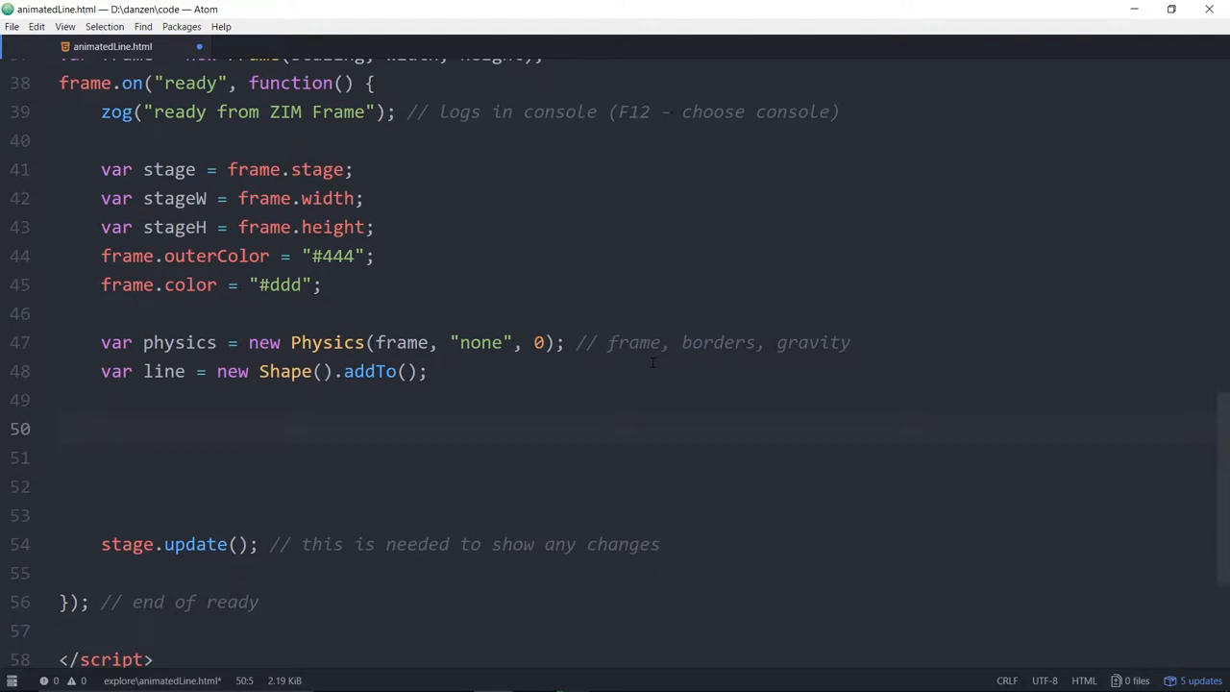
pyautogui.scroll(-3)
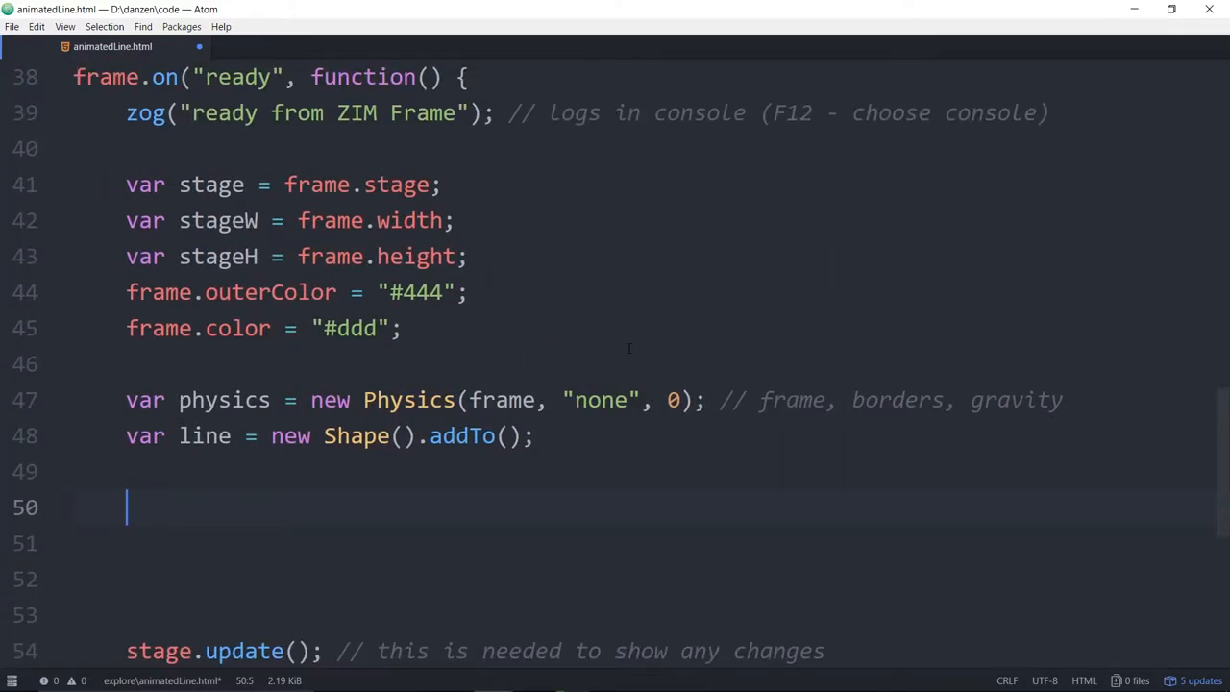
pyautogui.scroll(-3)
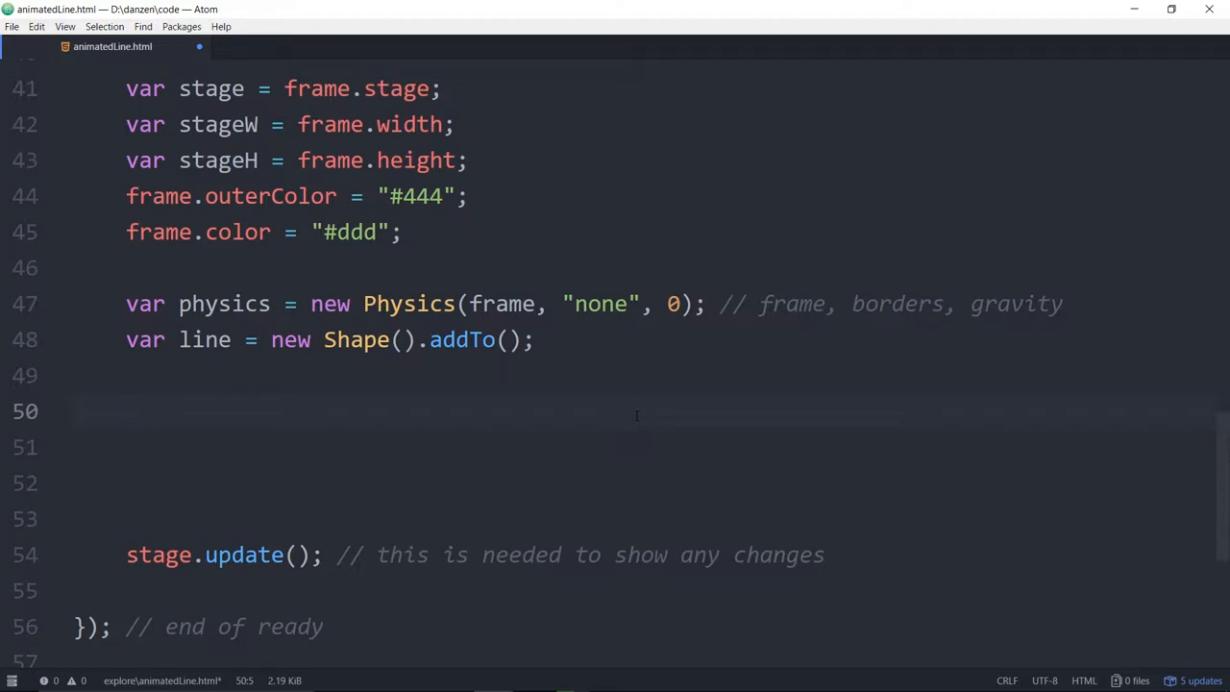
pyautogui.click(126, 411)
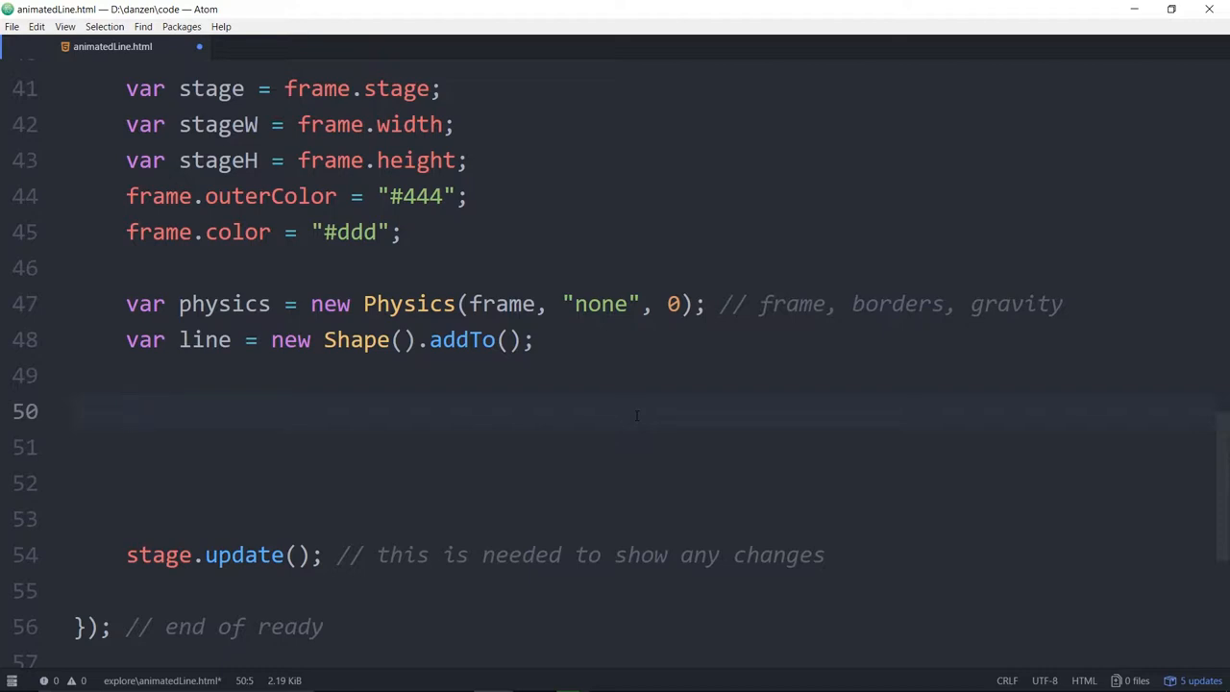
pyautogui.click(126, 411)
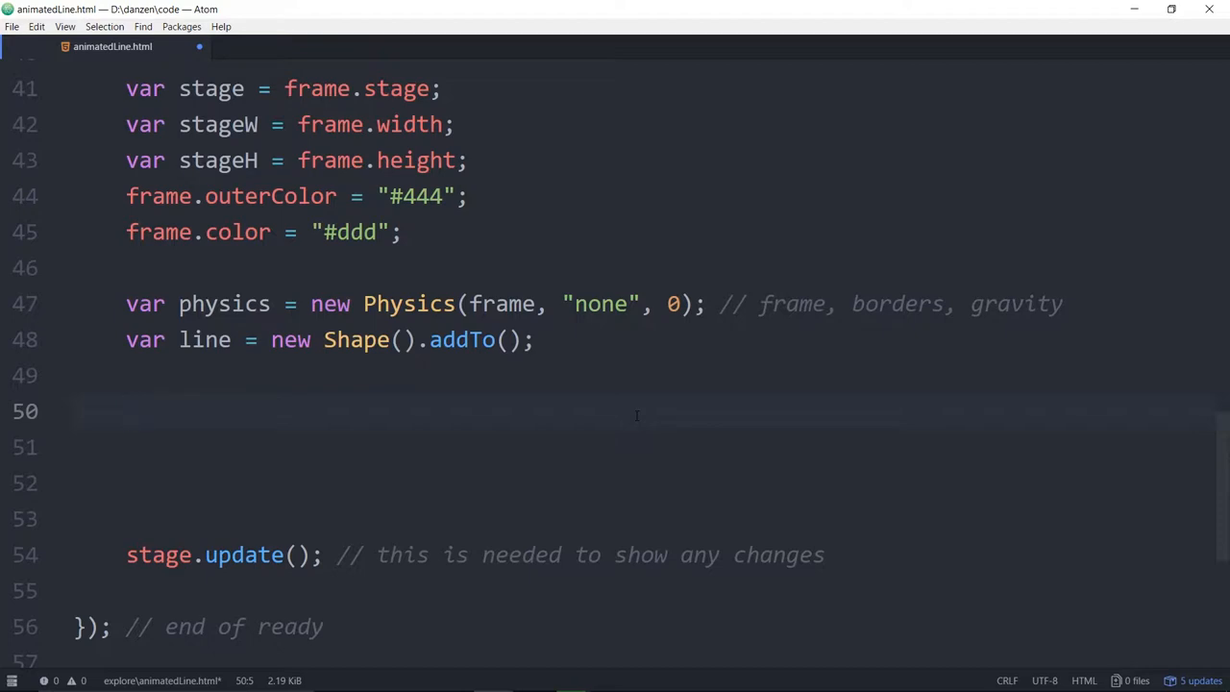
# Write physics.makeCircle(10, false); on empty line 50.
pyautogui.click(126, 412)
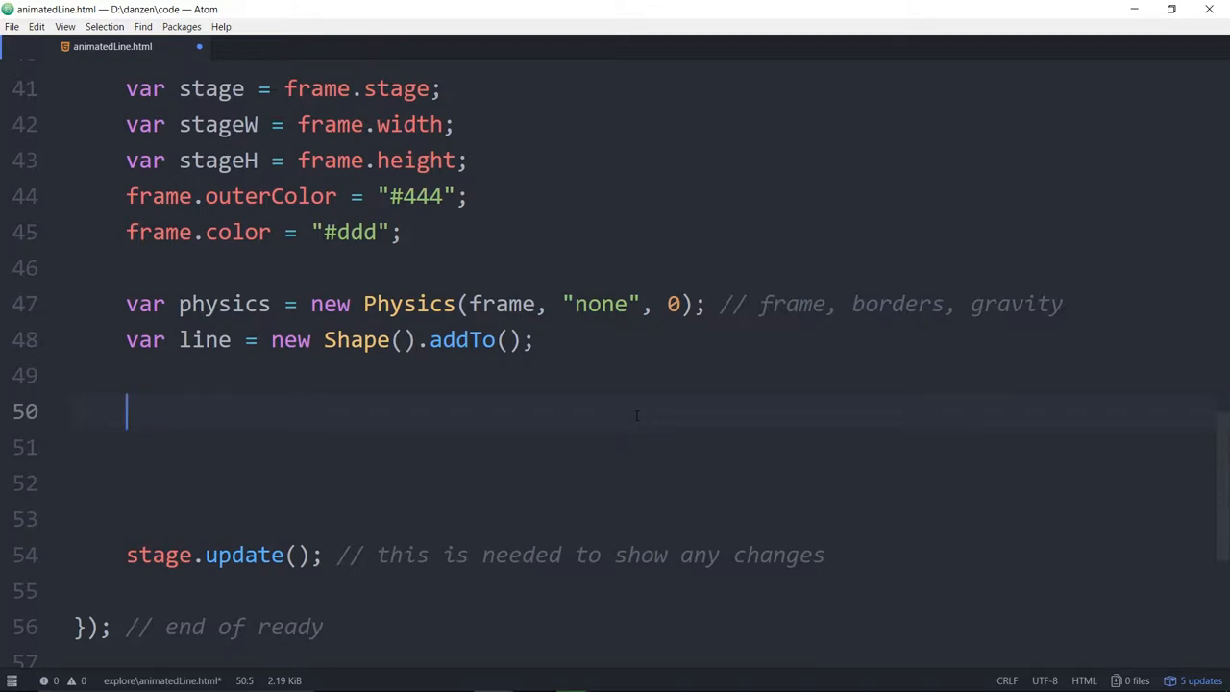
pyautogui.write('physics.')
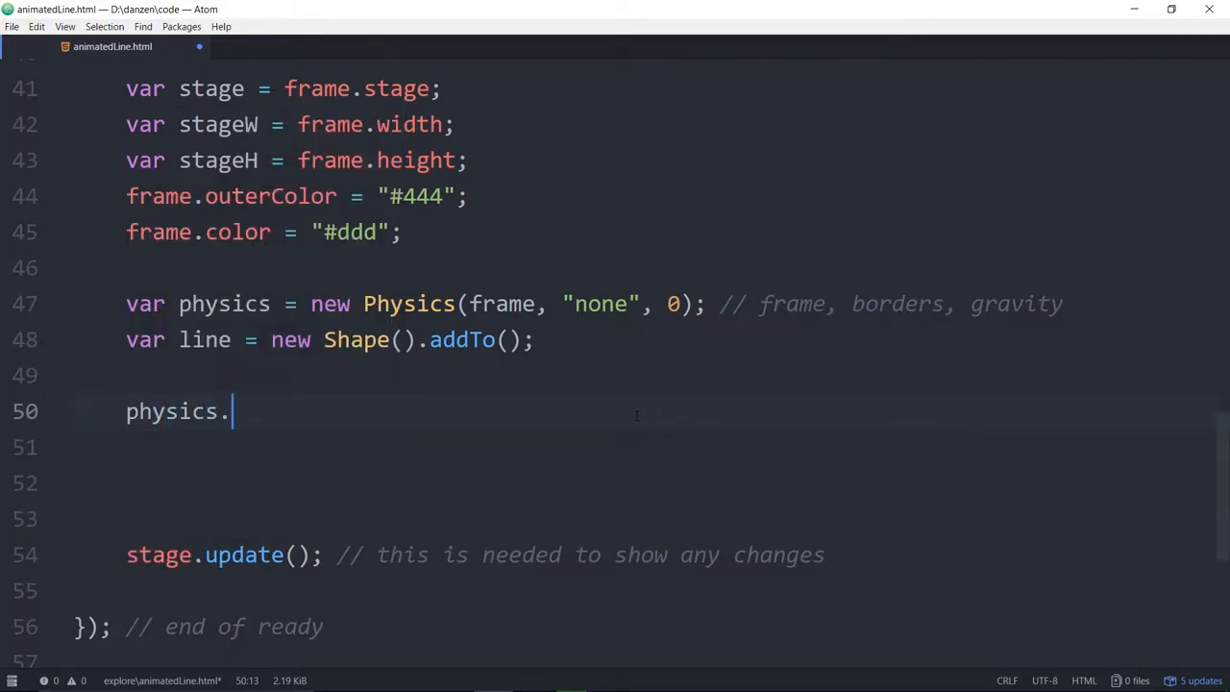
pyautogui.write('mak')
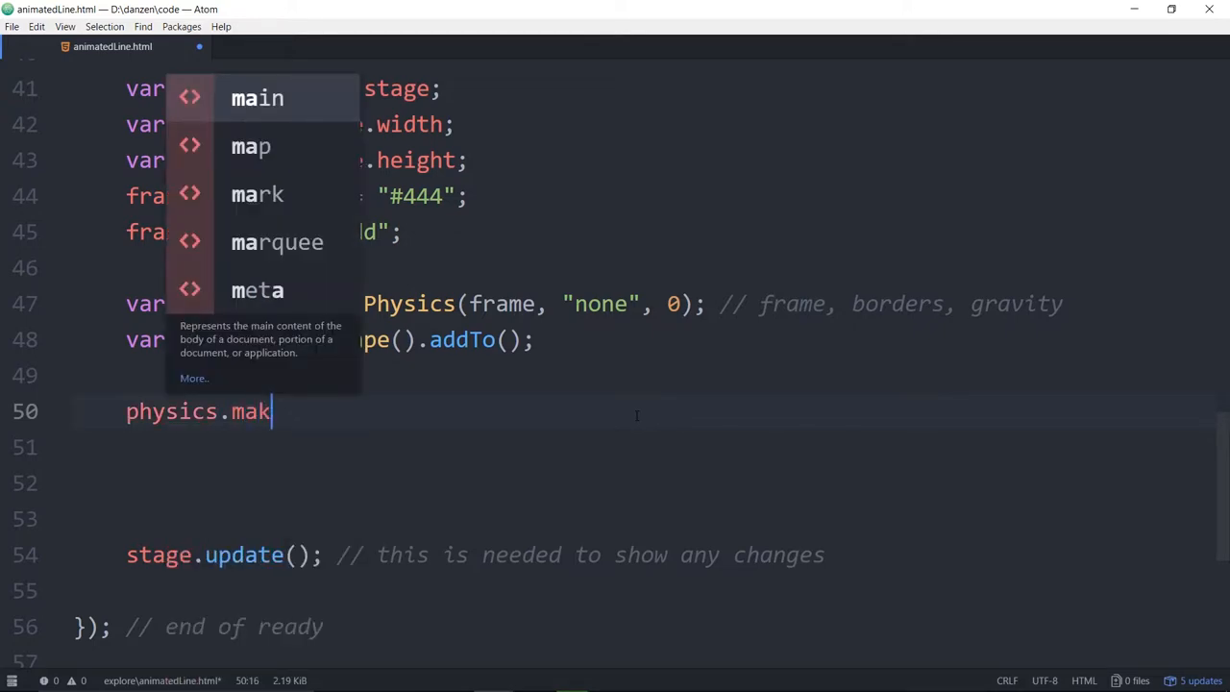
pyautogui.write('eCircle()')
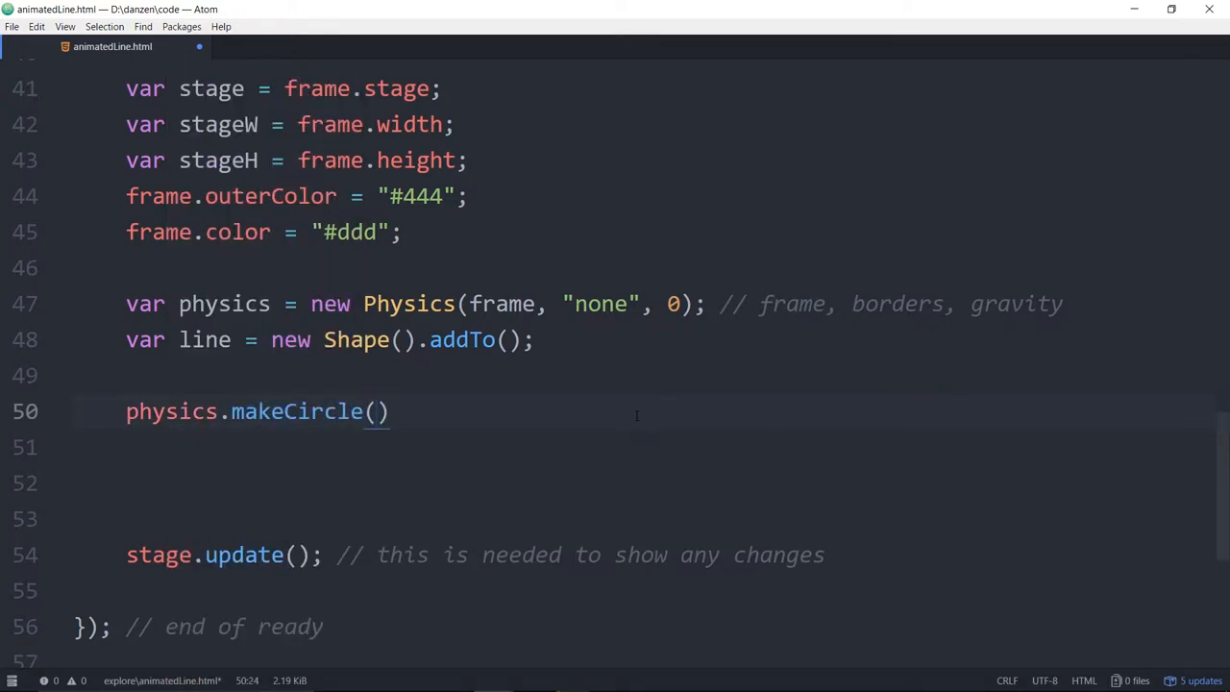
pyautogui.write('10')
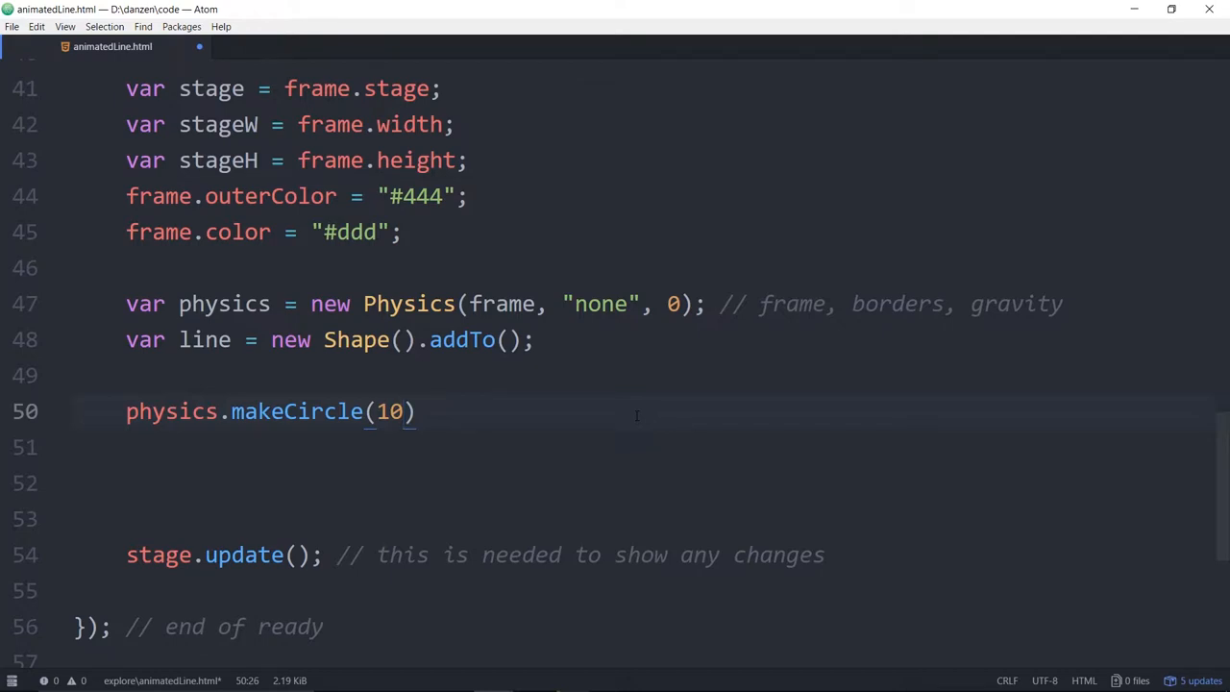
pyautogui.write(',')
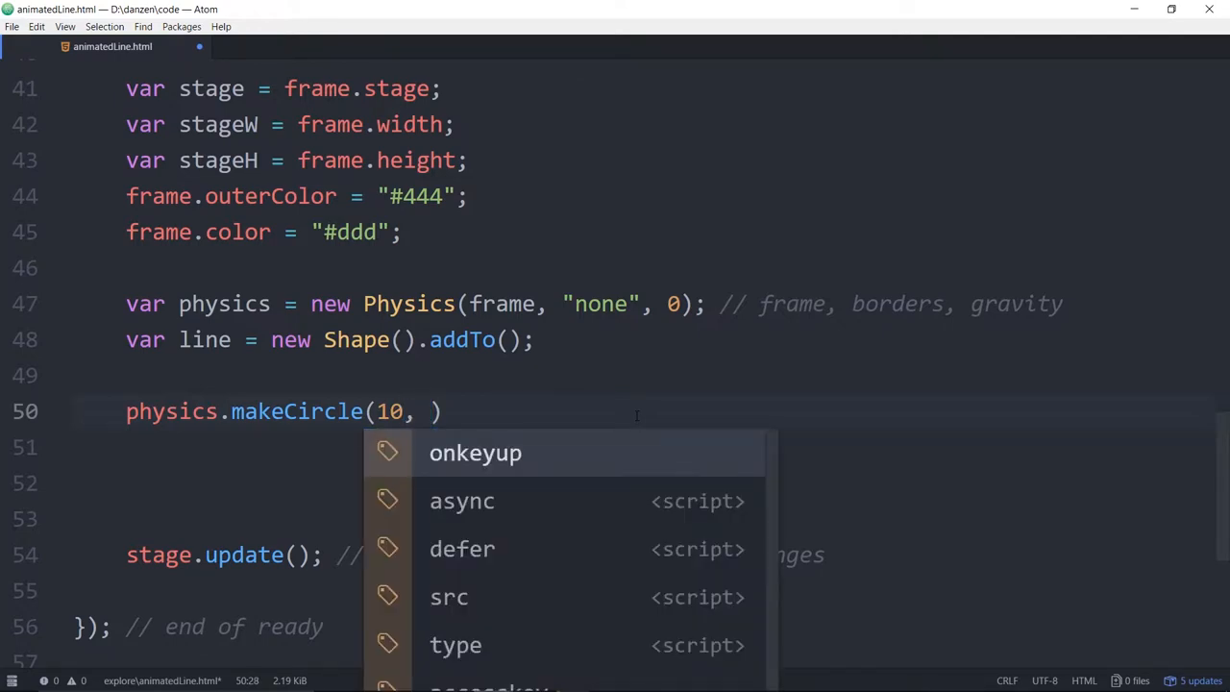
pyautogui.write('false')
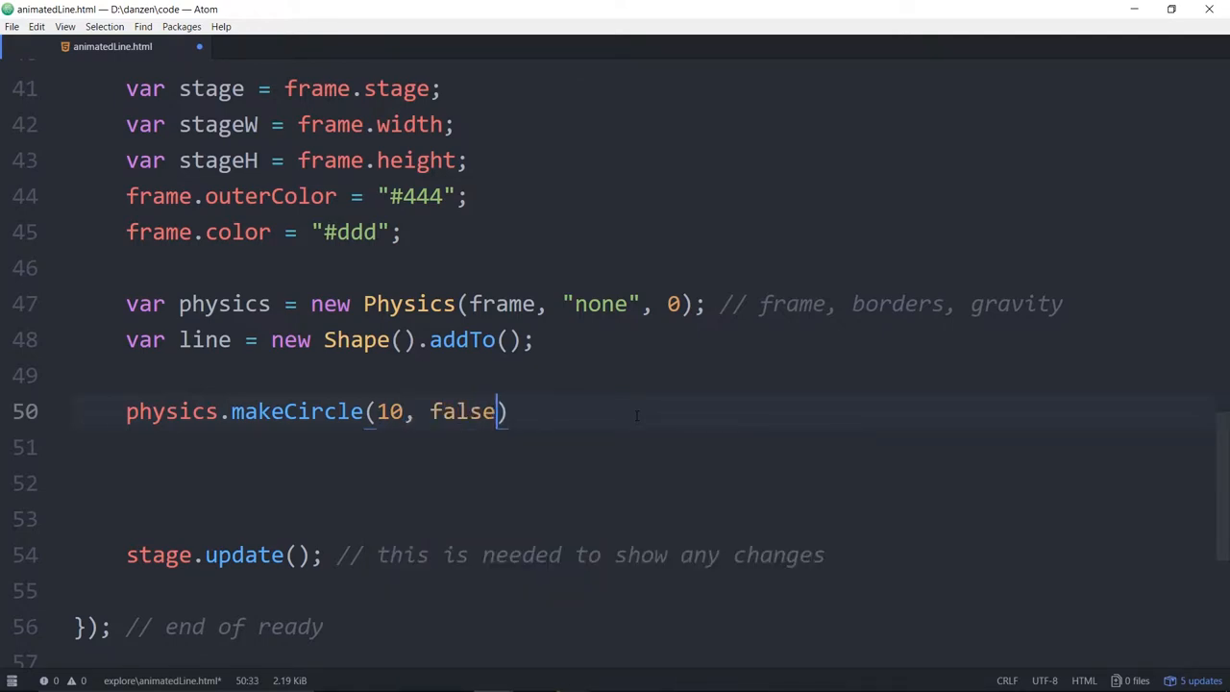
pyautogui.write(';')
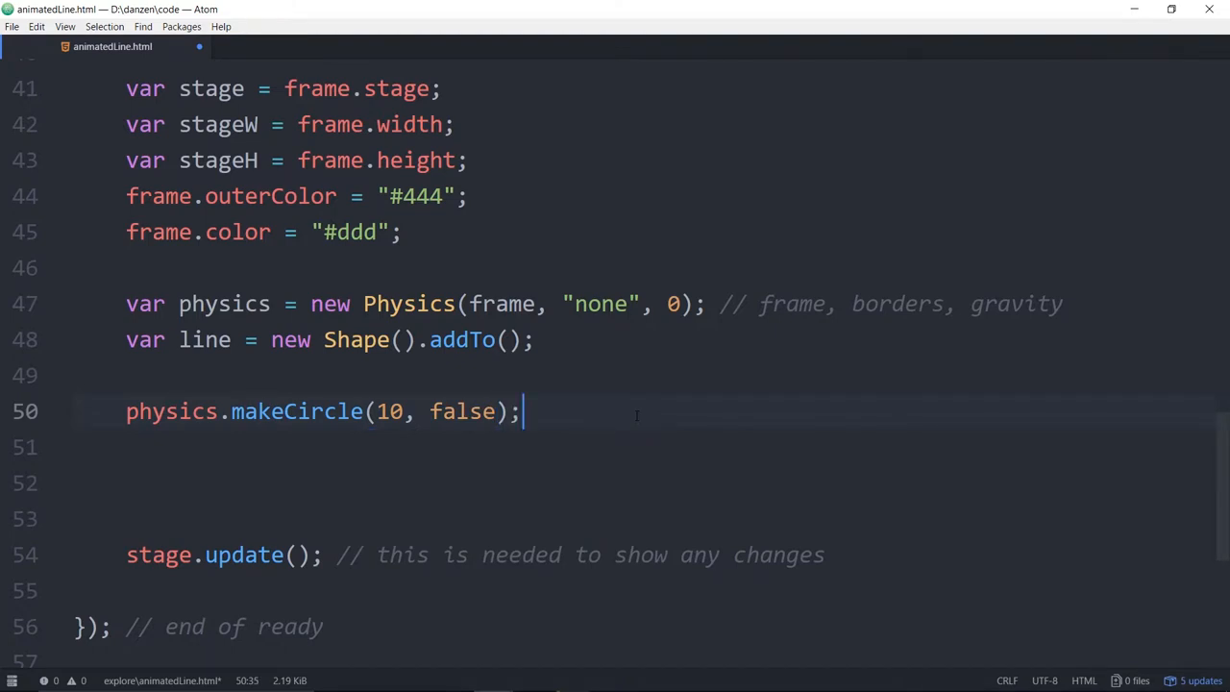
# Add a radius/dynamic comment and assign the circle to var anchorBody.
pyautogui.write('// n')
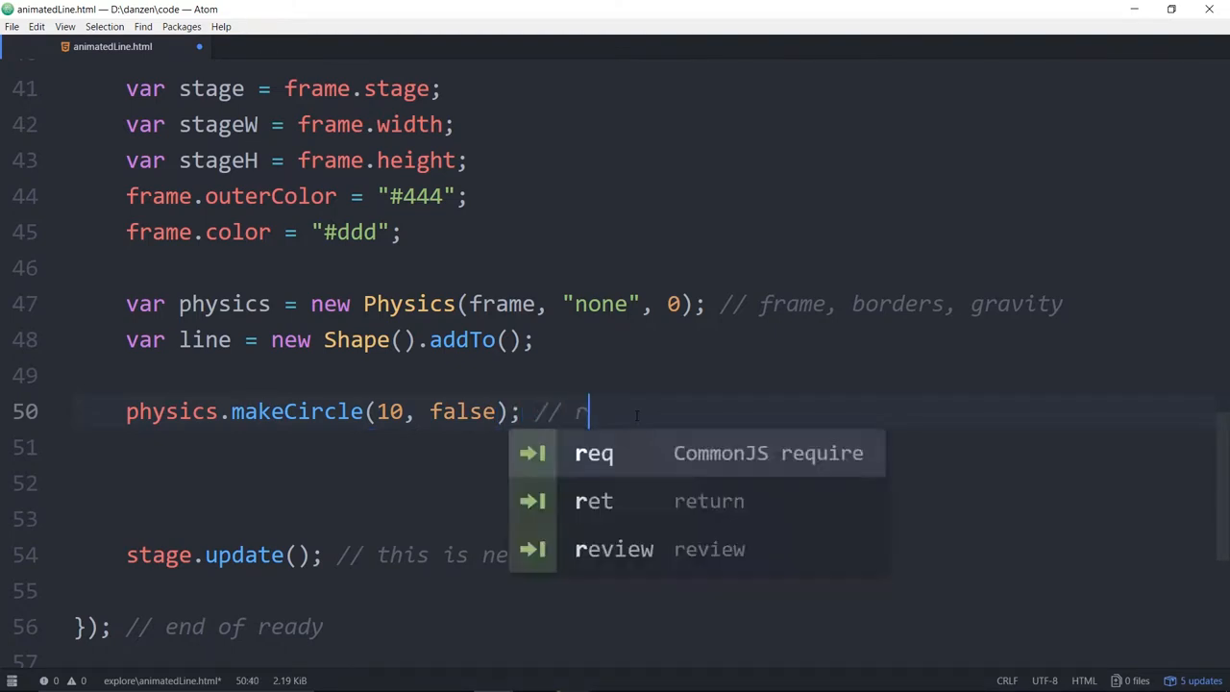
pyautogui.write('adius, d')
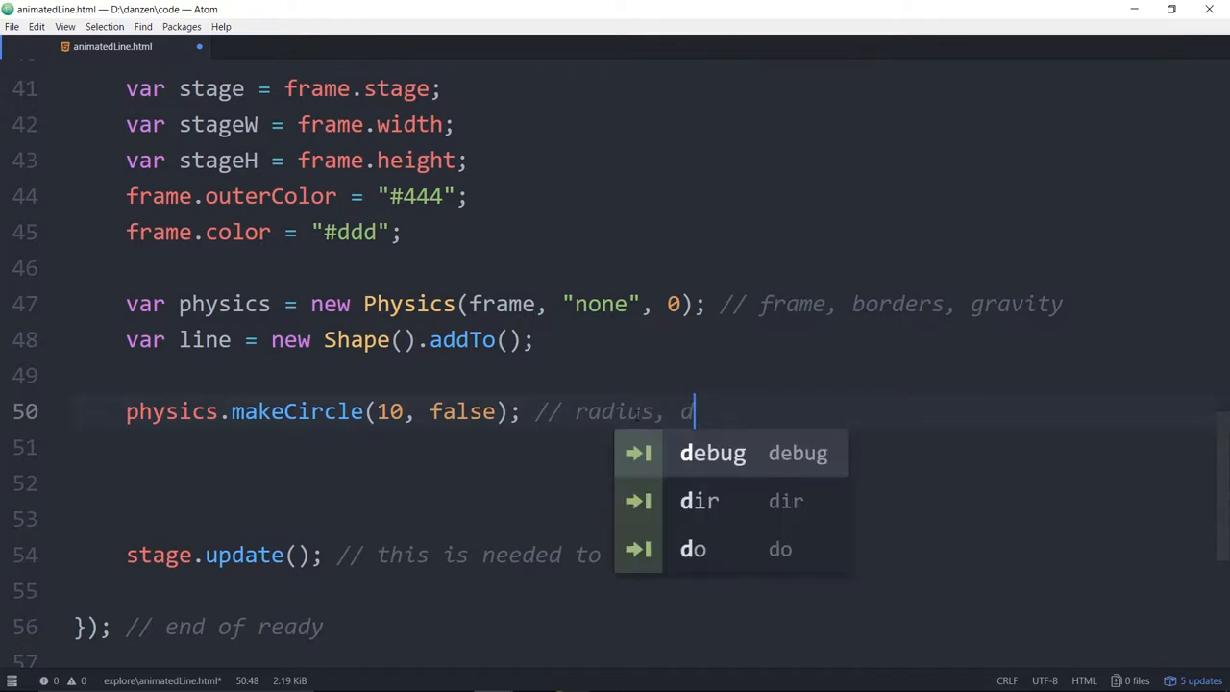
pyautogui.write('yna')
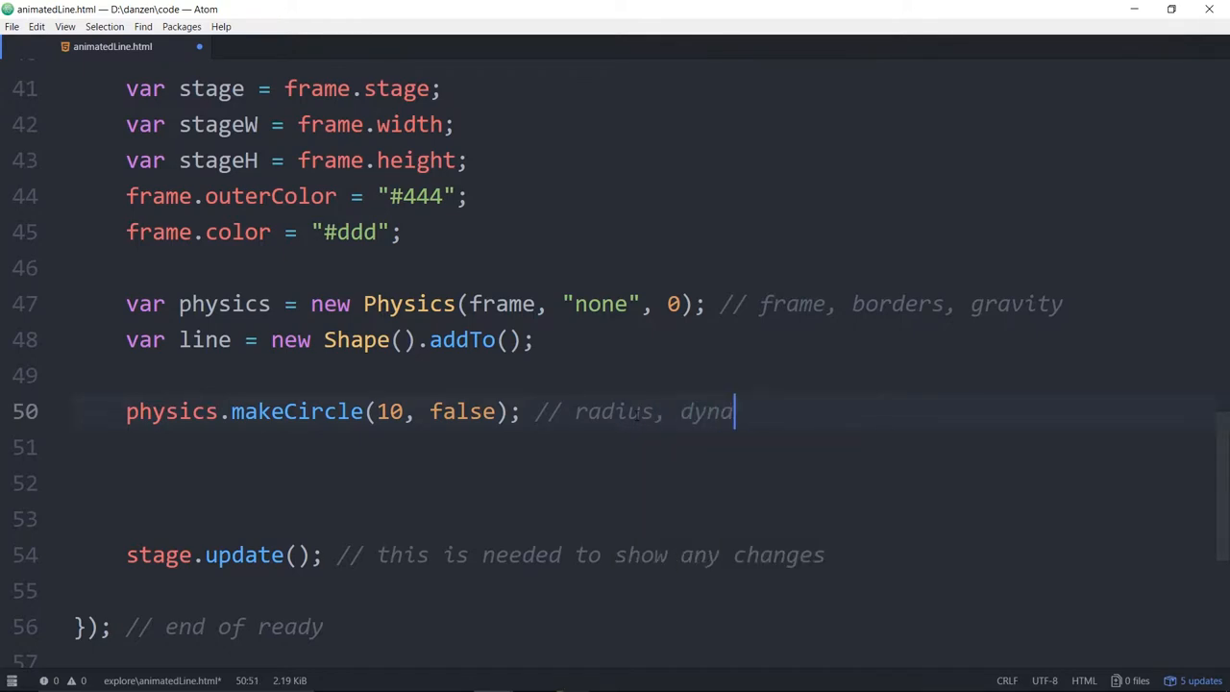
pyautogui.write('mic')
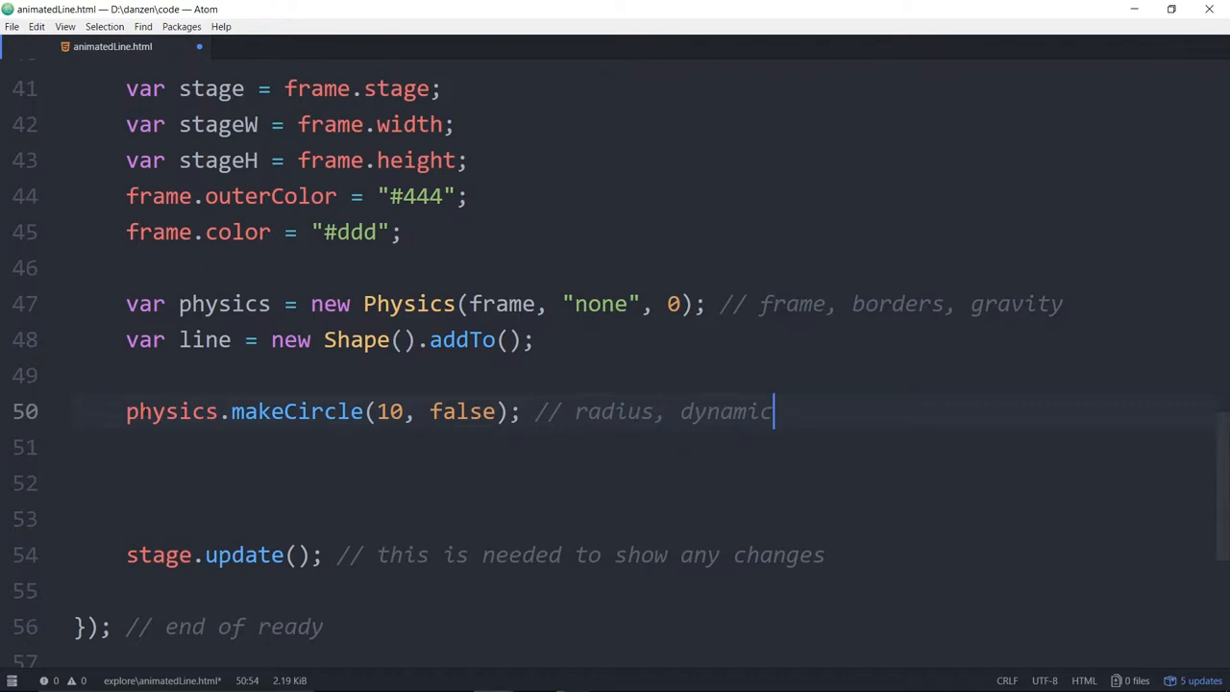
pyautogui.write('var')
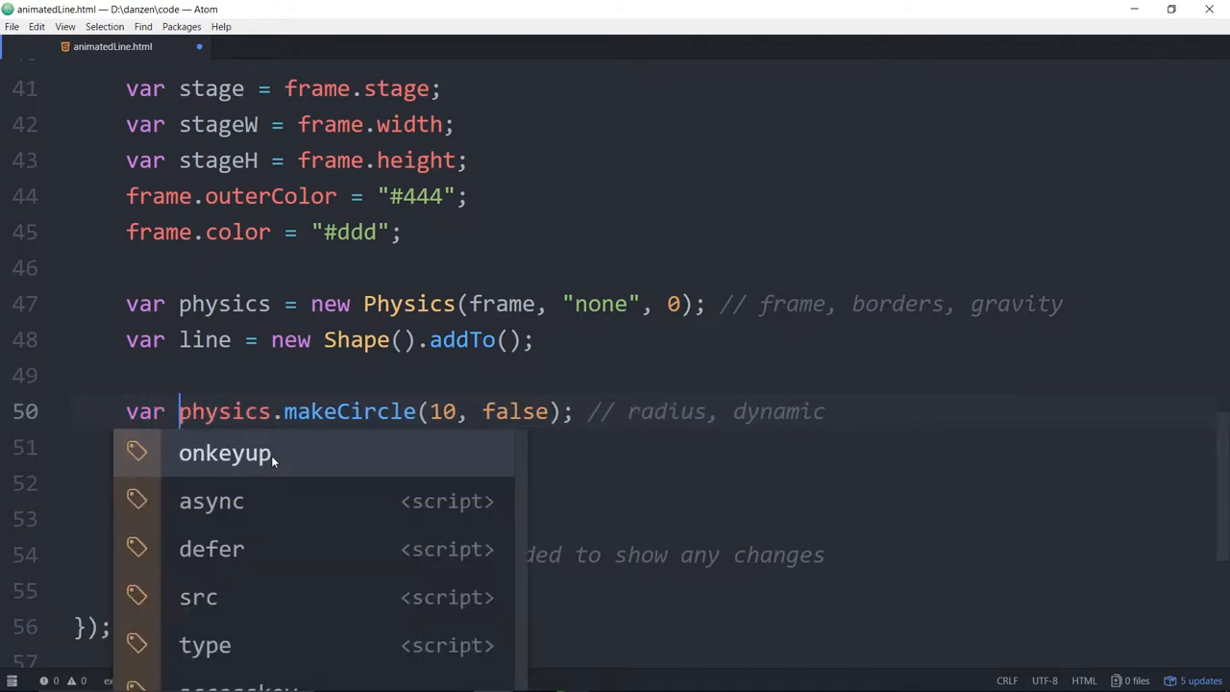
pyautogui.write('anchor')
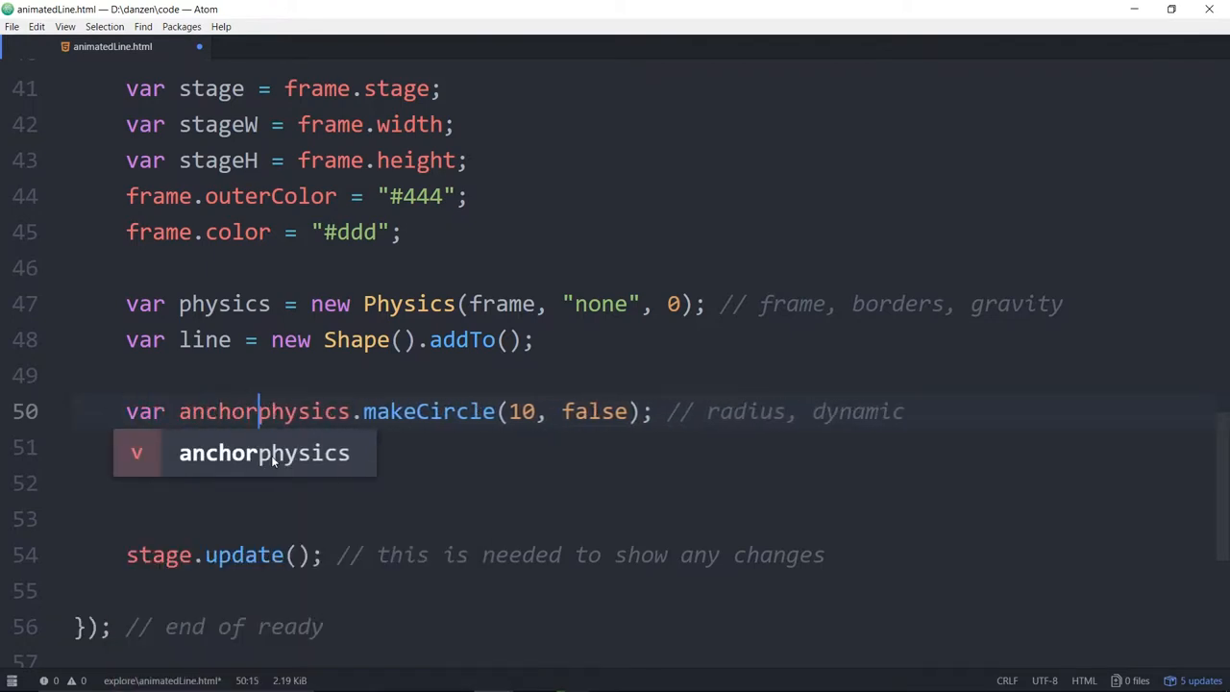
pyautogui.write('=')
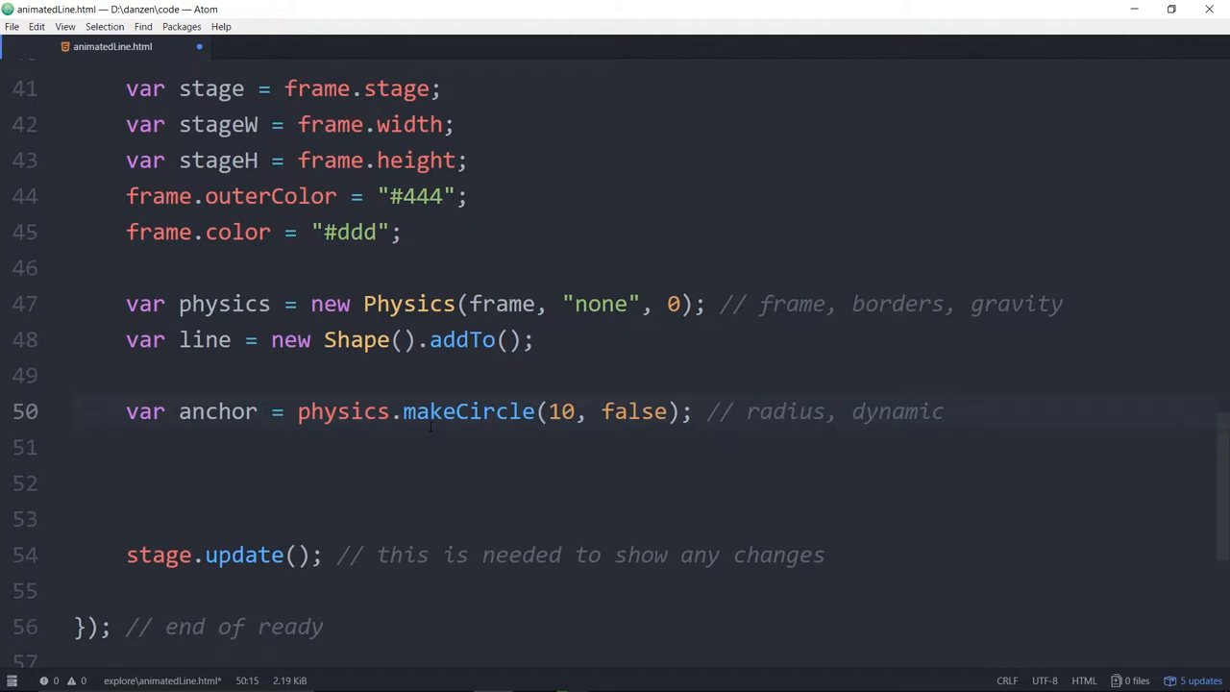
pyautogui.write('Body')
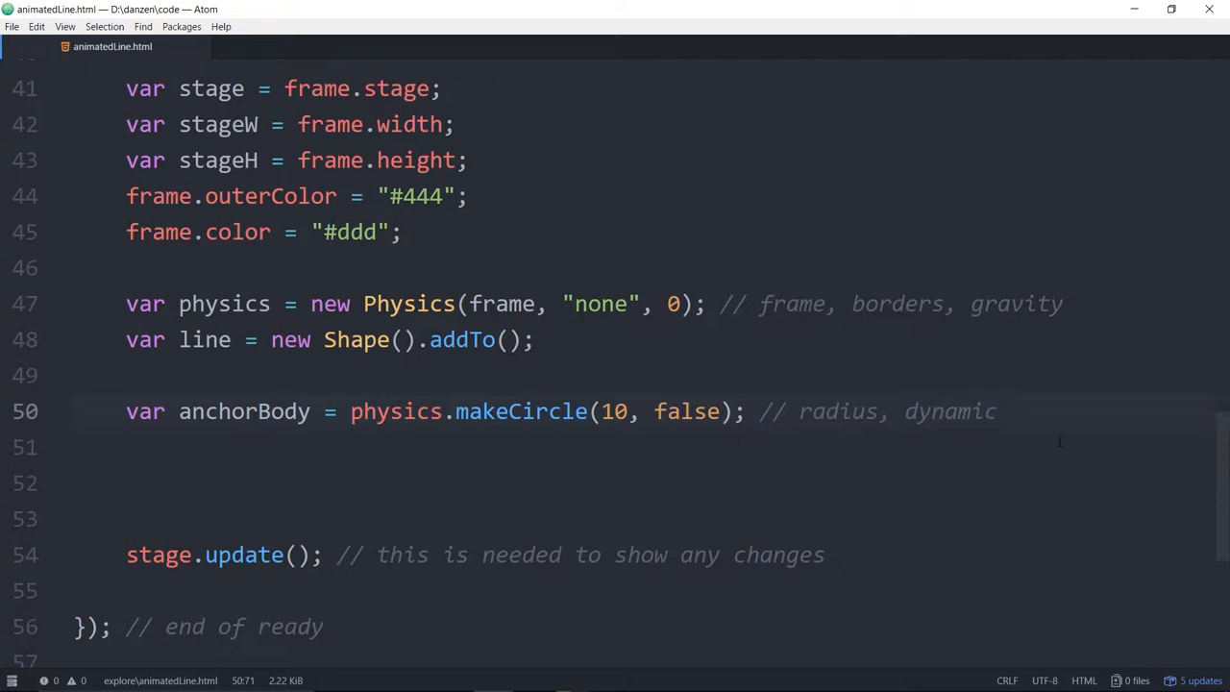
# Add anchorBody.x = 300; on a new line below the declaration.
pyautogui.press('Enter')
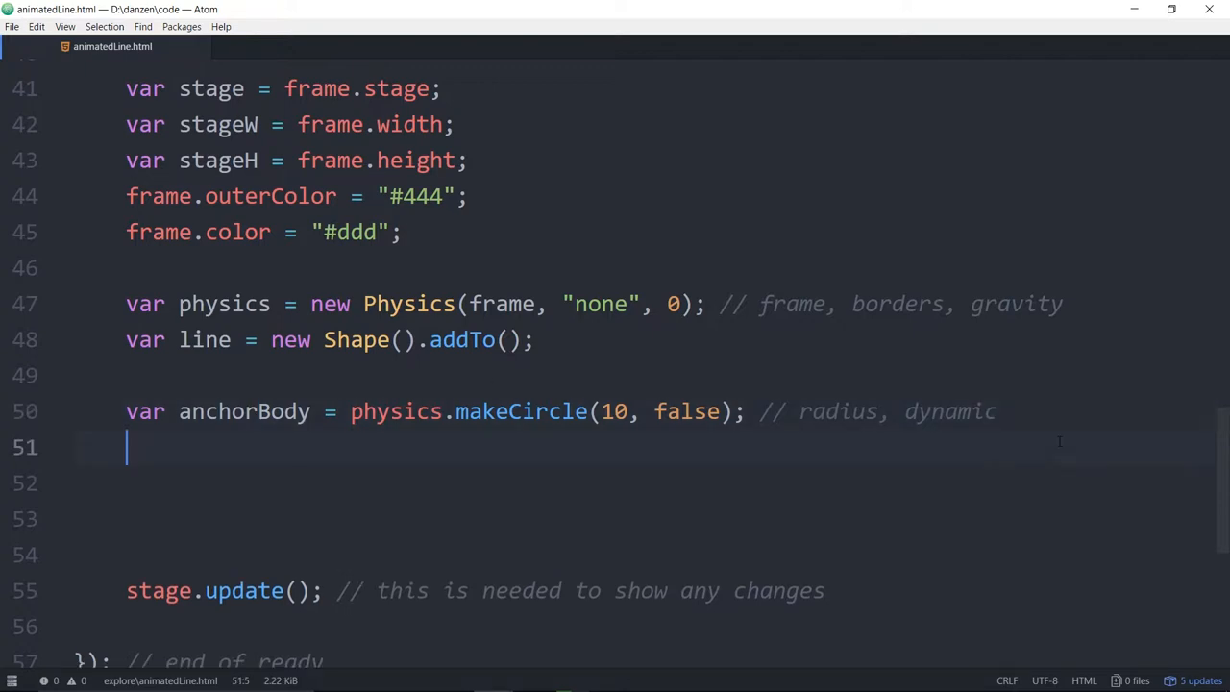
pyautogui.write('anchor')
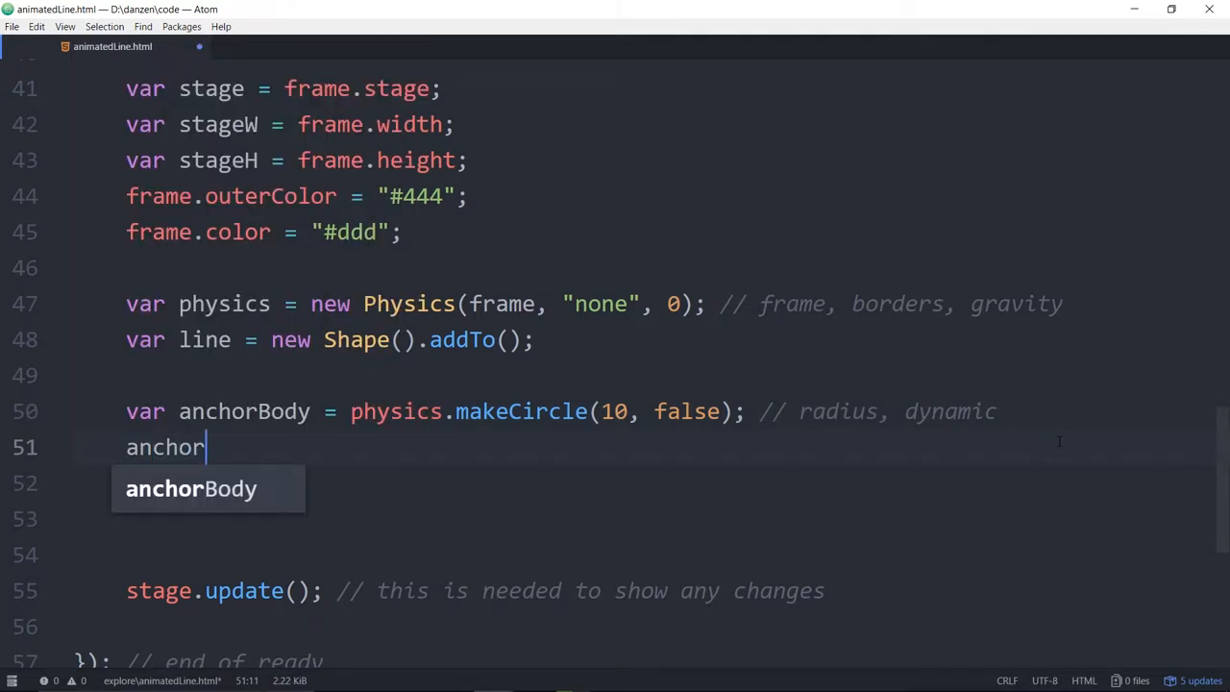
pyautogui.write('Body.x')
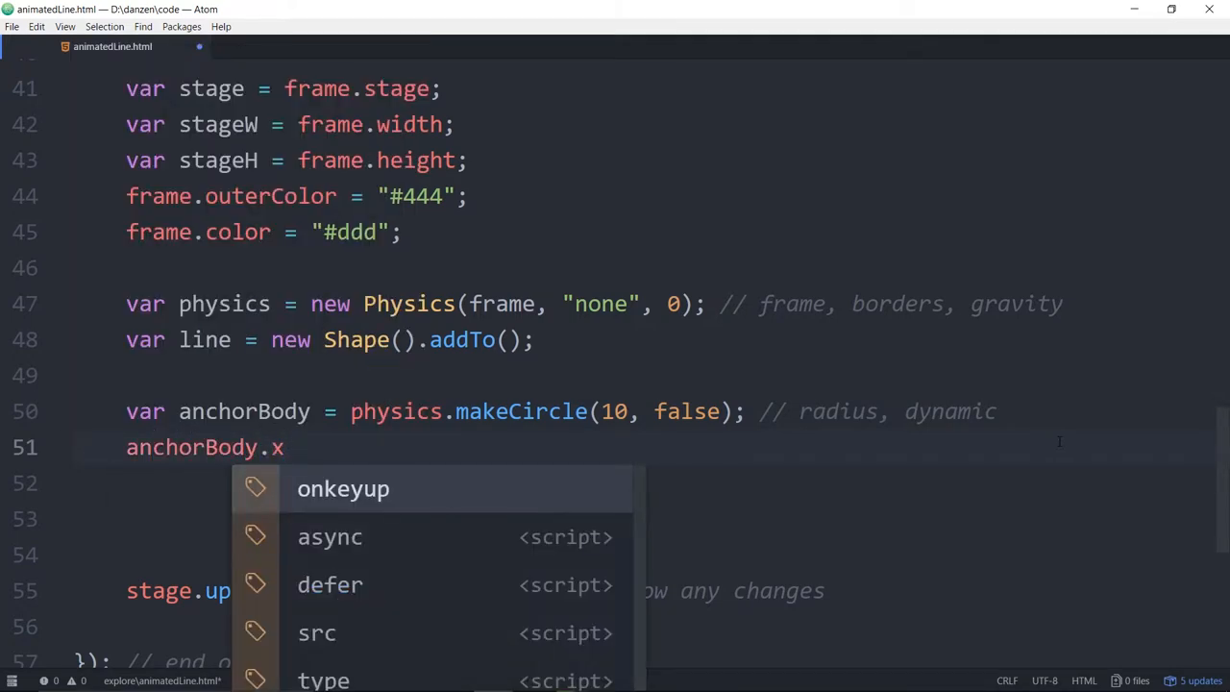
pyautogui.write('= 3')
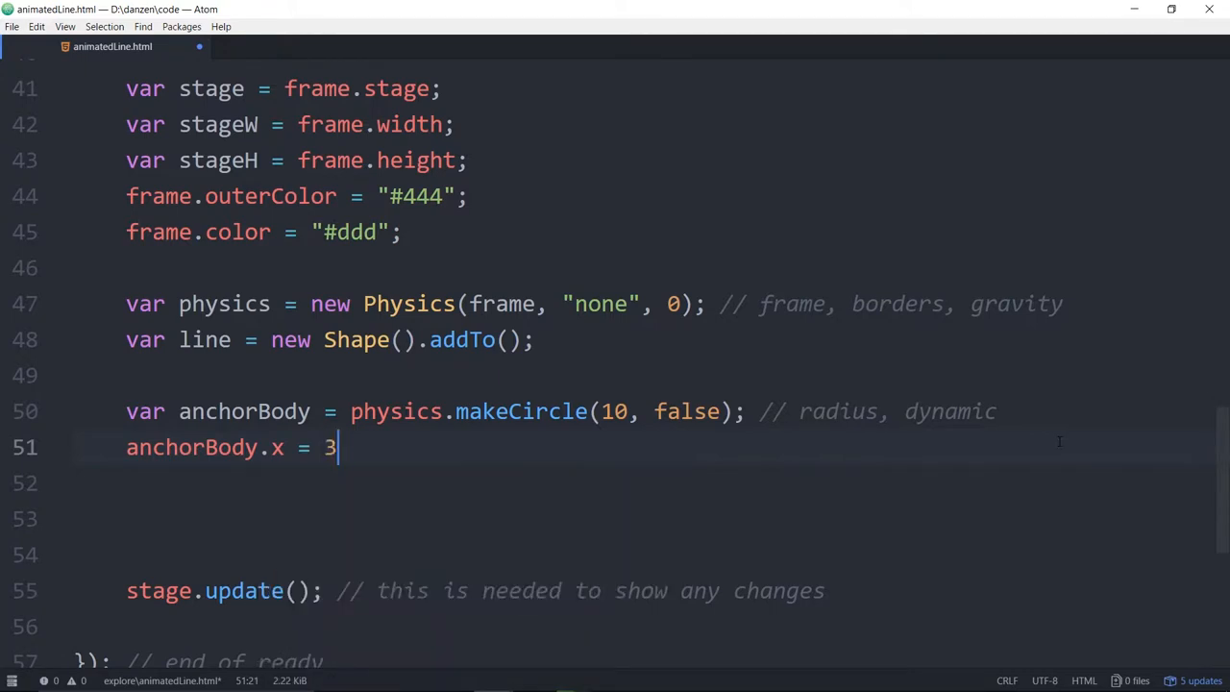
pyautogui.write('00, 300')
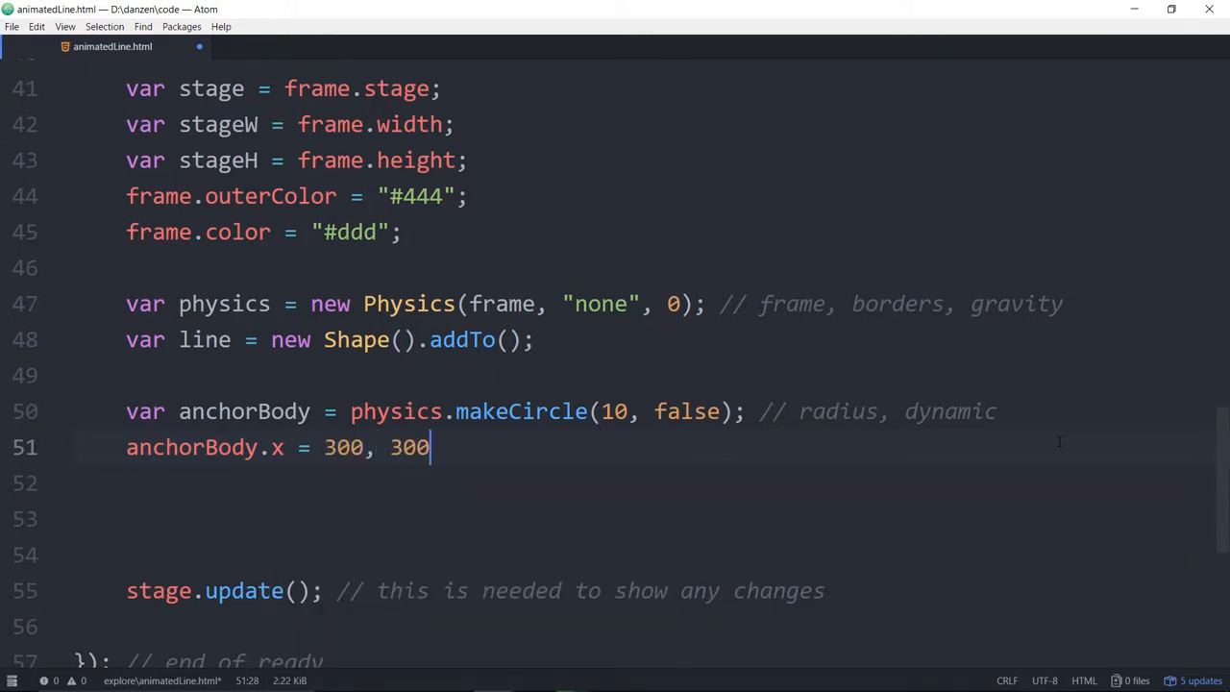
pyautogui.write(';')
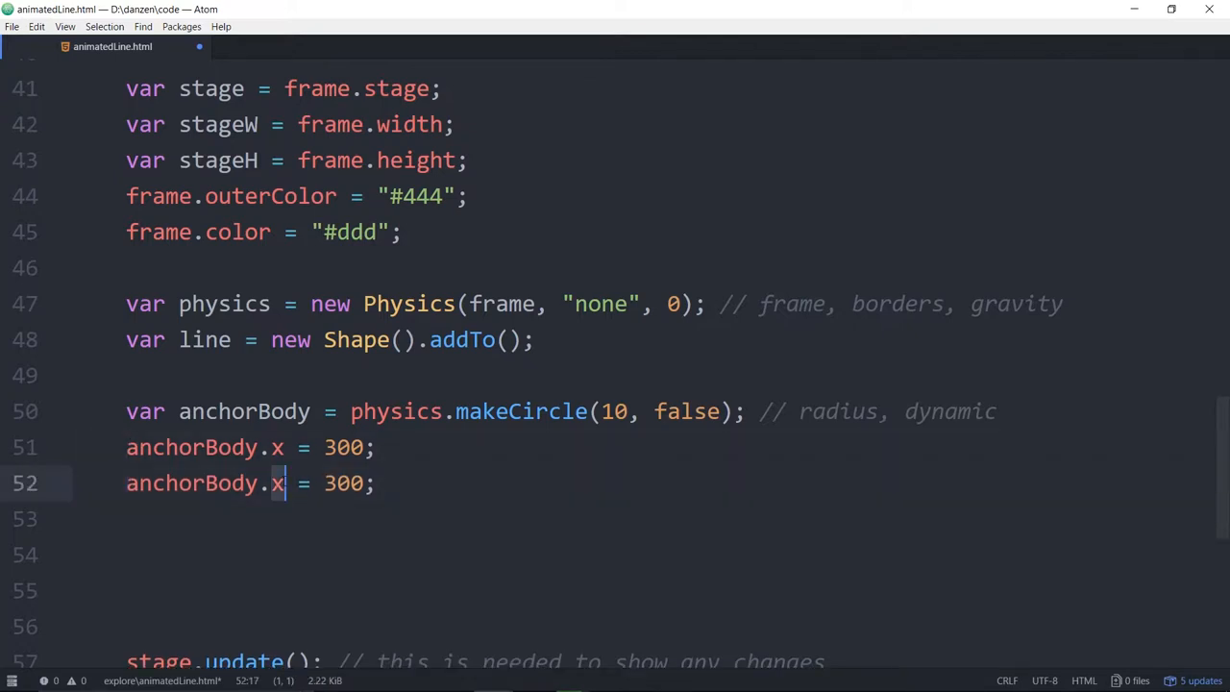
# Change the duplicate to anchorBody.y and add var anchor = new Circle(10).addTo();.
pyautogui.write('y')
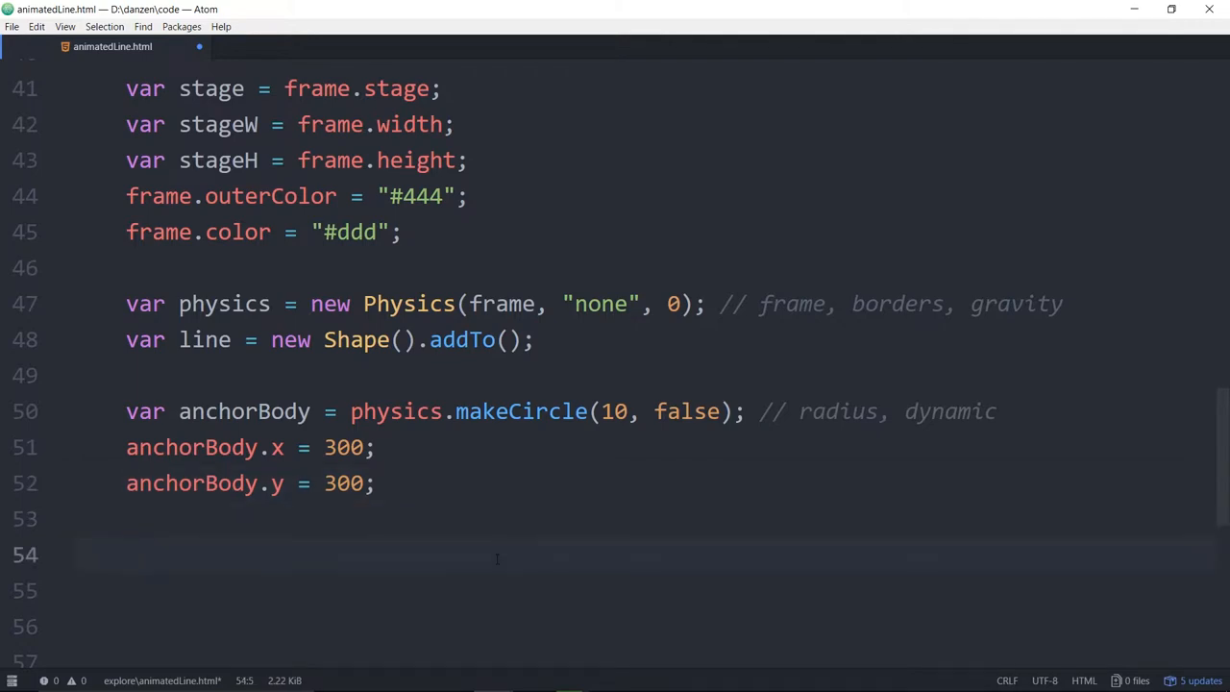
pyautogui.scroll(-3)
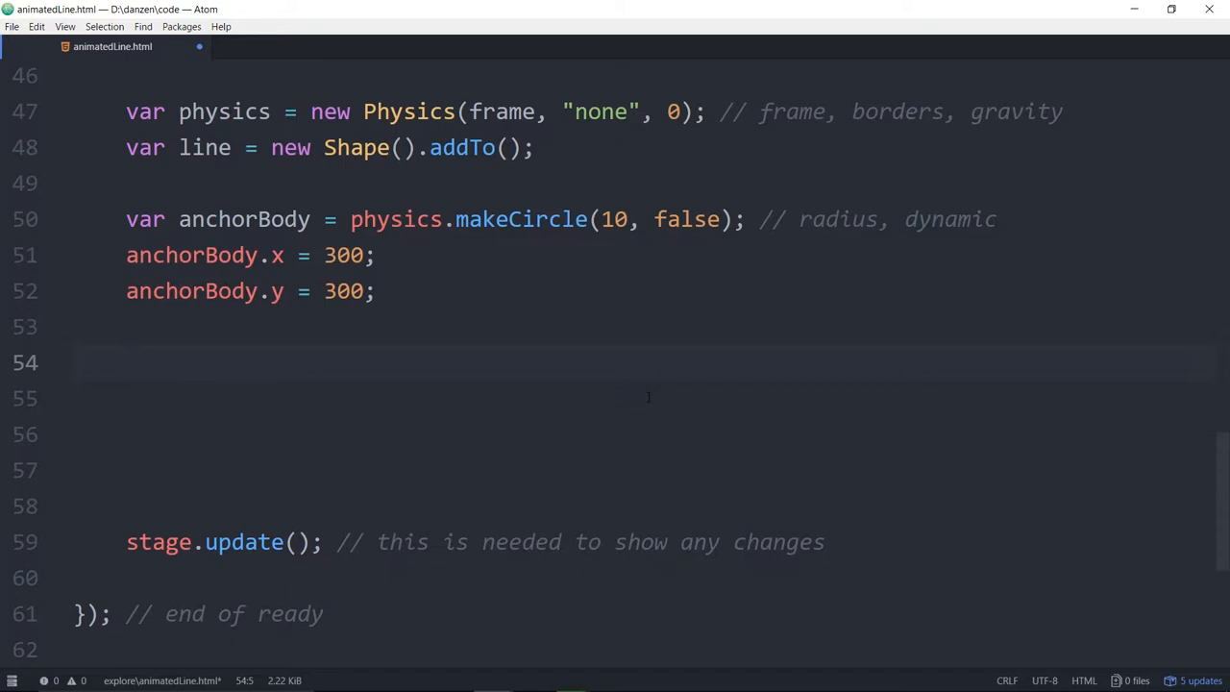
pyautogui.write('new')
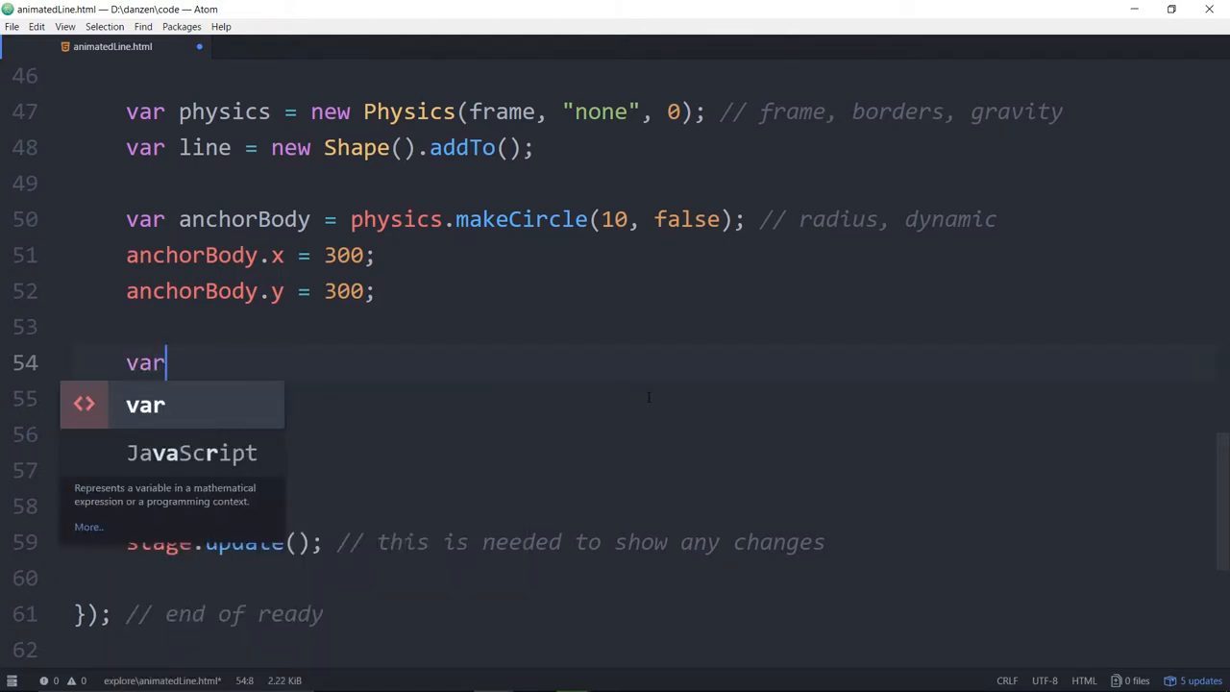
pyautogui.write('anchor = new')
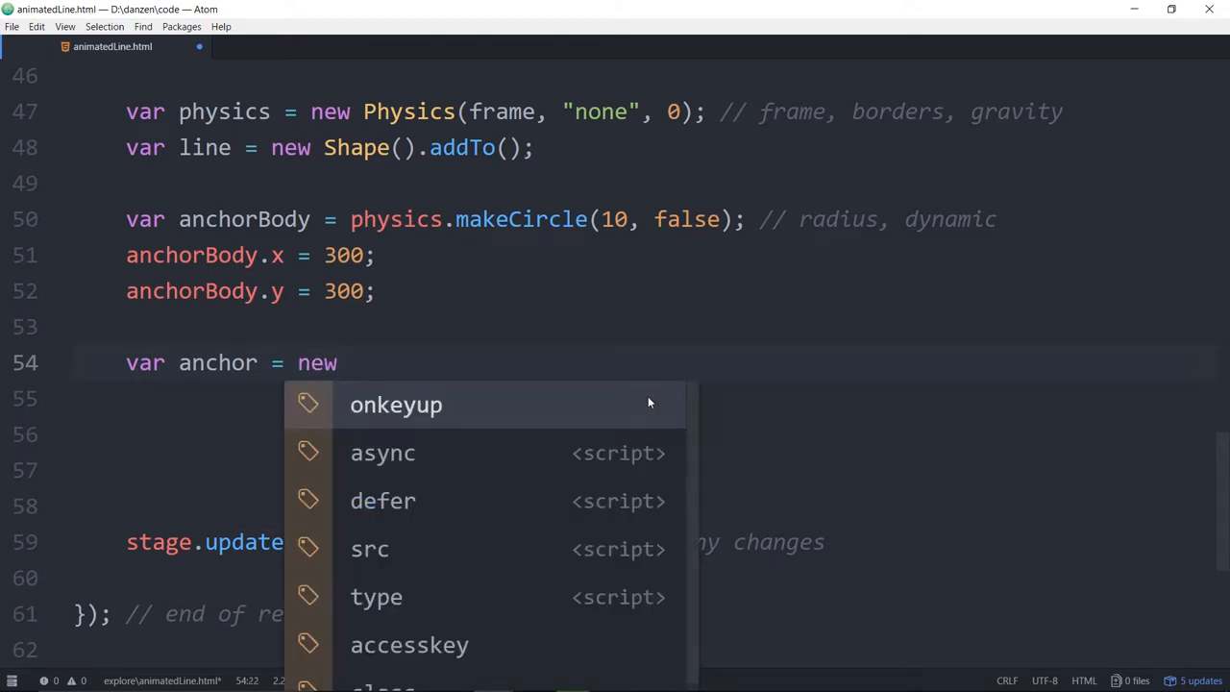
pyautogui.write('Circle()')
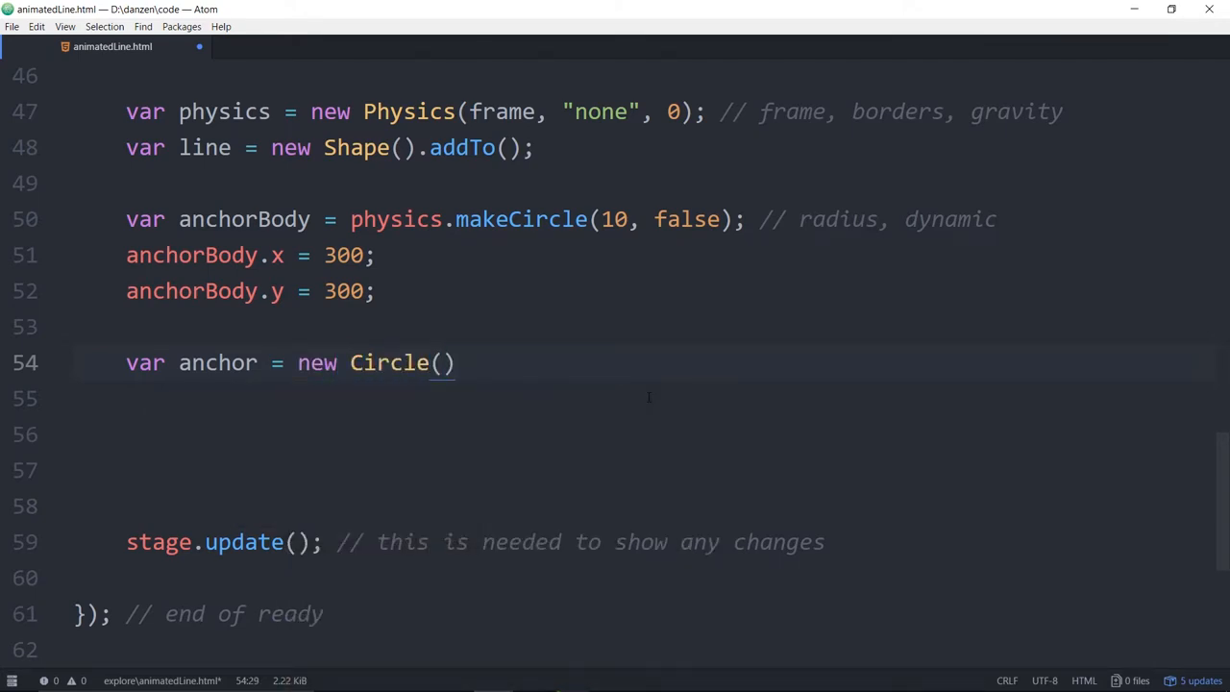
pyautogui.write('10')
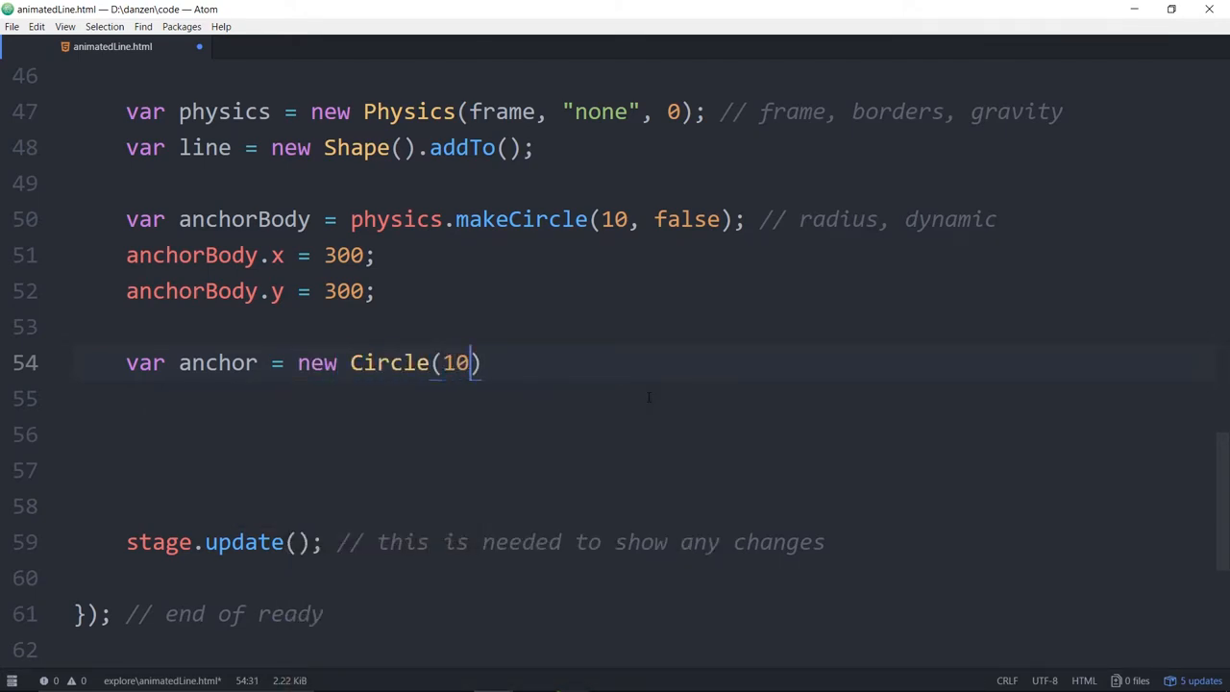
pyautogui.write('.ad')
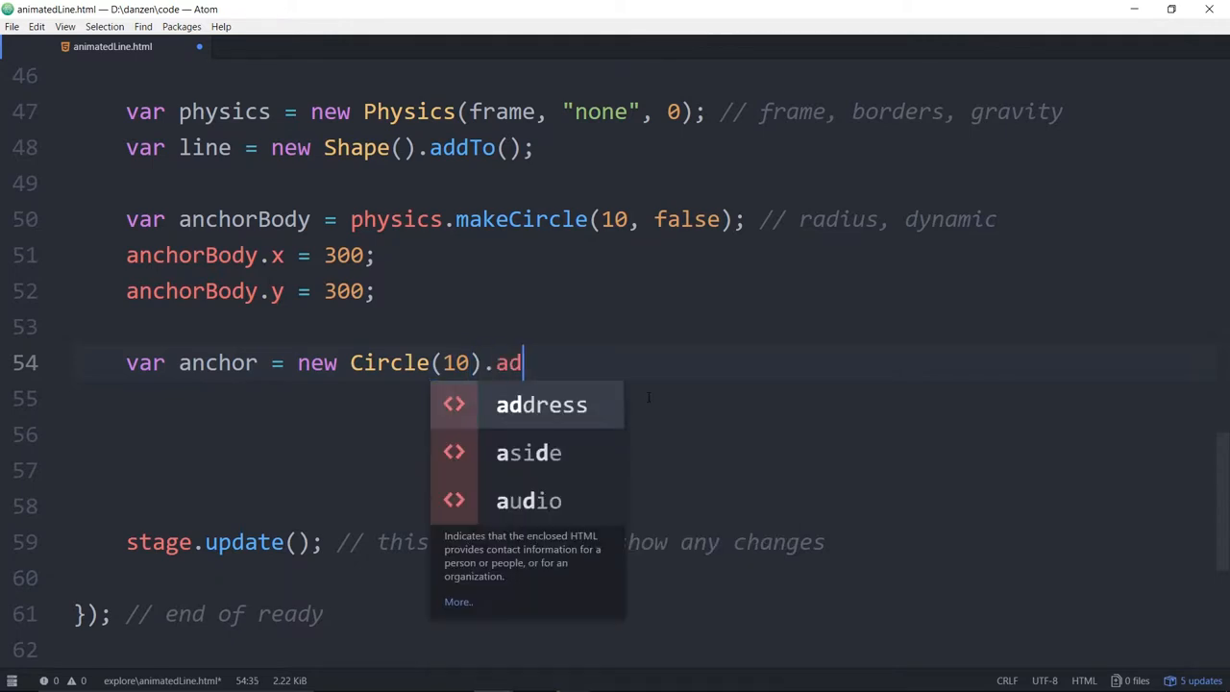
pyautogui.write('dTo();')
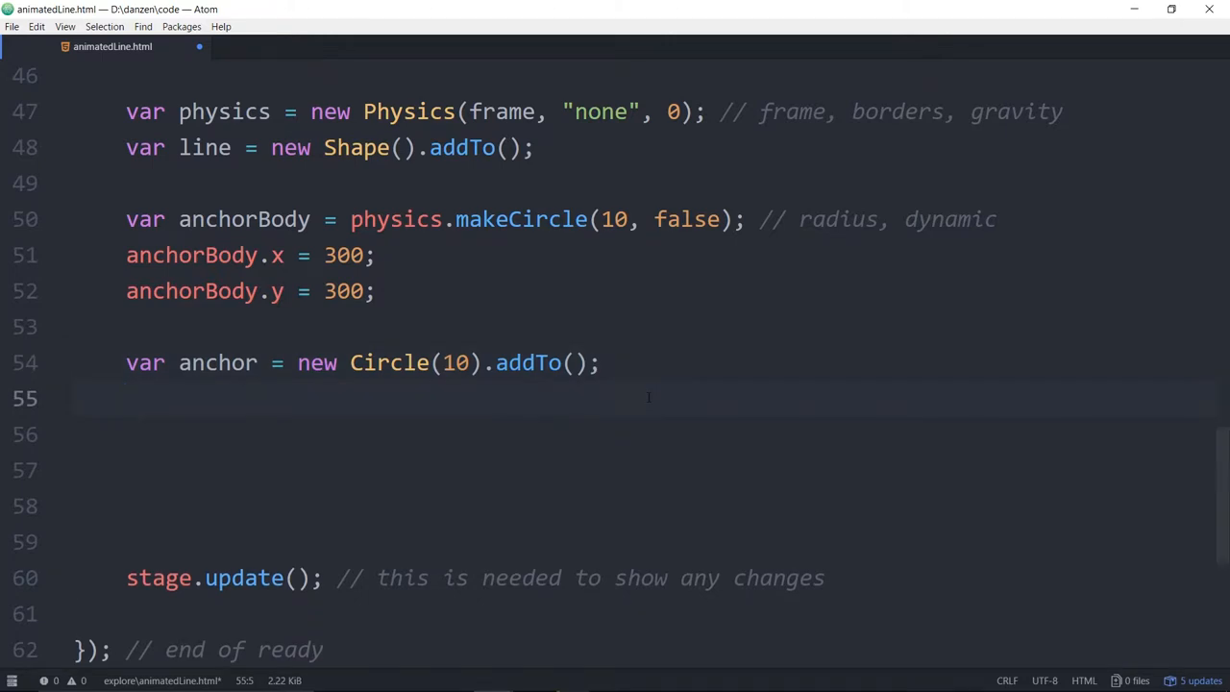
# Map anchorBody to anchor with physics.addMap(anchorBody, anchor); on line 55.
pyautogui.click(126, 399)
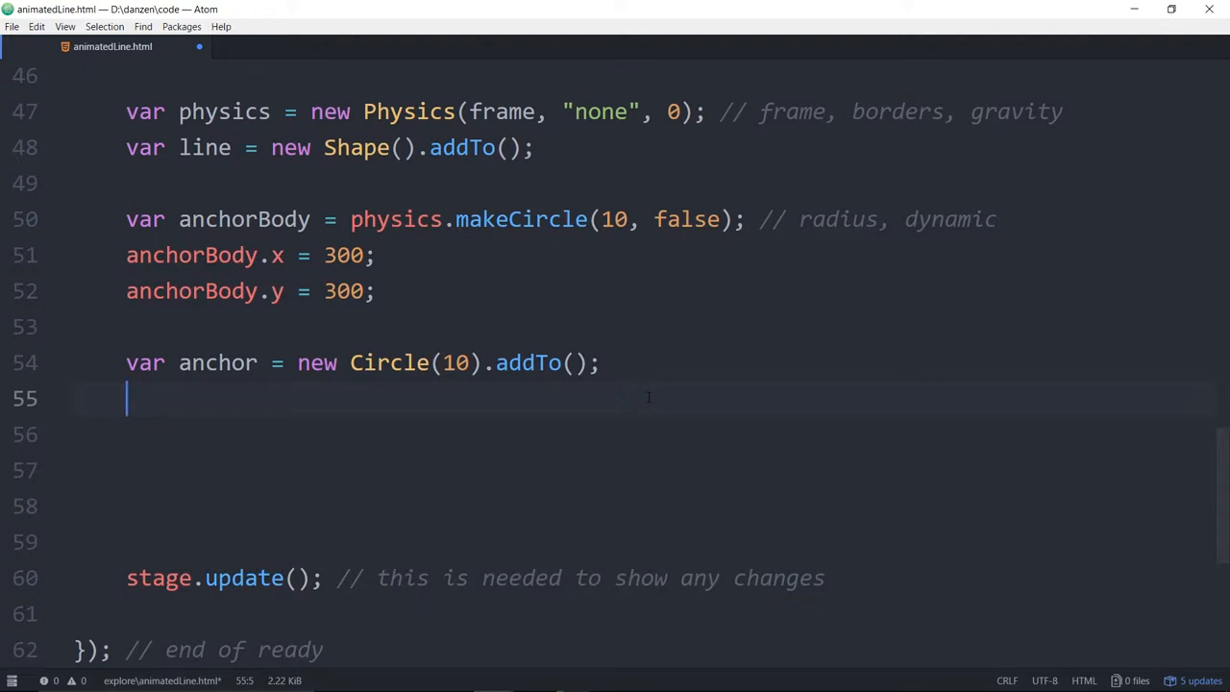
pyautogui.write('physu')
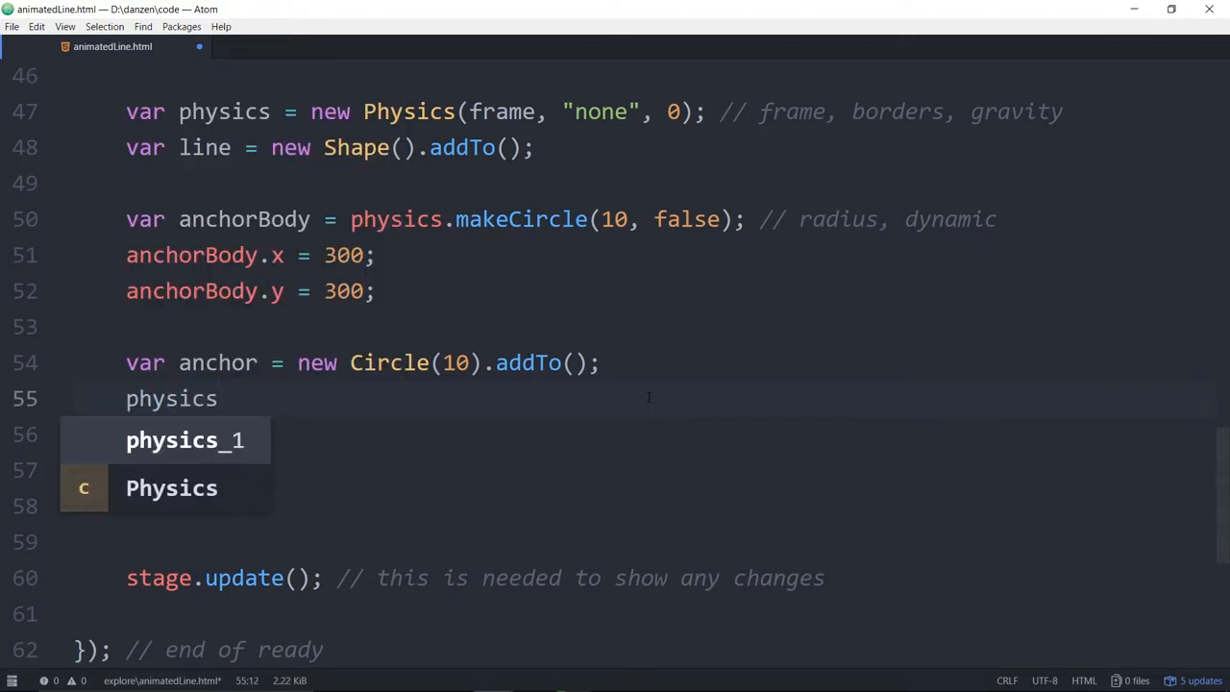
pyautogui.write('.a')
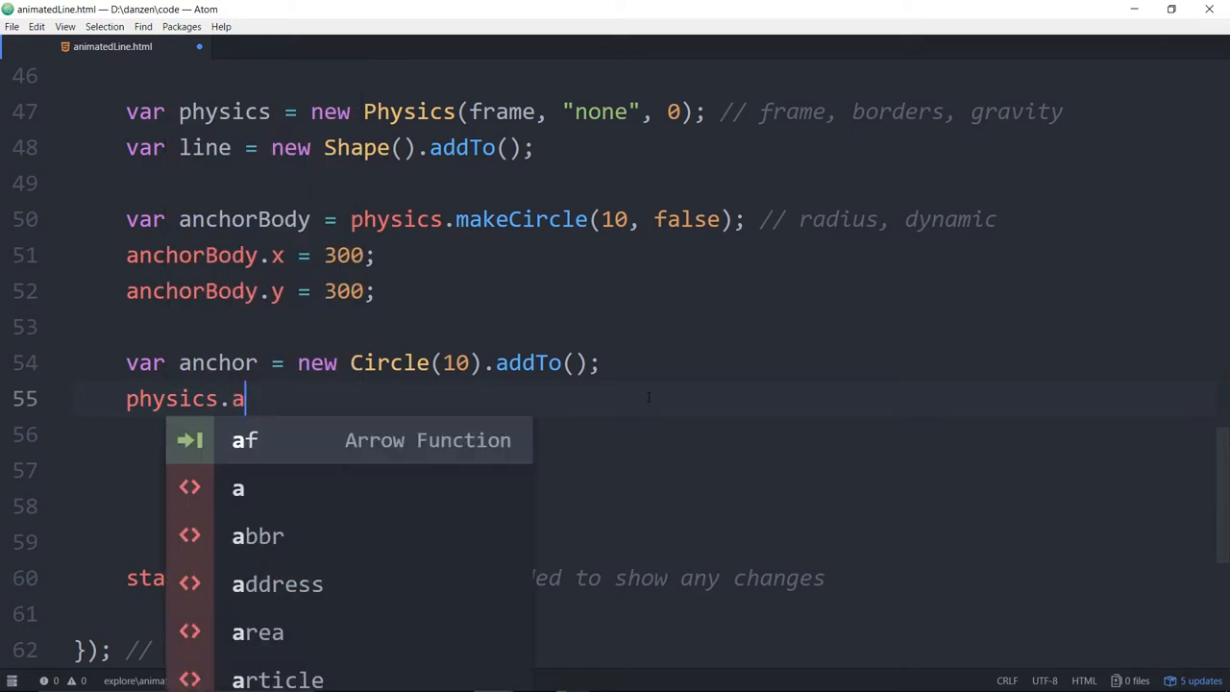
pyautogui.write('ddMap(')
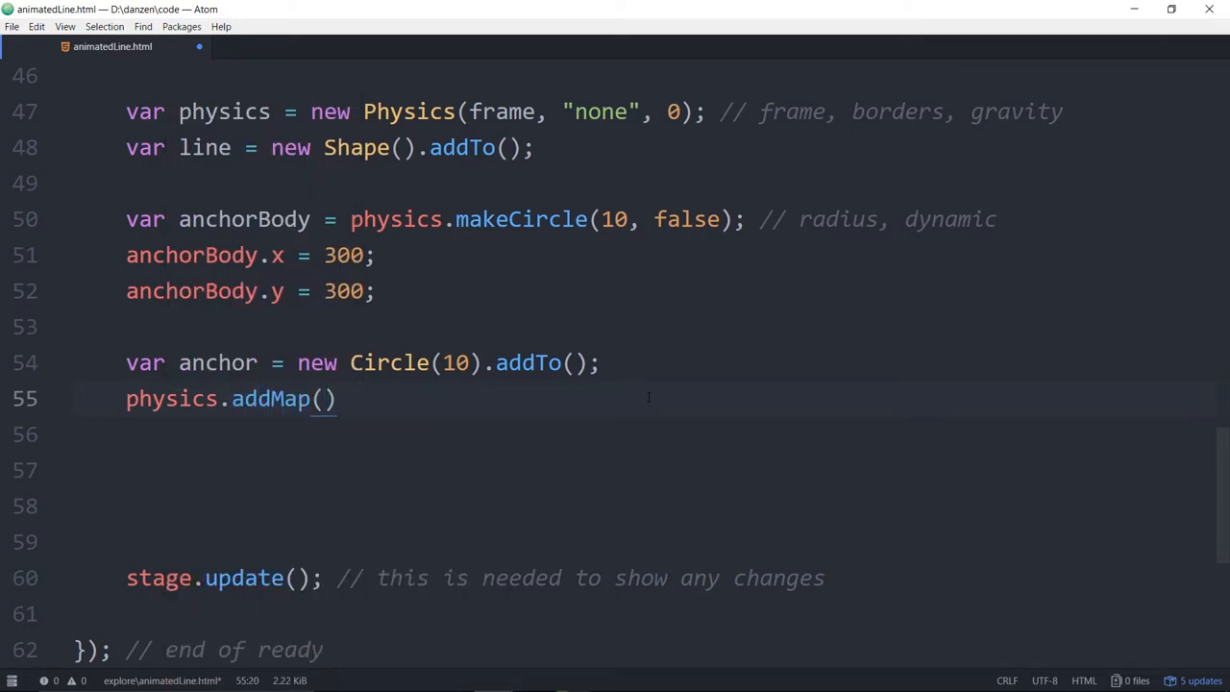
pyautogui.doubleClick(243, 219)
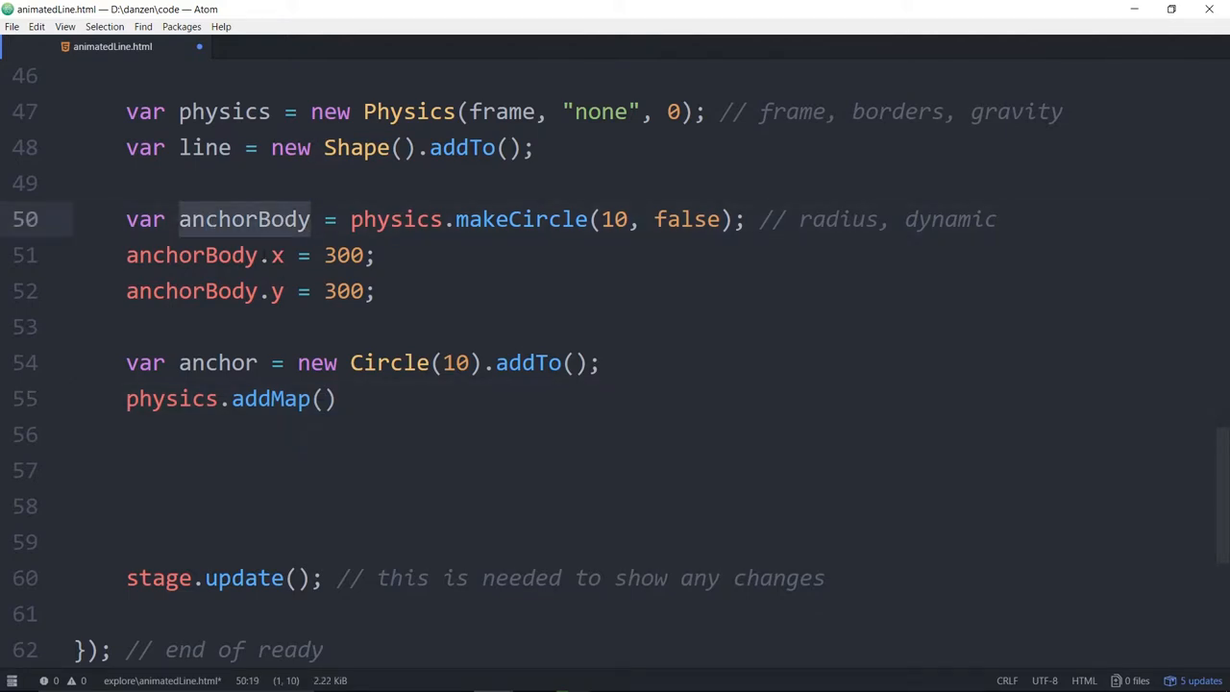
pyautogui.write('anchorBody')
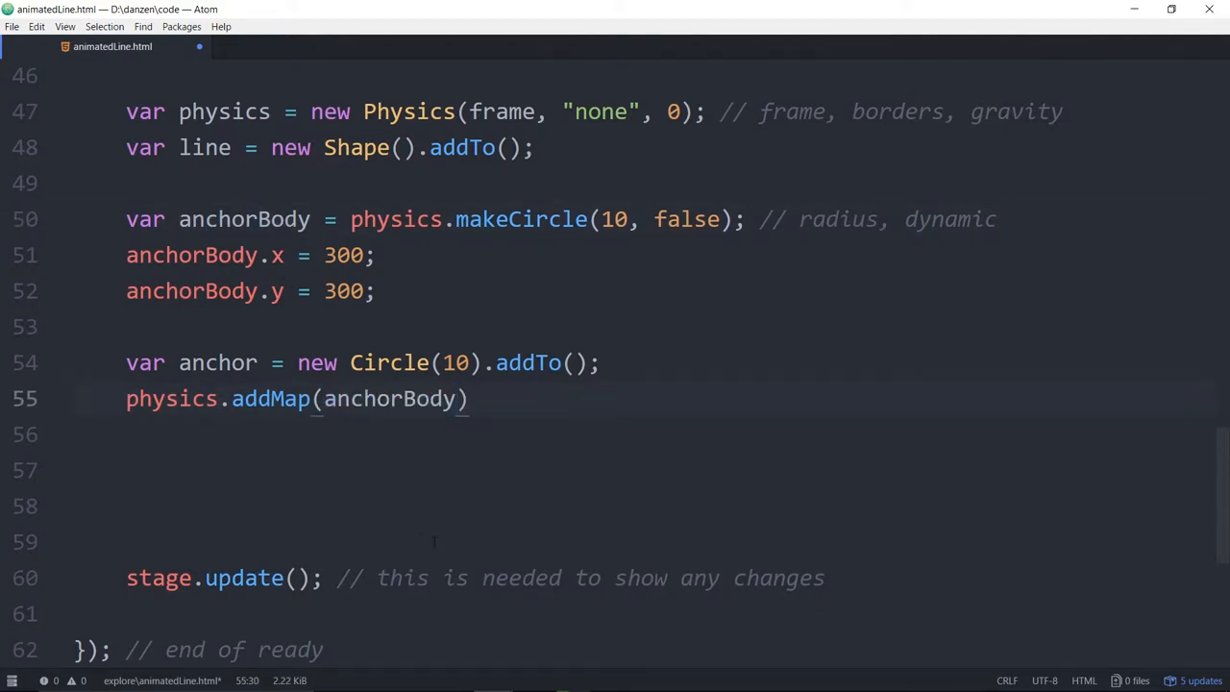
pyautogui.write(', an')
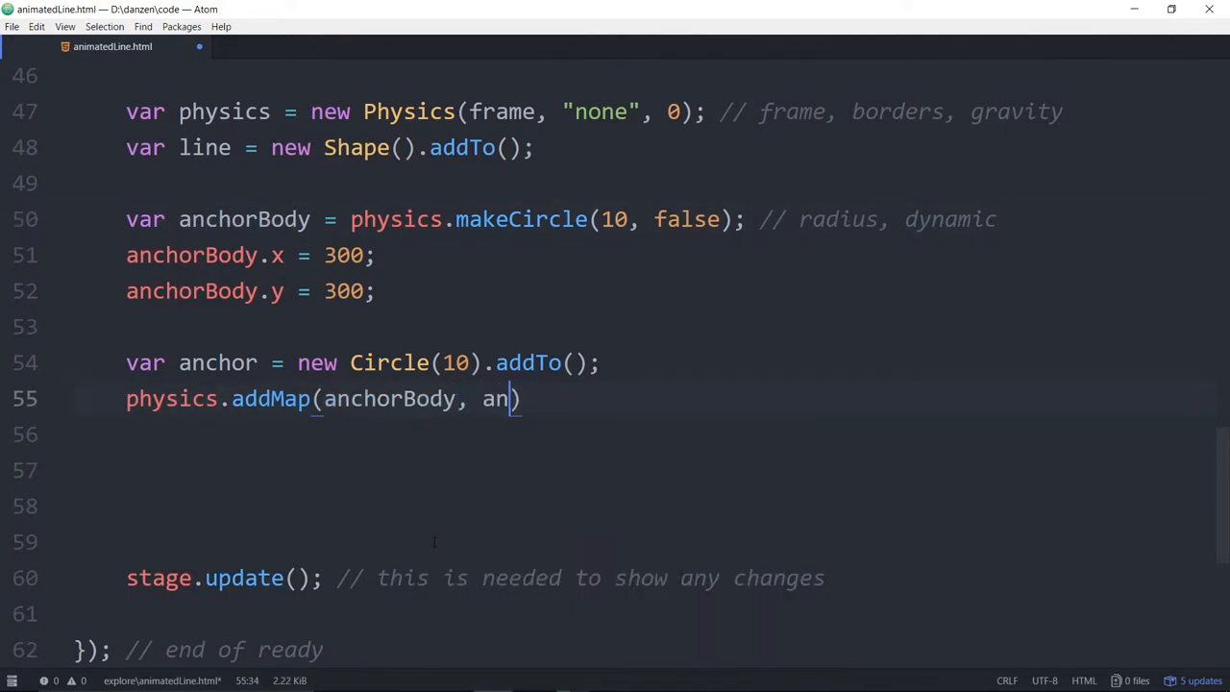
pyautogui.write('chor);')
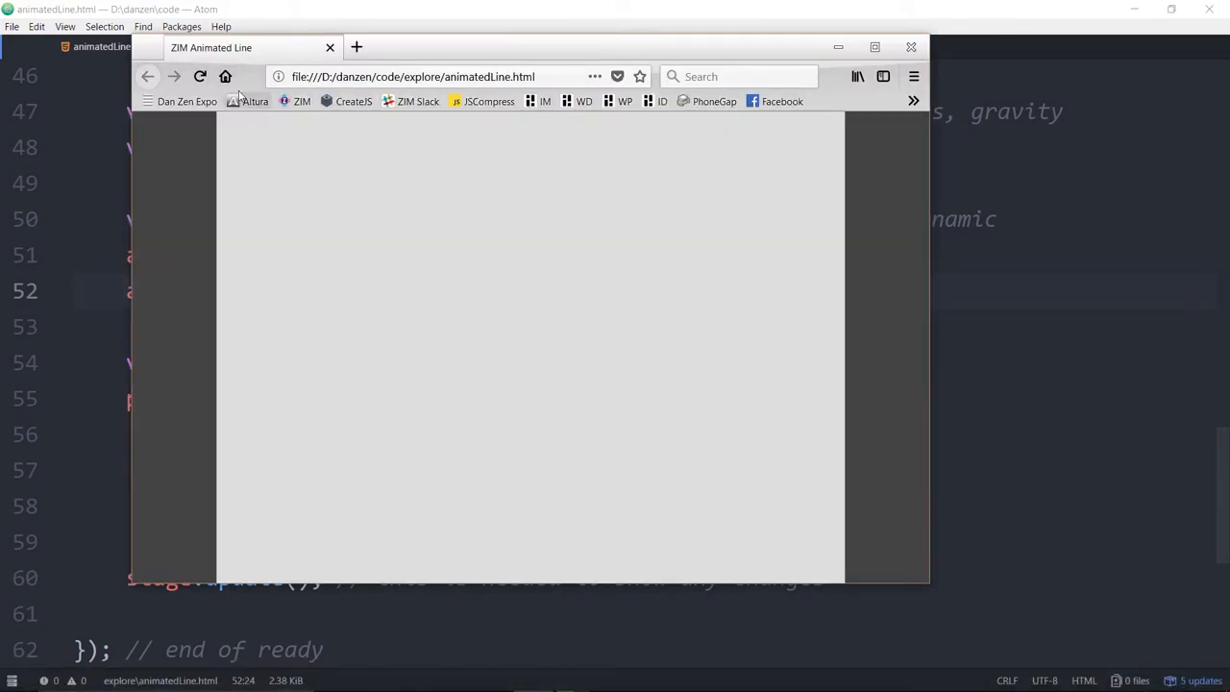
pyautogui.moveTo(401, 296)
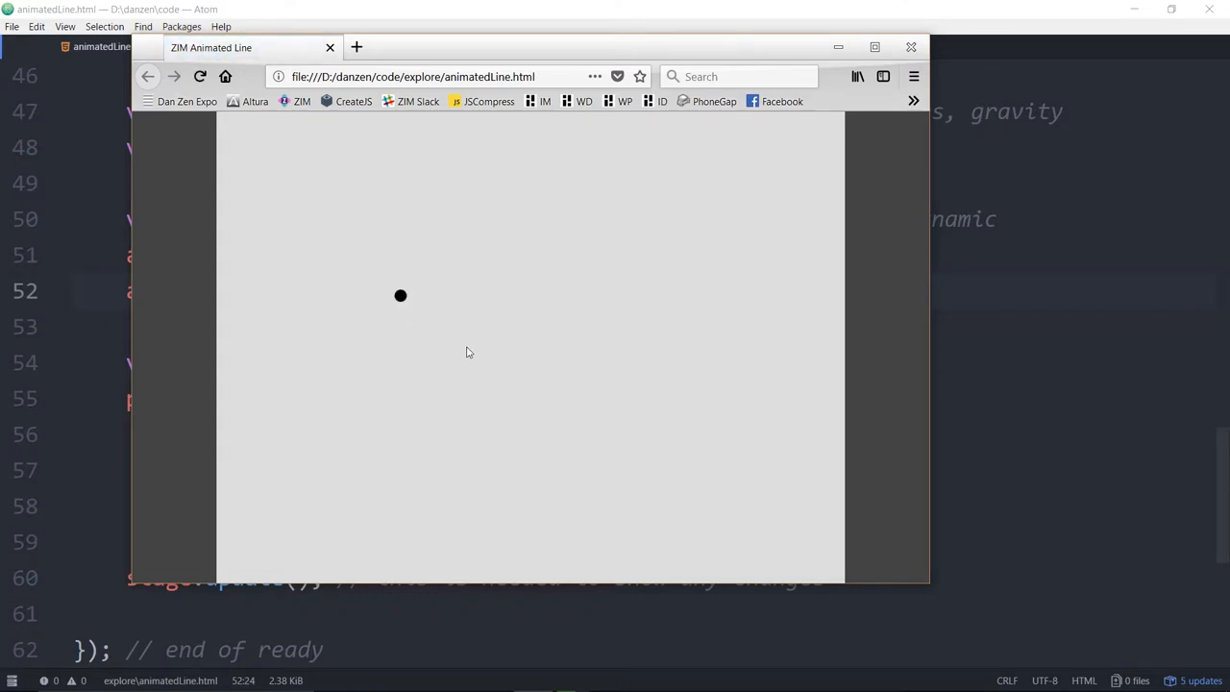
pyautogui.moveTo(401, 296)
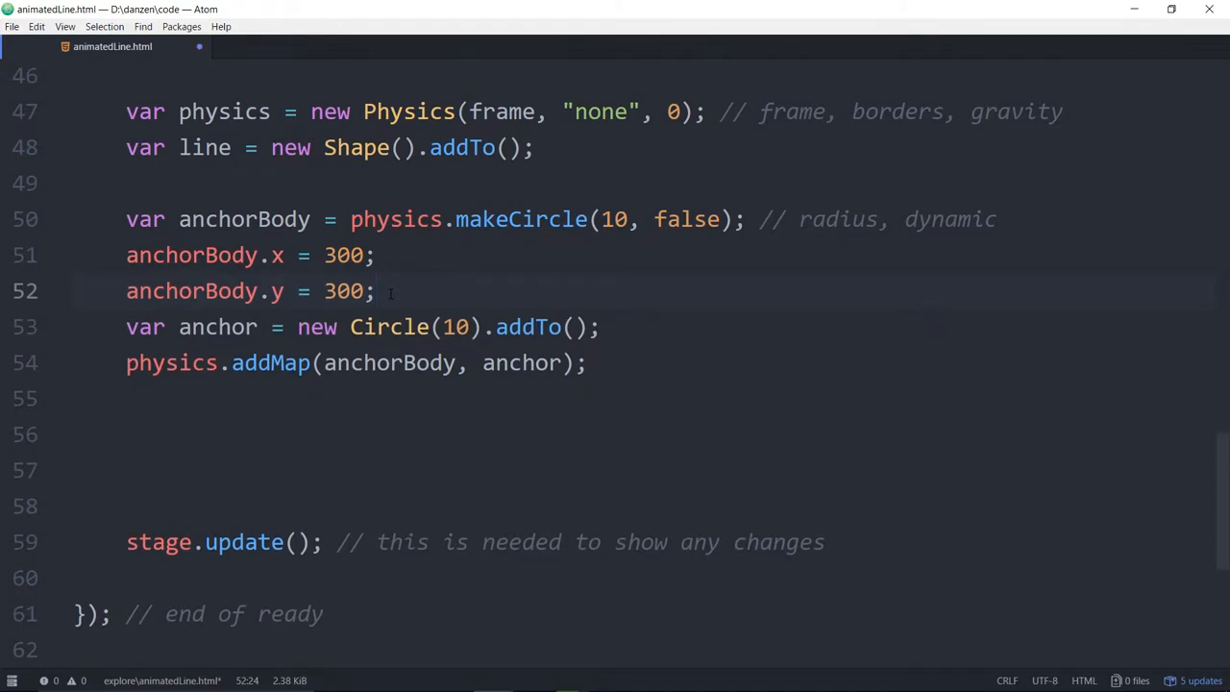
# Duplicate the anchor circle block and rename the copy's variables to mid.
pyautogui.moveTo(126, 219); pyautogui.dragTo(586, 362)
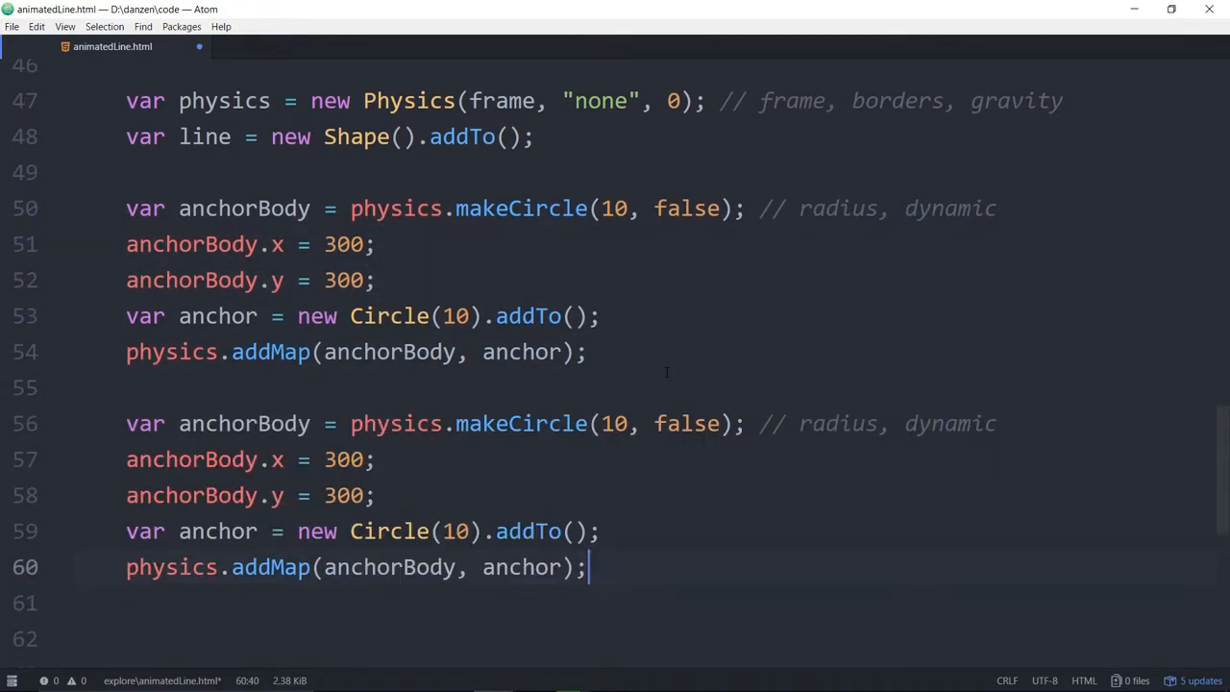
pyautogui.scroll(-3)
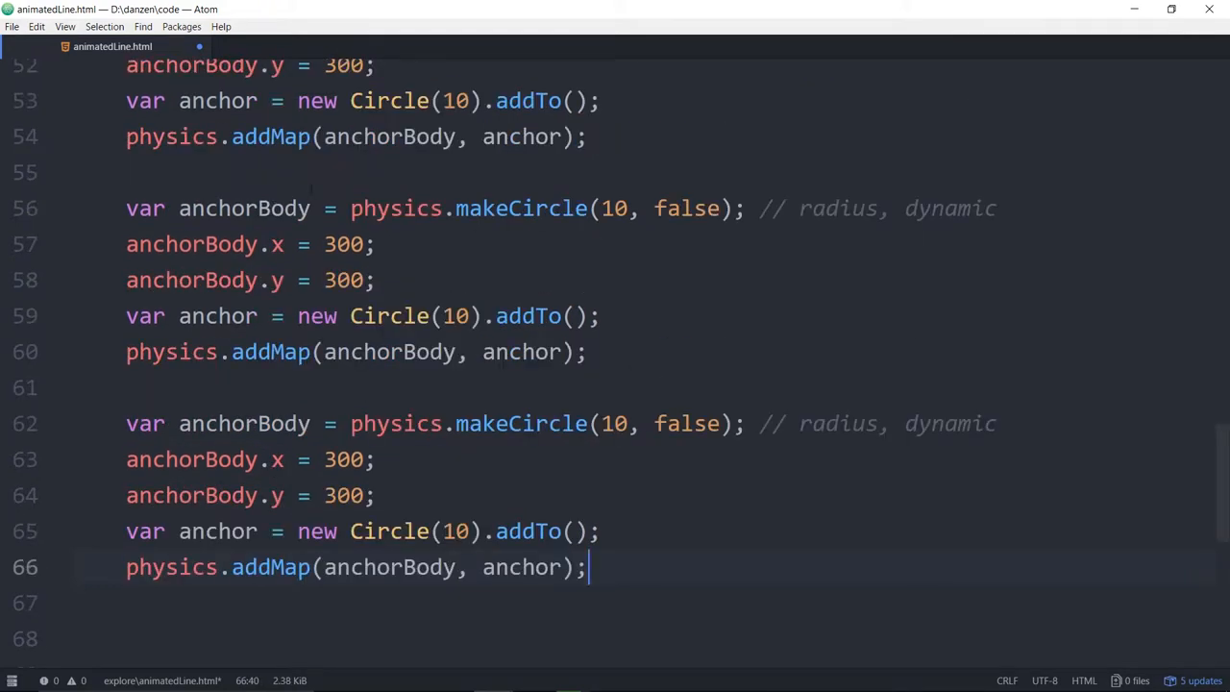
pyautogui.doubleClick(217, 209)
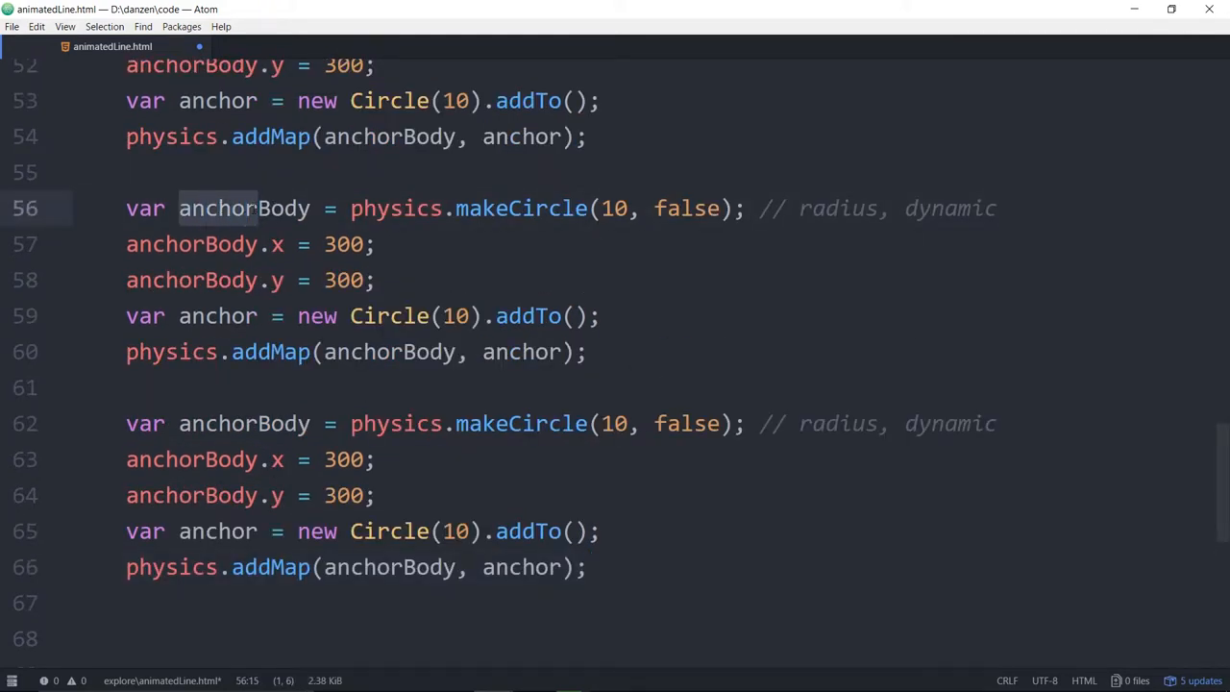
pyautogui.click(192, 244)
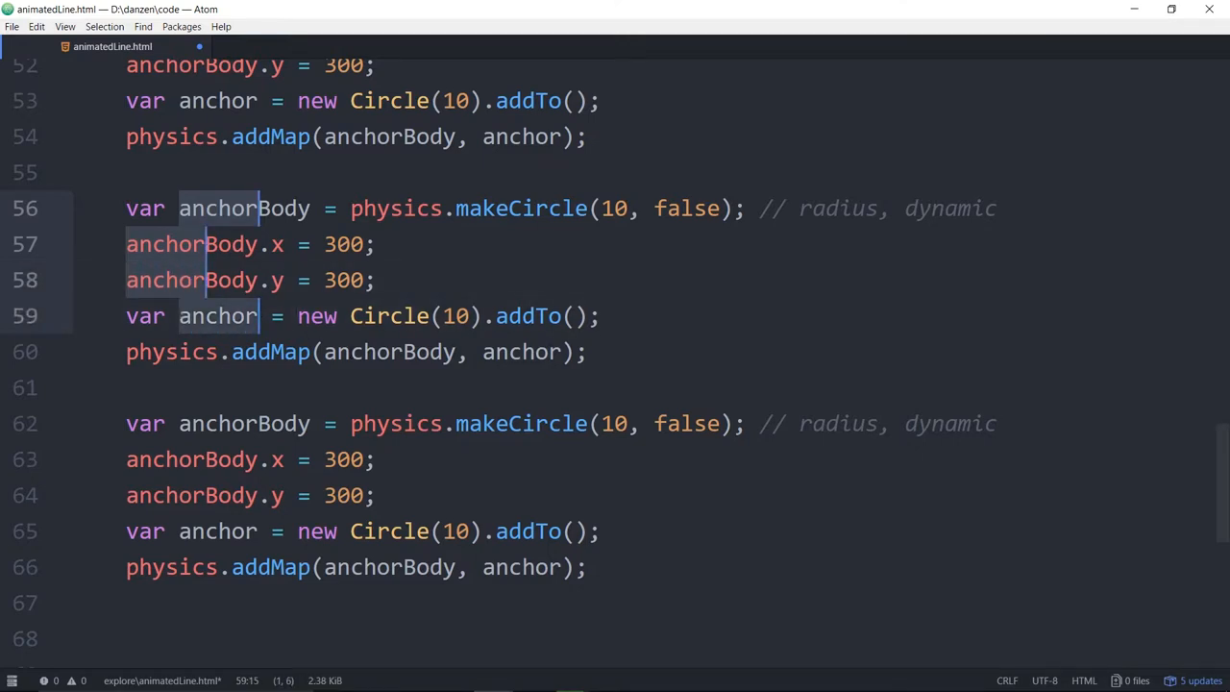
pyautogui.write('mid')
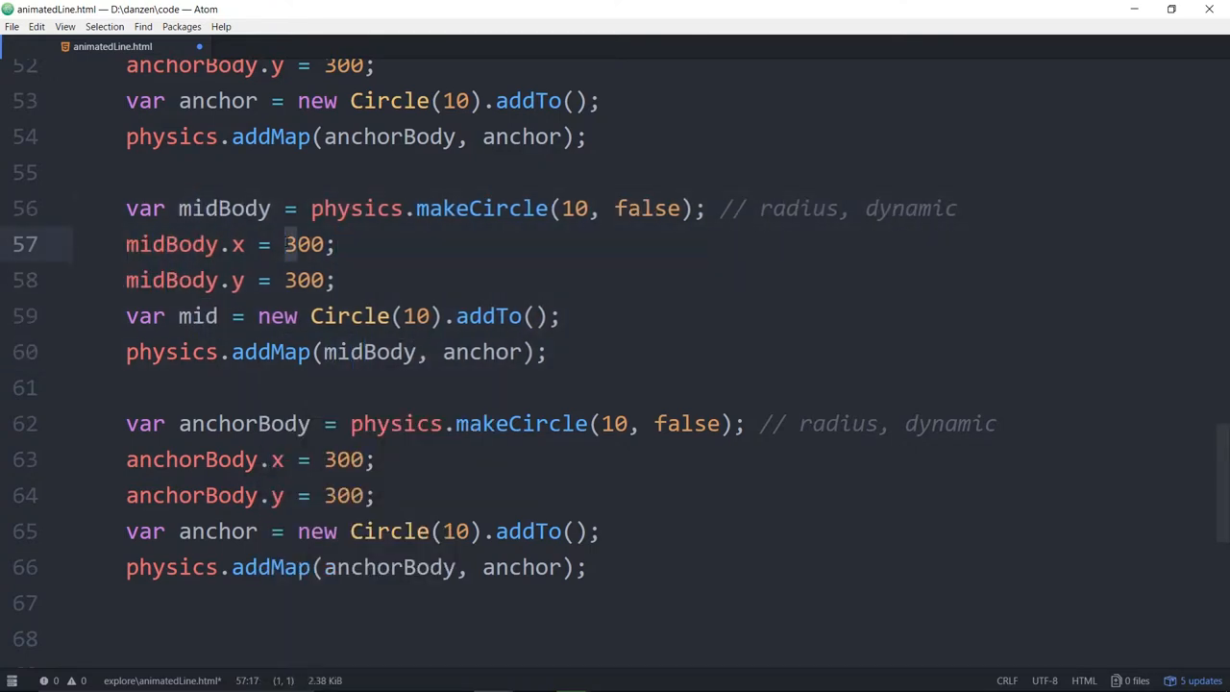
pyautogui.write('500')
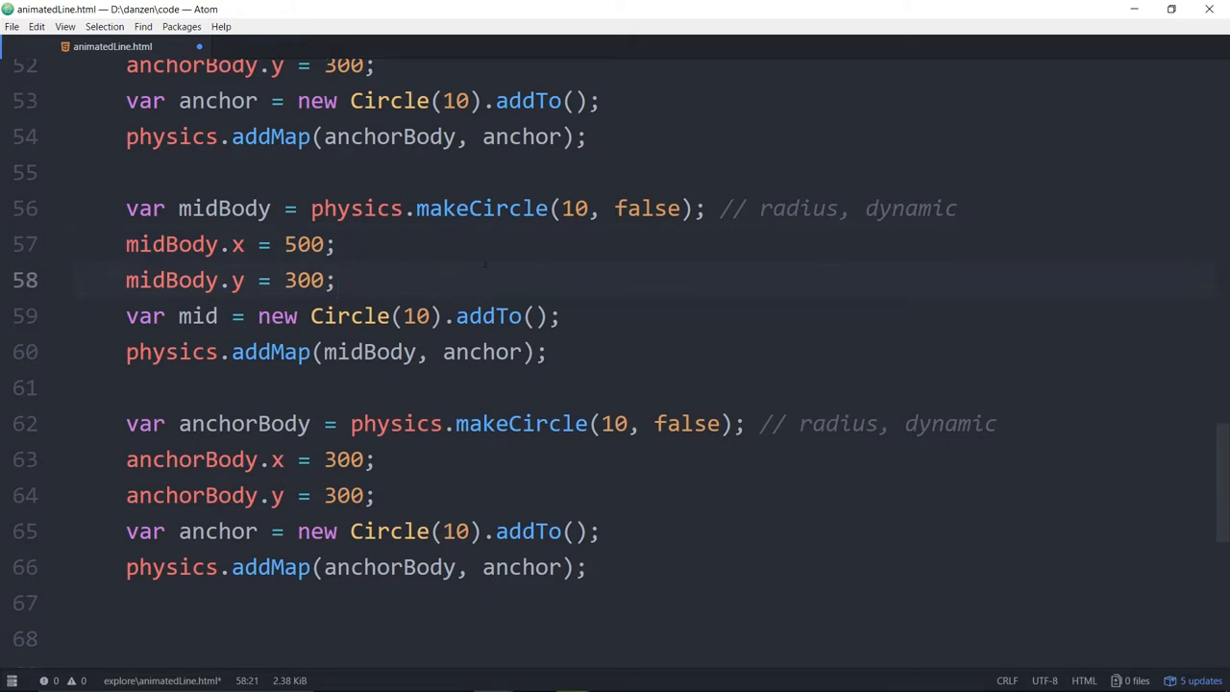
# Remove false from midBody and edit the mid and drag circles' x values.
pyautogui.doubleClick(911, 208)
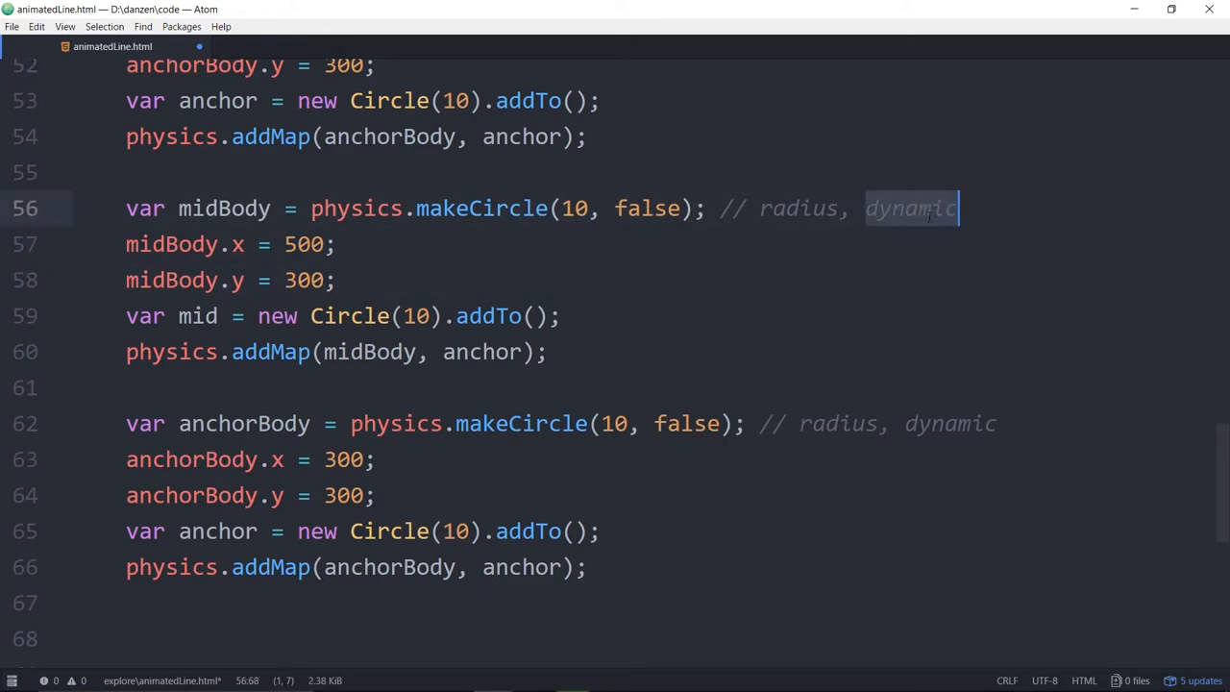
pyautogui.doubleClick(647, 208)
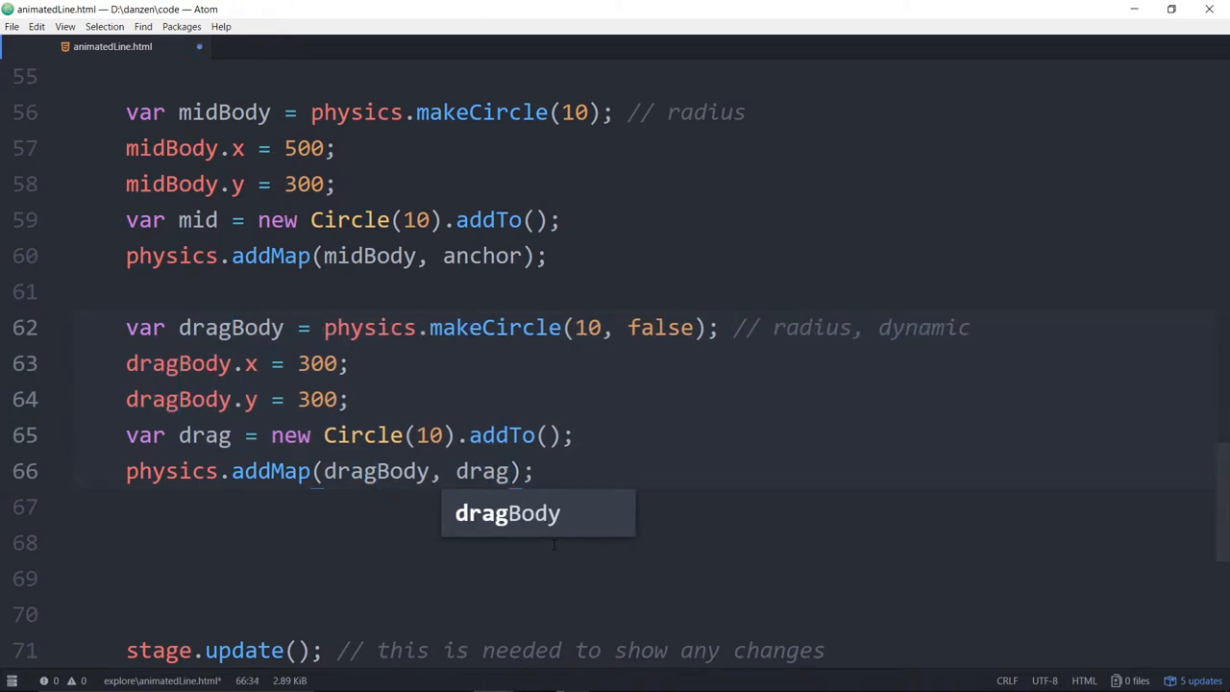
pyautogui.click(509, 255)
pyautogui.write('mid')
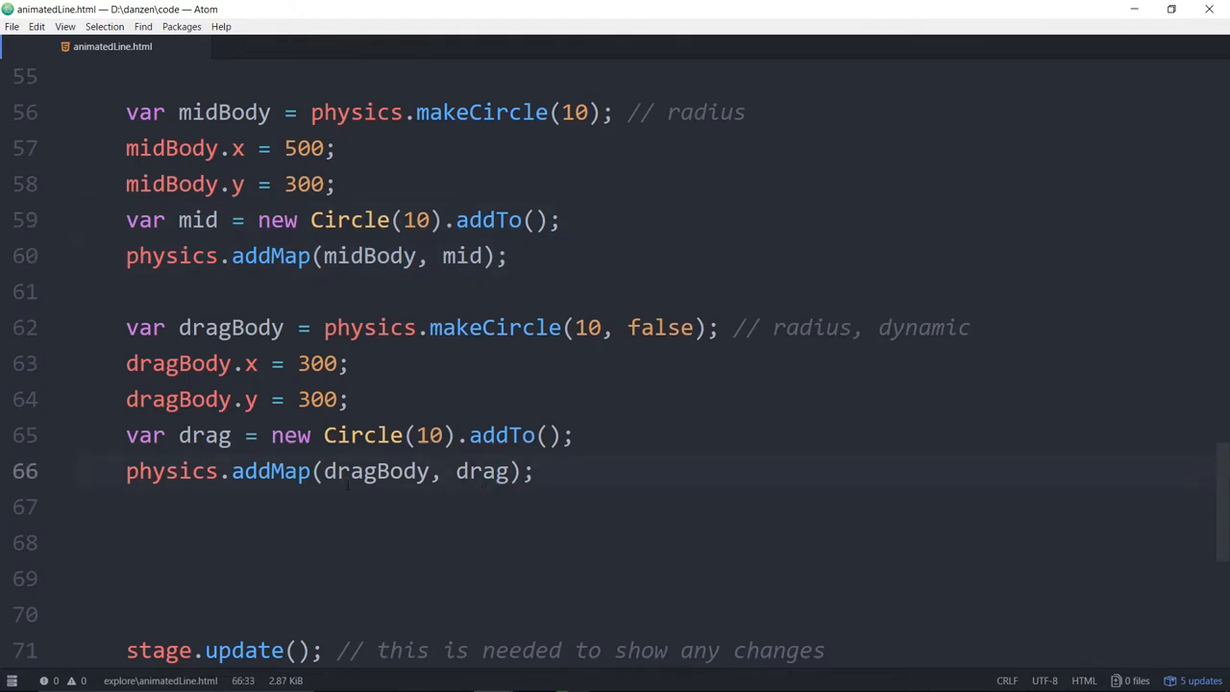
pyautogui.click(304, 399)
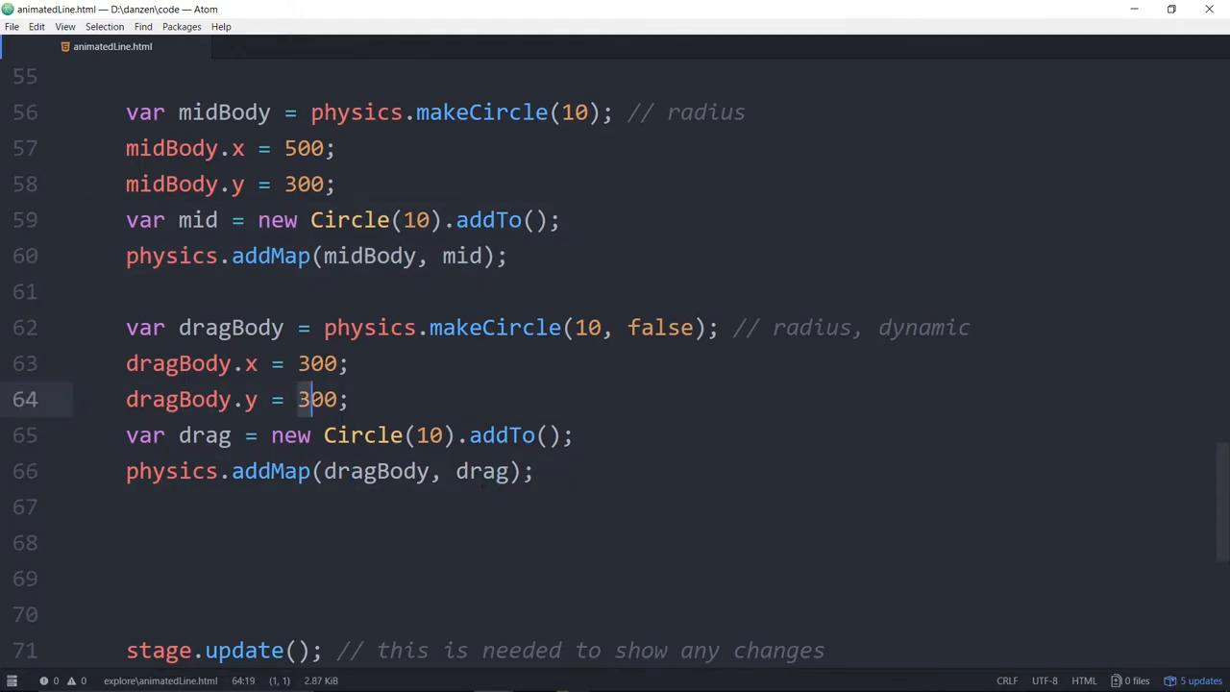
pyautogui.click(302, 364)
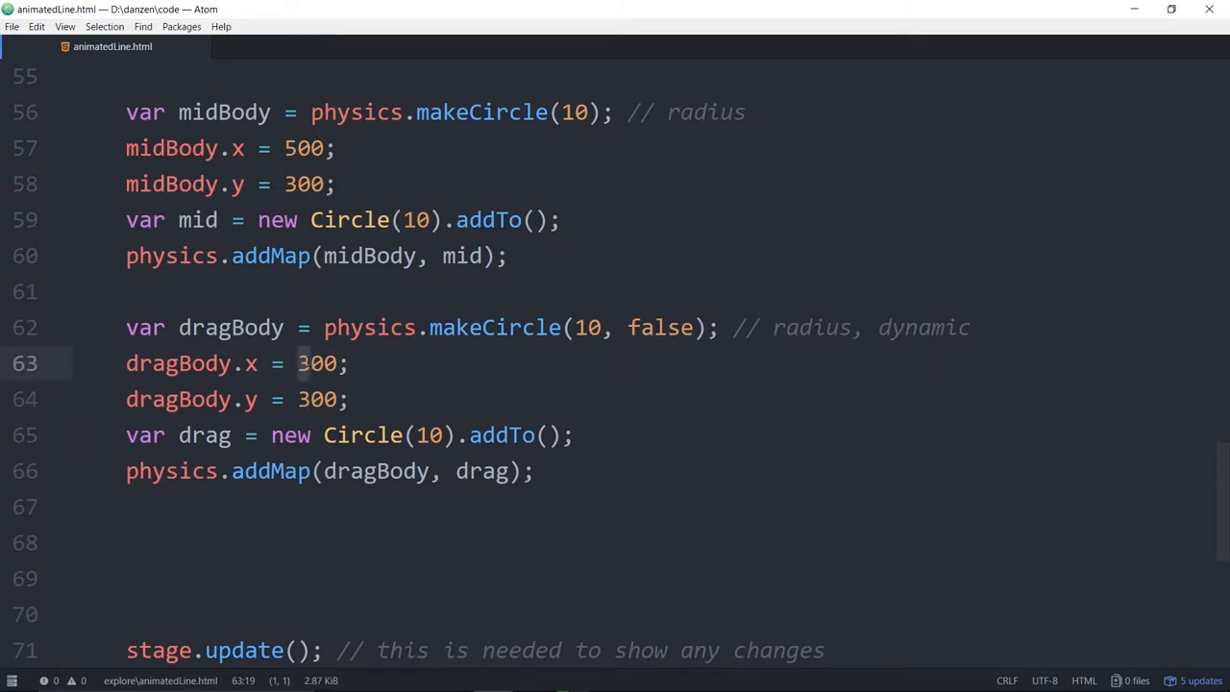
pyautogui.click(285, 148)
pyautogui.write('4')
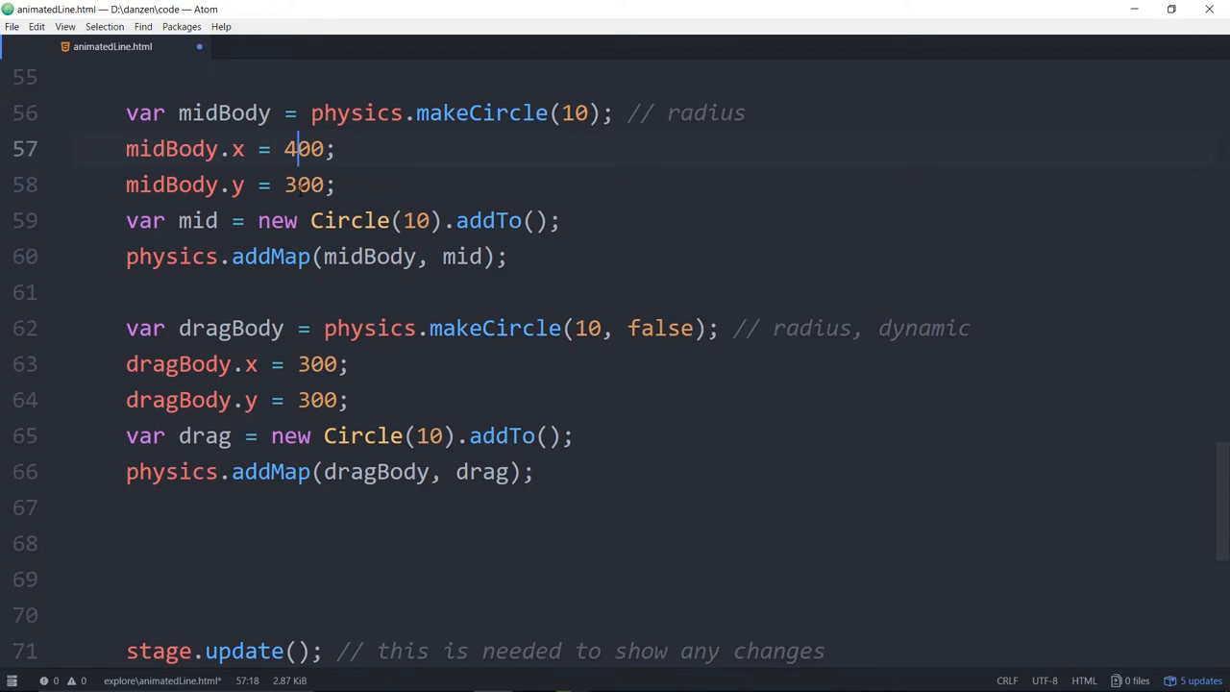
pyautogui.click(316, 363)
pyautogui.write('5')
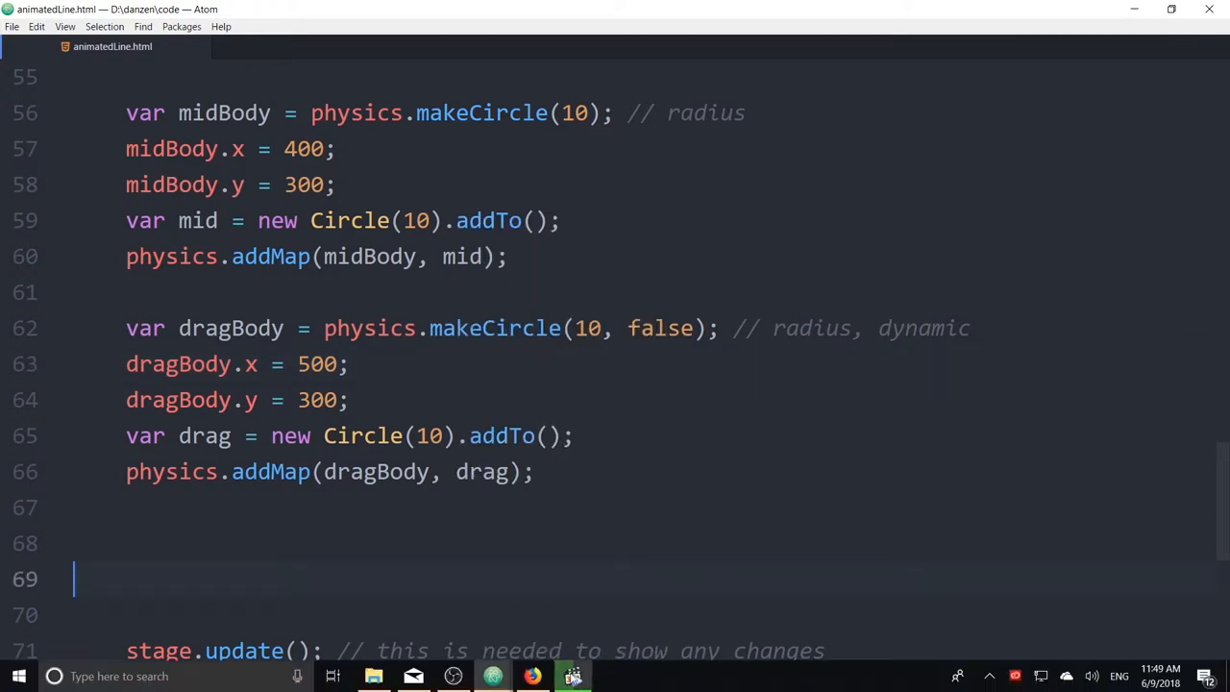
pyautogui.click(533, 676)
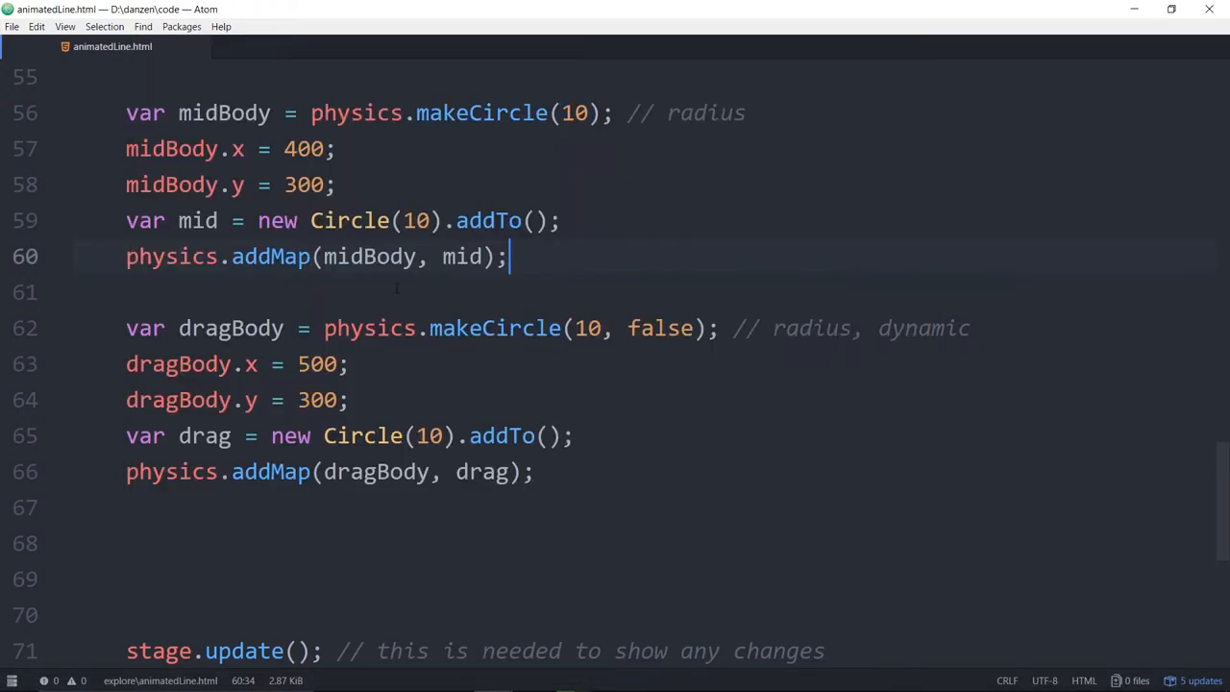
pyautogui.click(302, 148)
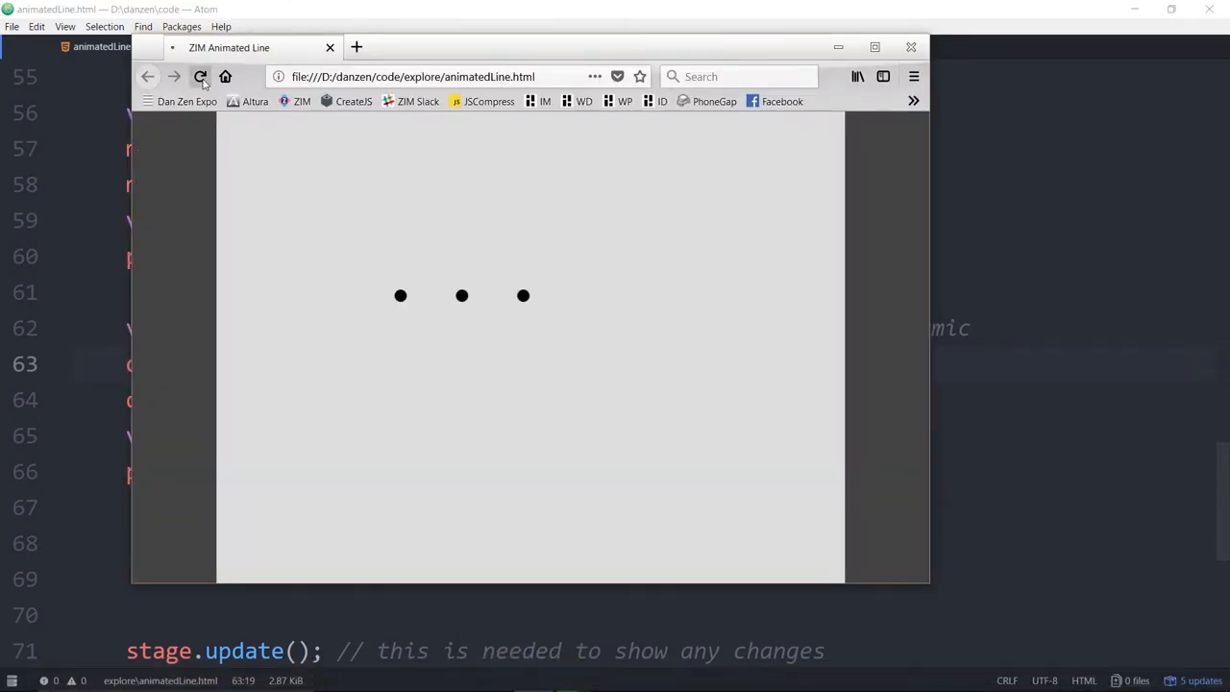
# Press Firefox's reload button to refresh the ZIM page.
pyautogui.click(910, 47)
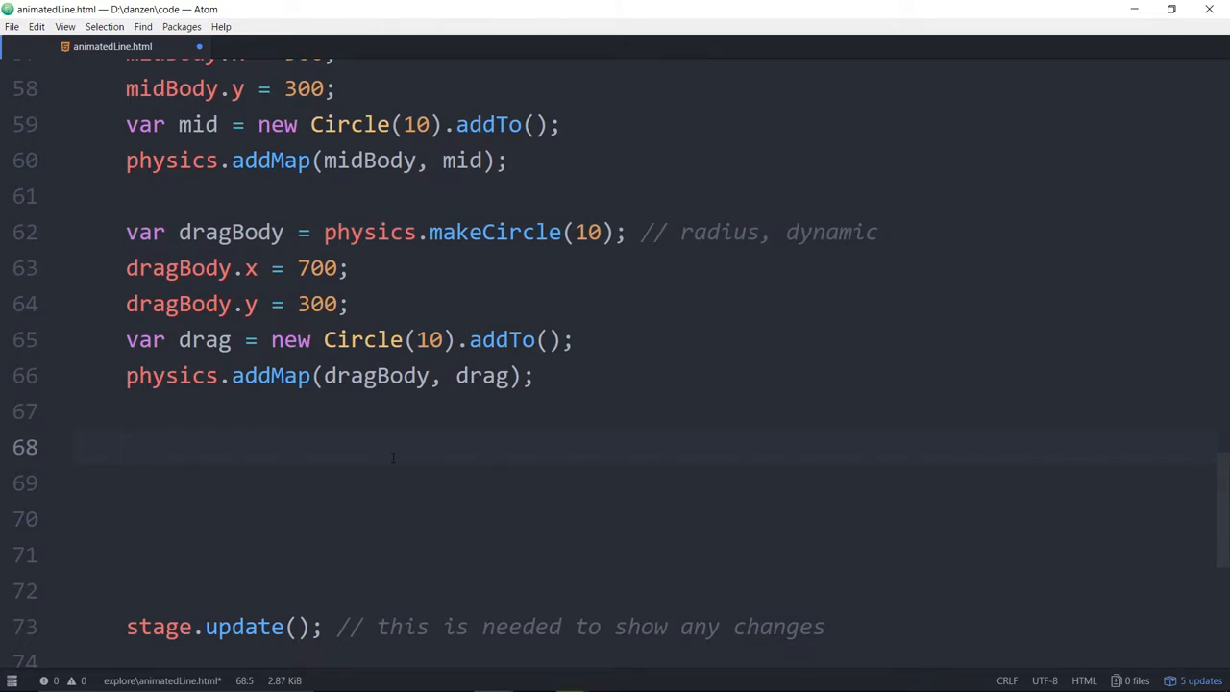
# Type physics.drag(); below the drag block and insert the dragBody name.
pyautogui.write('physi')
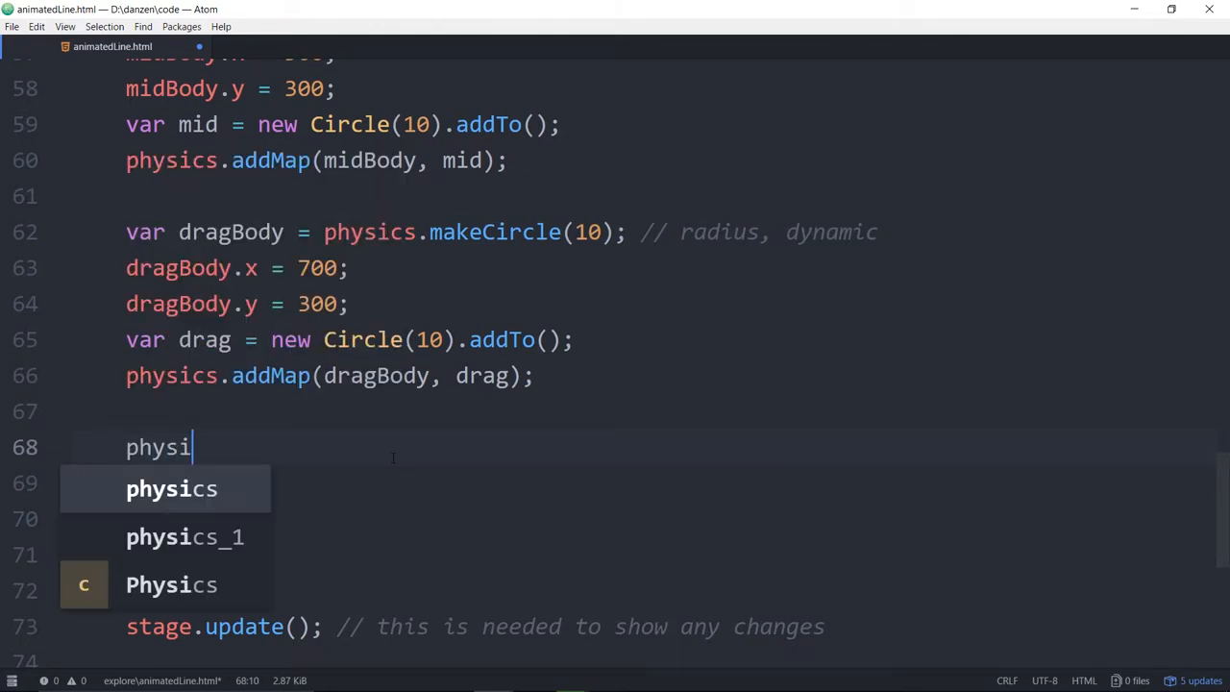
pyautogui.write('cs.drag()')
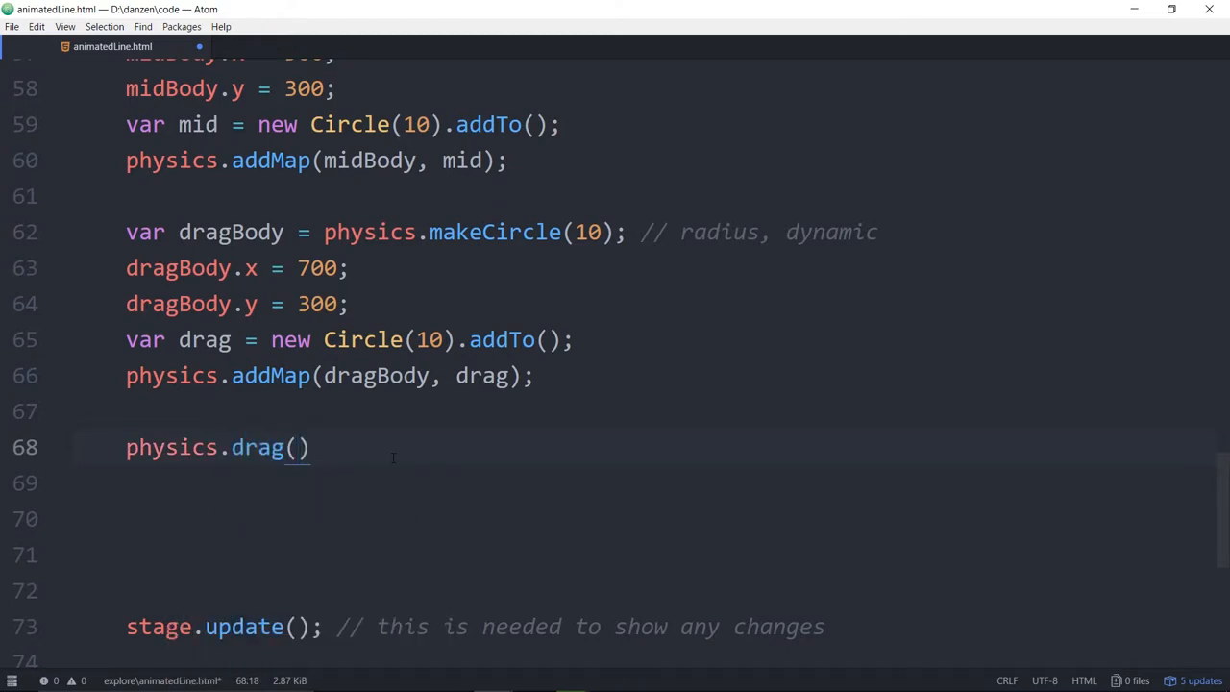
pyautogui.write(';')
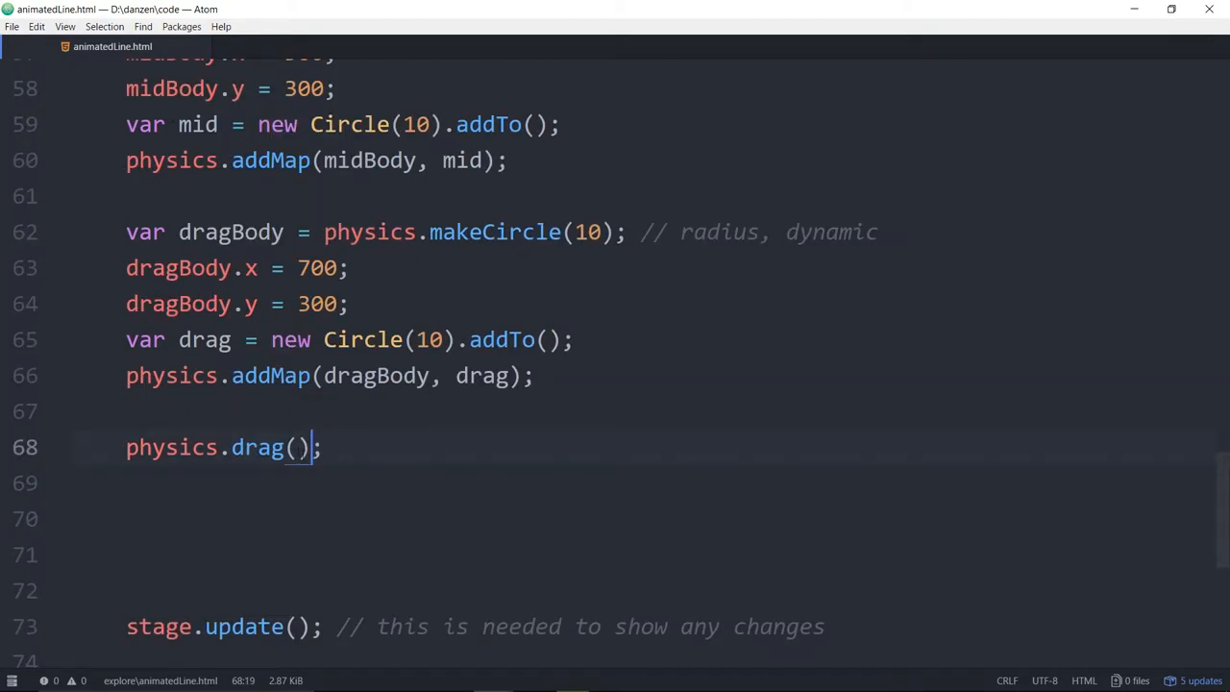
pyautogui.write('[')
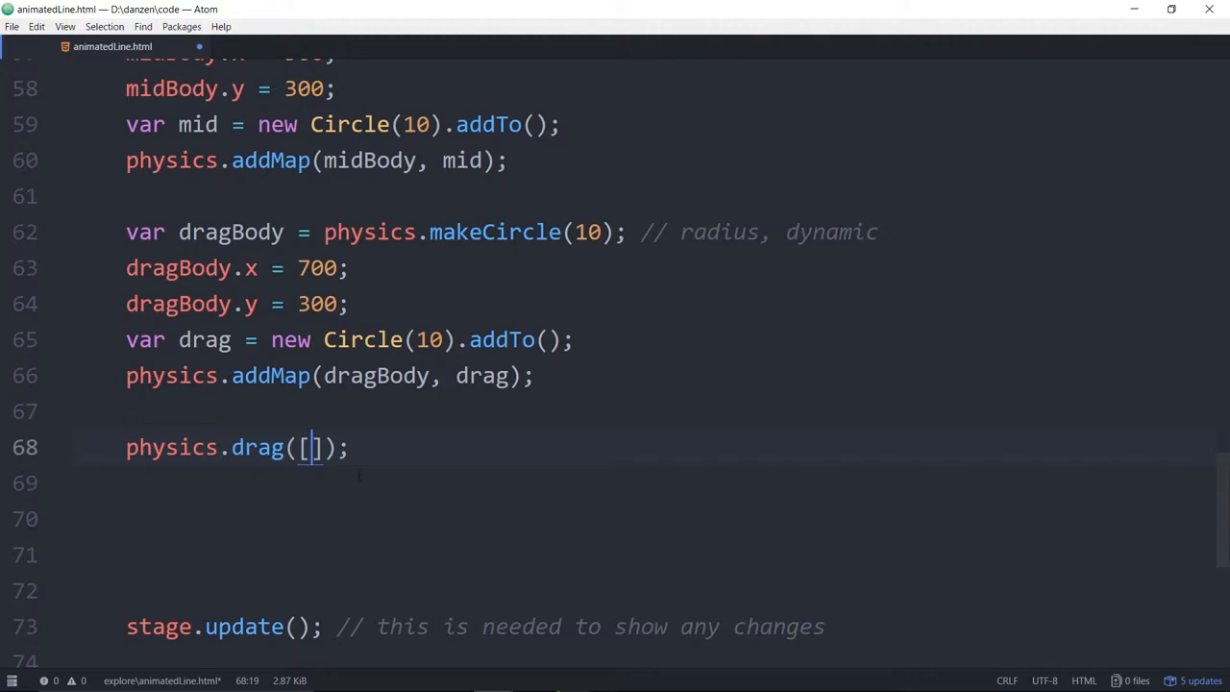
pyautogui.doubleClick(230, 231)
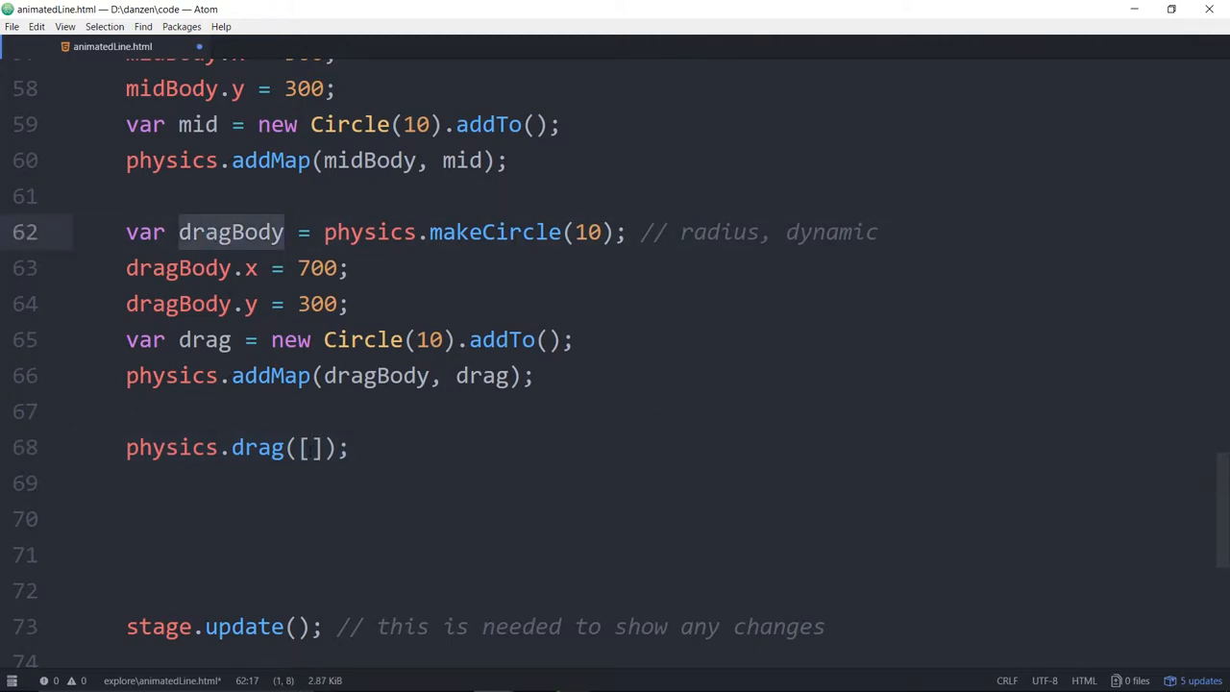
pyautogui.write('dragBody')
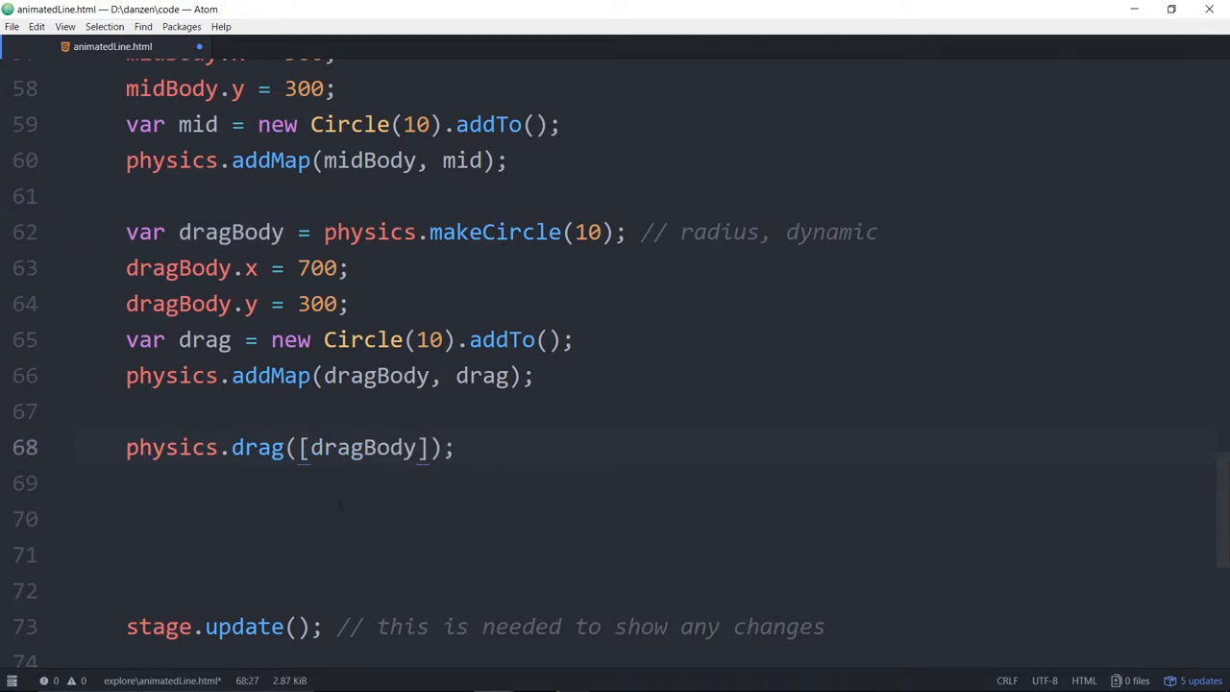
# Remove the stray square brackets so the call reads physics.drag(dragBody);.
pyautogui.doubleClick(363, 447)
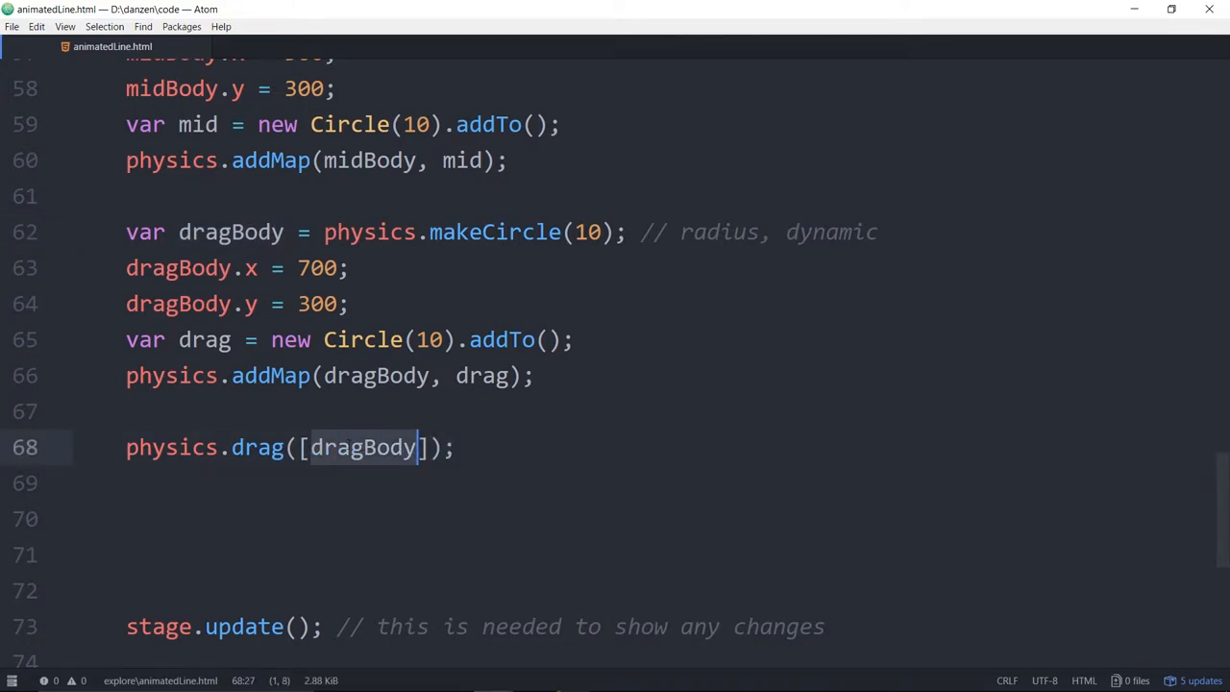
pyautogui.press('Delete')
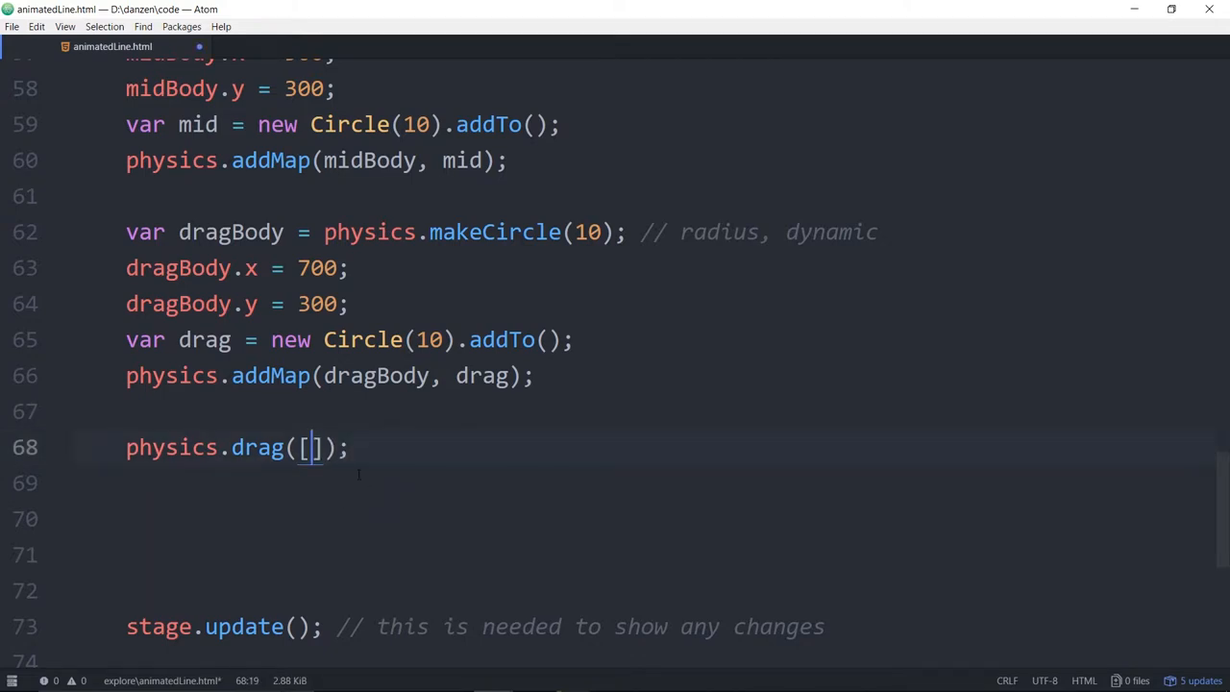
pyautogui.press('Backspace')
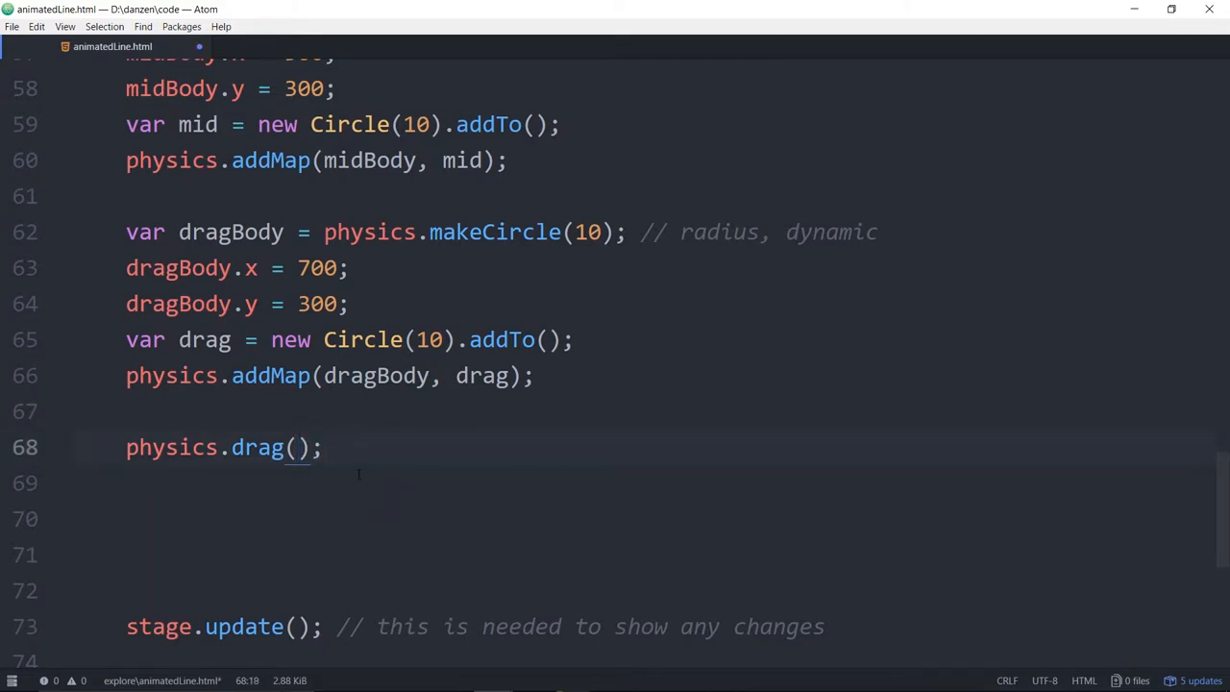
pyautogui.write('dragBody')
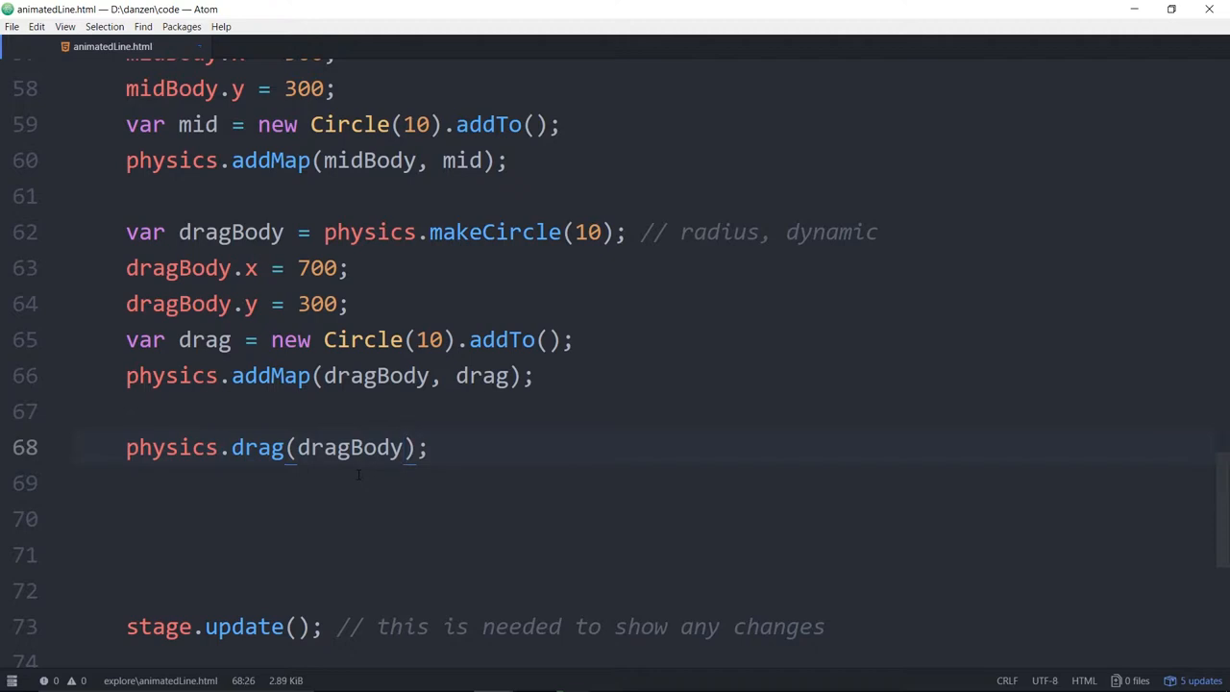
pyautogui.doubleClick(349, 446)
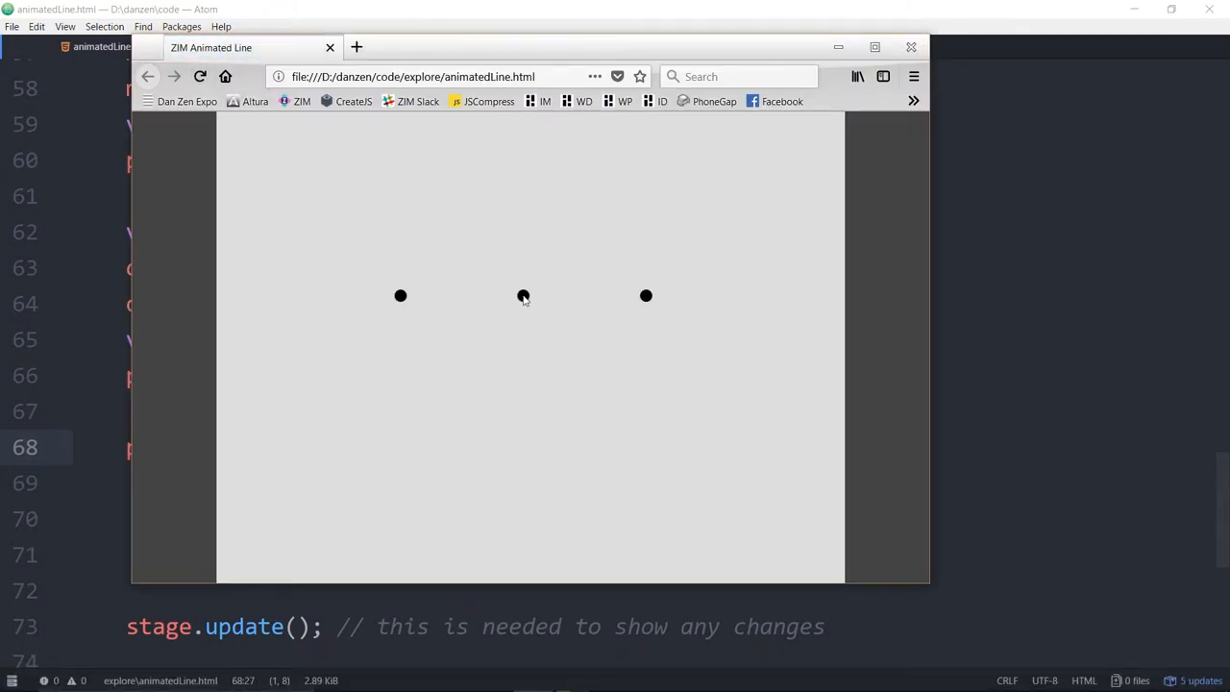
pyautogui.moveTo(646, 296)
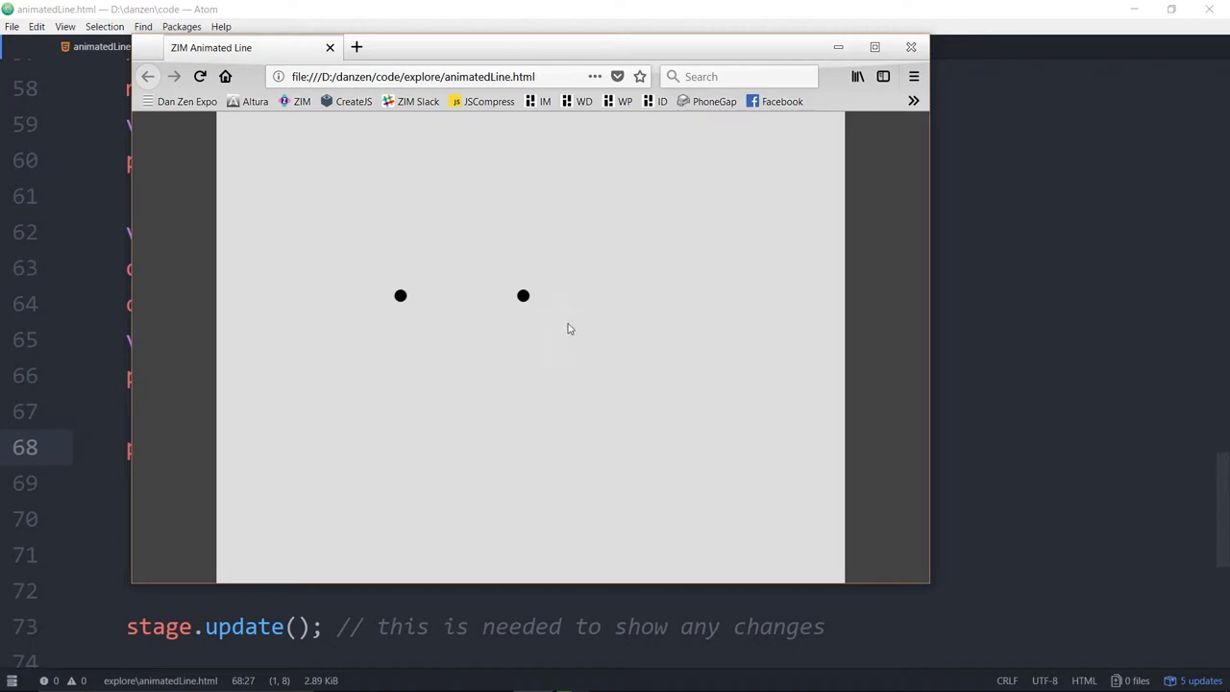
# Reload the animatedLine.html page in Firefox to test dragging the dragBody circle.
pyautogui.click(200, 76)
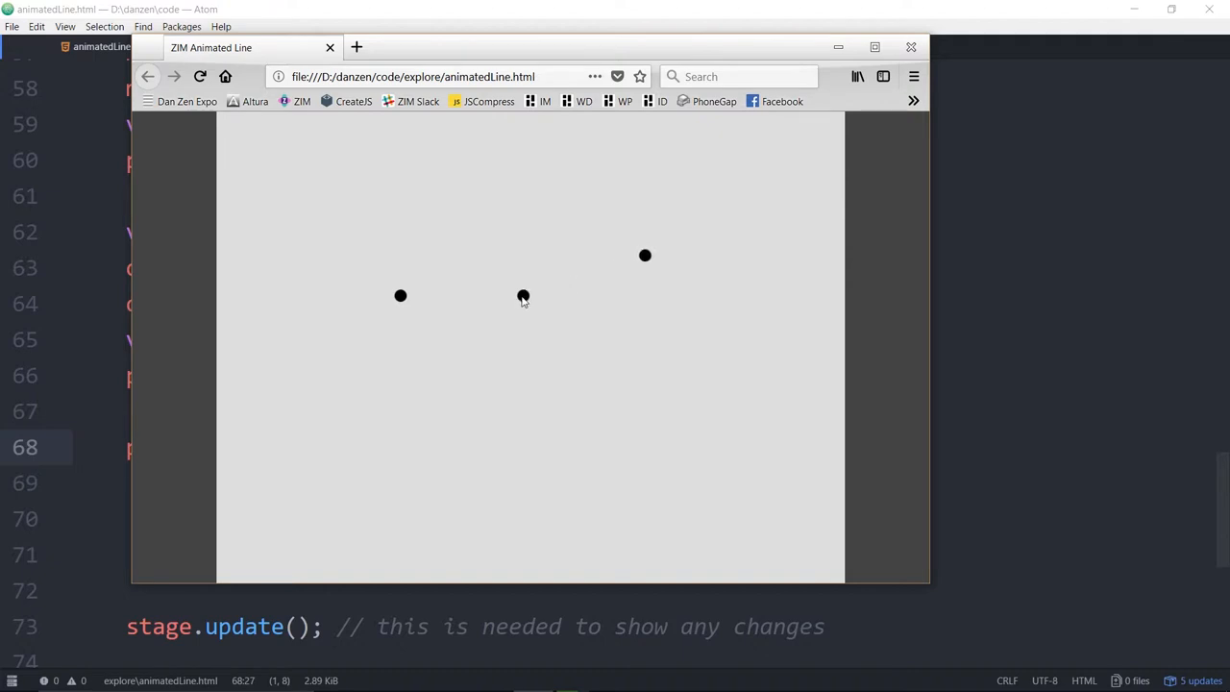
pyautogui.moveTo(553, 293)
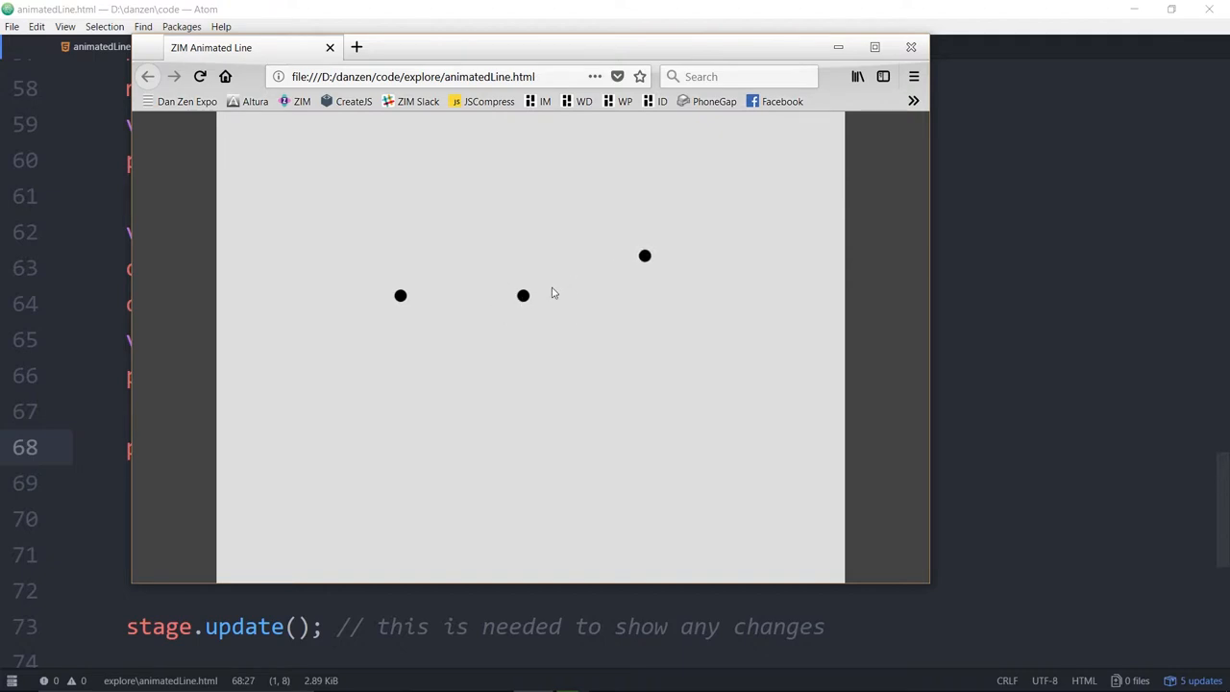
pyautogui.moveTo(546, 304)
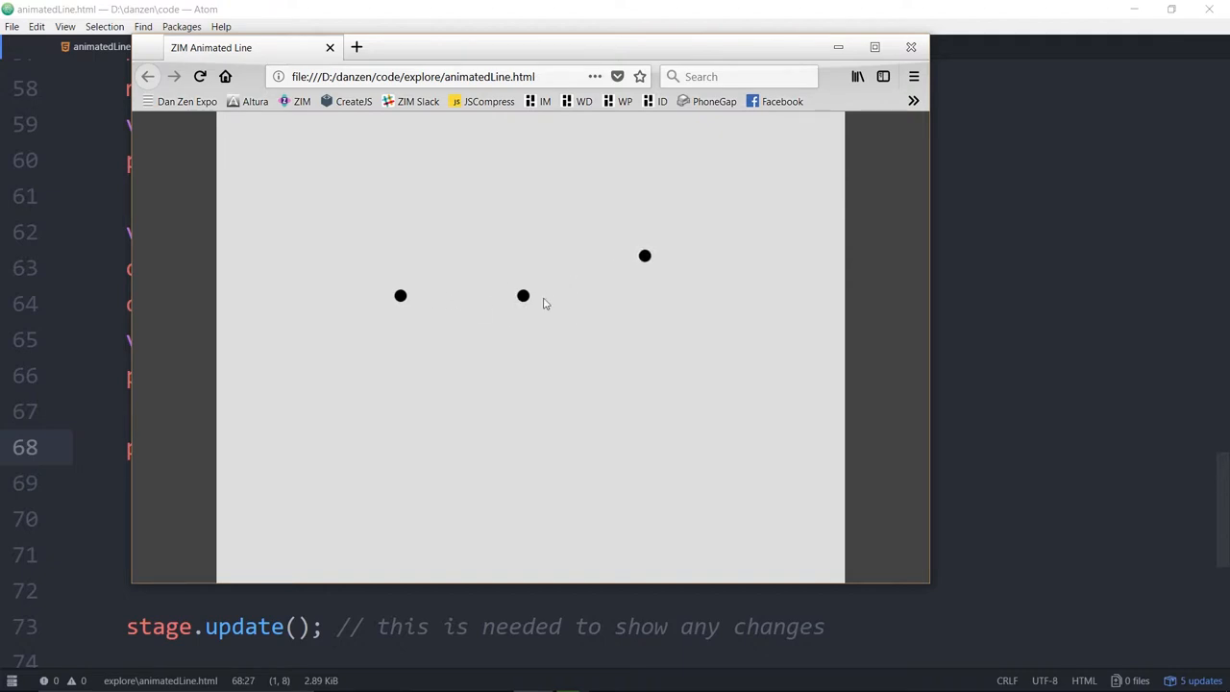
pyautogui.moveTo(529, 296)
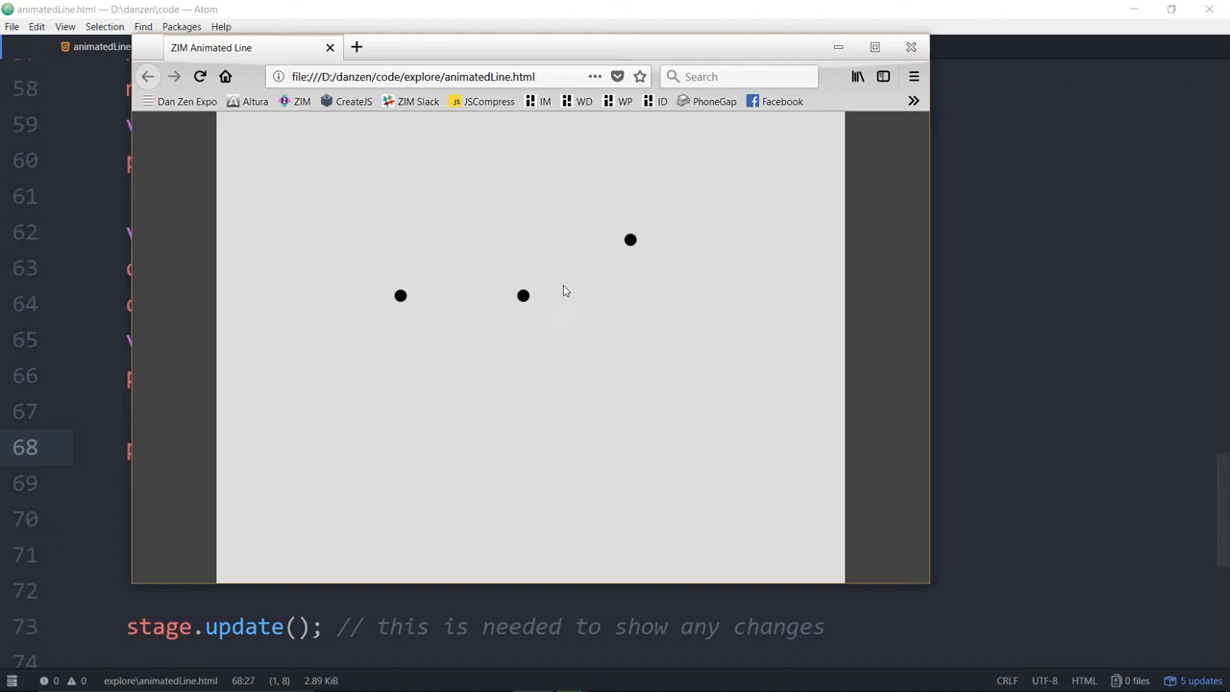
pyautogui.moveTo(523, 269)
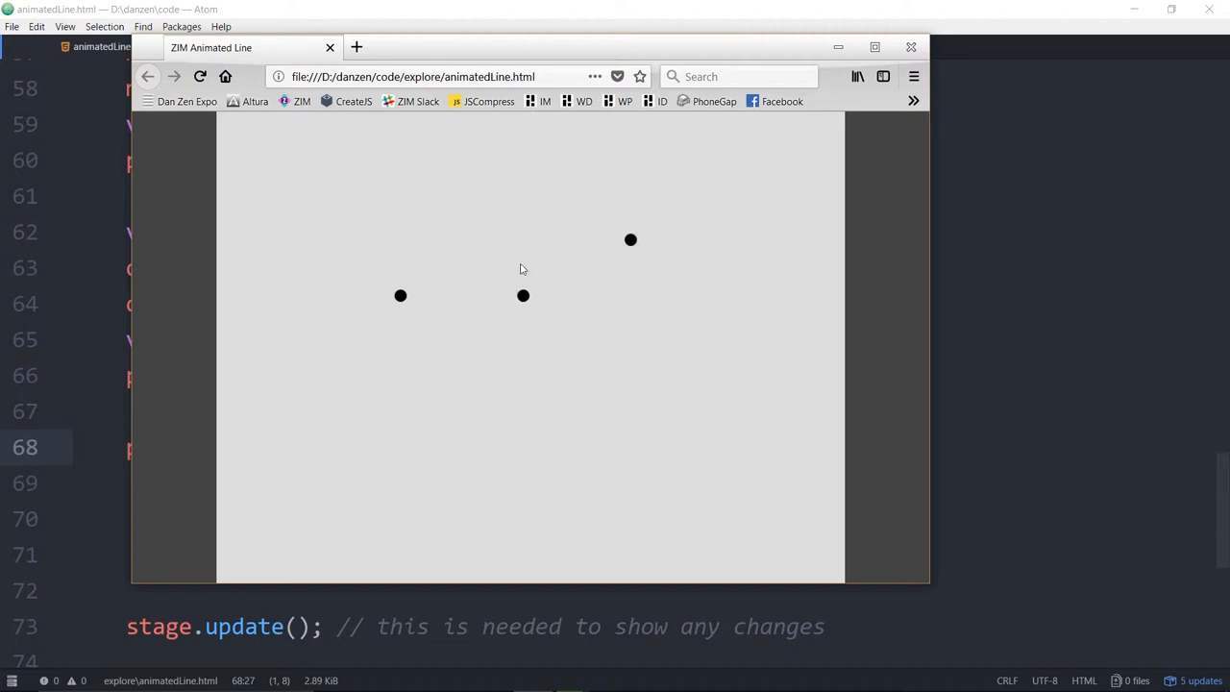
pyautogui.moveTo(586, 287)
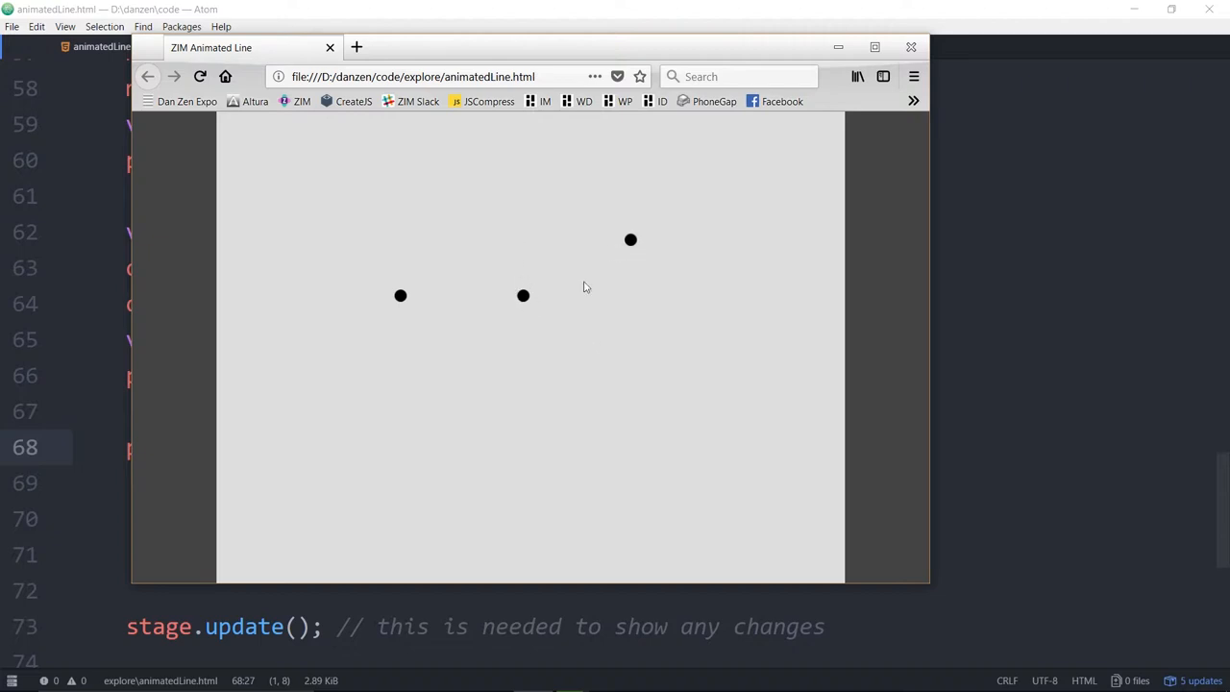
pyautogui.moveTo(519, 249)
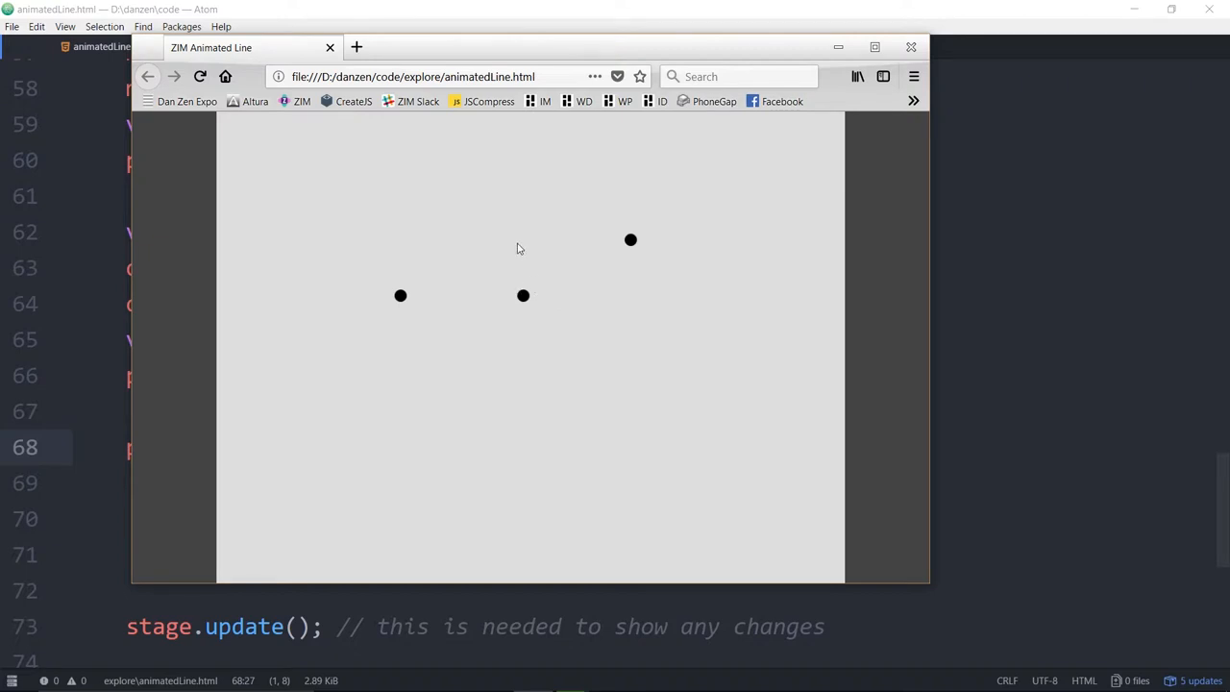
pyautogui.moveTo(787, 262)
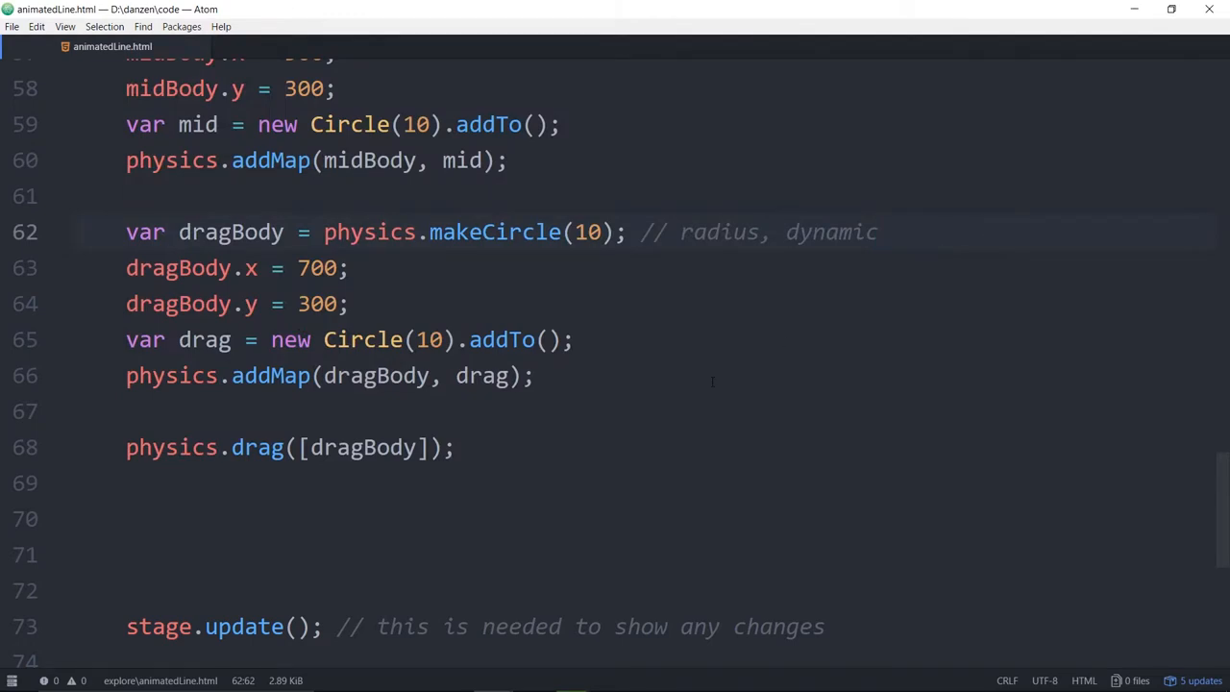
# Start a physics.Ticker.add call on blank line 70.
pyautogui.click(878, 231)
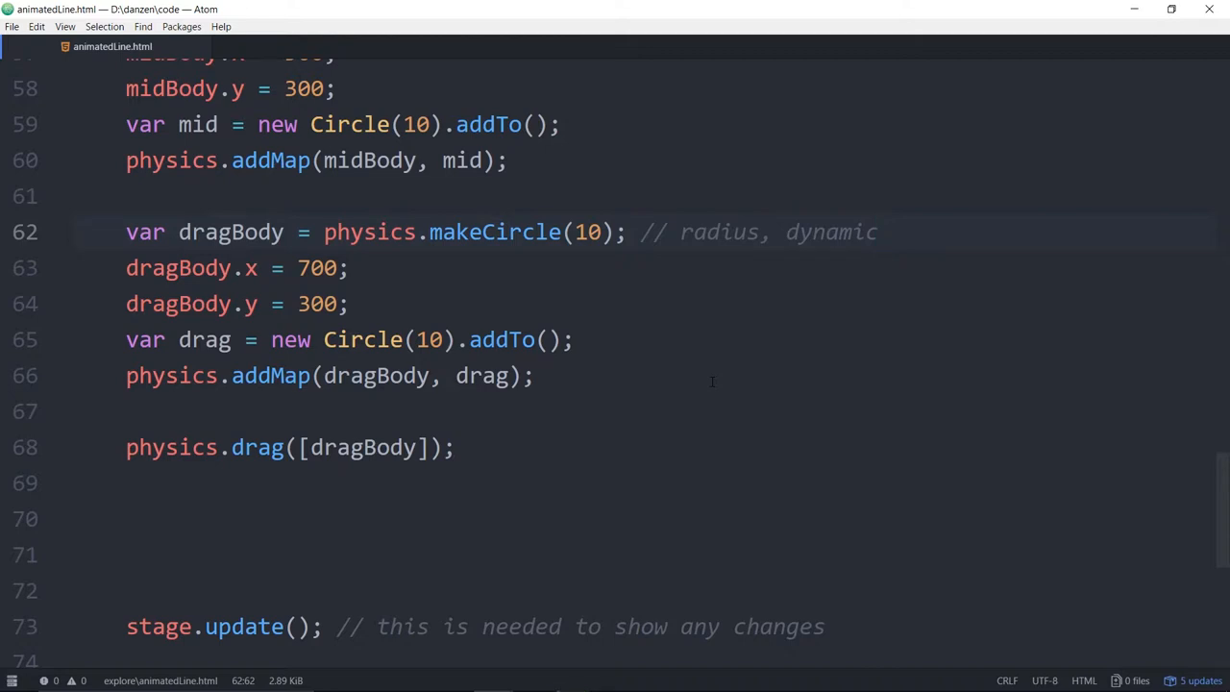
pyautogui.click(877, 232)
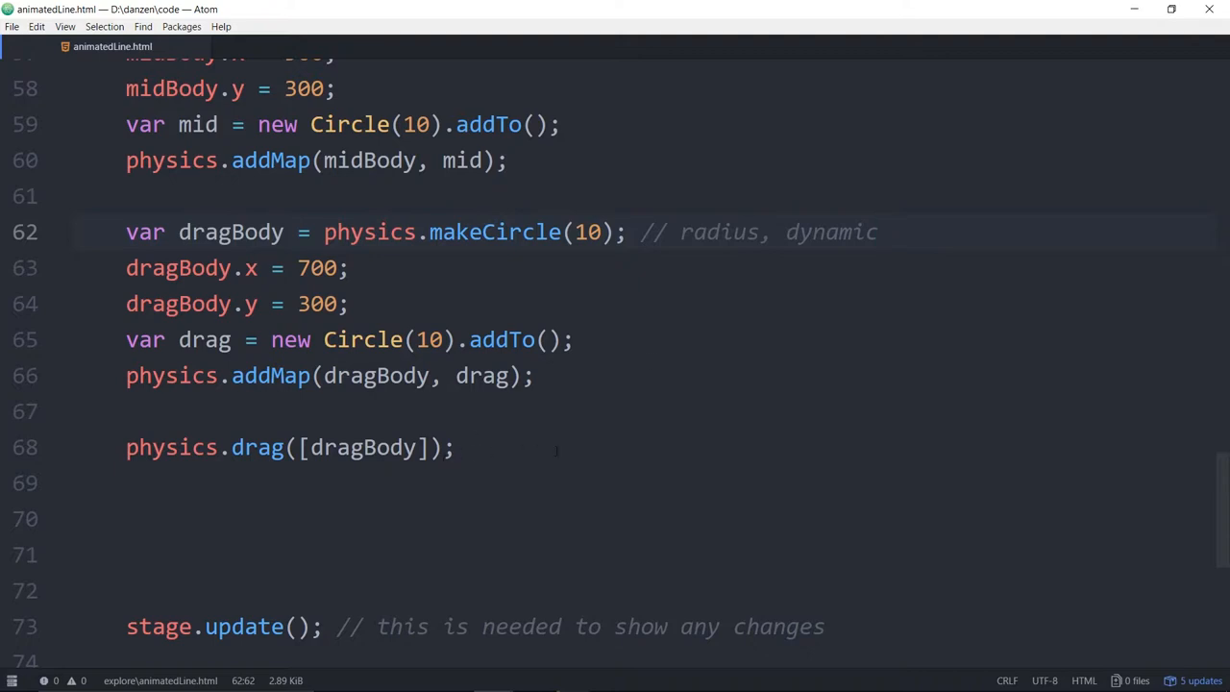
pyautogui.click(878, 231)
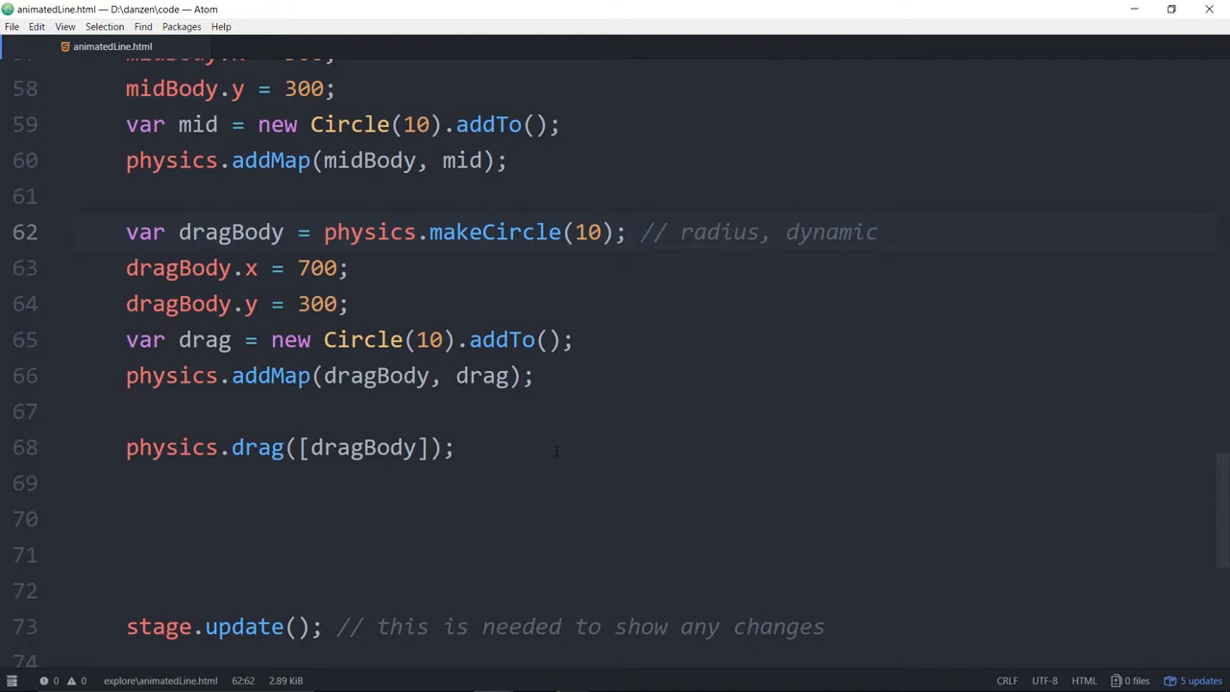
pyautogui.scroll(3)
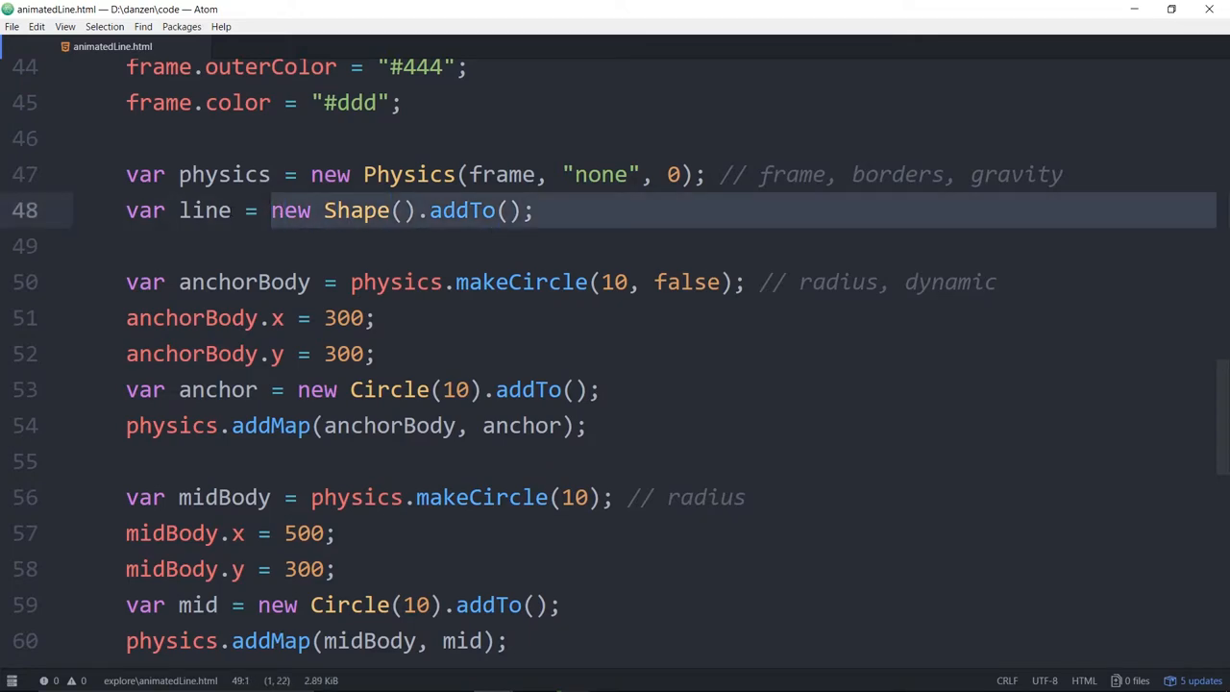
pyautogui.click(176, 211)
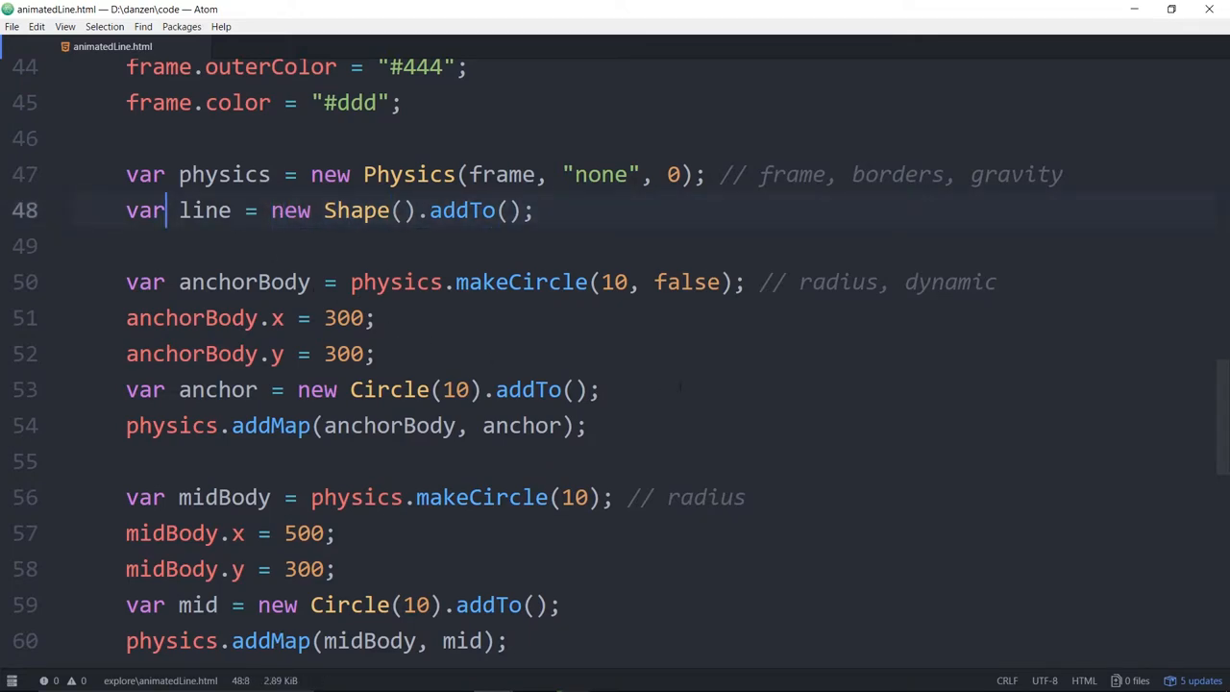
pyautogui.scroll(-3)
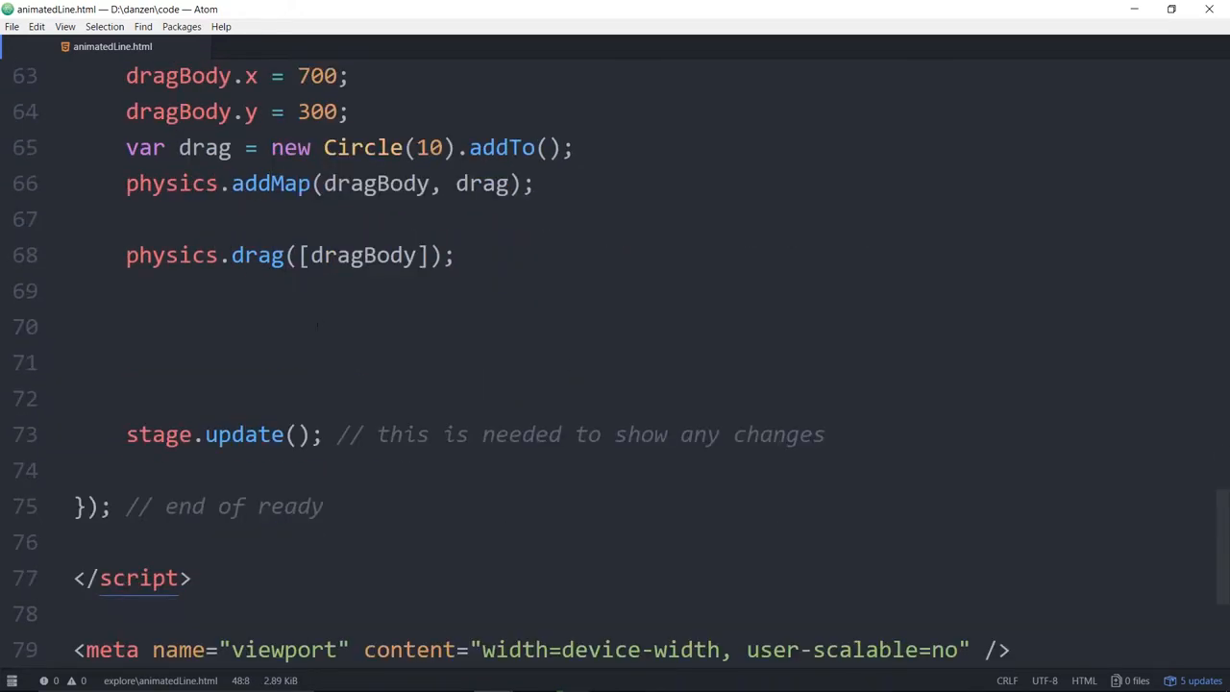
pyautogui.click(127, 326)
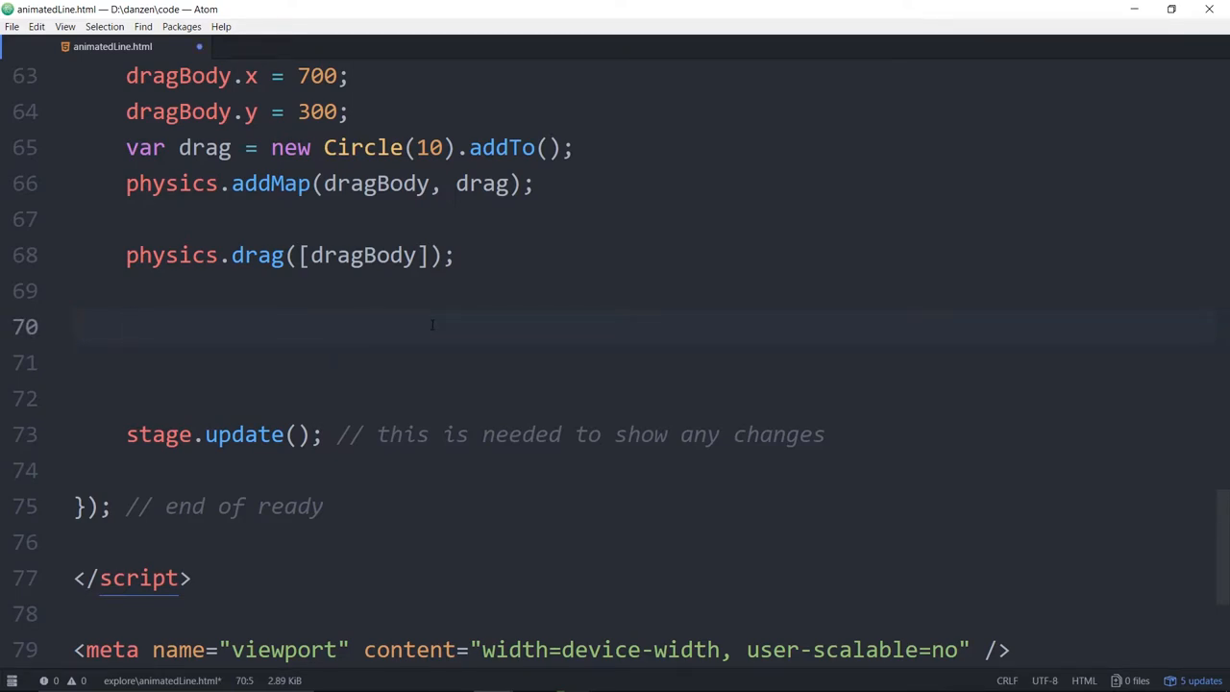
pyautogui.write('physic')
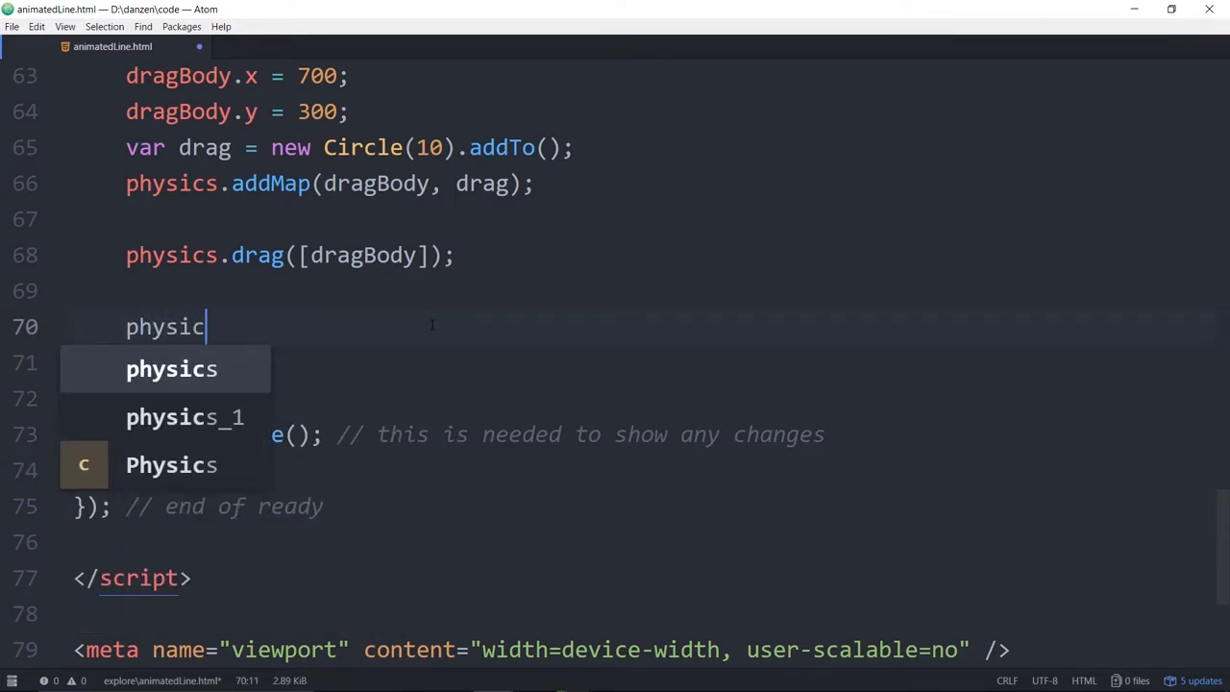
pyautogui.write('s.Ticker')
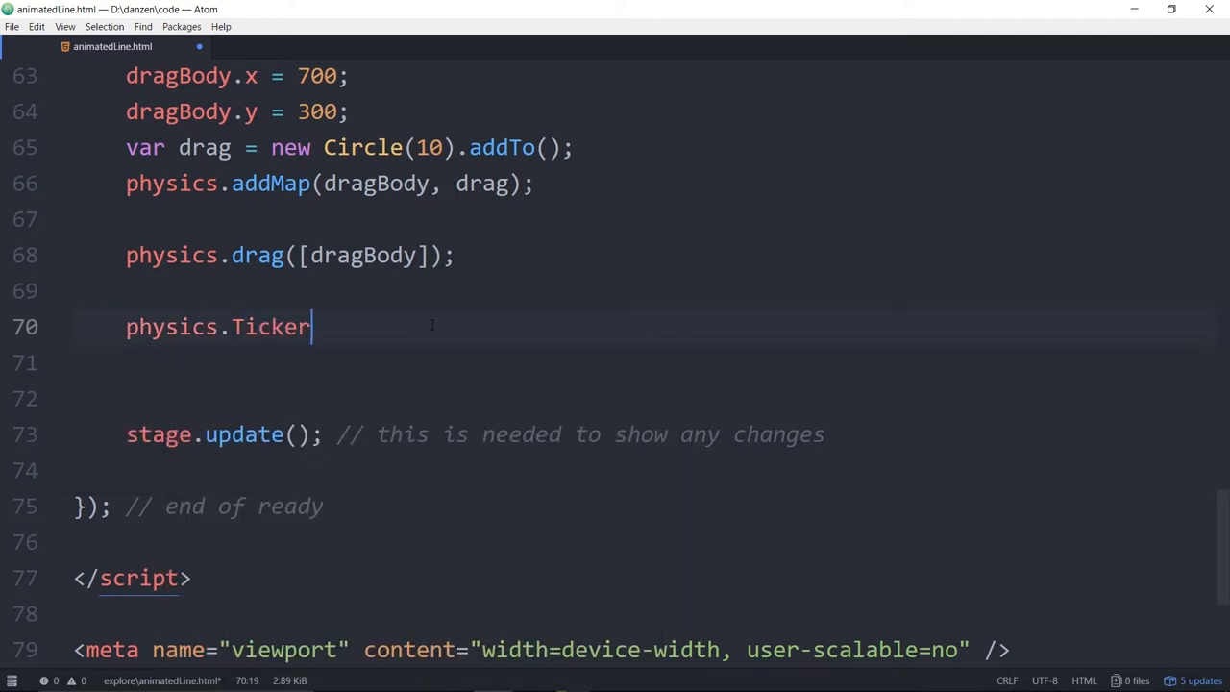
pyautogui.write('()')
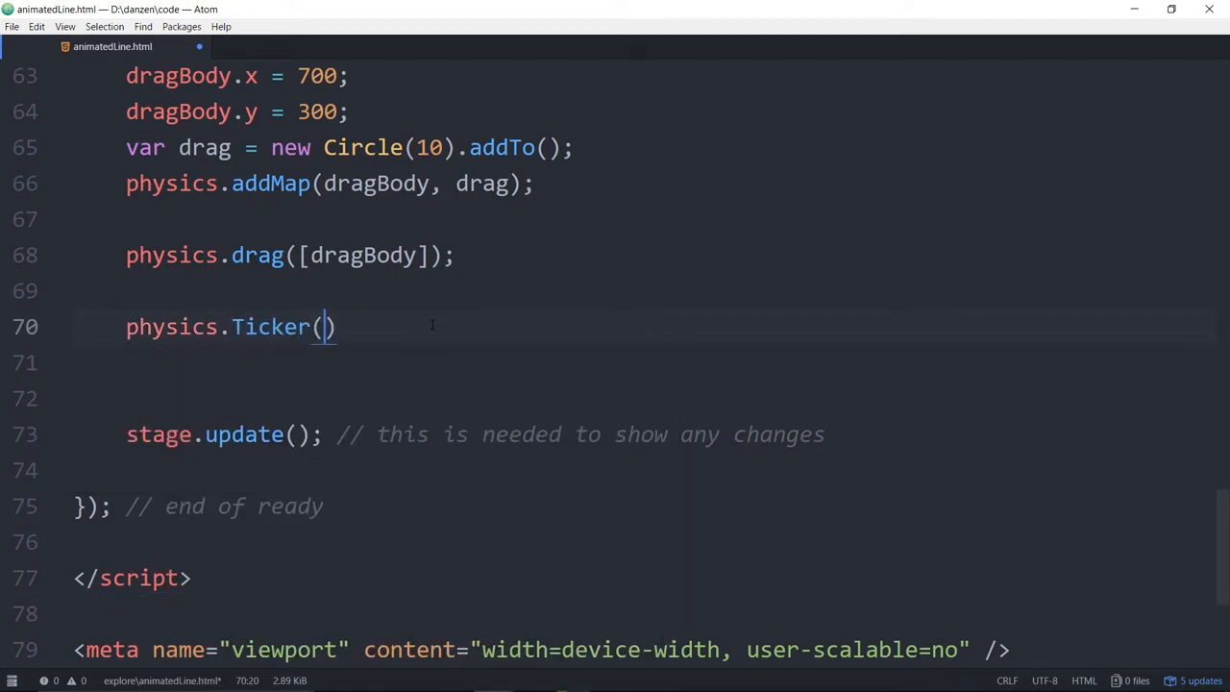
pyautogui.write('a')
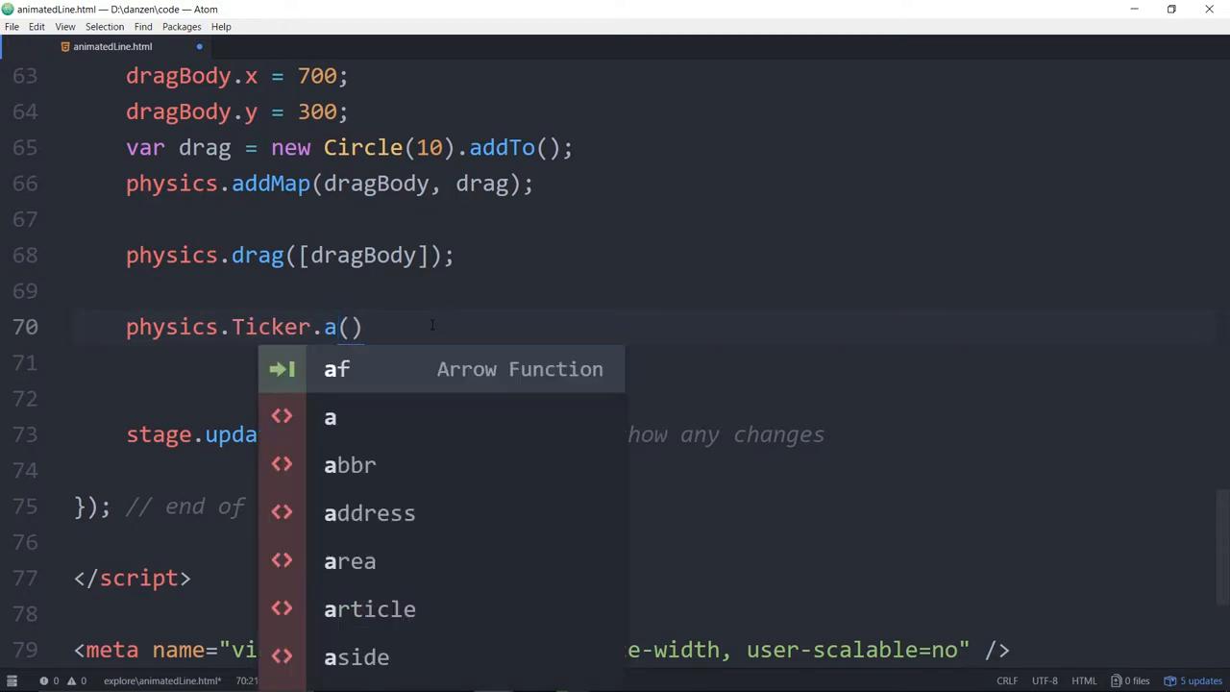
pyautogui.write('dd')
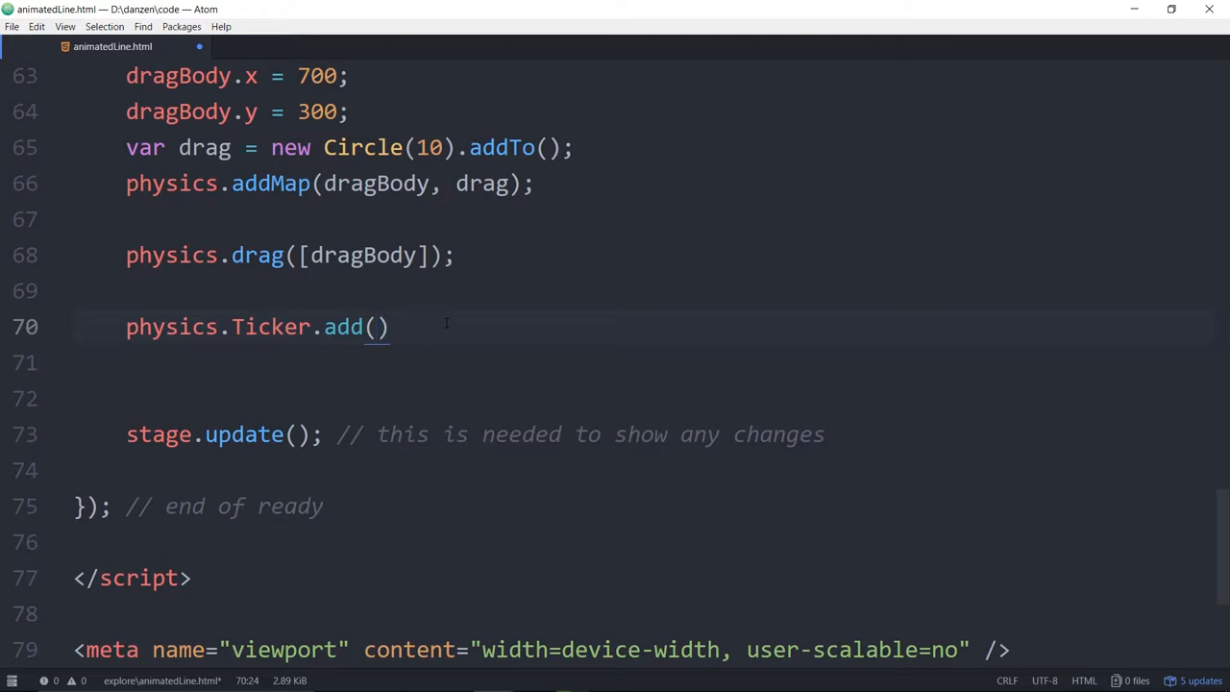
pyautogui.click(375, 327)
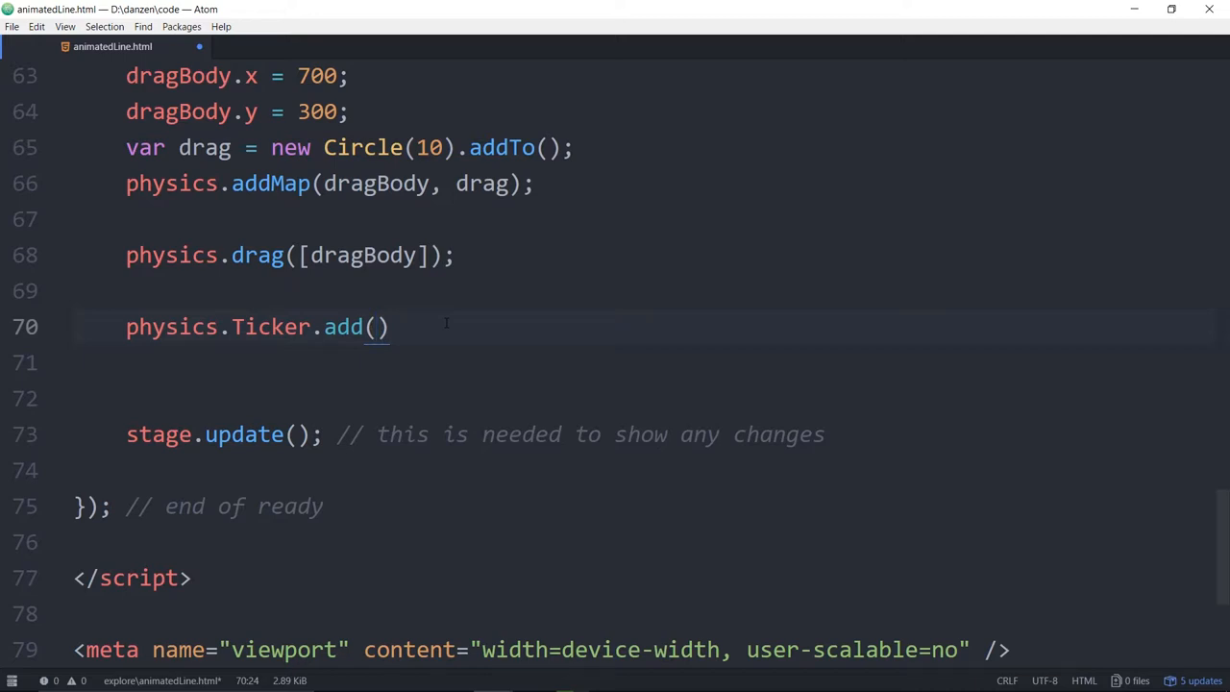
pyautogui.click(378, 327)
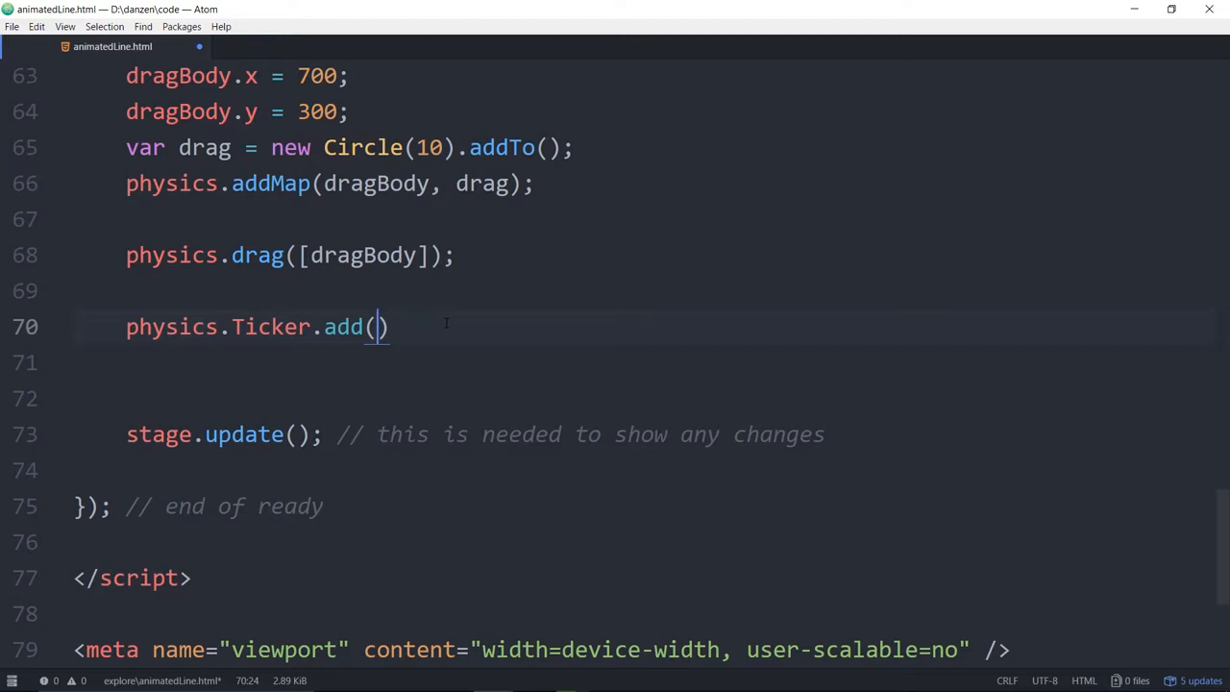
pyautogui.moveTo(512, 337)
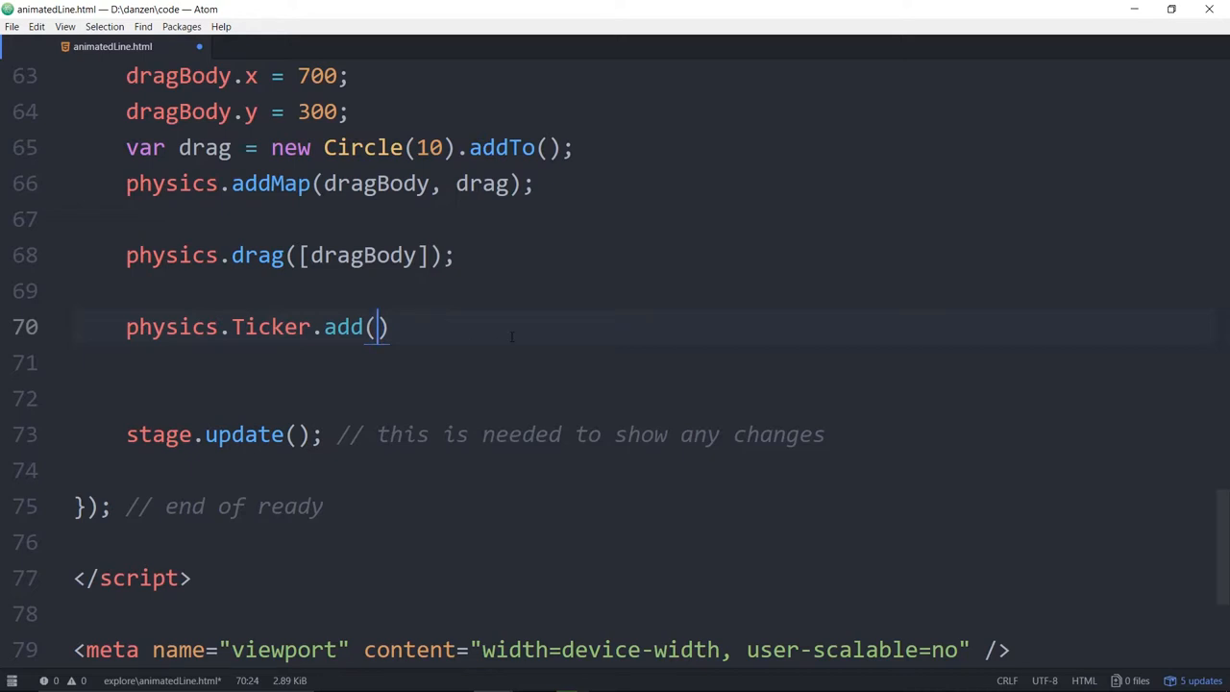
# In the ticker function, write line.graphics.c().s(frame.green).ss(3, "round").
pyautogui.write('function(')
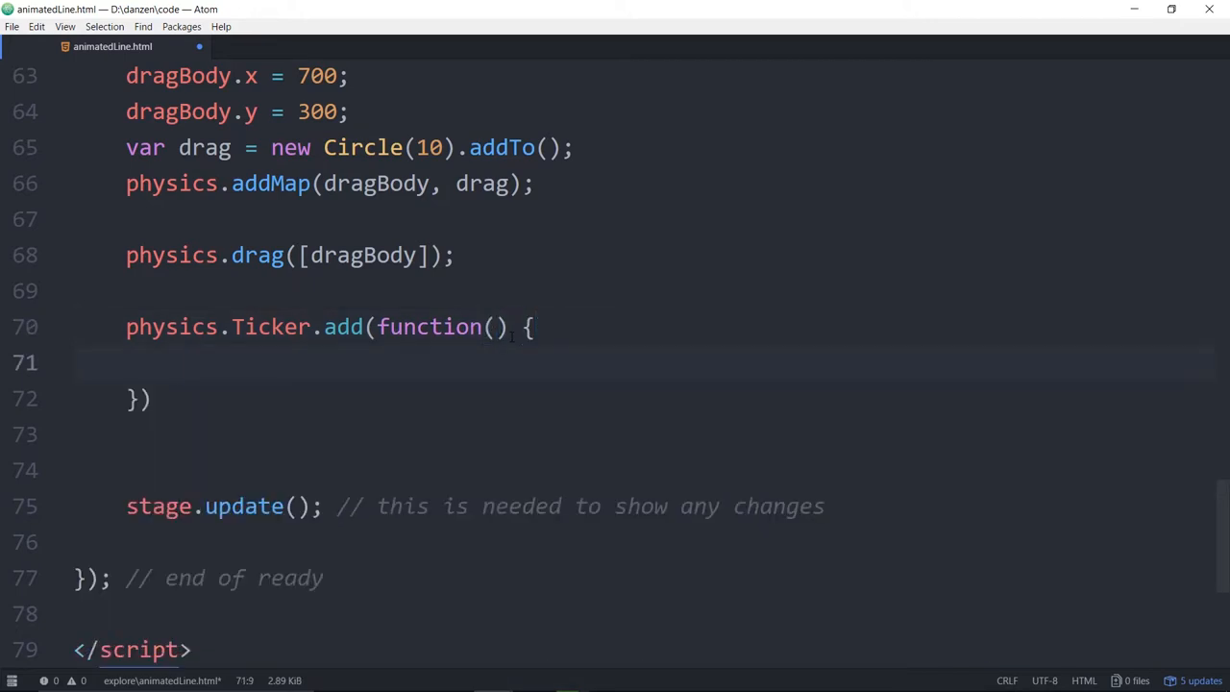
pyautogui.click(179, 362)
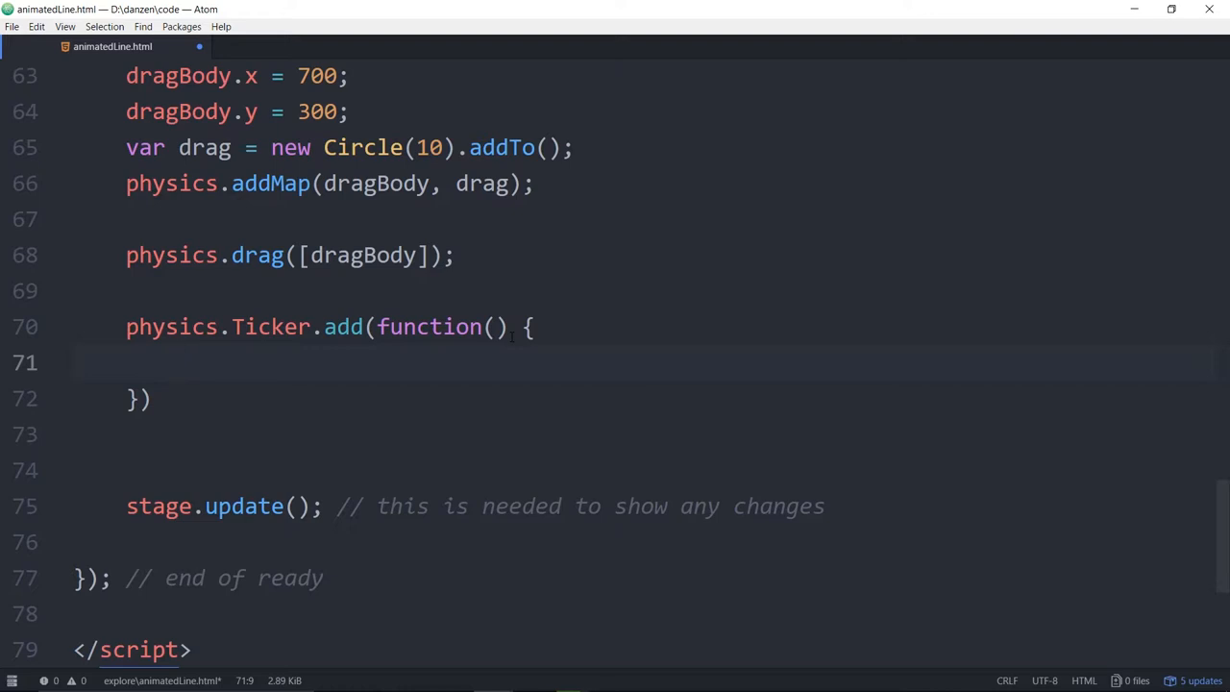
pyautogui.click(179, 362)
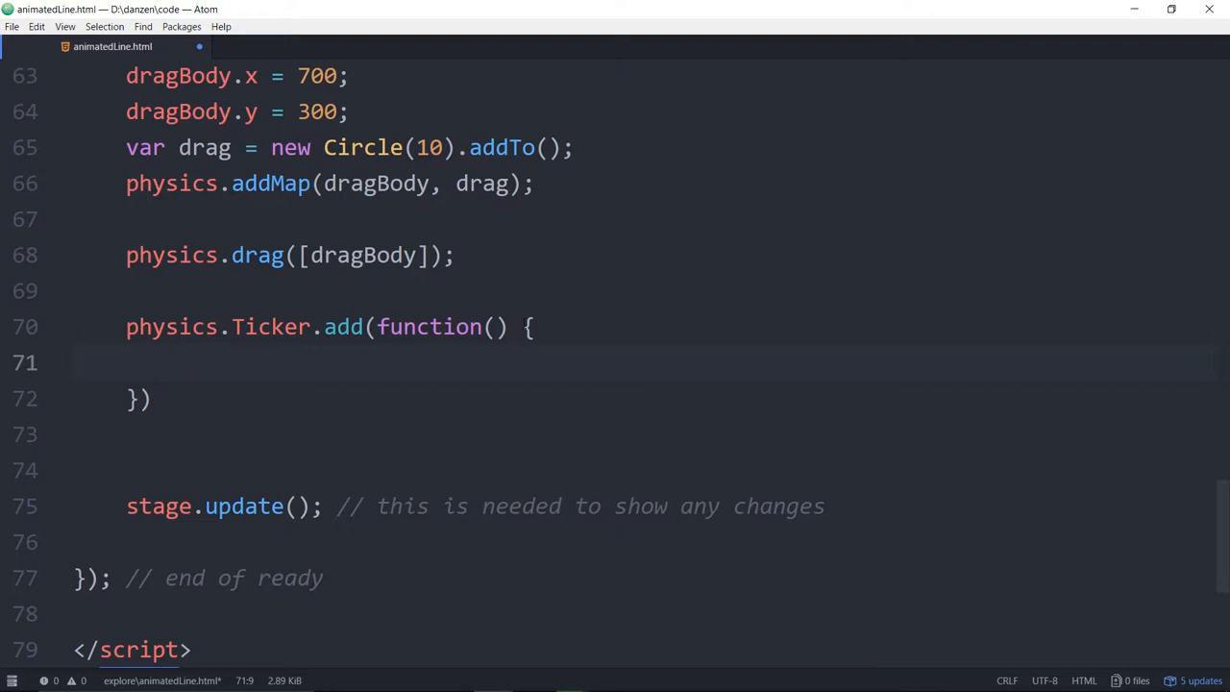
pyautogui.write('line.grap')
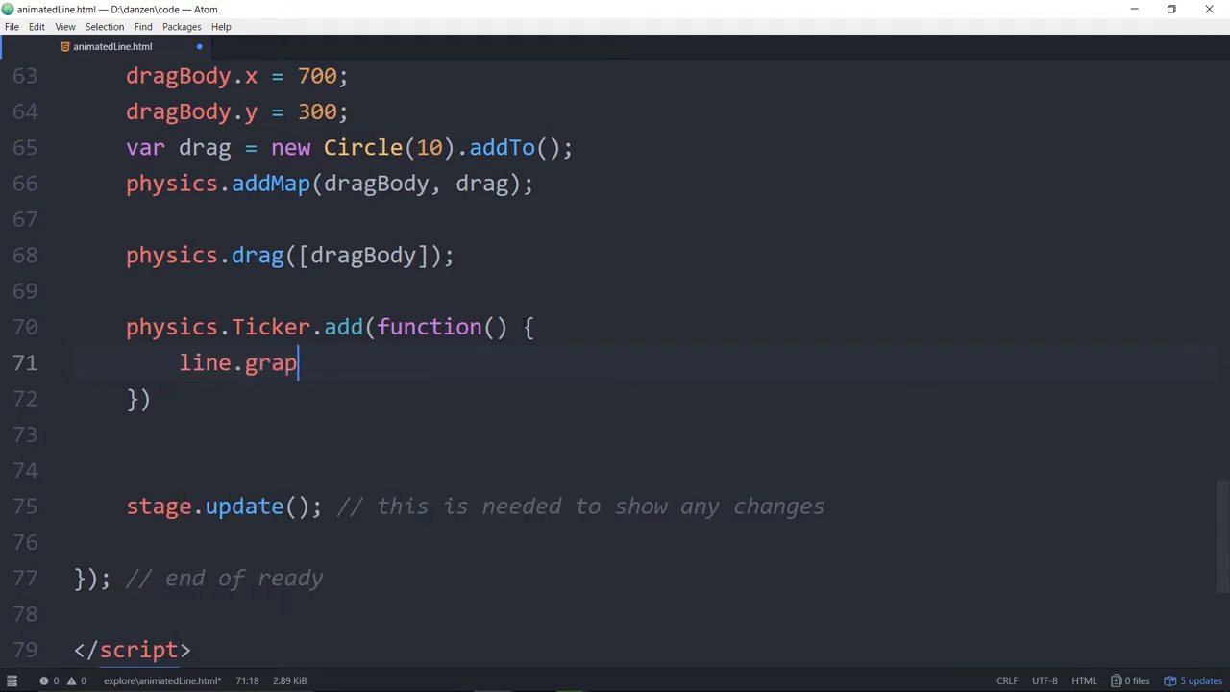
pyautogui.write('hics')
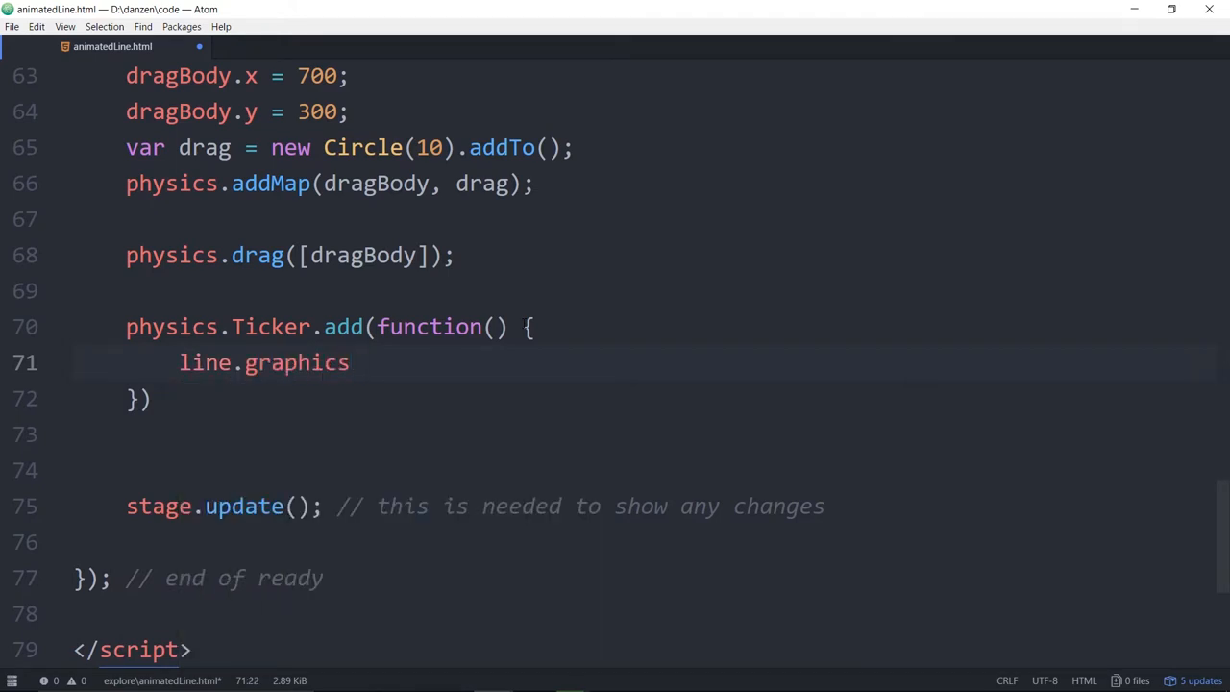
pyautogui.write('.c(')
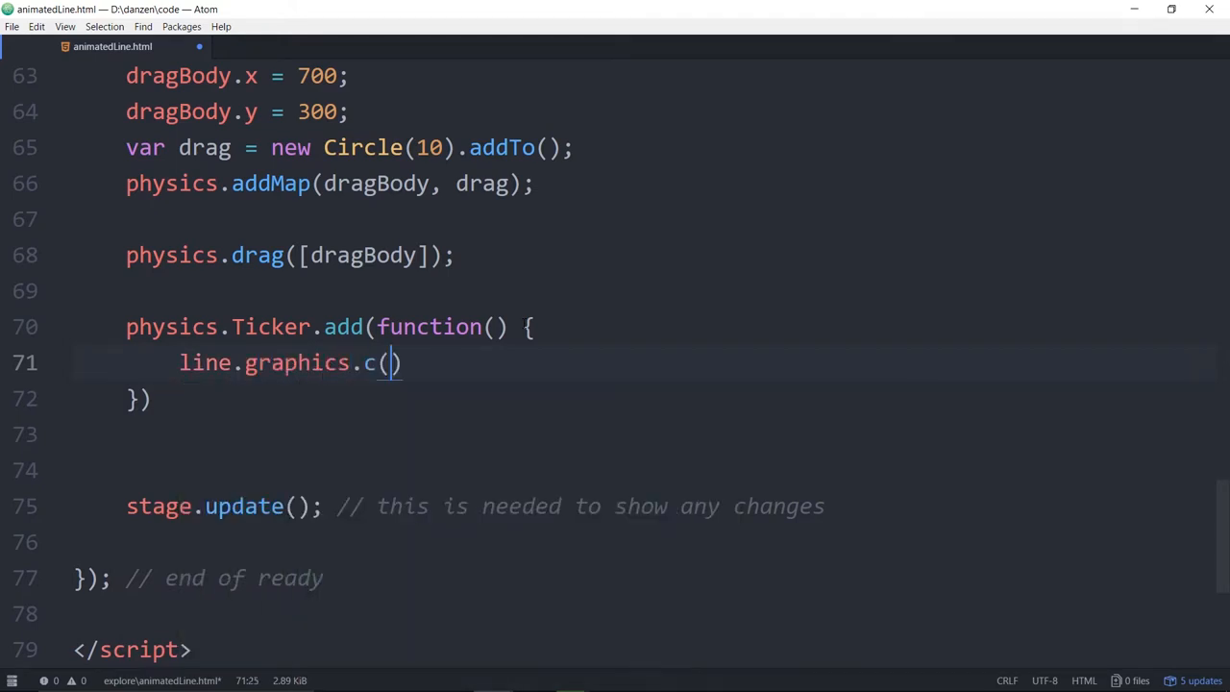
pyautogui.write('.')
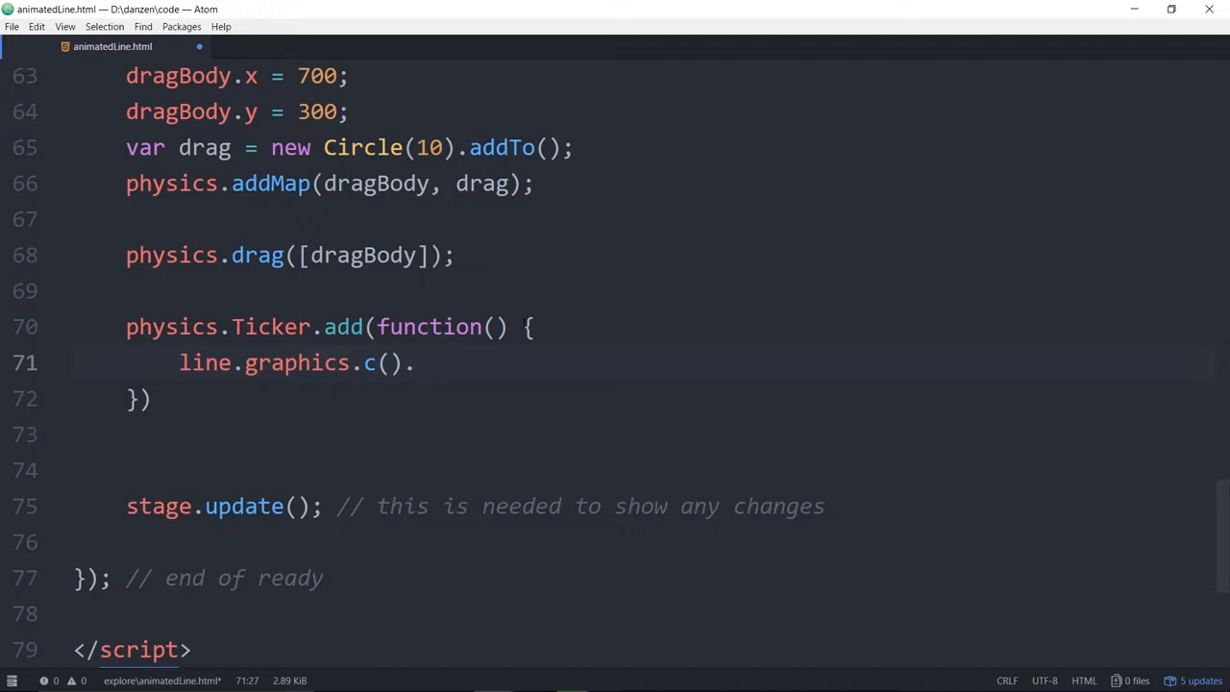
pyautogui.write('s(')
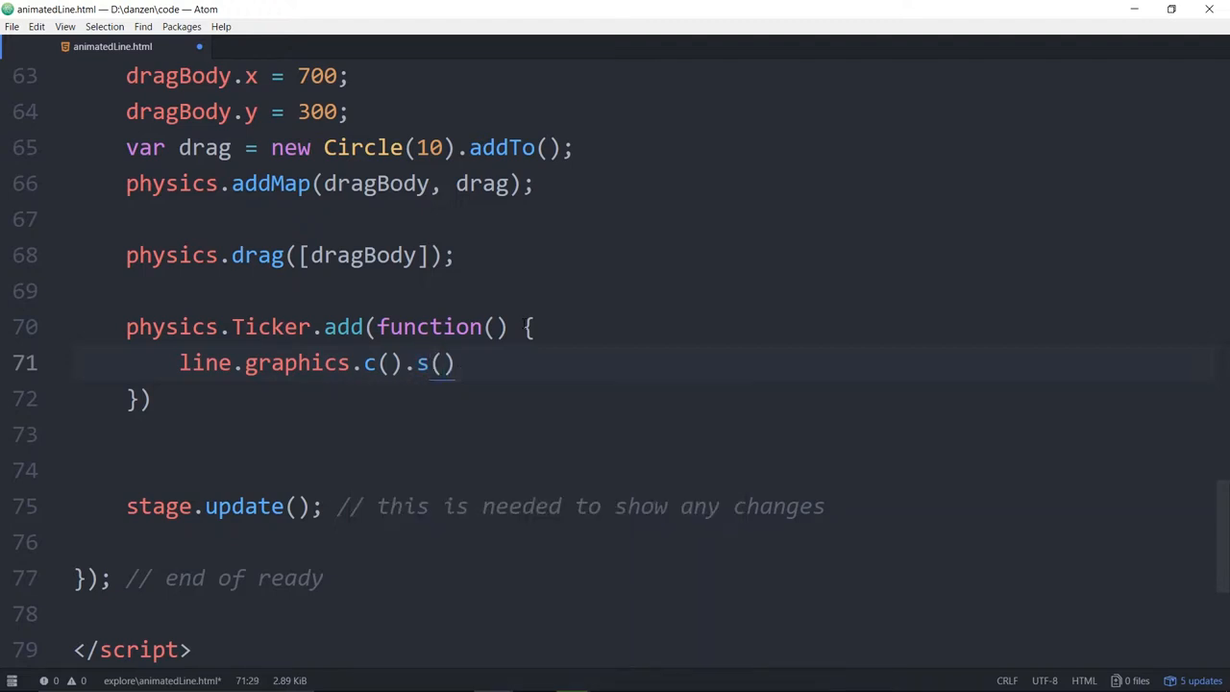
pyautogui.write('frame.')
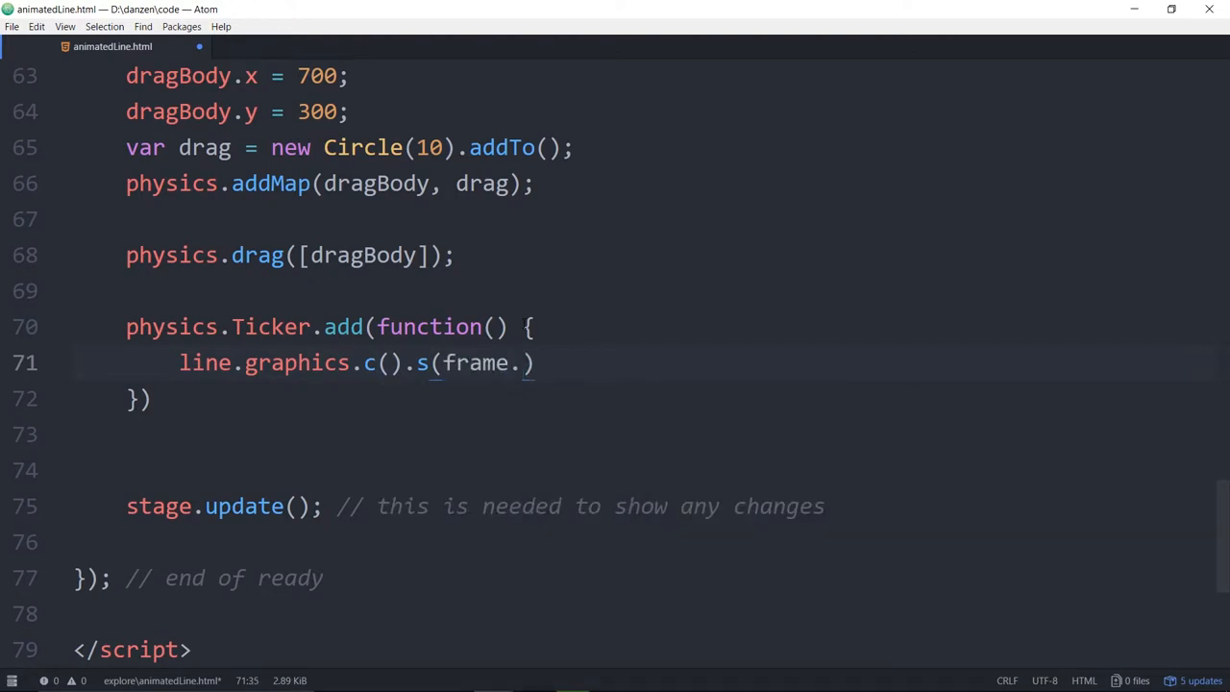
pyautogui.write('green')
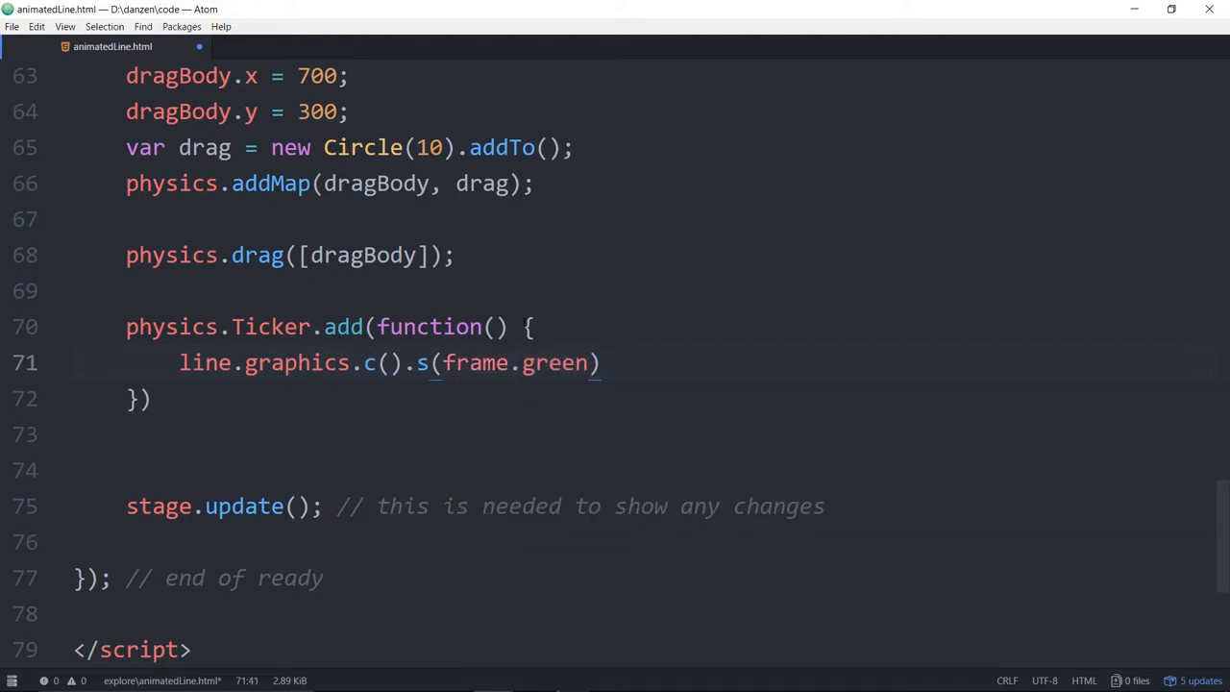
pyautogui.write('.ss()')
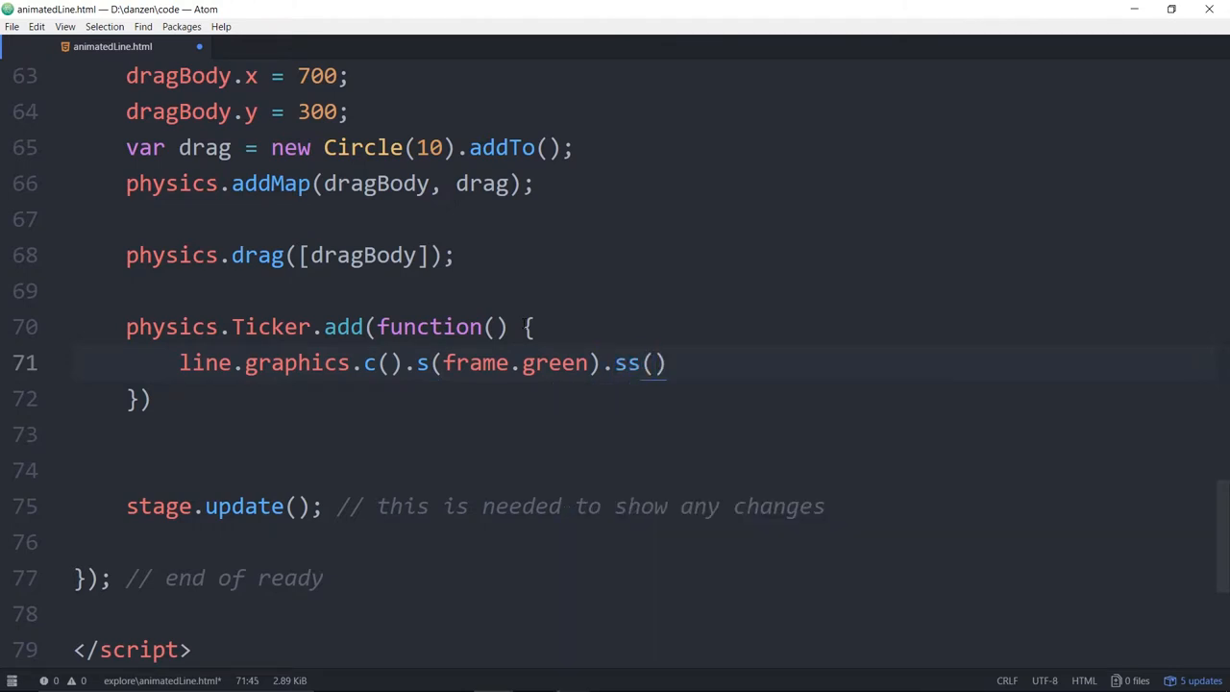
pyautogui.write('3')
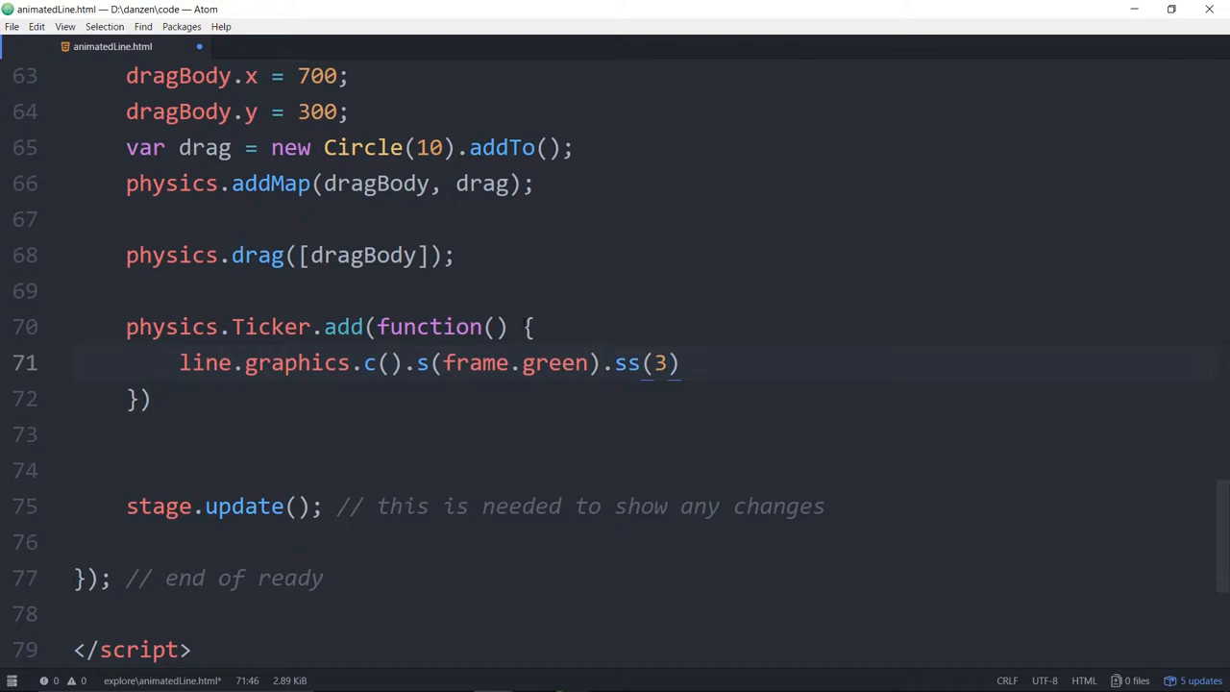
pyautogui.write('", "')
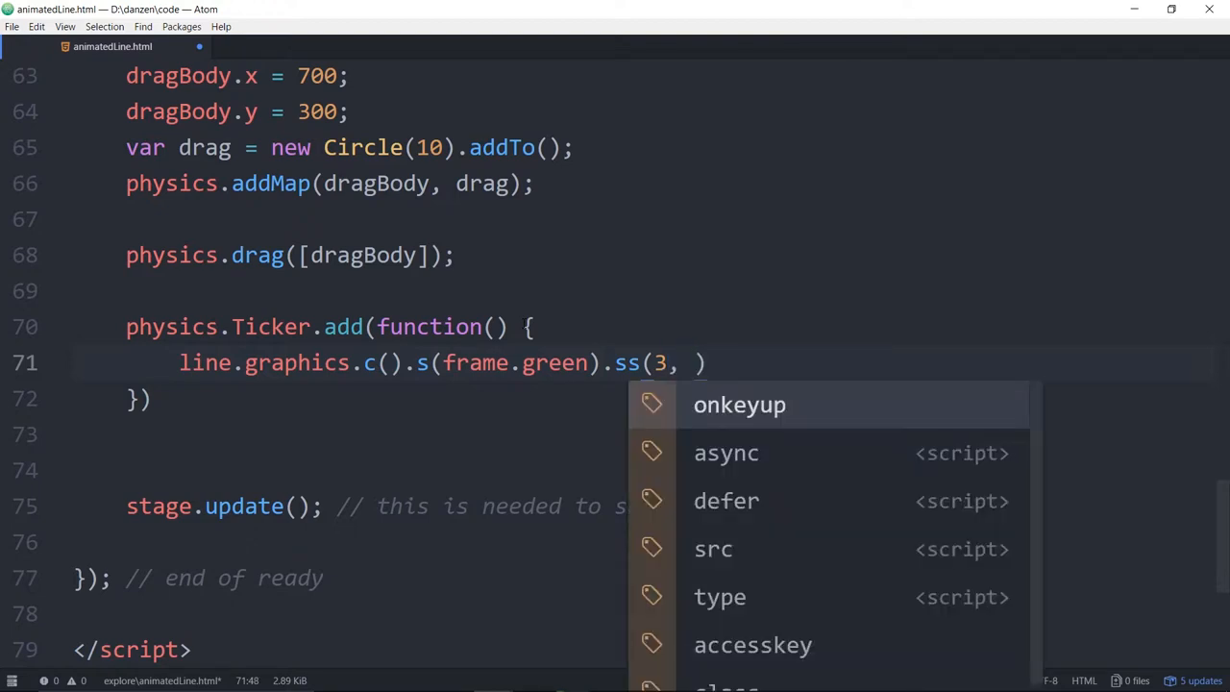
pyautogui.write('"round"')
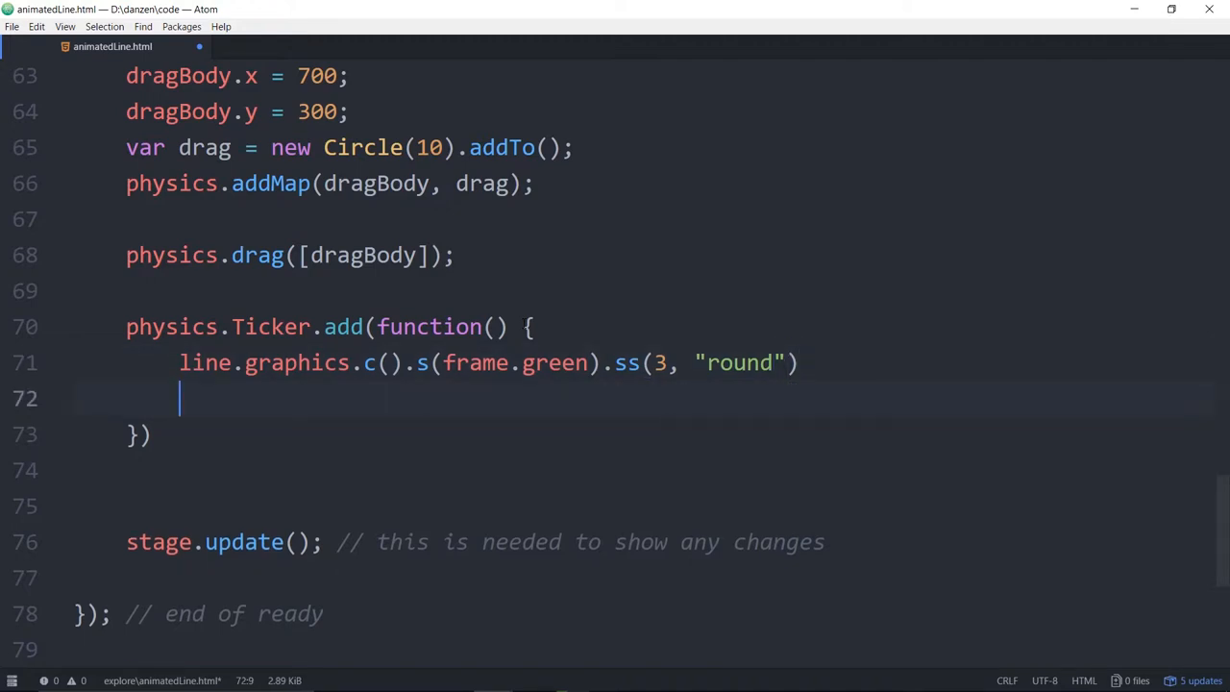
# Chain .mt(anchorBody.x, anchorBody.y) after the green stroke call.
pyautogui.write('.mt(')
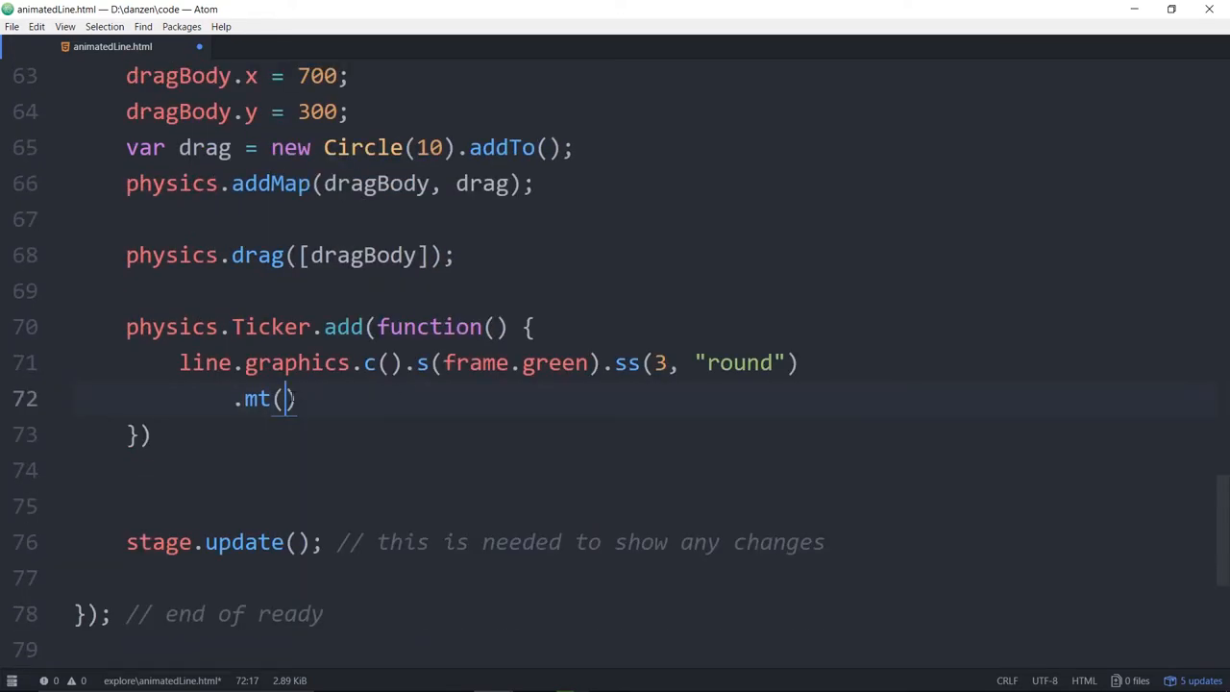
pyautogui.write('anchpr')
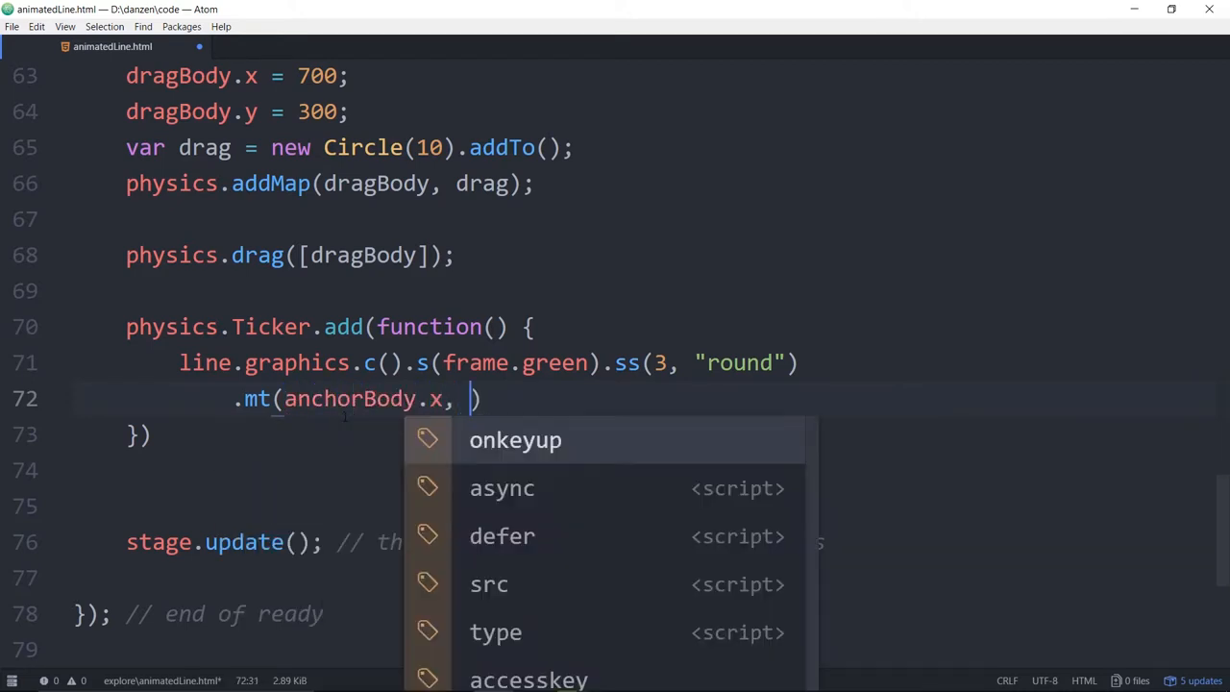
pyautogui.write('an')
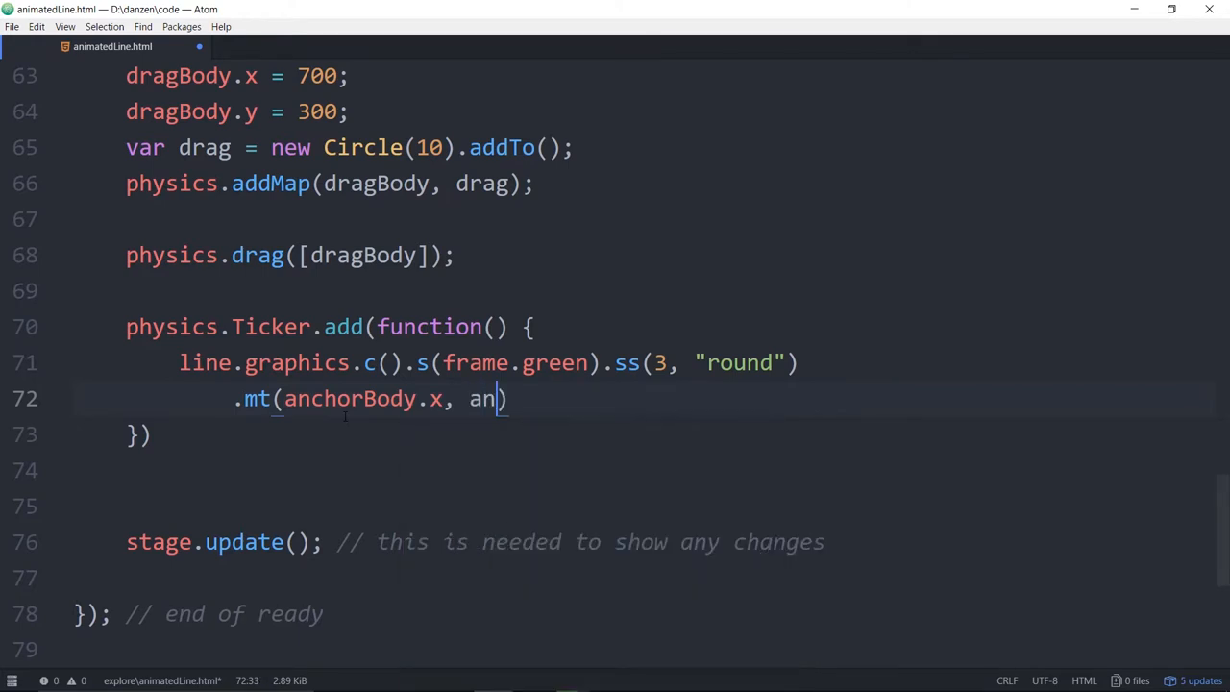
pyautogui.write('ch')
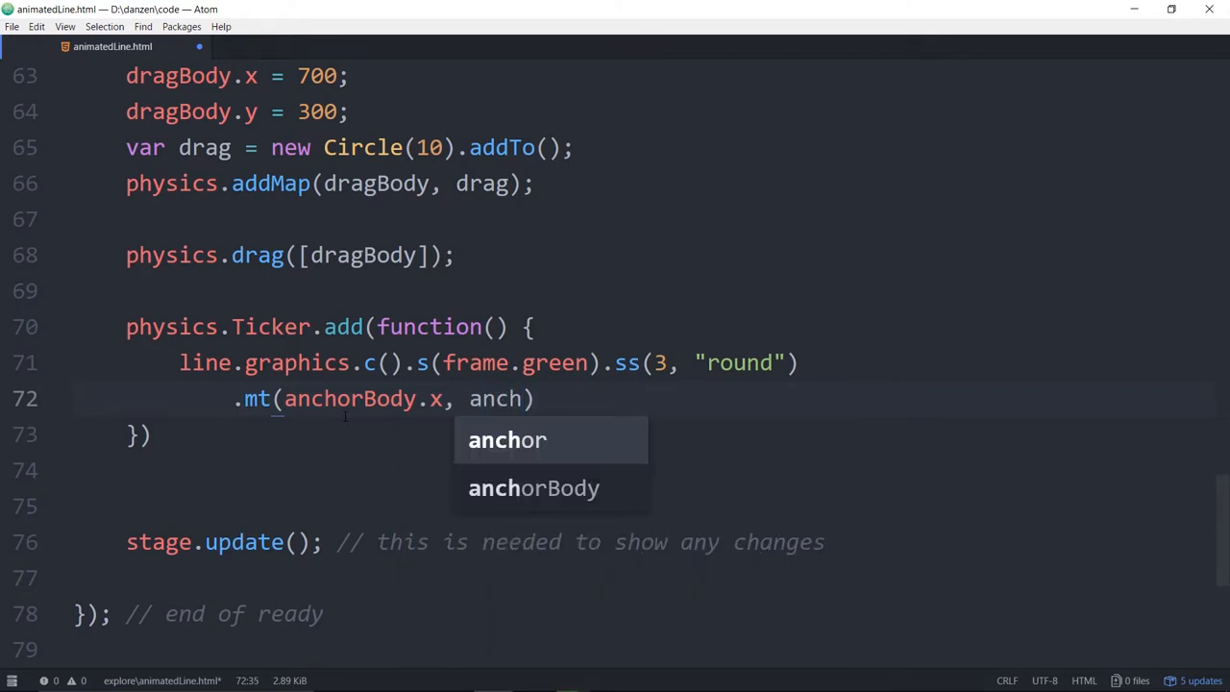
pyautogui.press('Tab')
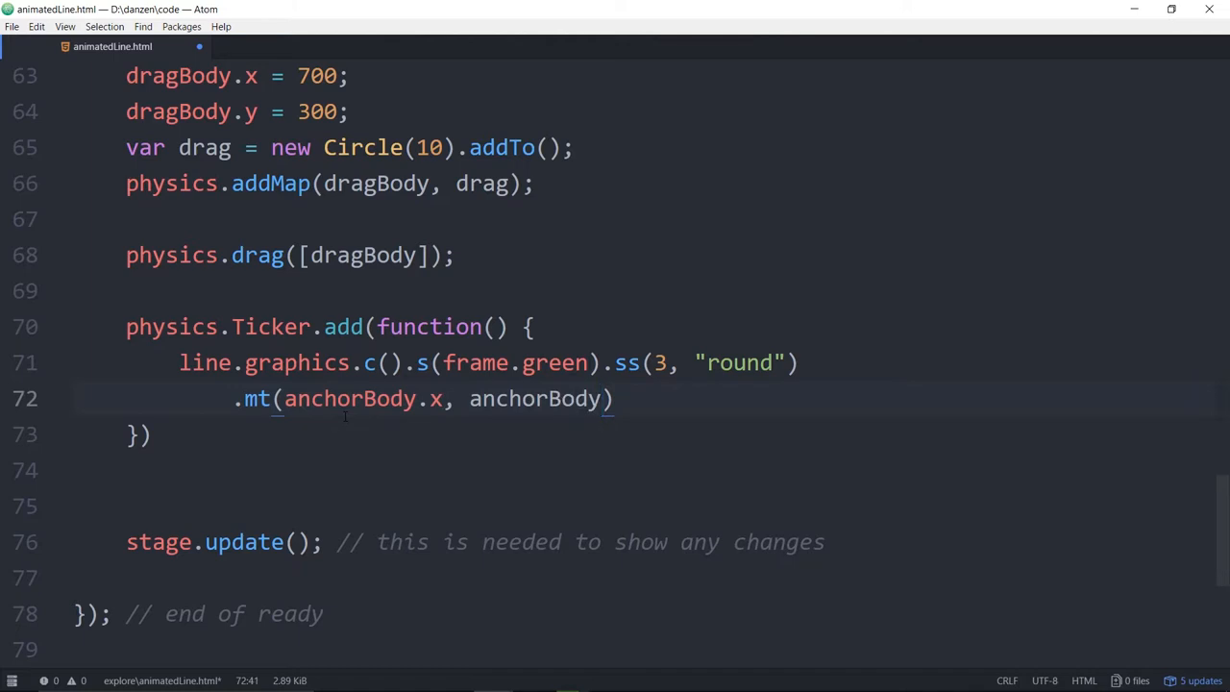
pyautogui.write('.y')
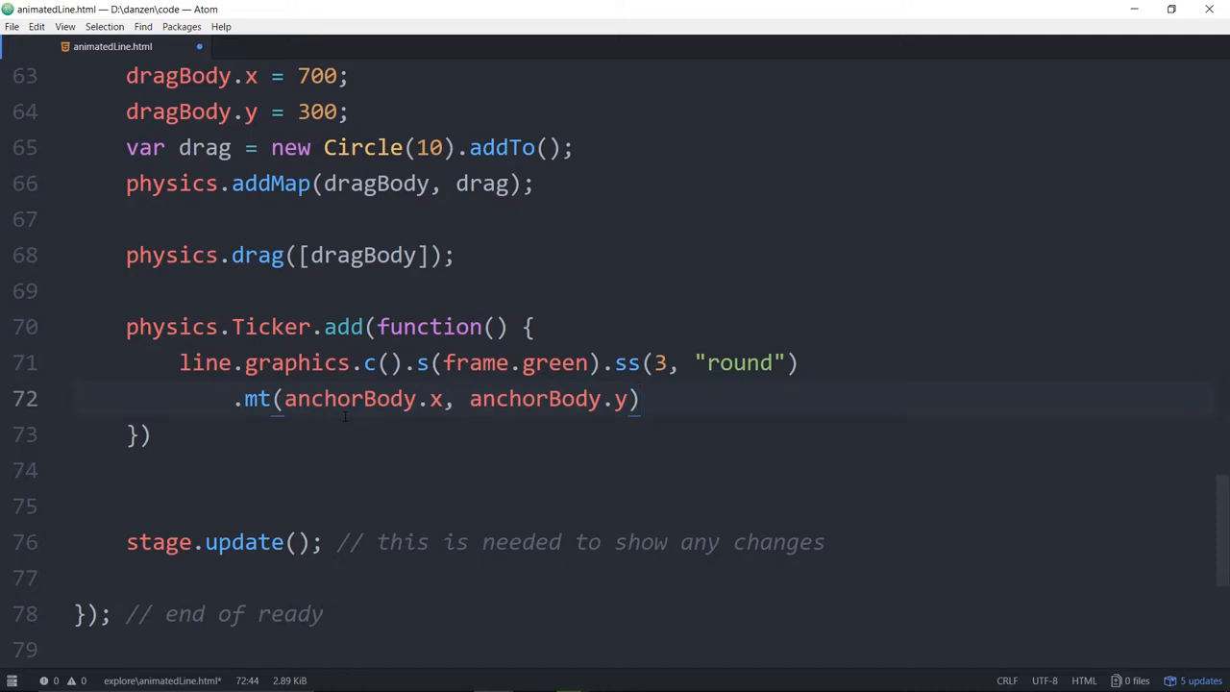
# Chain .qt(midBody.x, midBody.y, dragBody.x, dragBody.y); fixing the midBodyy typo.
pyautogui.write('.q')
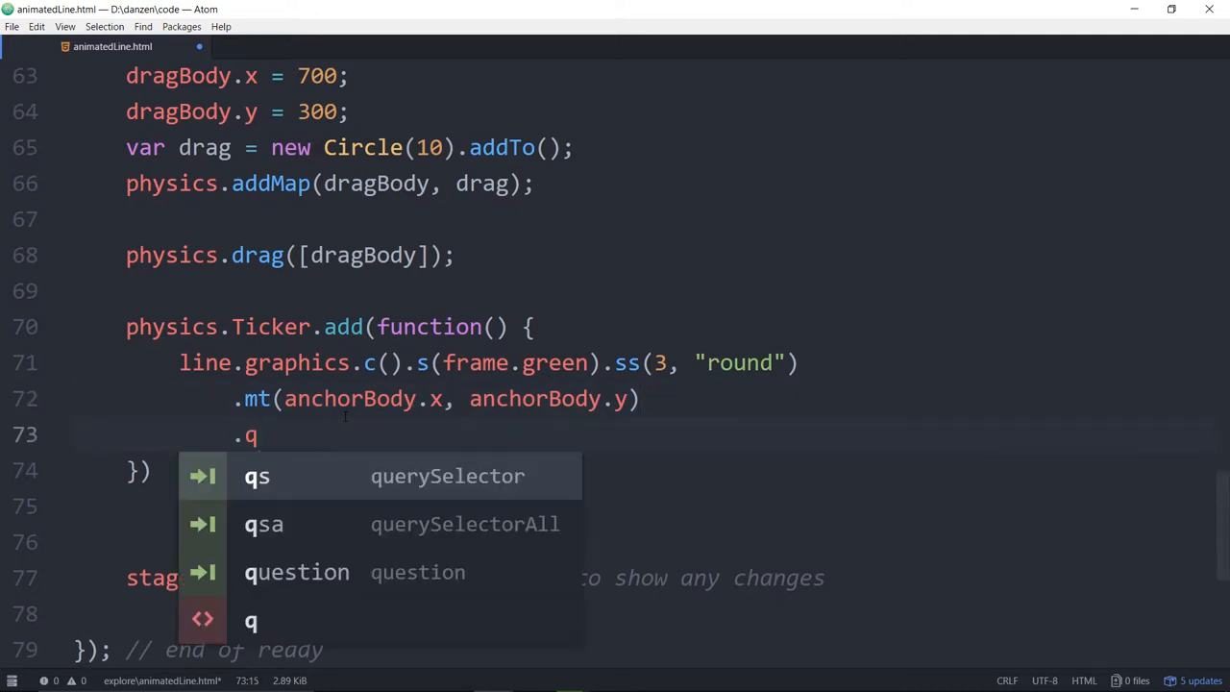
pyautogui.write('c')
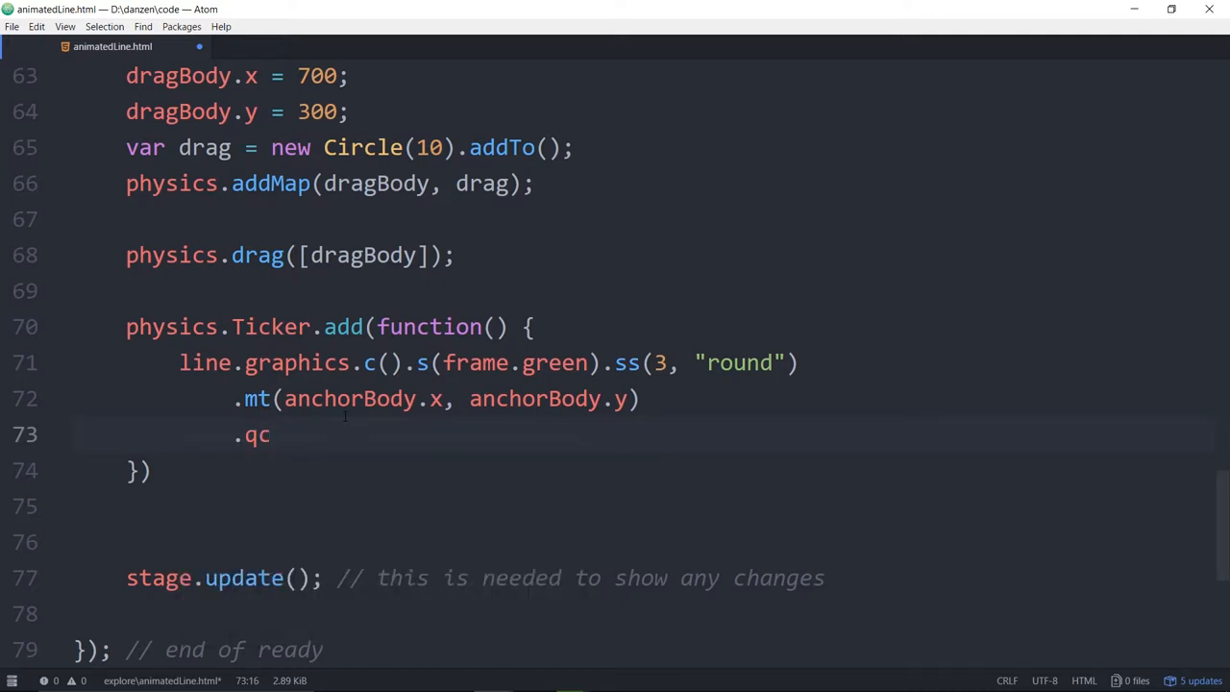
pyautogui.write('t')
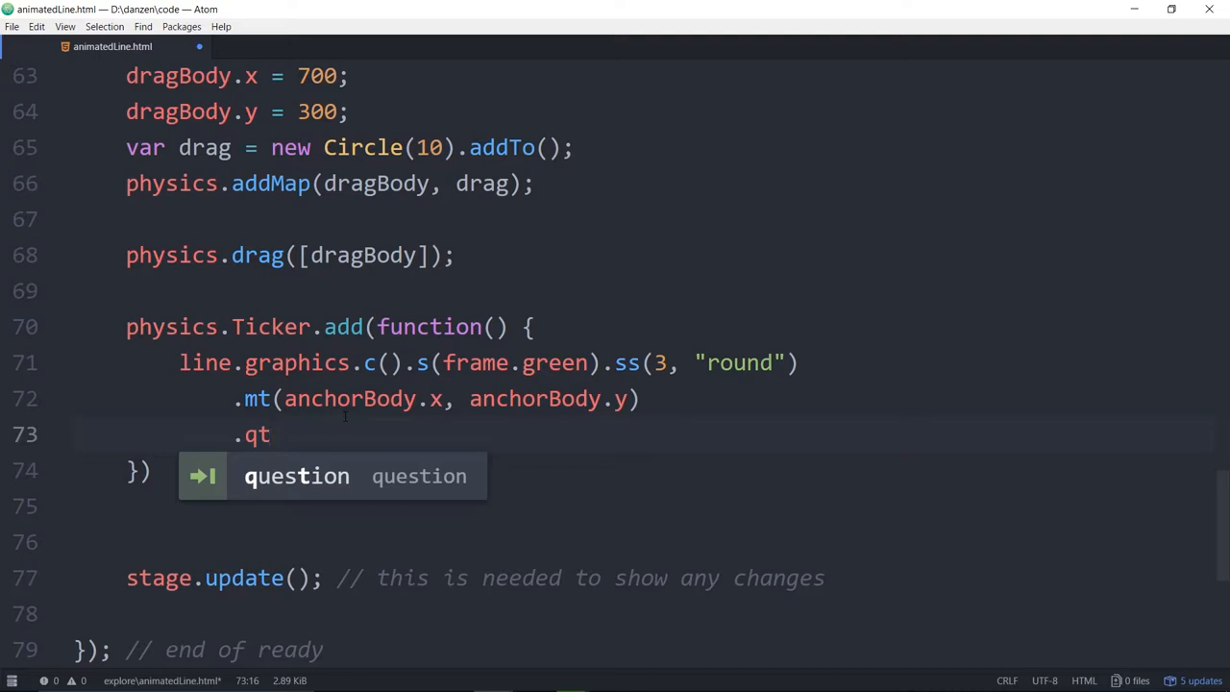
pyautogui.write('()')
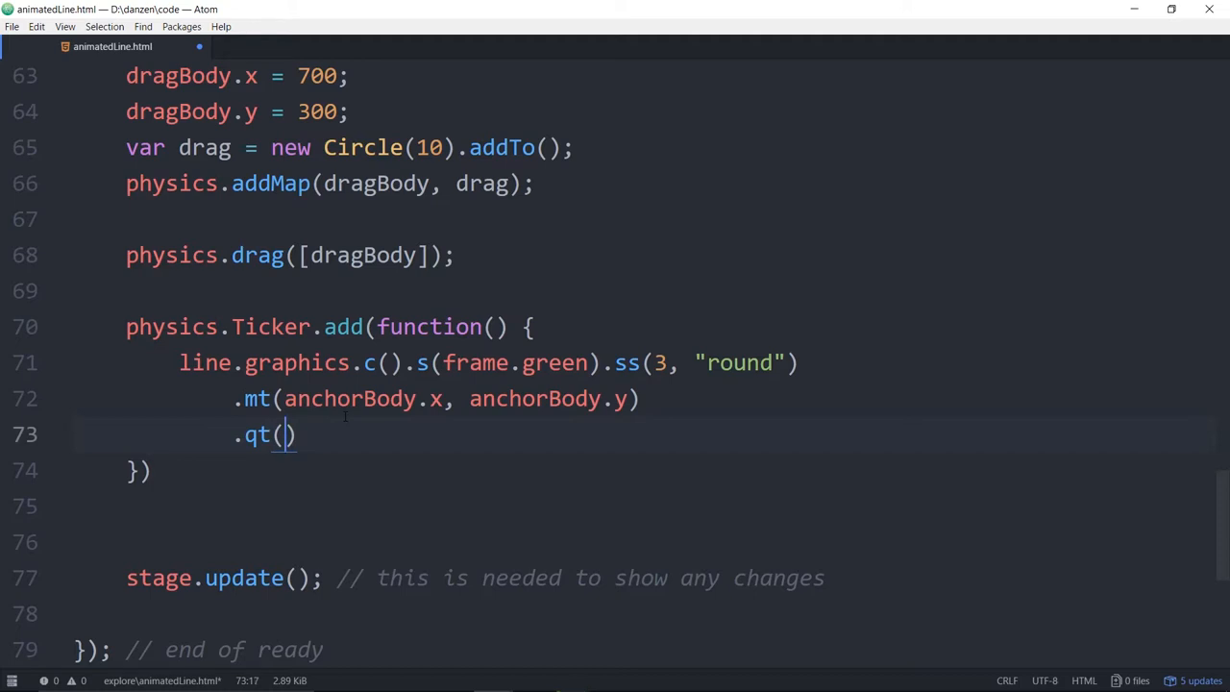
pyautogui.write('m')
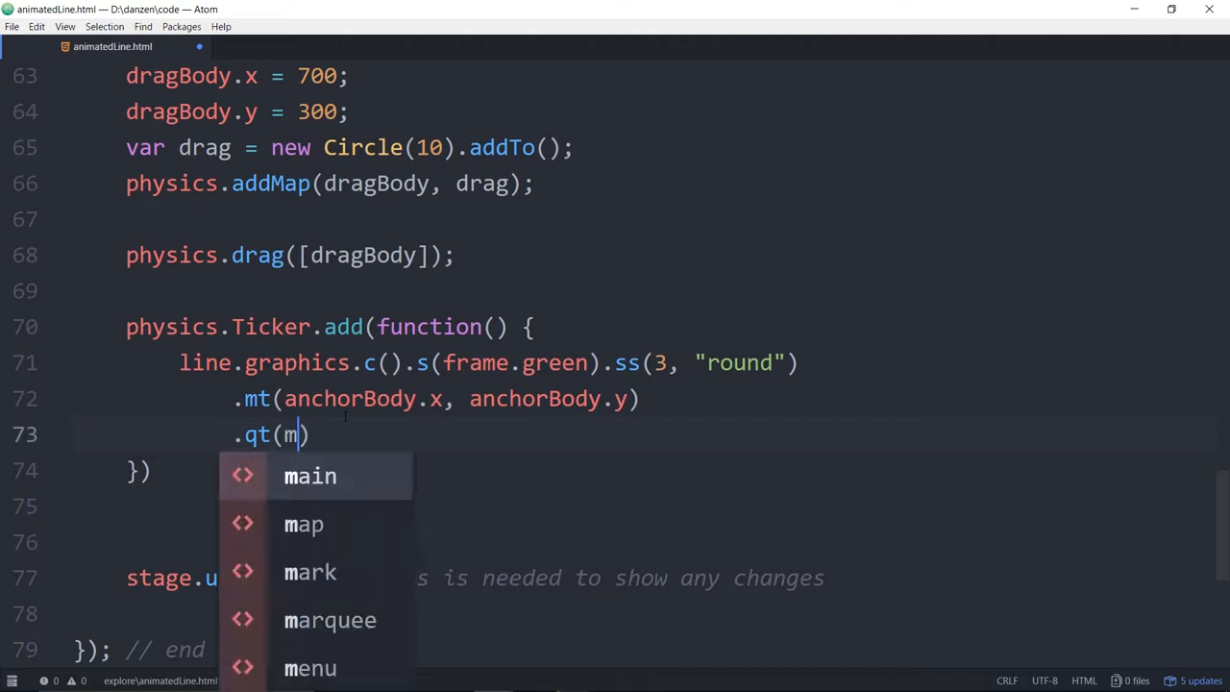
pyautogui.write('id')
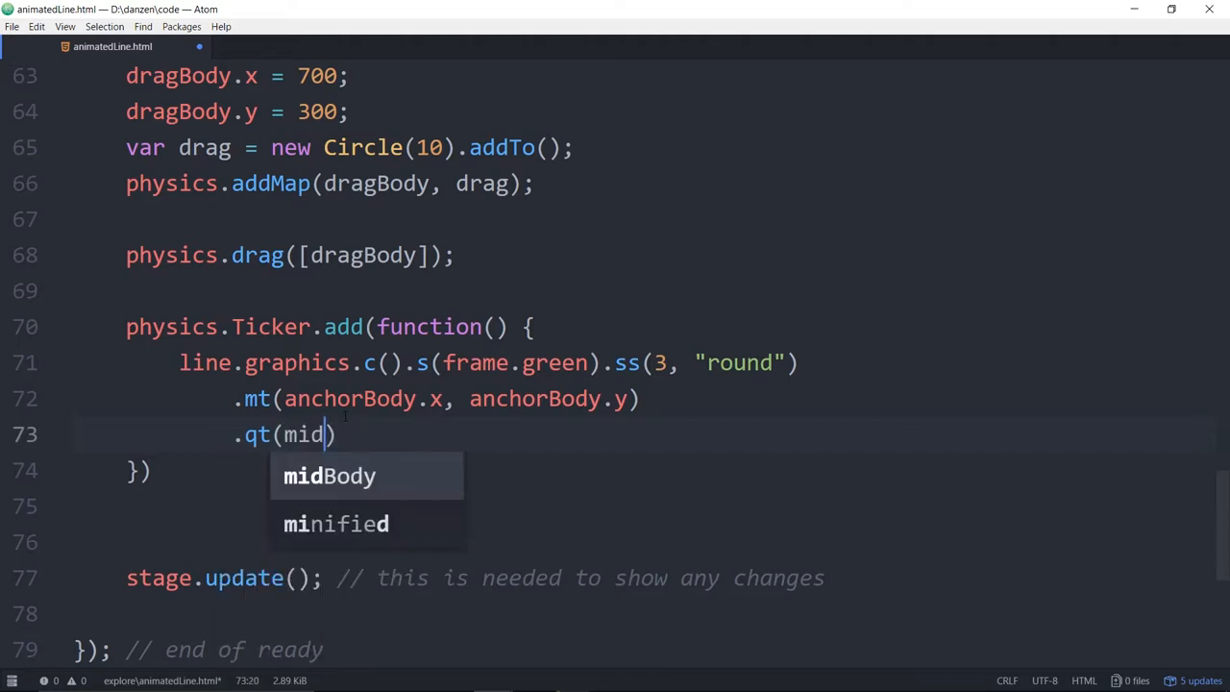
pyautogui.write('Bod')
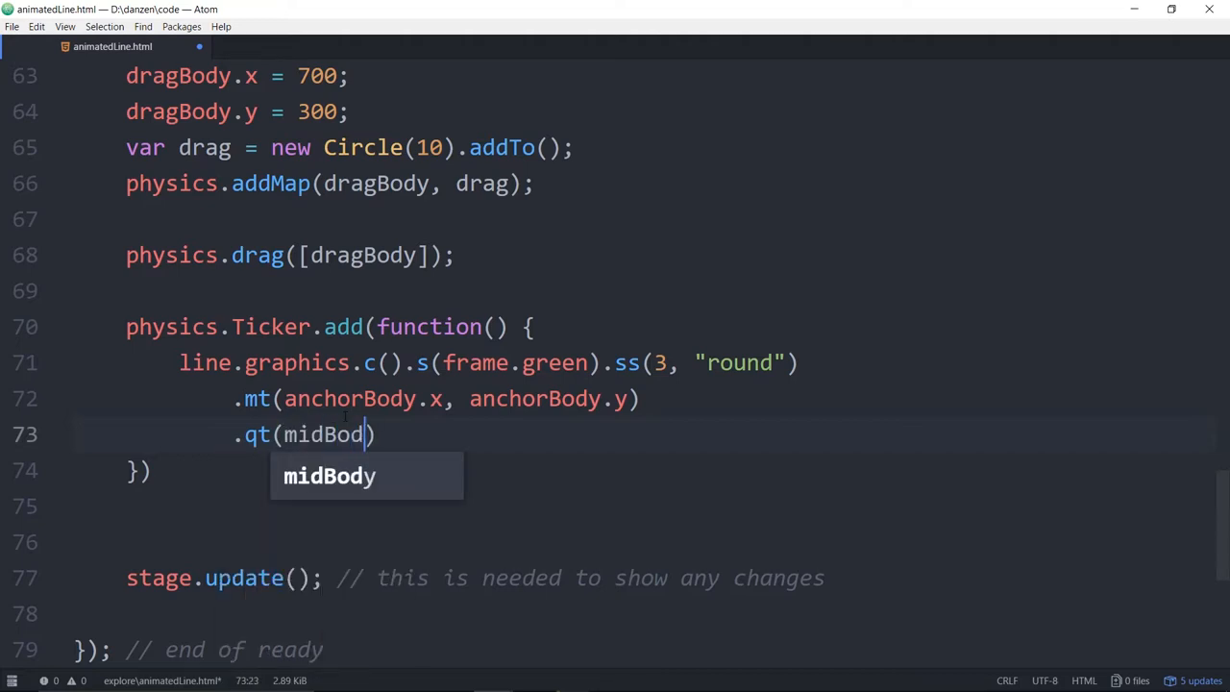
pyautogui.write('y.x,')
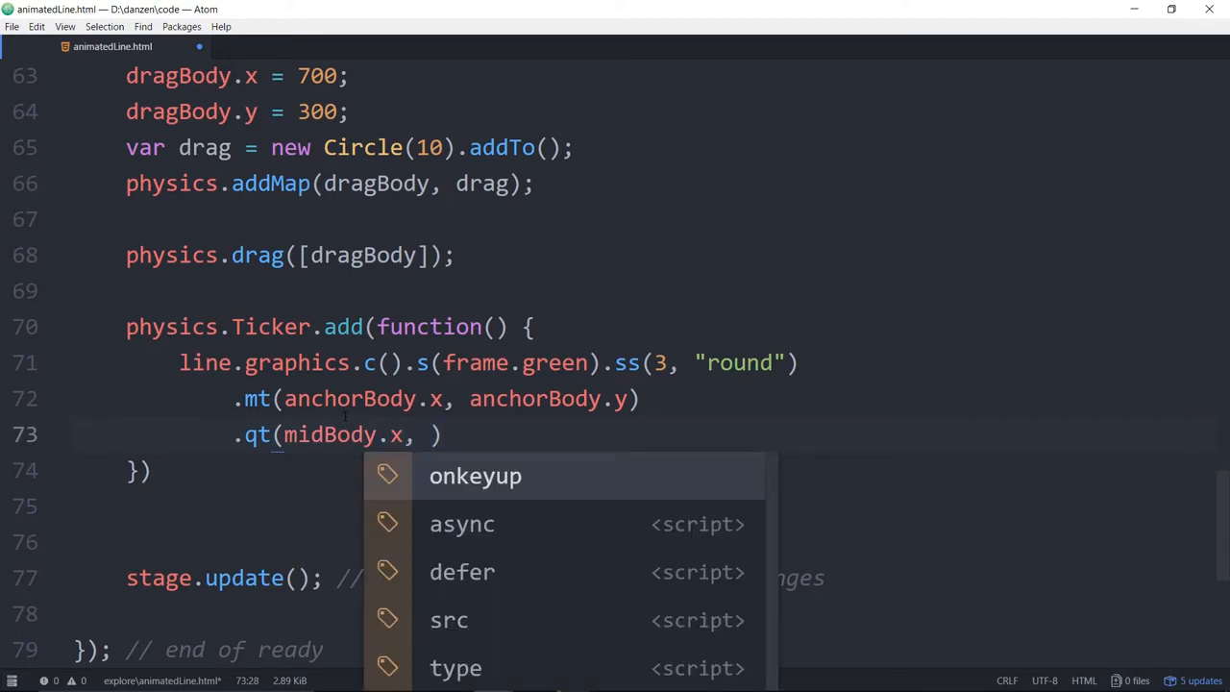
pyautogui.write('midBodyy')
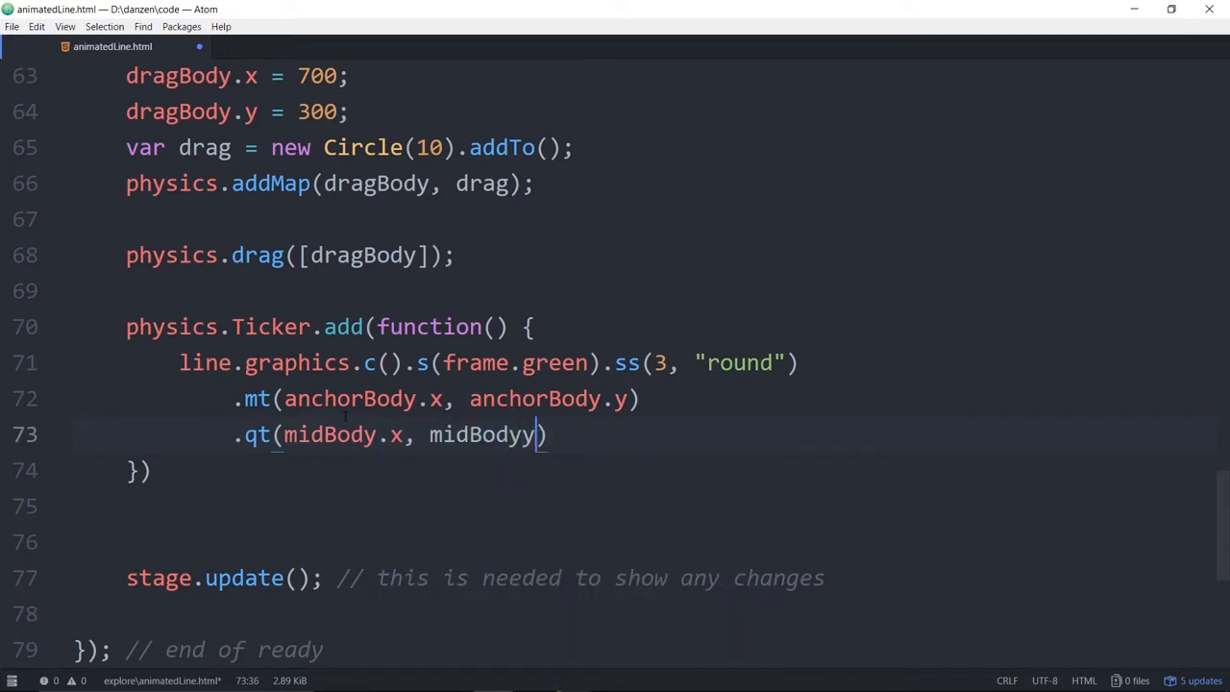
pyautogui.press('Backspace')
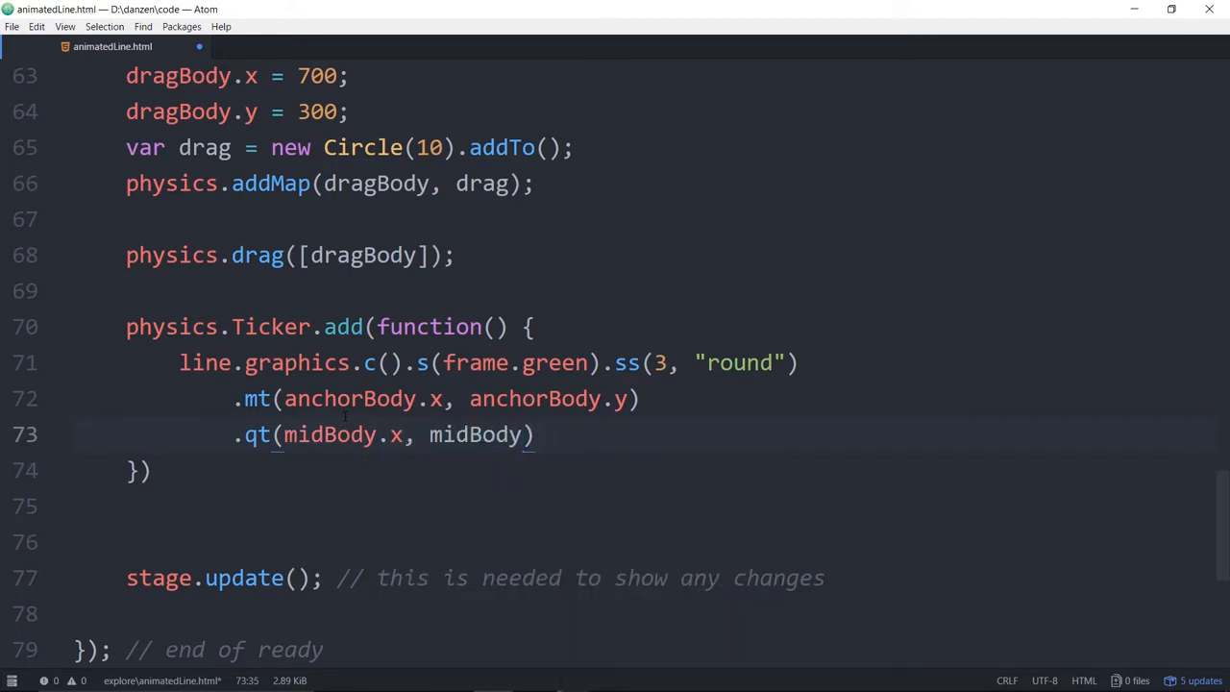
pyautogui.write('.y,')
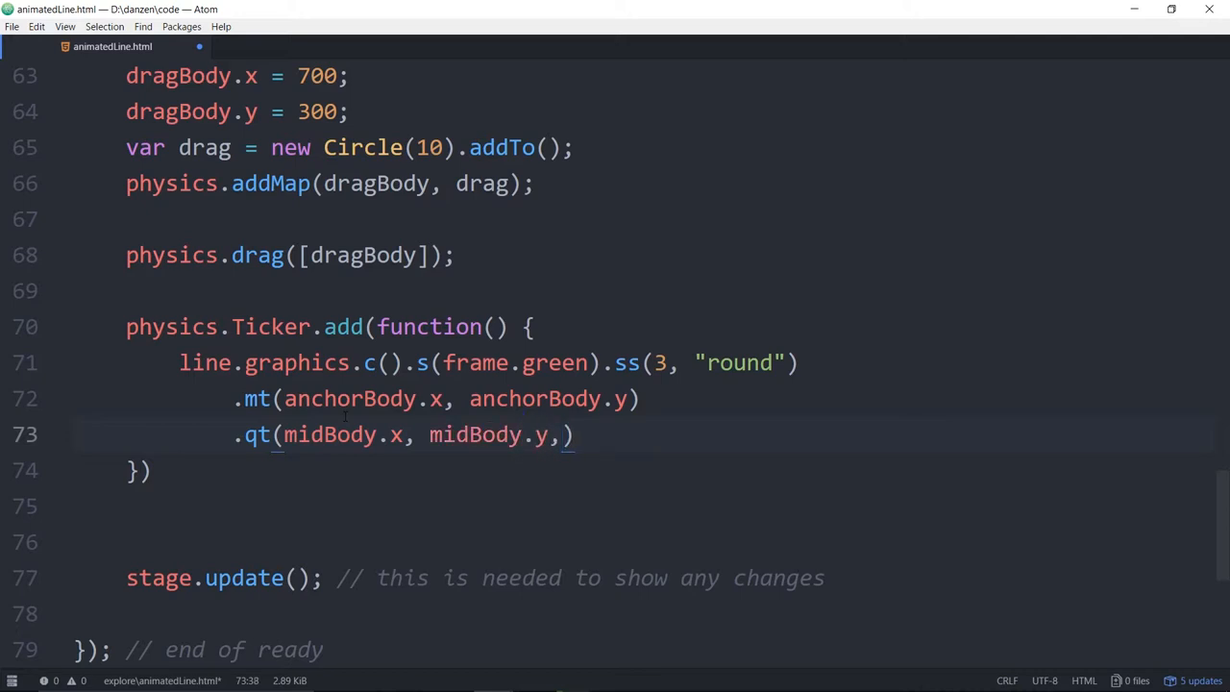
pyautogui.write('" "')
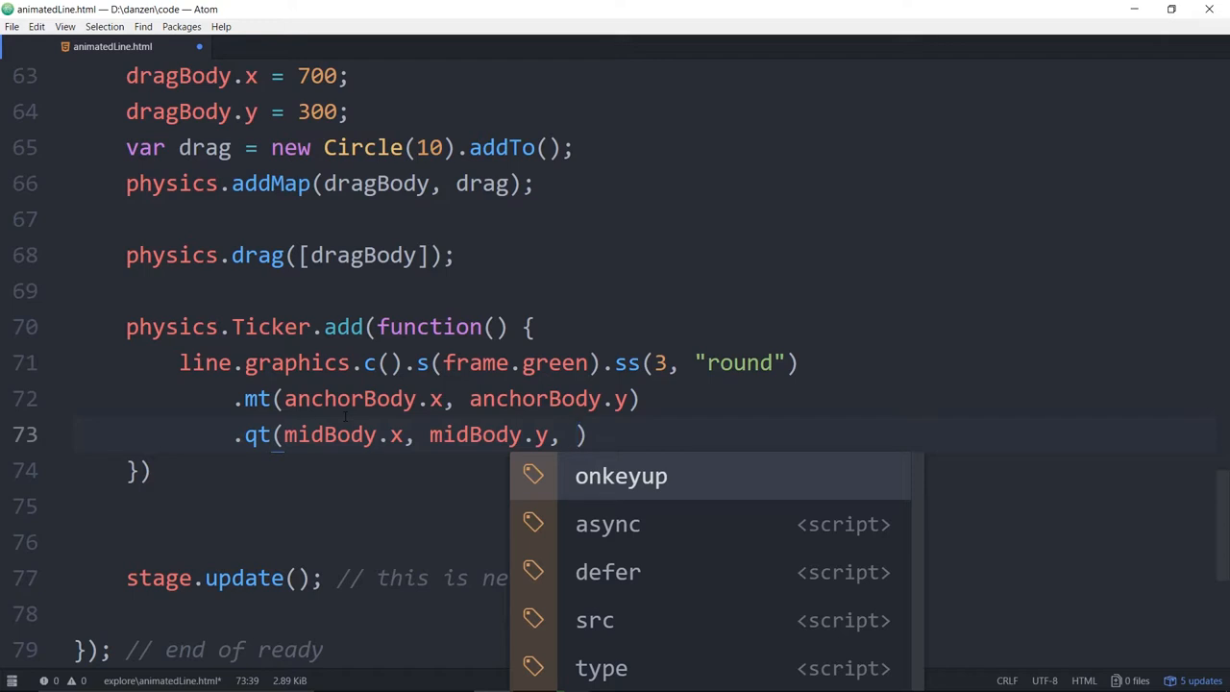
pyautogui.write('dragBody')
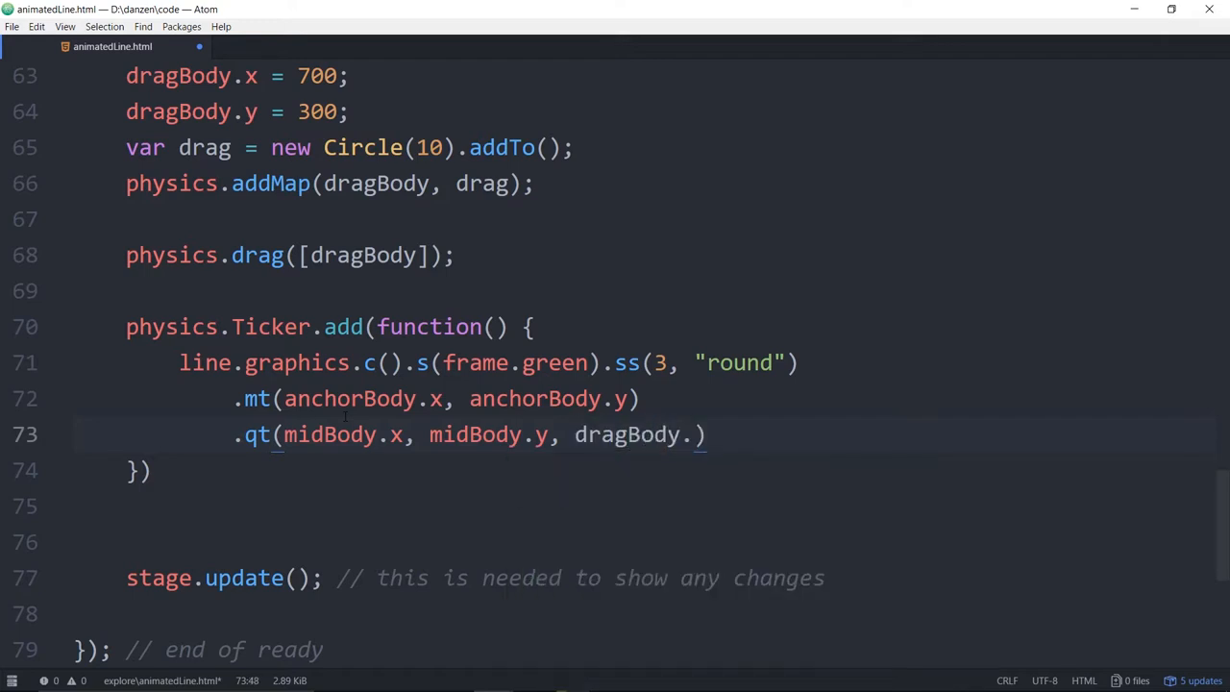
pyautogui.write('.x, dragBody.')
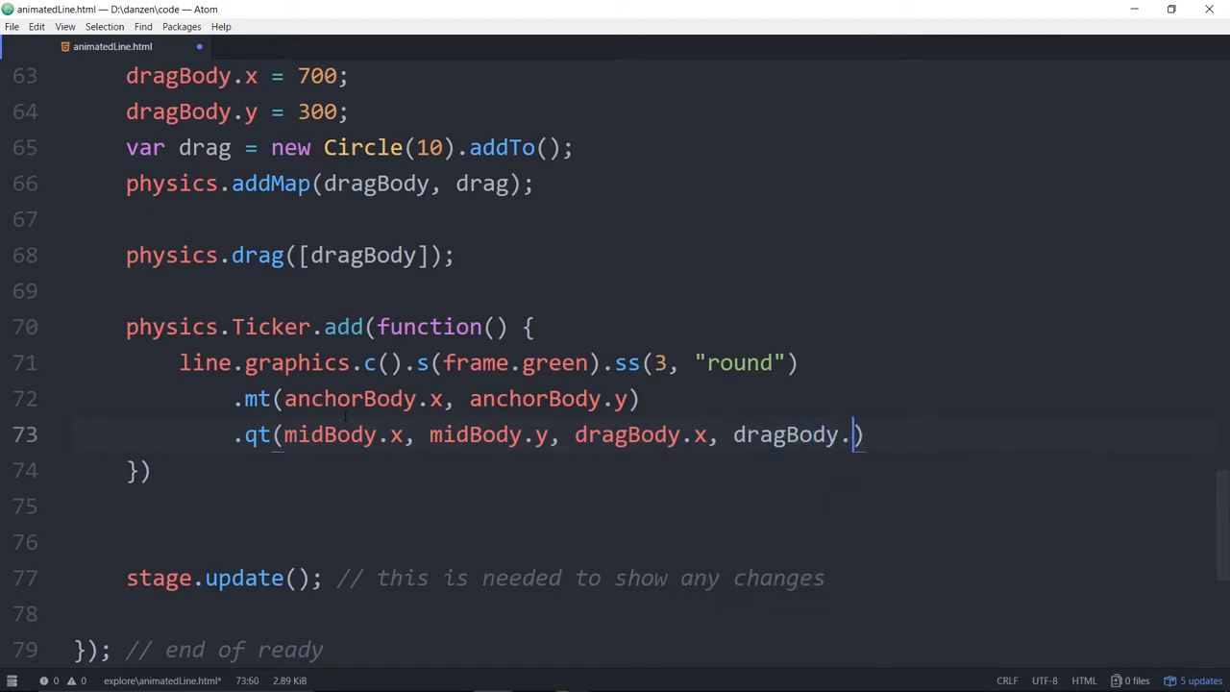
pyautogui.write('y;')
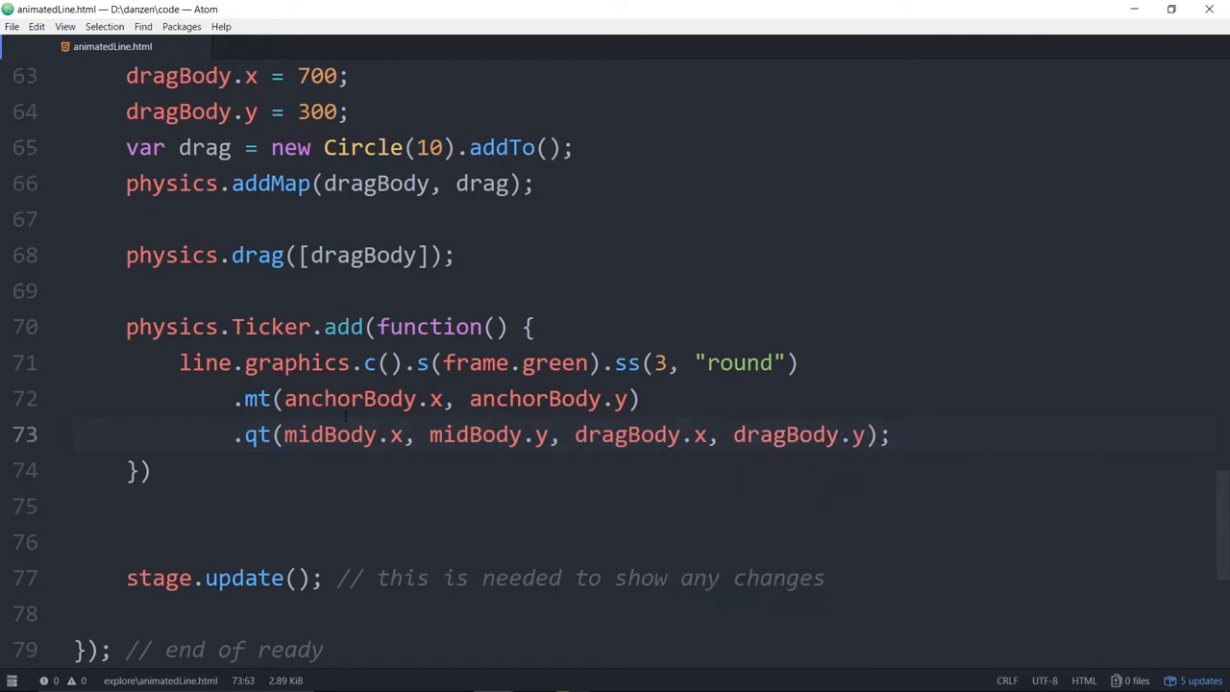
pyautogui.click(888, 434)
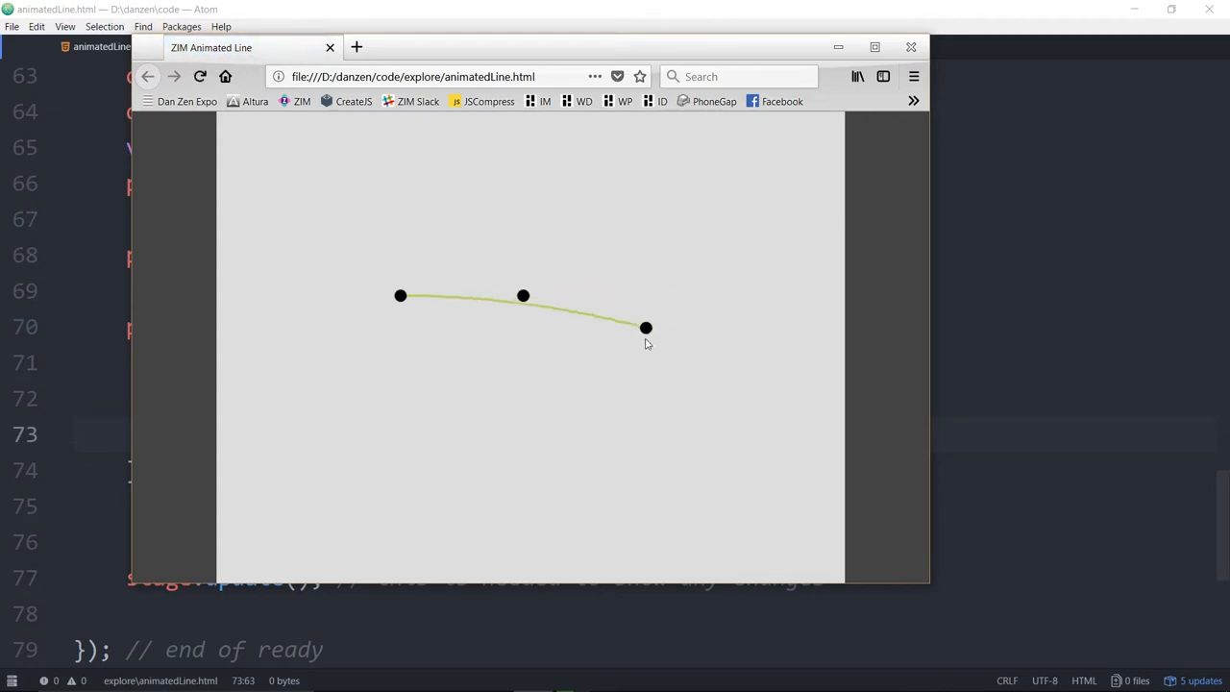
# Drag the green line's end point around the stage, bending it through the middle circle.
pyautogui.moveTo(645, 328); pyautogui.dragTo(497, 410)
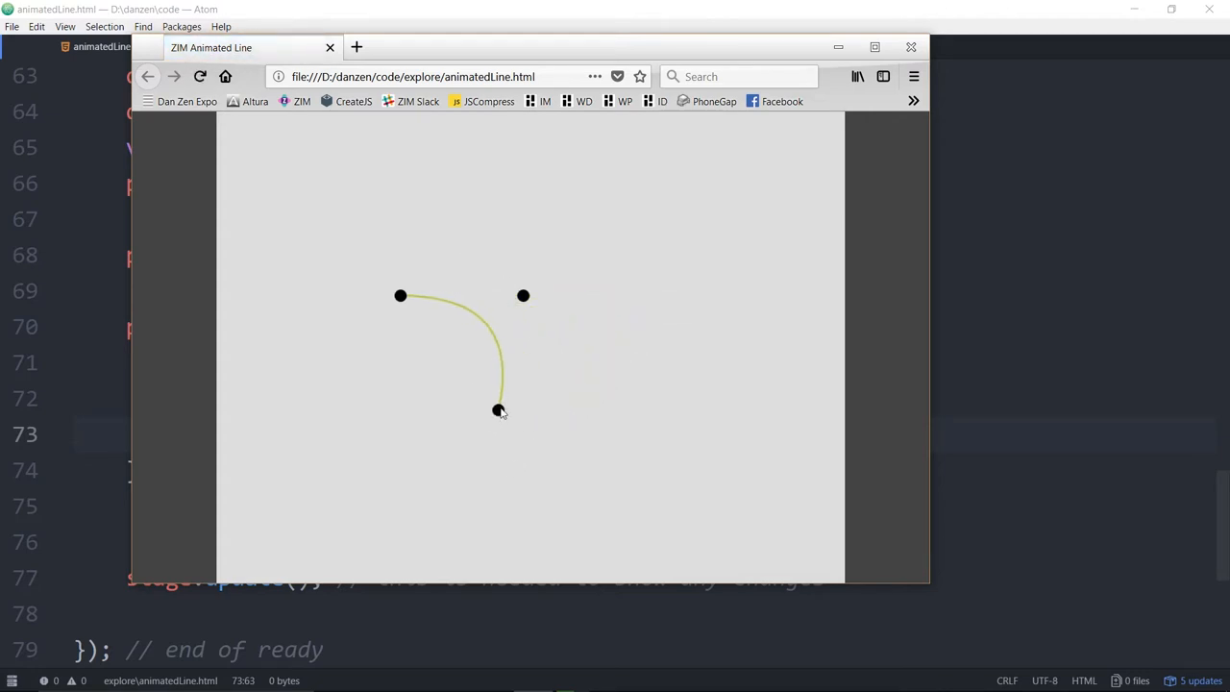
pyautogui.moveTo(497, 411); pyautogui.dragTo(485, 421)
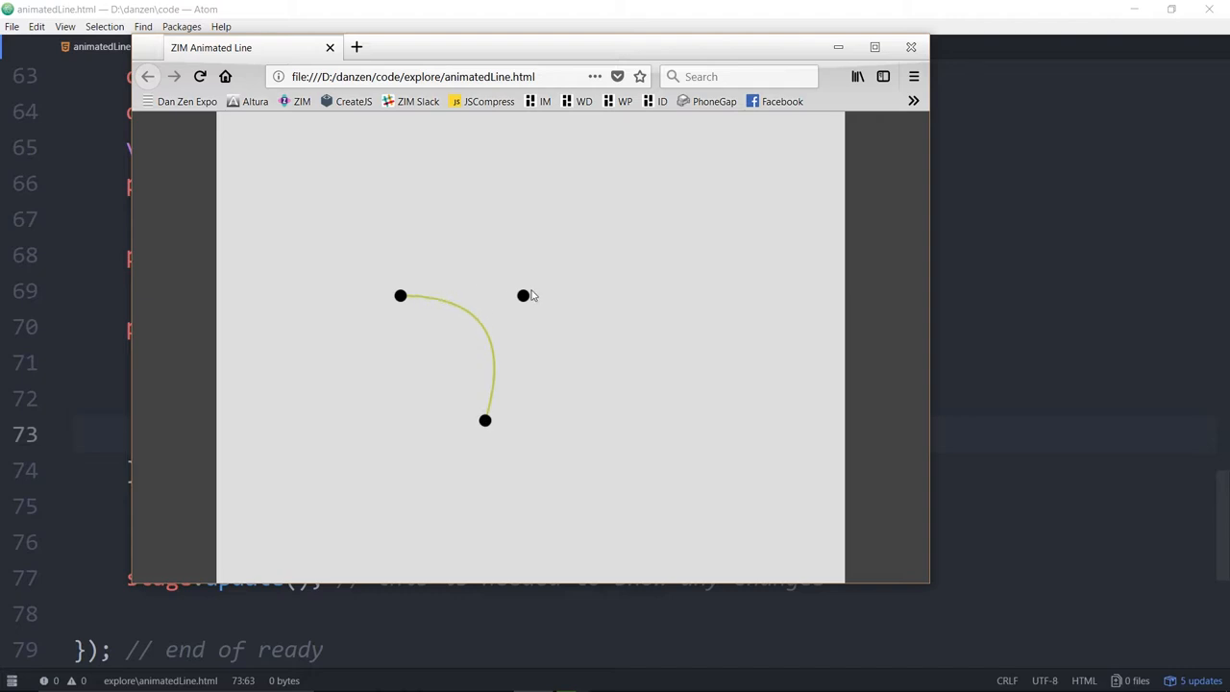
pyautogui.moveTo(428, 296)
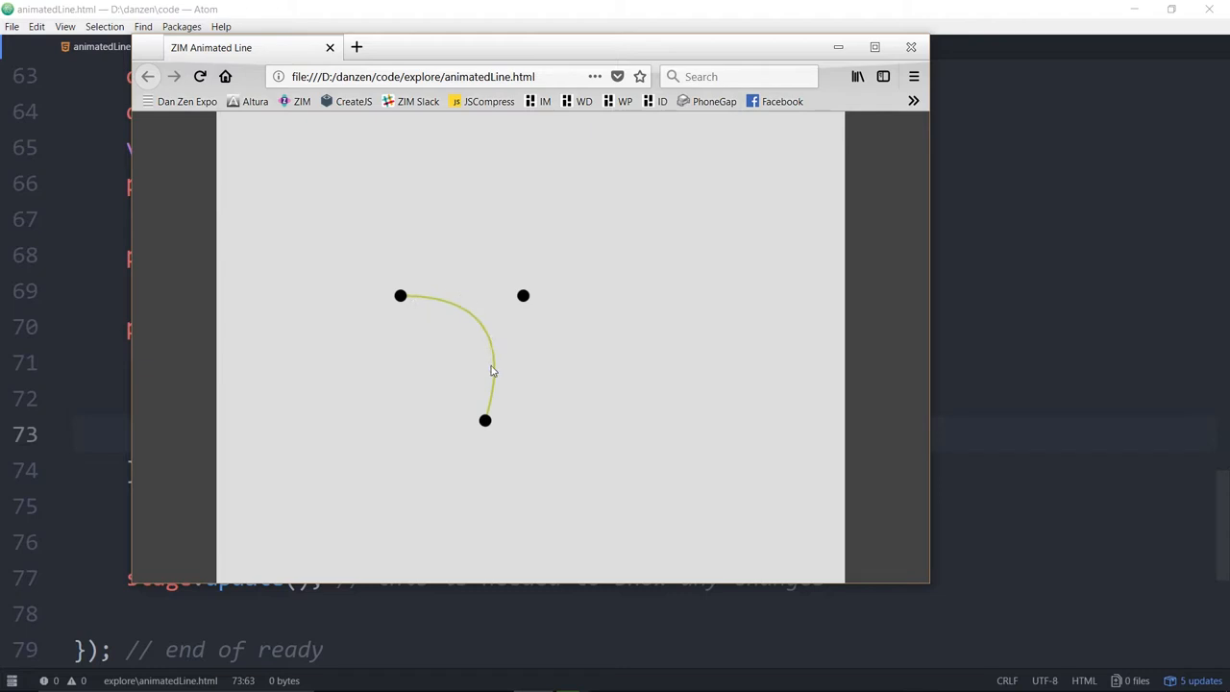
pyautogui.moveTo(485, 420); pyautogui.dragTo(560, 459)
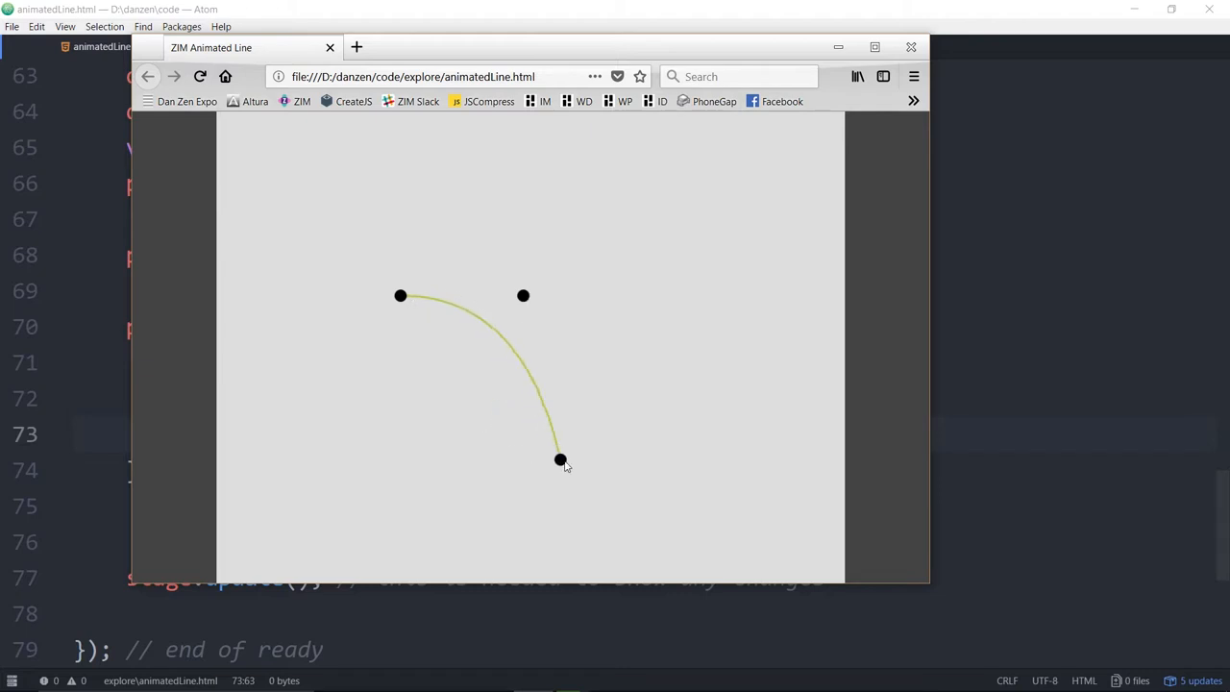
pyautogui.moveTo(560, 459); pyautogui.dragTo(556, 286)
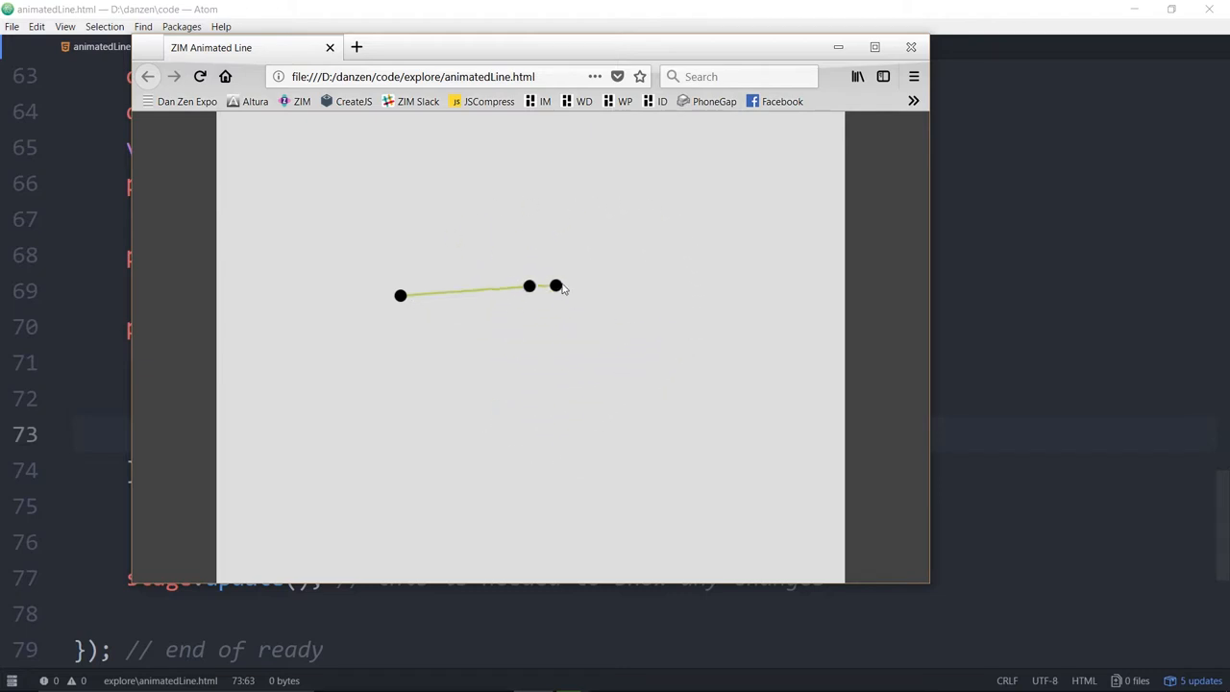
pyautogui.moveTo(555, 286); pyautogui.dragTo(588, 214)
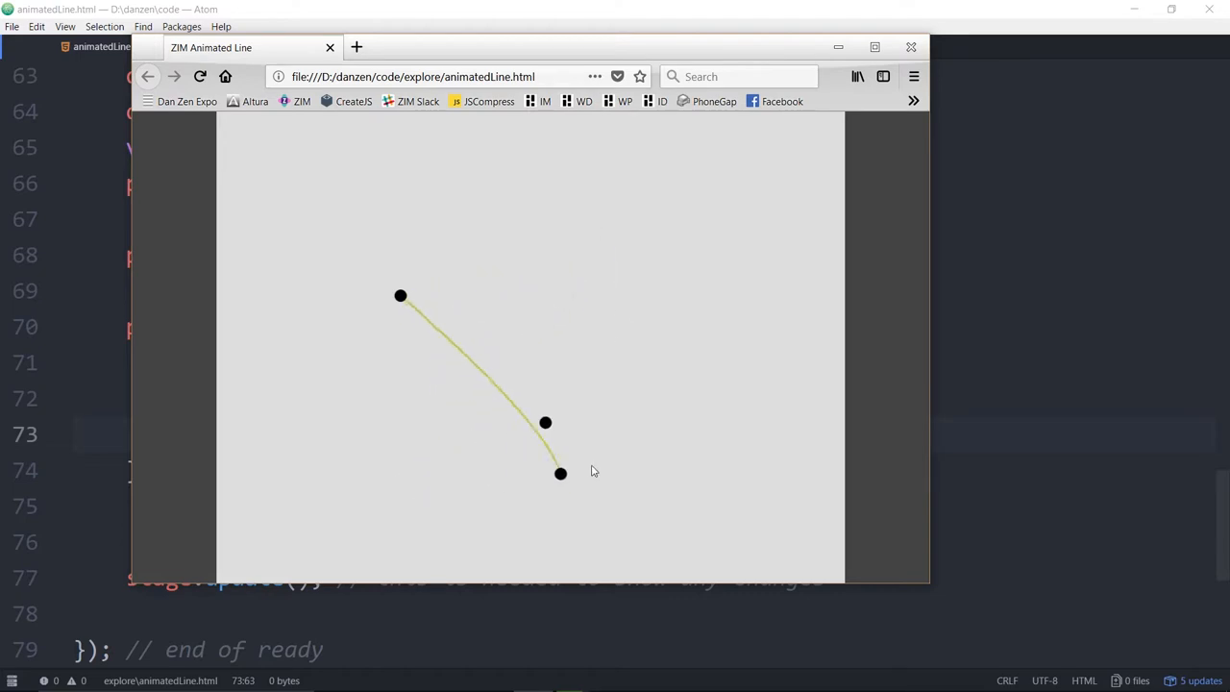
pyautogui.moveTo(561, 473); pyautogui.dragTo(613, 365)
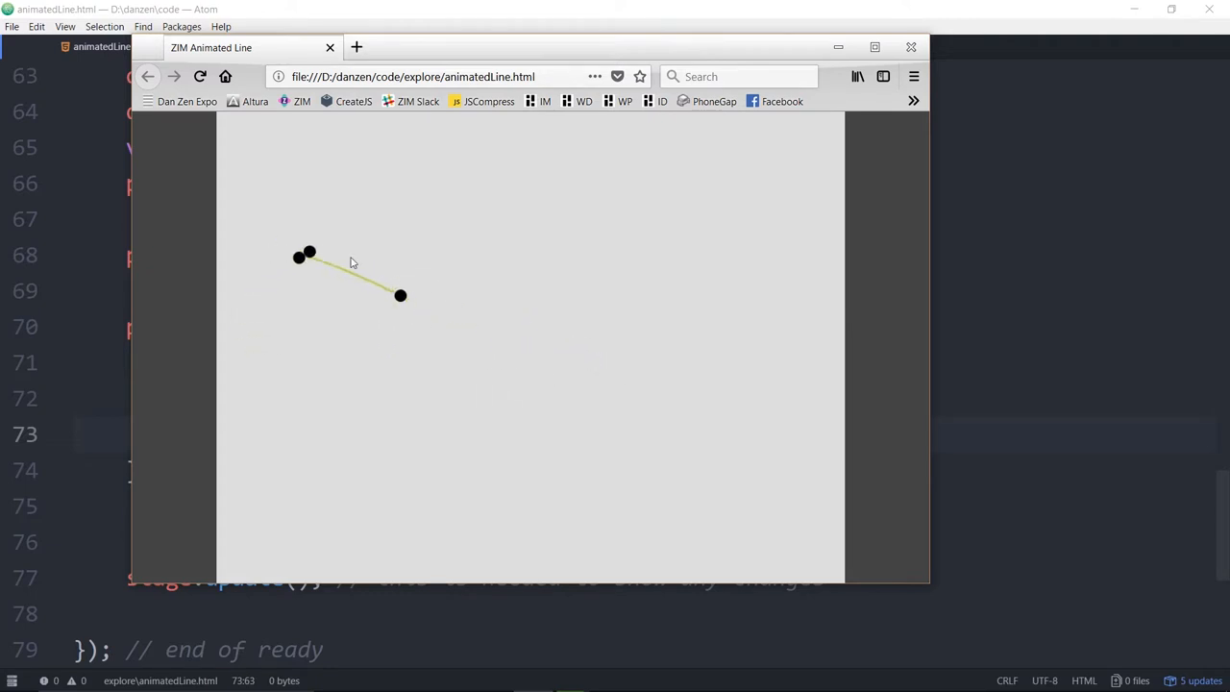
pyautogui.moveTo(401, 295); pyautogui.dragTo(606, 428)
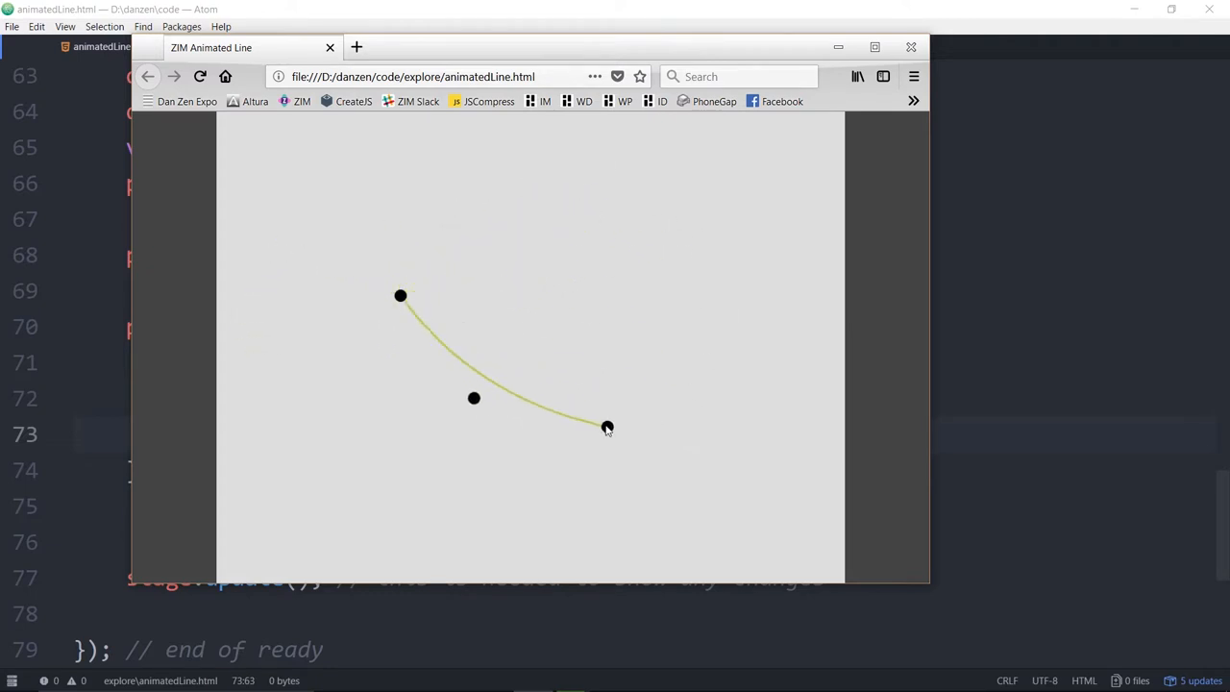
pyautogui.moveTo(606, 426); pyautogui.dragTo(445, 466)
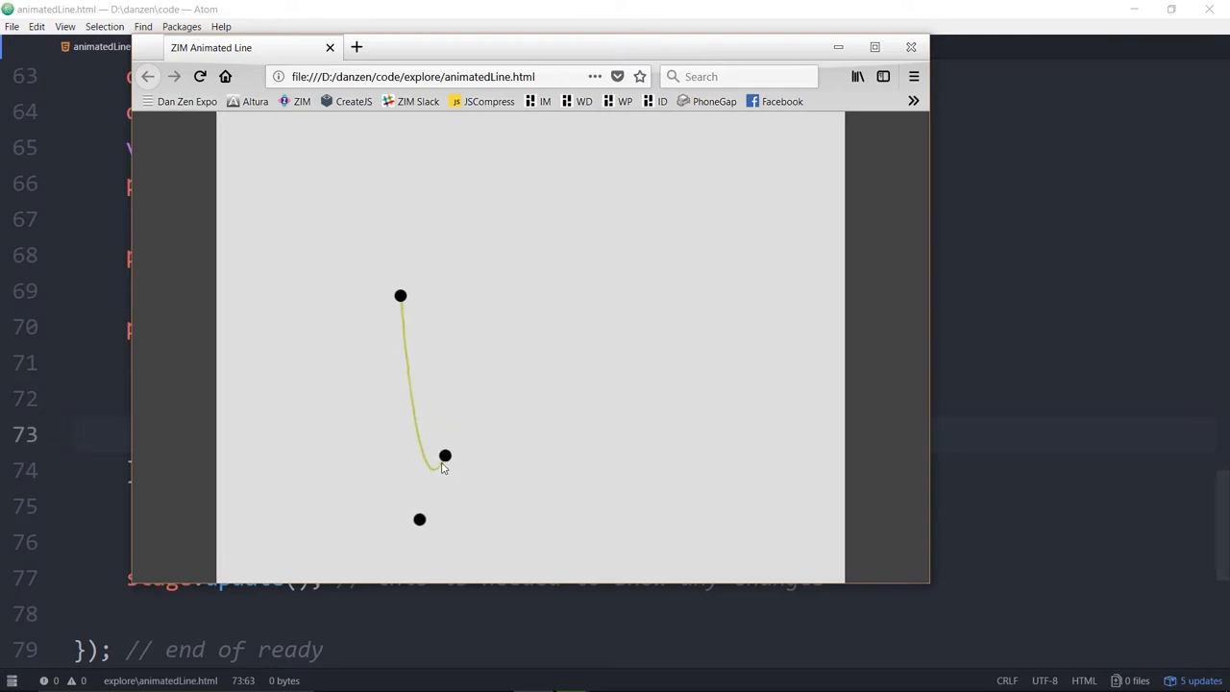
pyautogui.moveTo(445, 455); pyautogui.dragTo(491, 489)
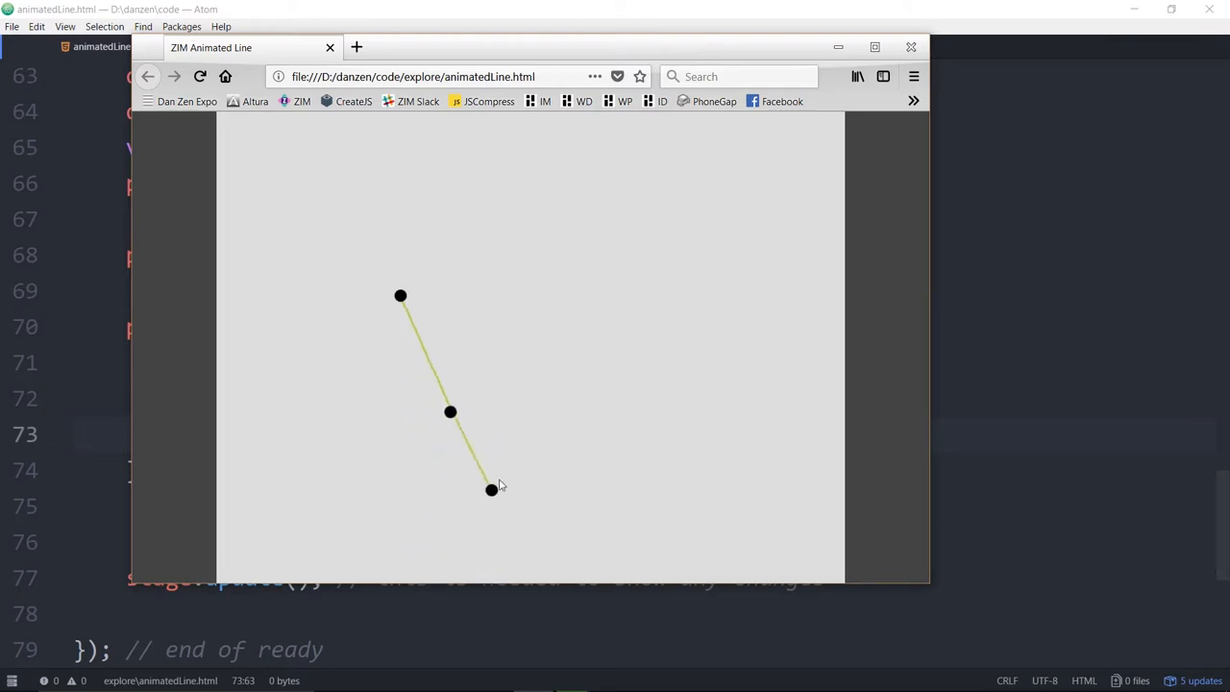
pyautogui.moveTo(491, 490); pyautogui.dragTo(608, 275)
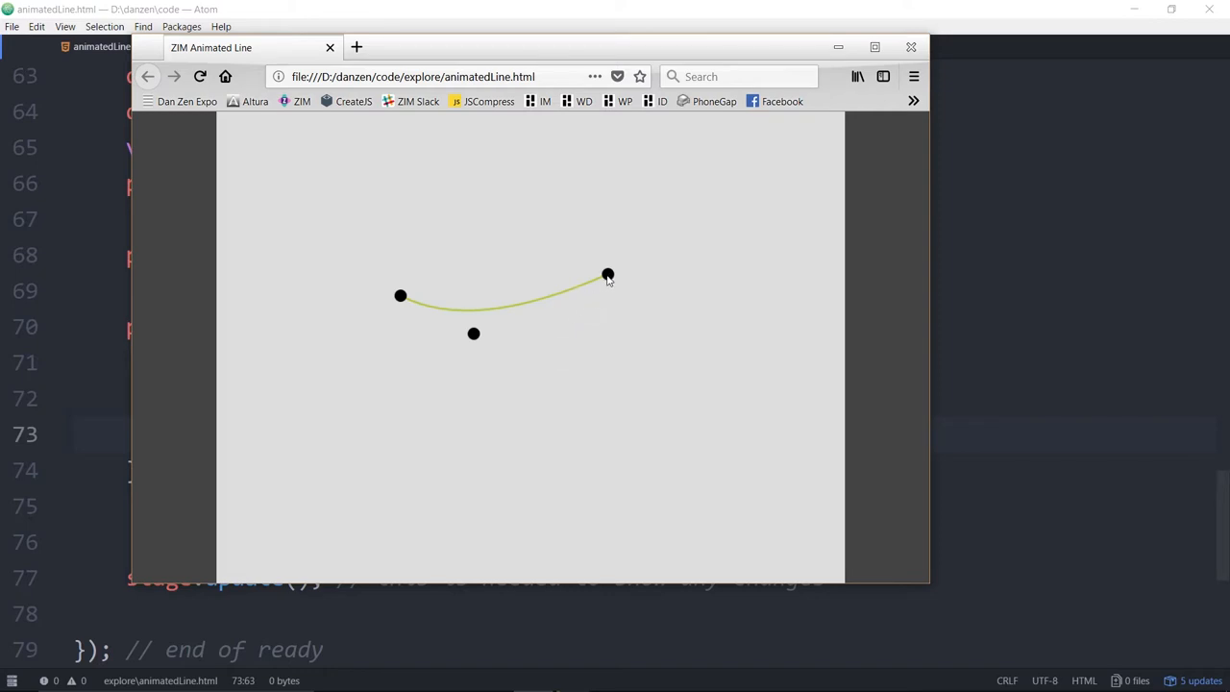
pyautogui.moveTo(607, 275); pyautogui.dragTo(428, 283)
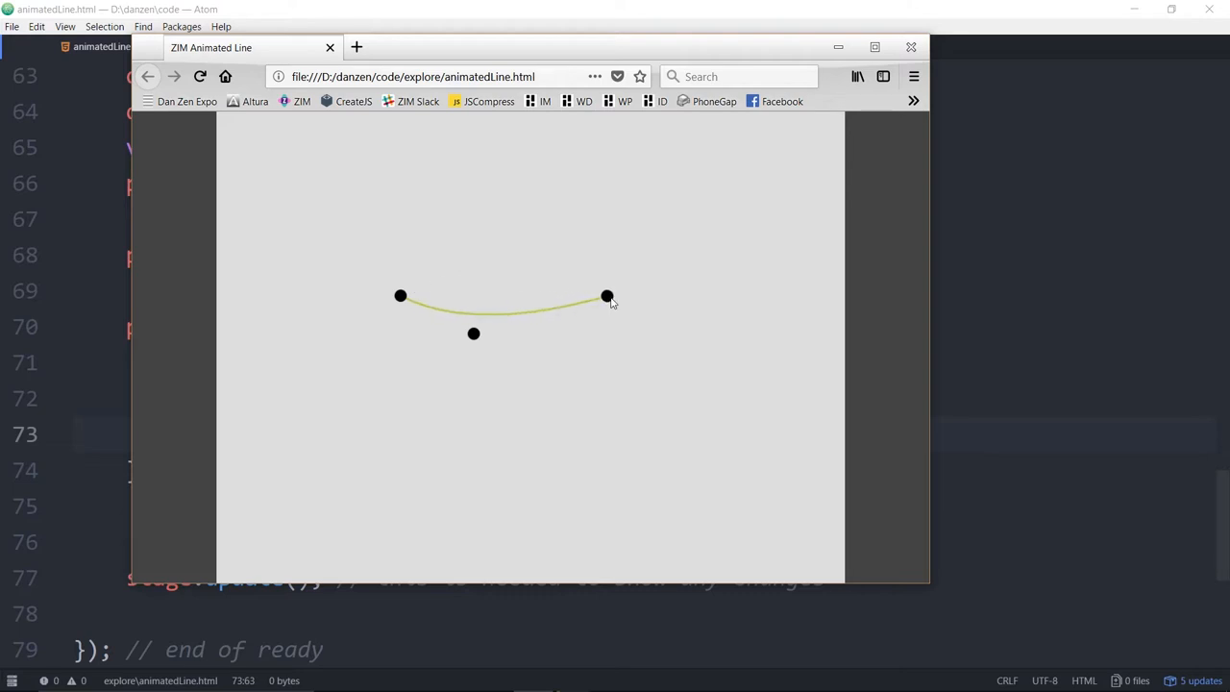
pyautogui.moveTo(608, 295); pyautogui.dragTo(605, 302)
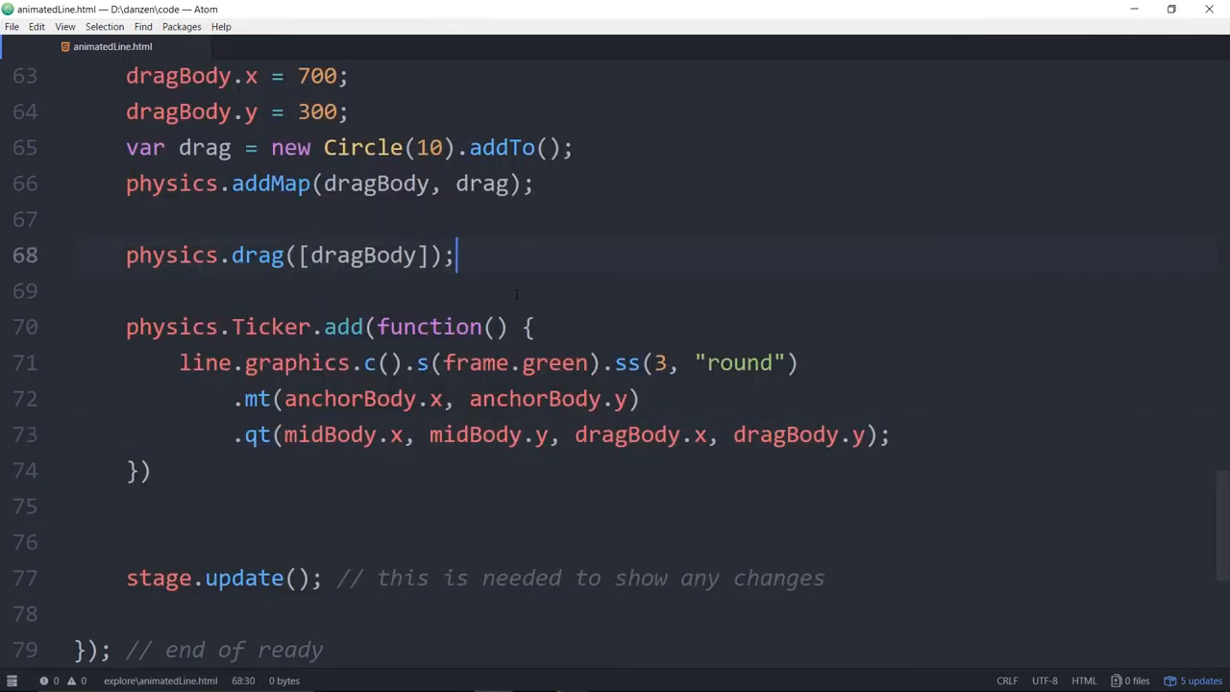
# Change the stroke thickness from 3 to 5 and the color from green to blue.
pyautogui.click(655, 363)
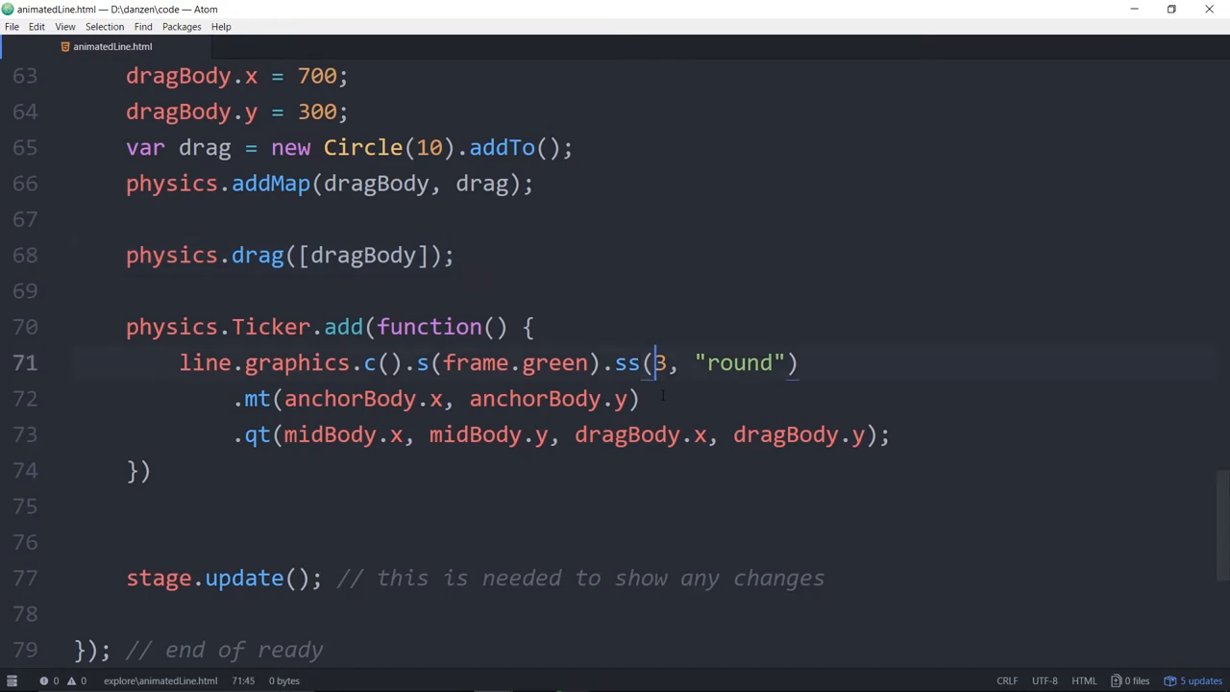
pyautogui.write('5')
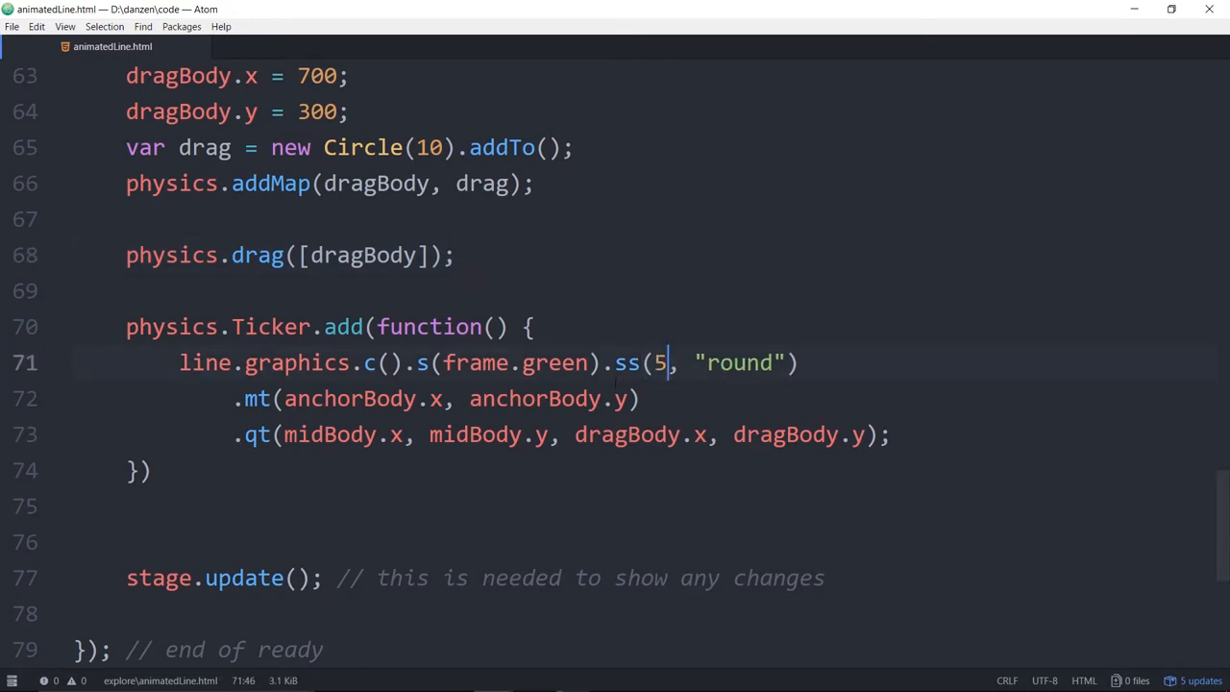
pyautogui.write('blue')
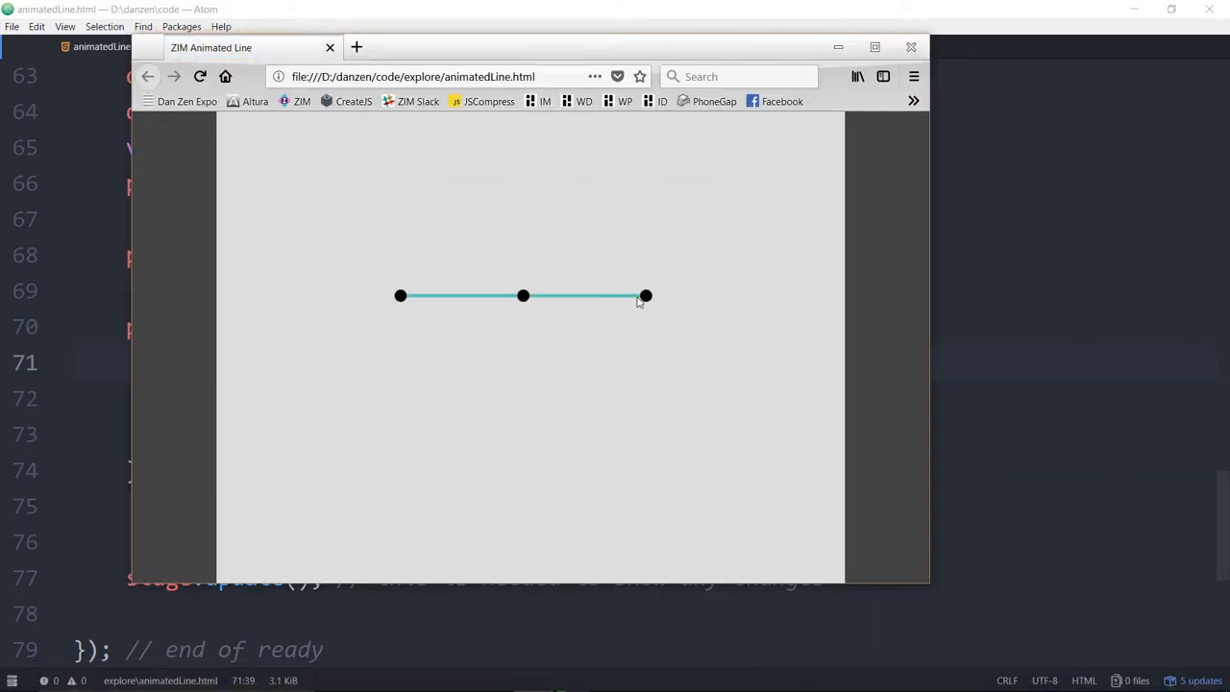
# Drag the blue line's end point around and release it to watch it stop.
pyautogui.moveTo(645, 295); pyautogui.dragTo(537, 401)
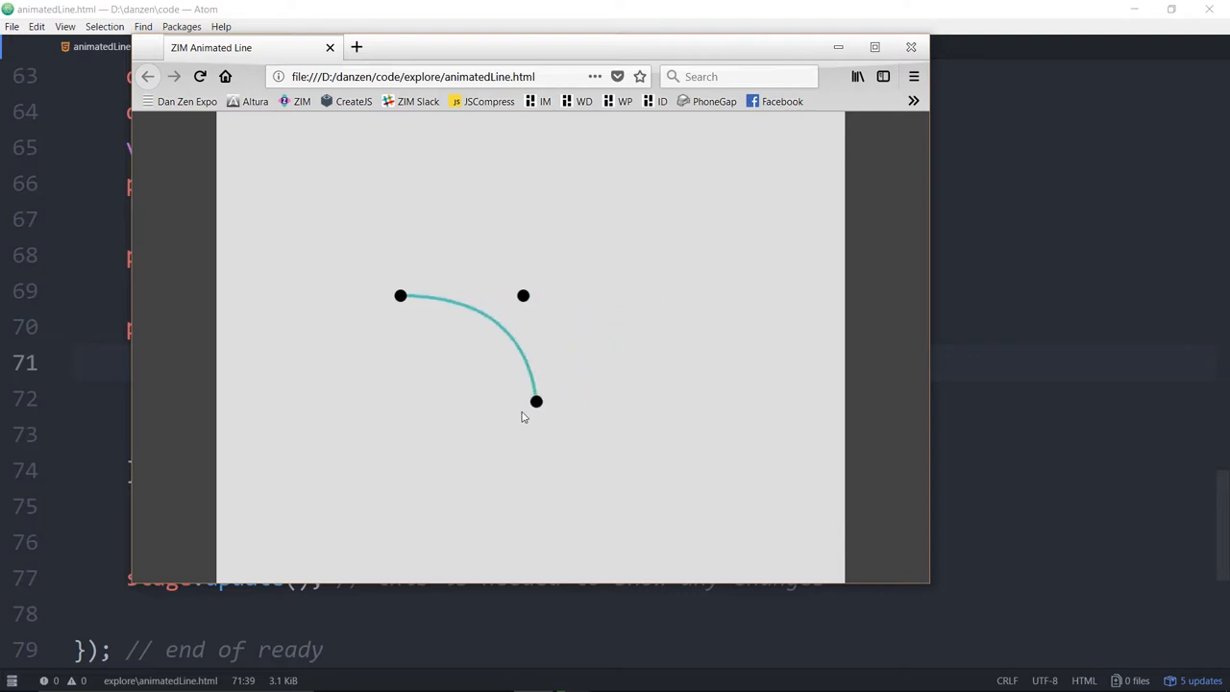
pyautogui.moveTo(536, 401); pyautogui.dragTo(673, 248)
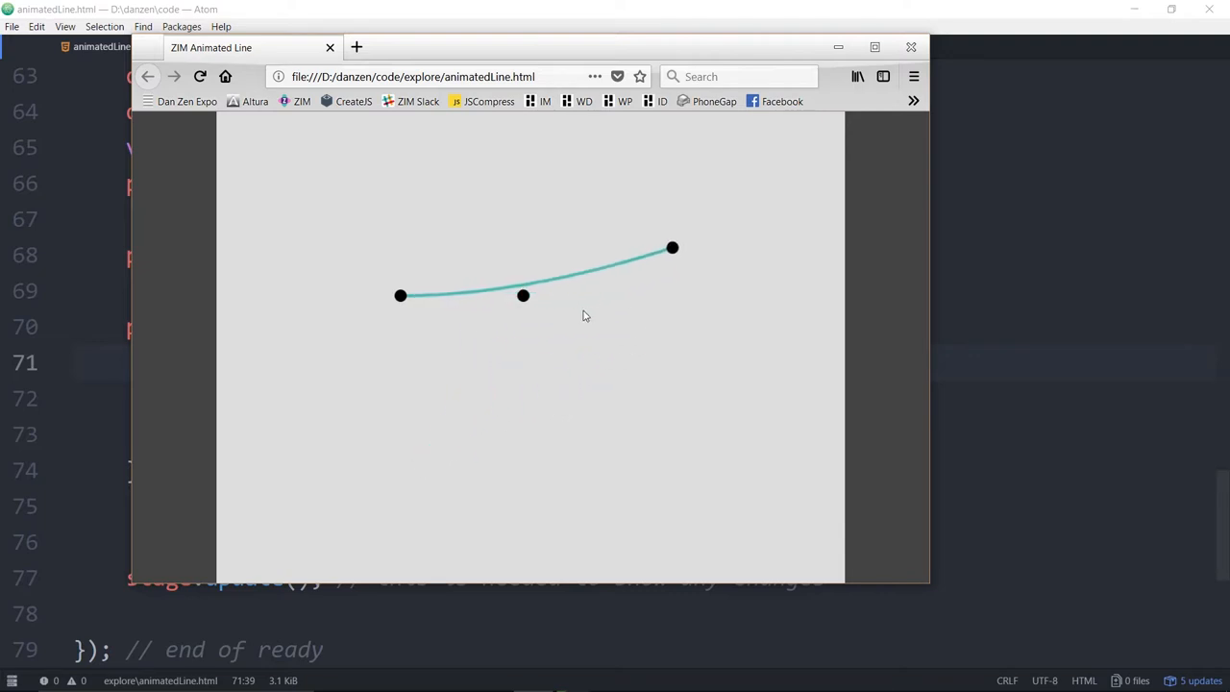
pyautogui.moveTo(673, 248); pyautogui.dragTo(685, 223)
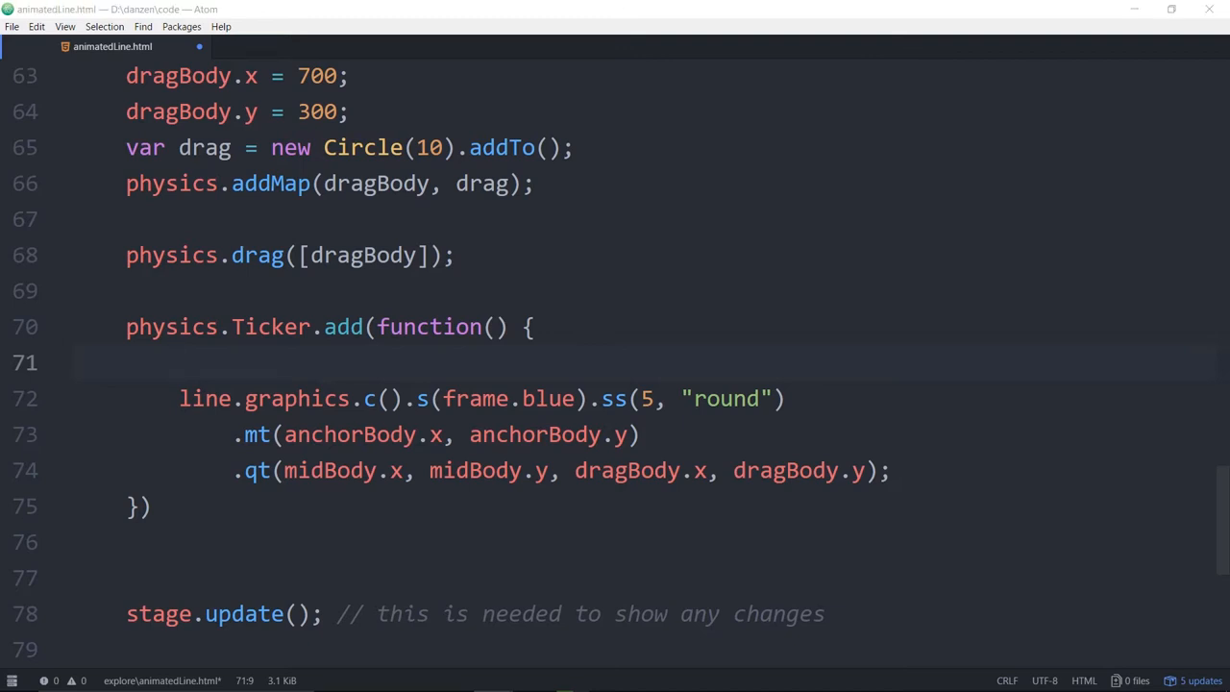
# Add a midBody.ApplyForce() call at the start of the Ticker function.
pyautogui.click(180, 362)
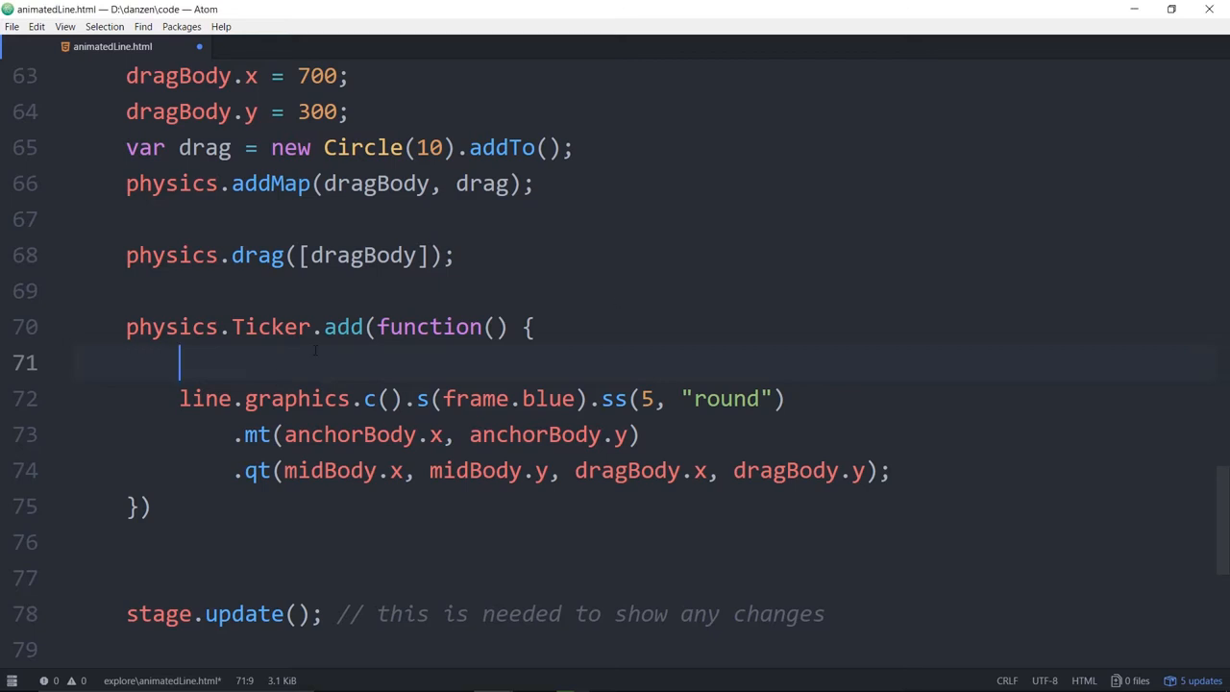
pyautogui.write('midBod')
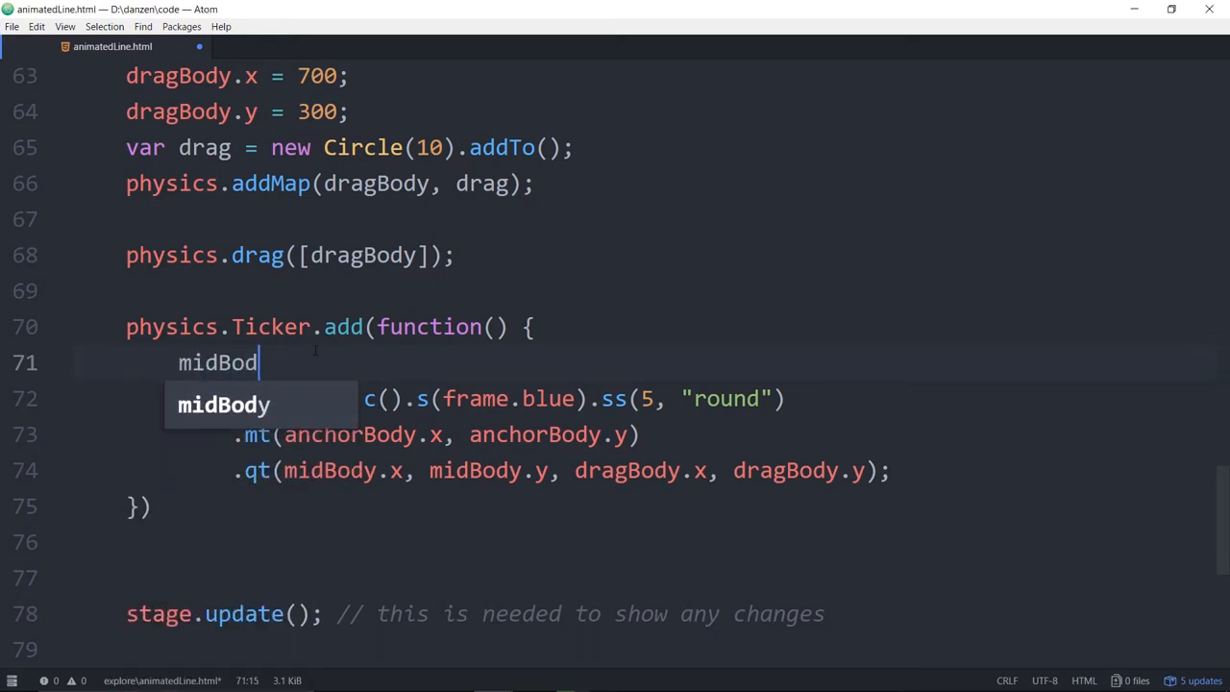
pyautogui.write('y.')
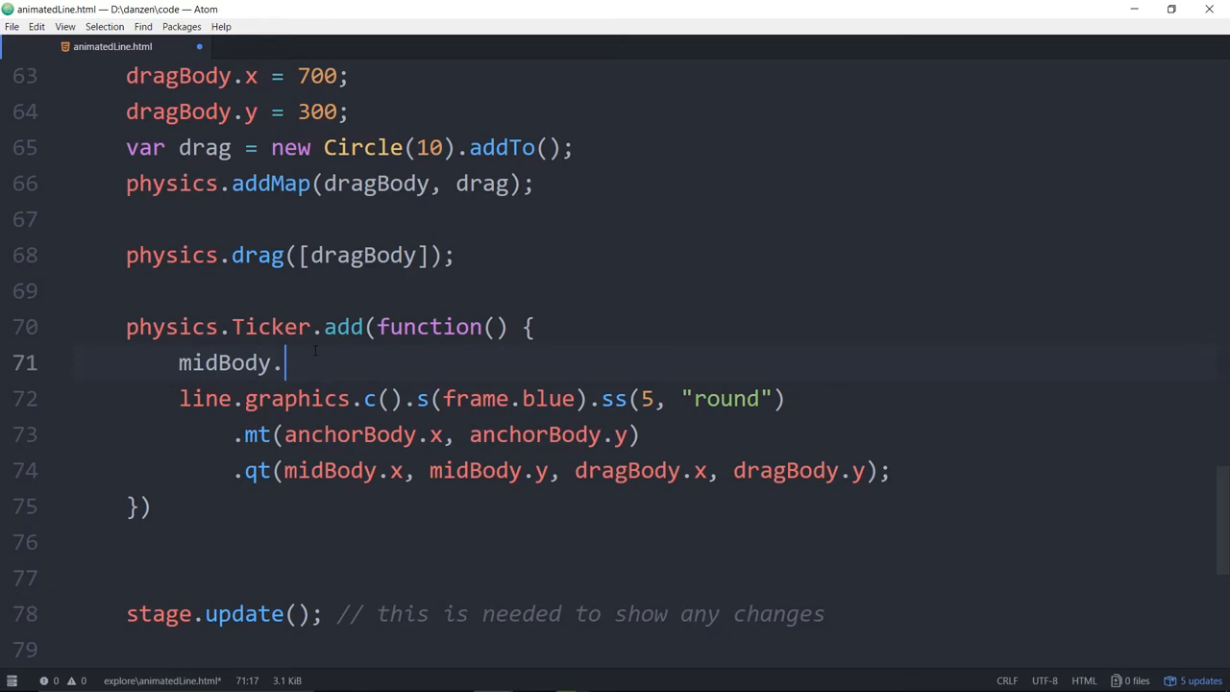
pyautogui.write('ApplyF')
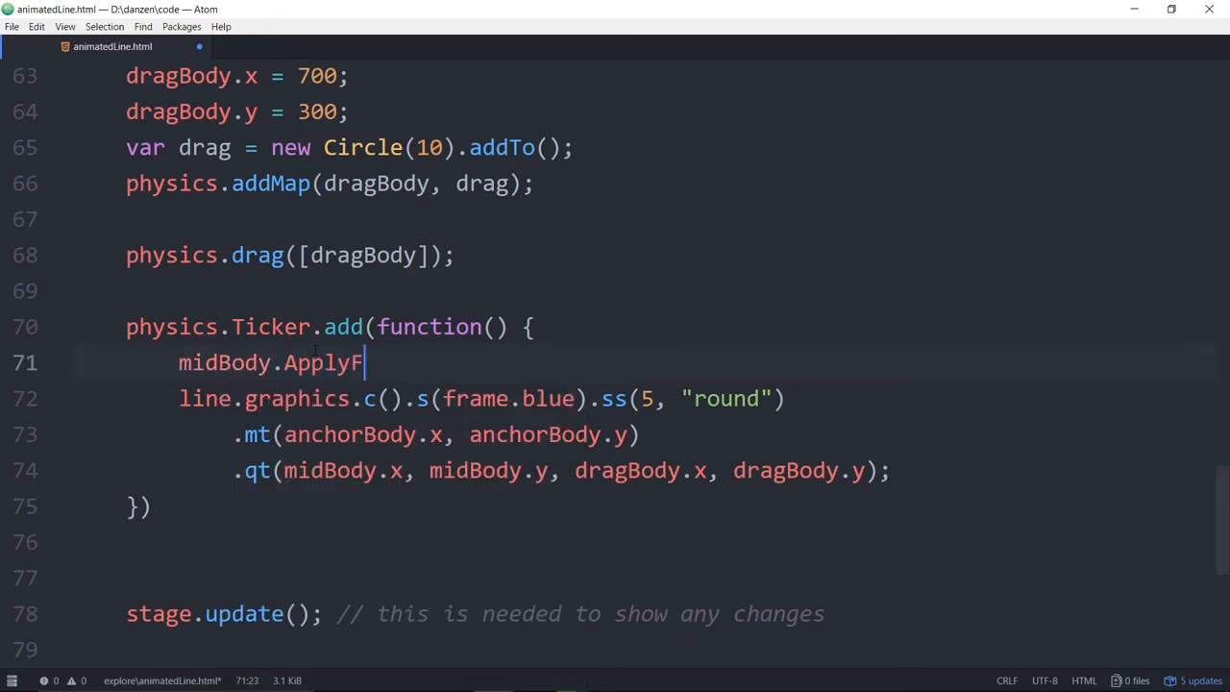
pyautogui.write('orce')
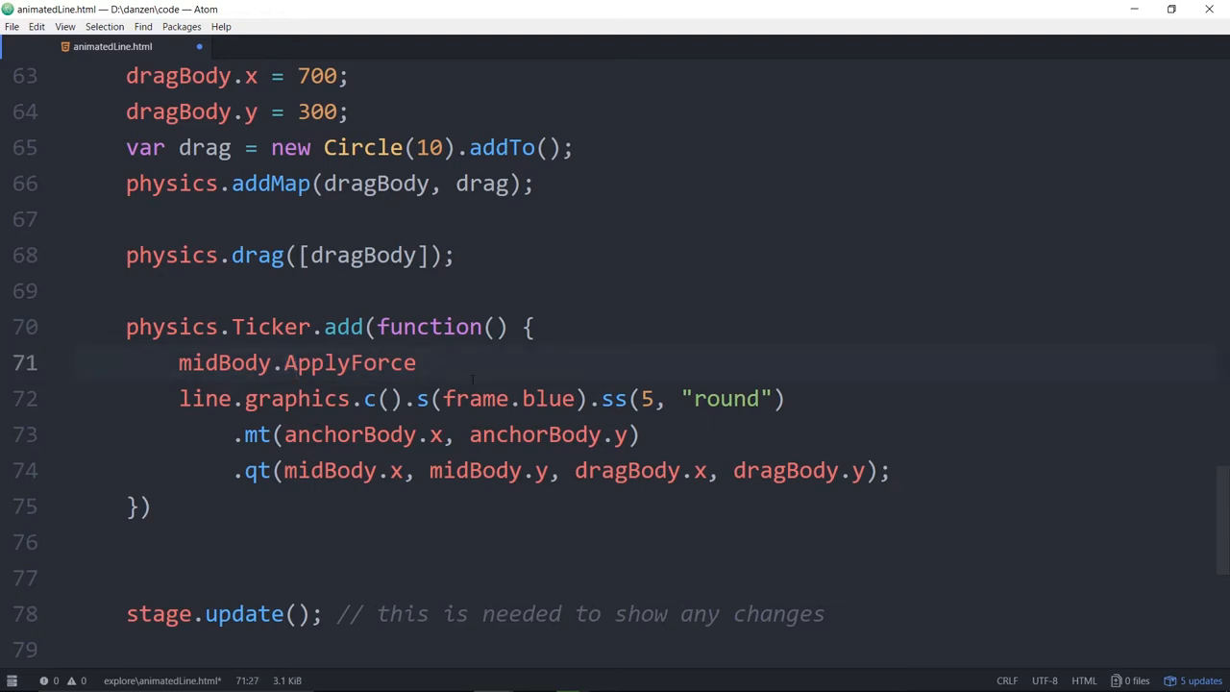
pyautogui.write('()')
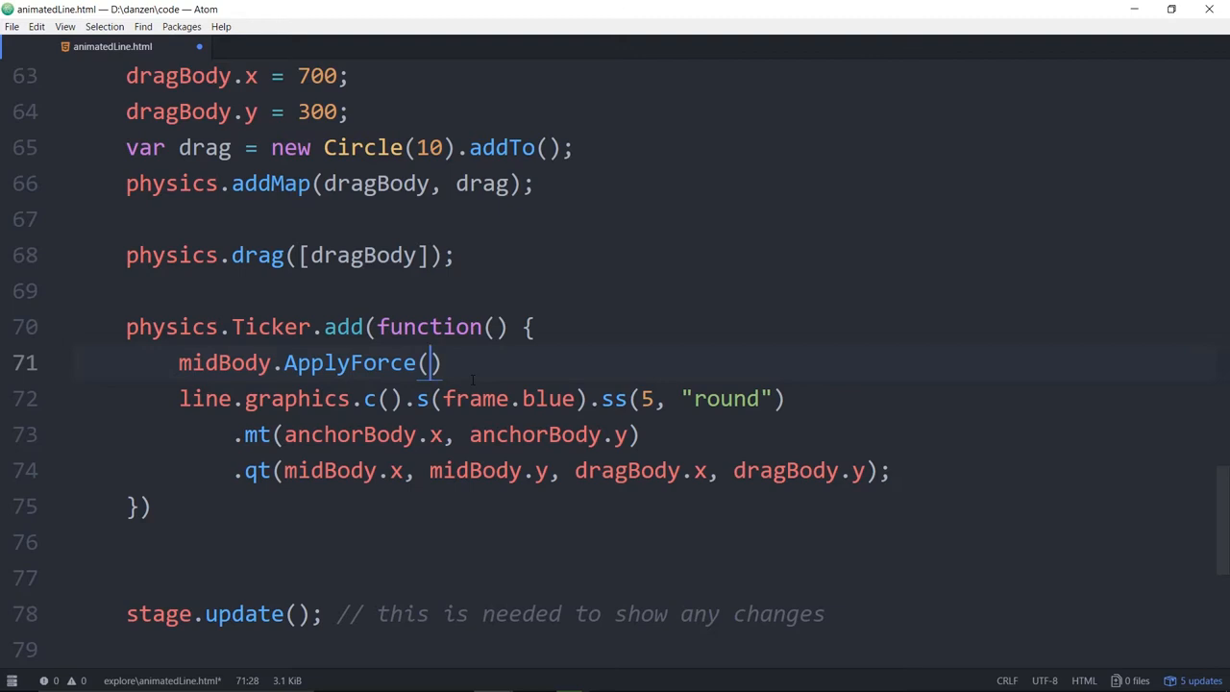
pyautogui.press('enter')
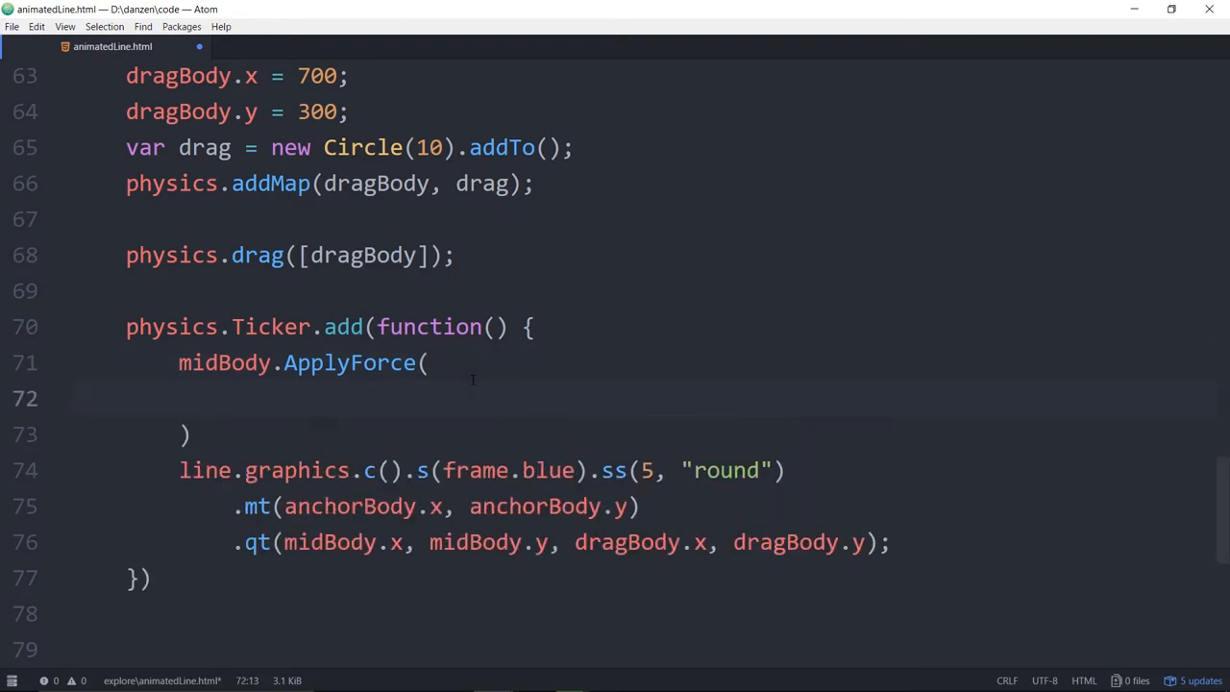
# Pass new b2Vec2 with the gap (dragBody.x-midBody.x) as the force vector.
pyautogui.write('new')
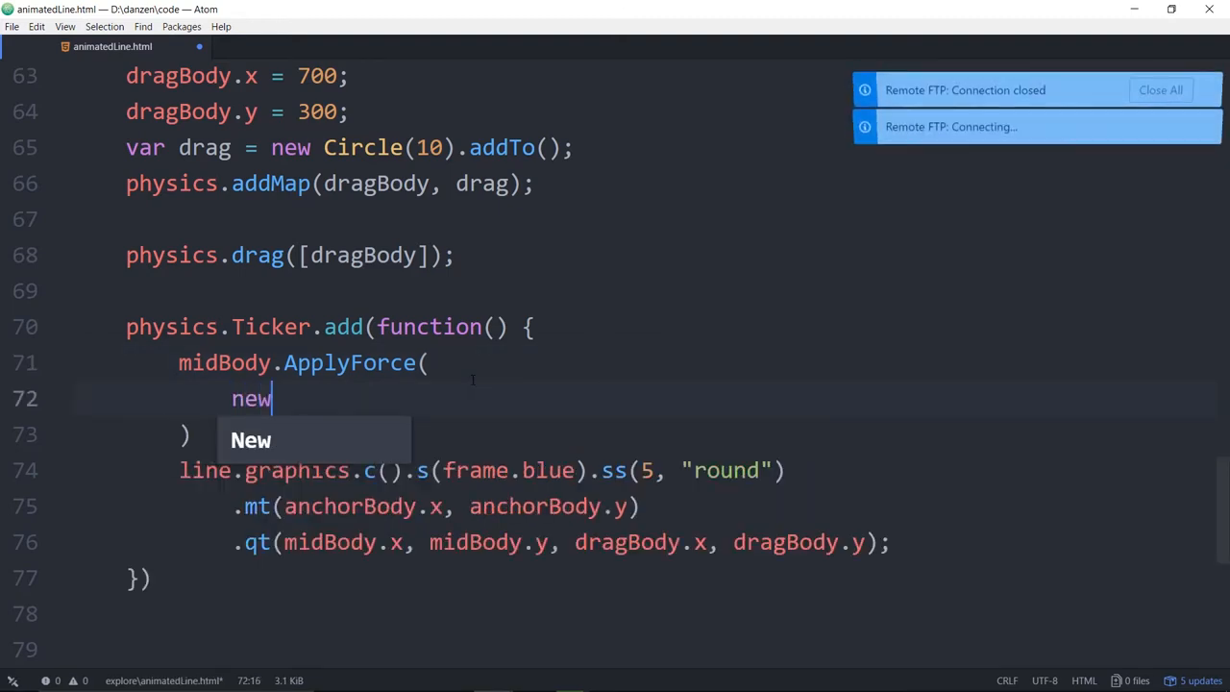
pyautogui.write('b')
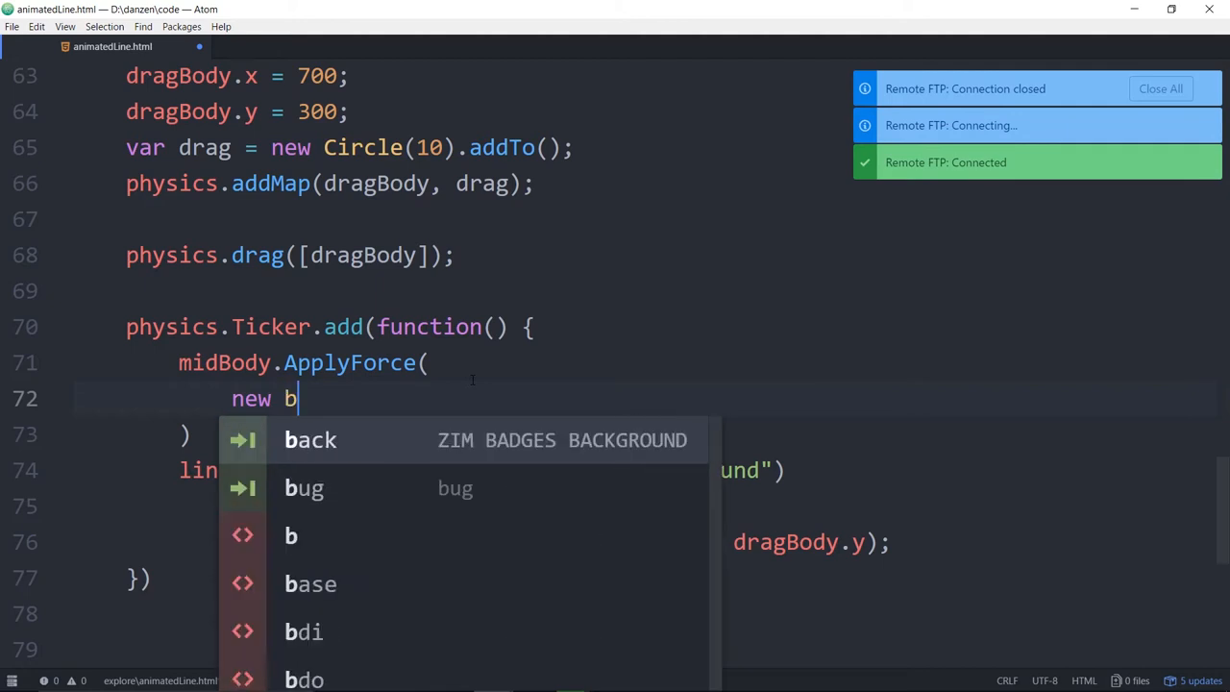
pyautogui.write('2Vec')
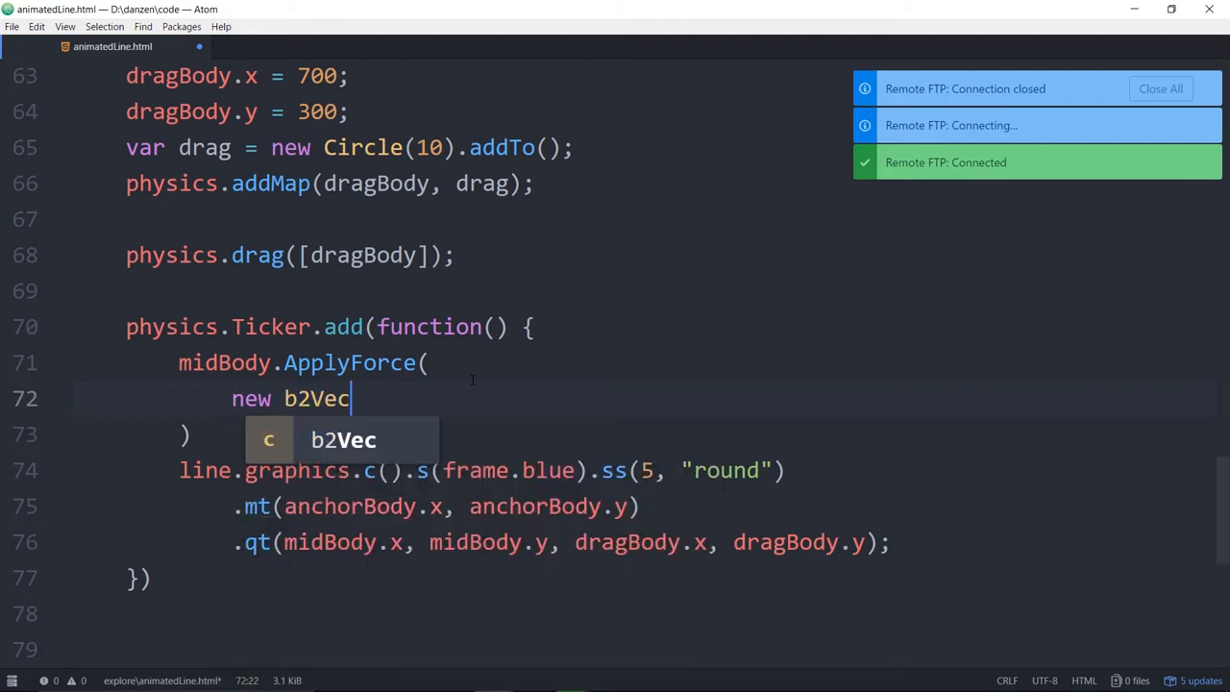
pyautogui.write('2')
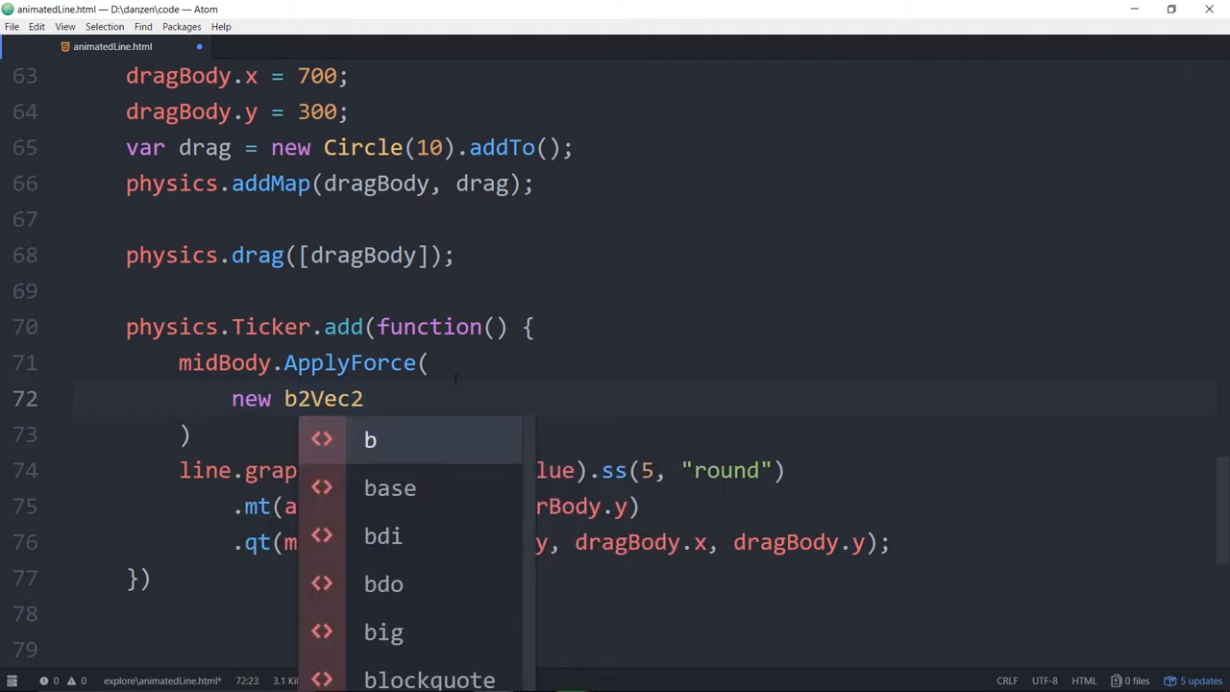
pyautogui.press('escape')
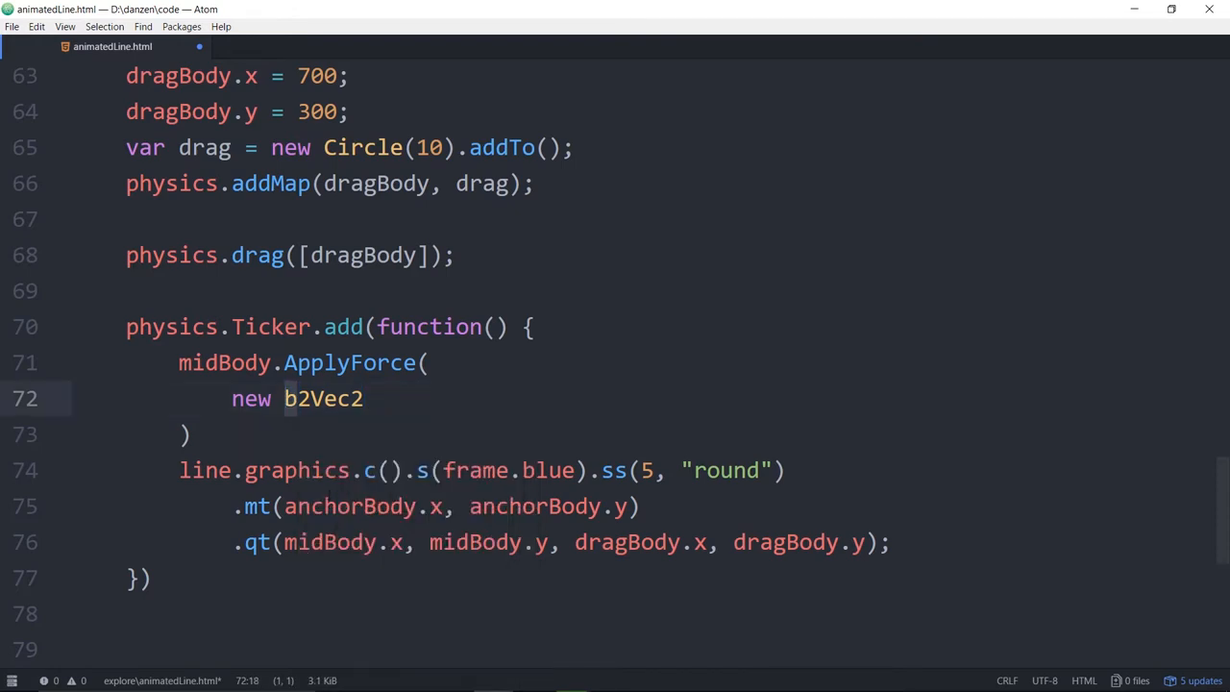
pyautogui.click(298, 398)
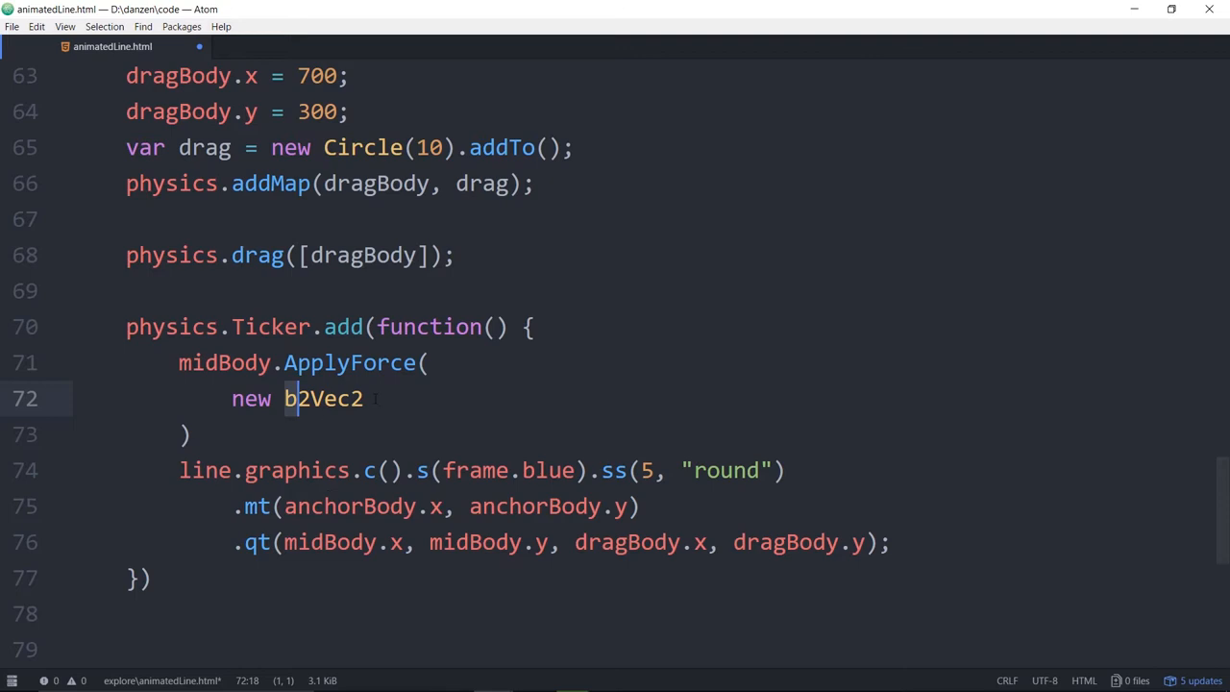
pyautogui.write('()')
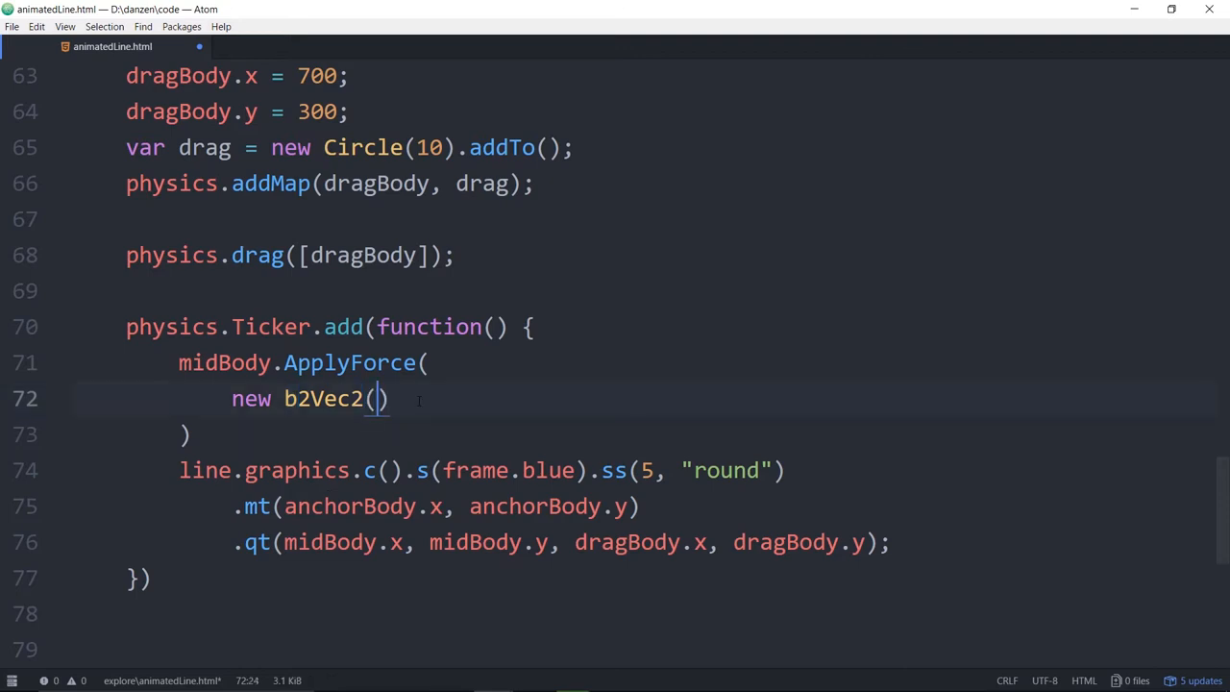
pyautogui.press('right')
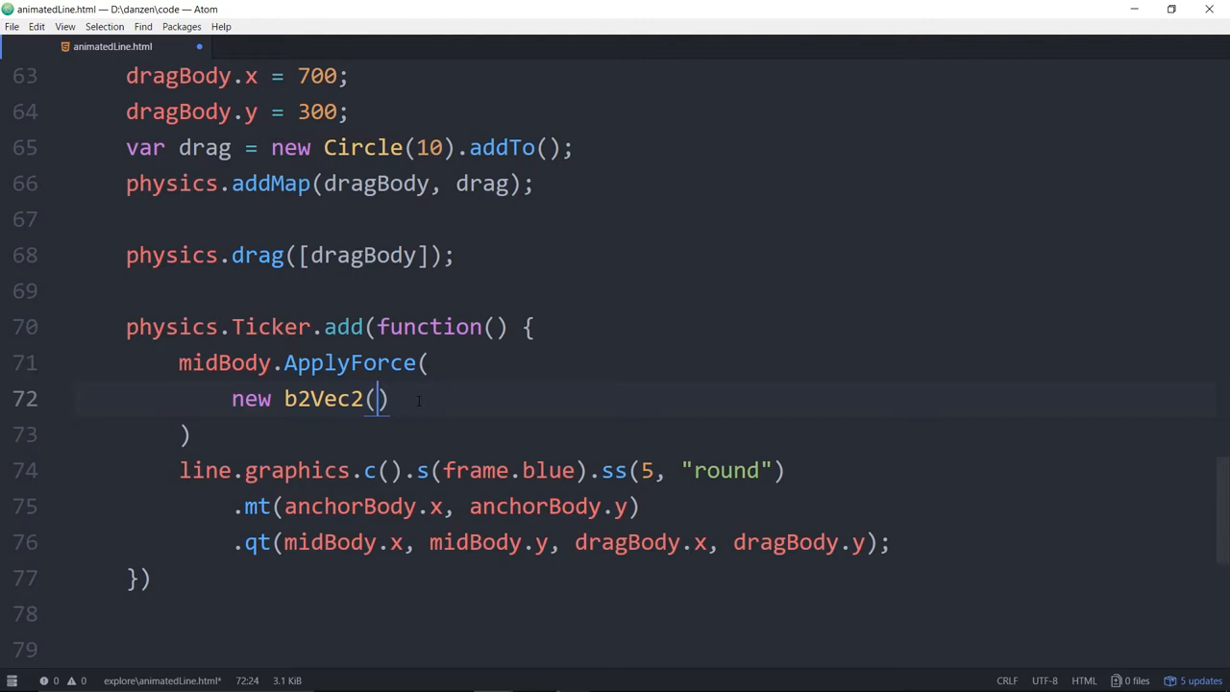
pyautogui.moveTo(384, 399)
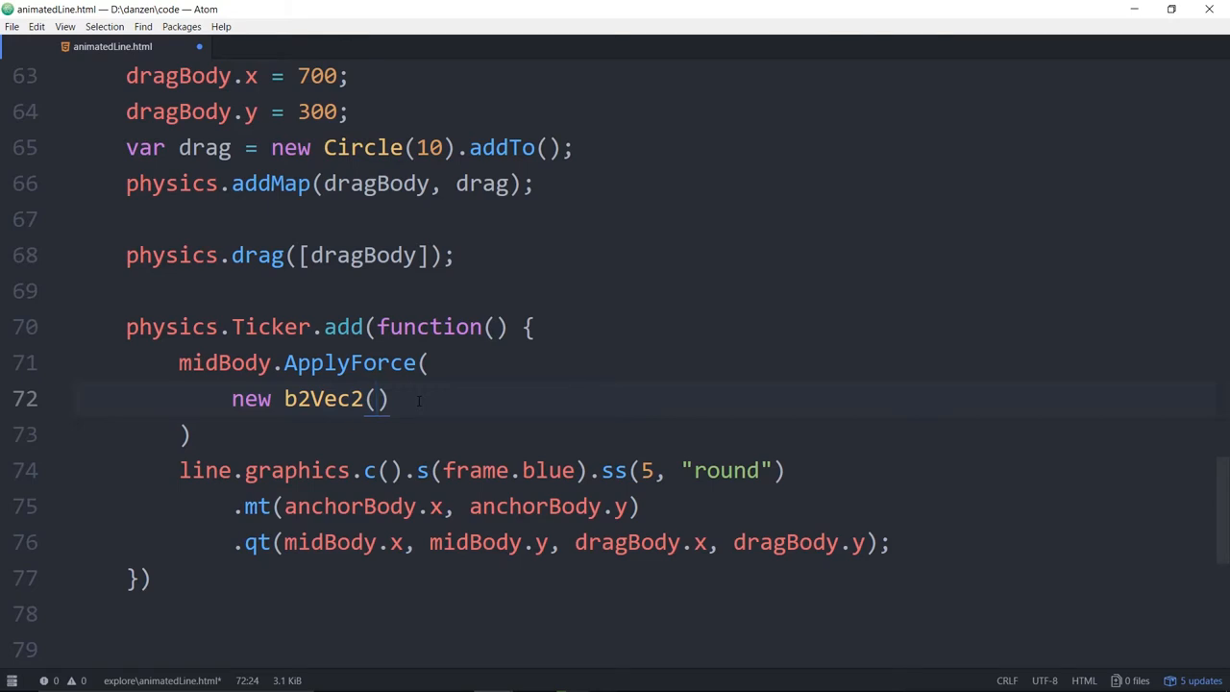
pyautogui.write('dragBody.x')
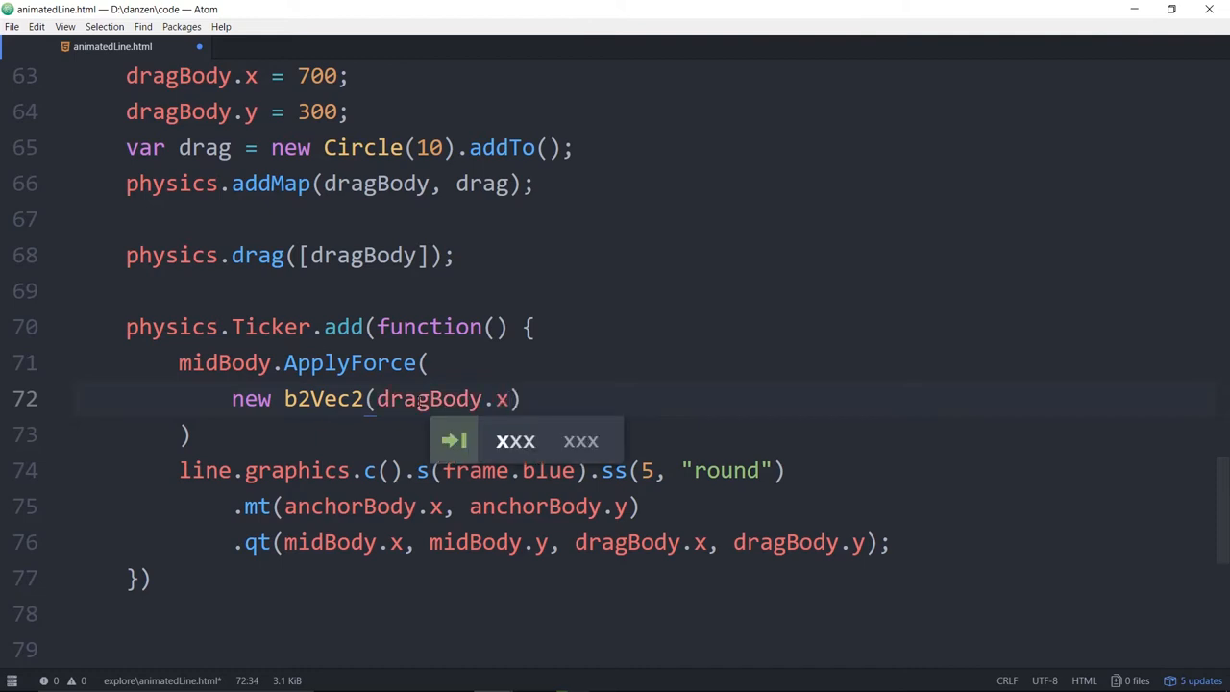
pyautogui.write('-m')
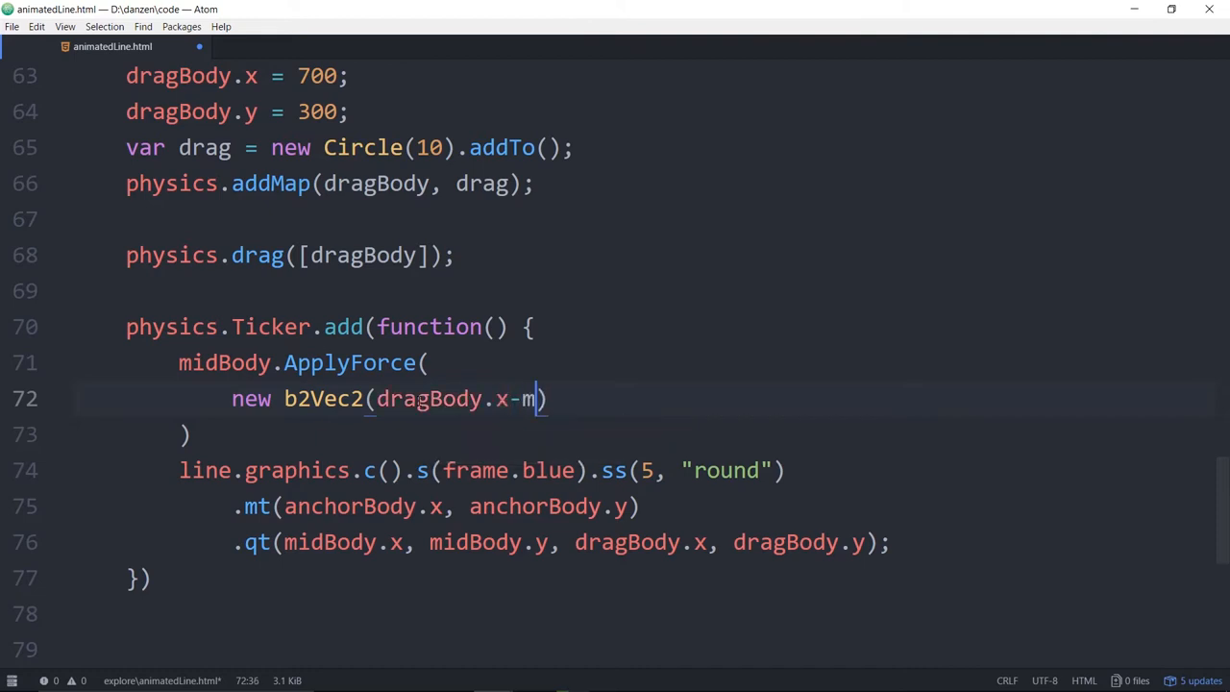
pyautogui.write('idBody.')
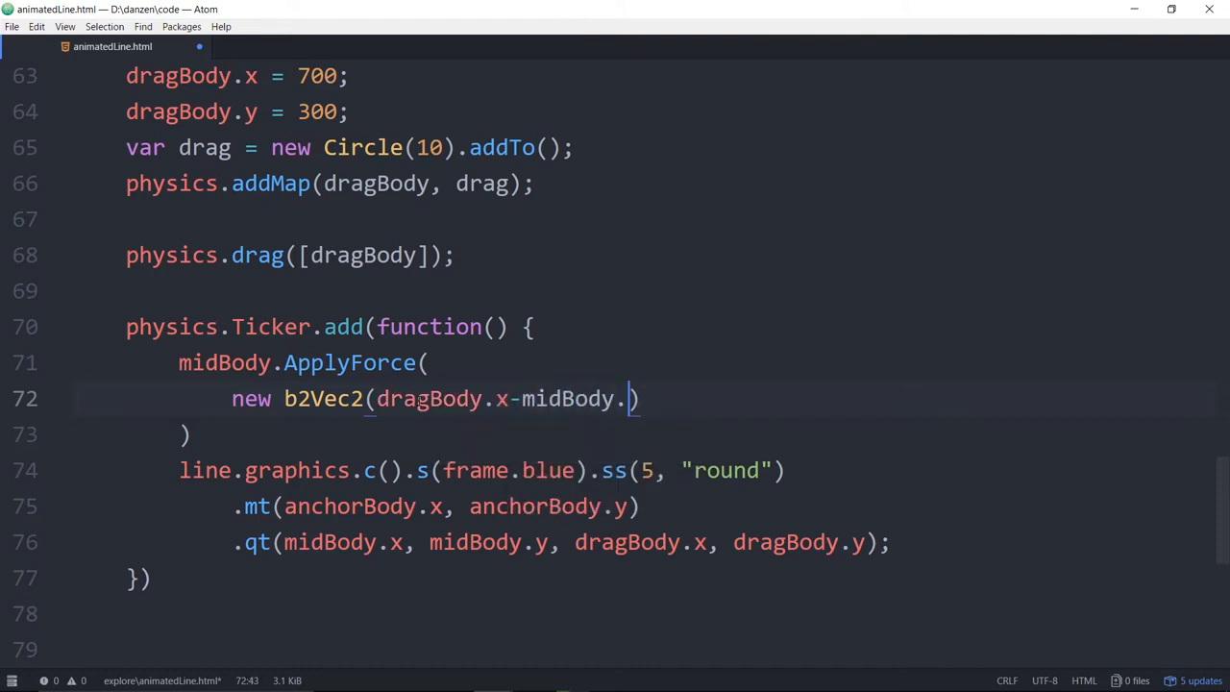
pyautogui.write('x')
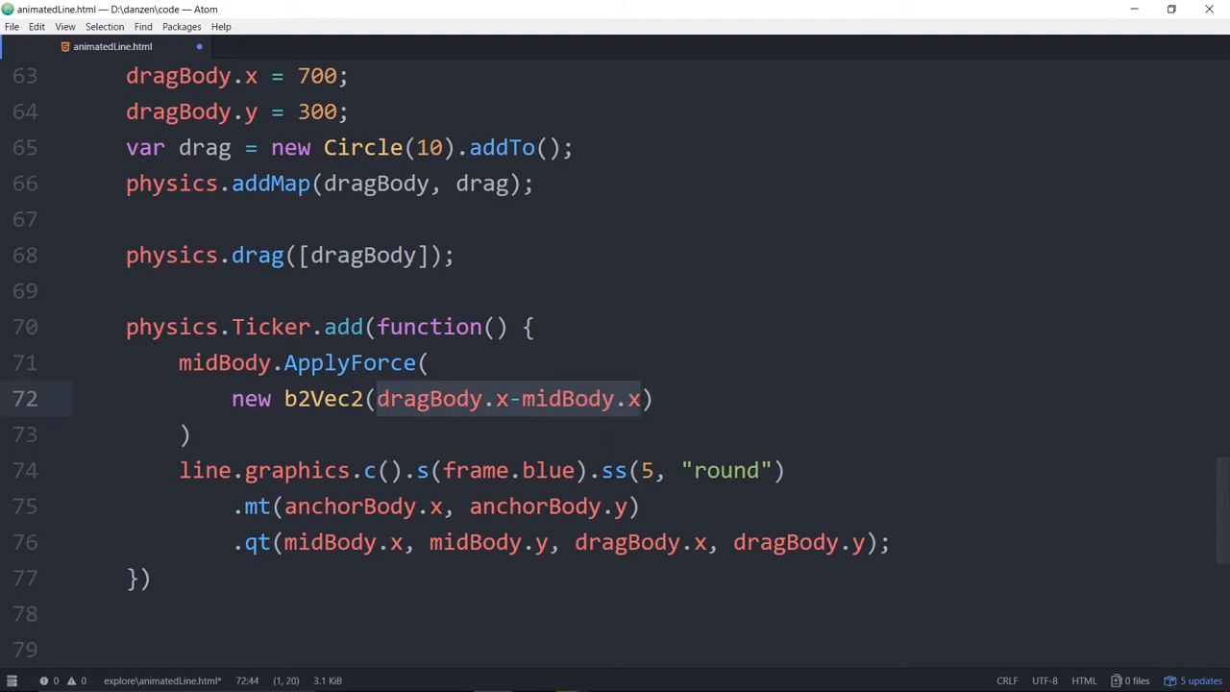
pyautogui.write('(')
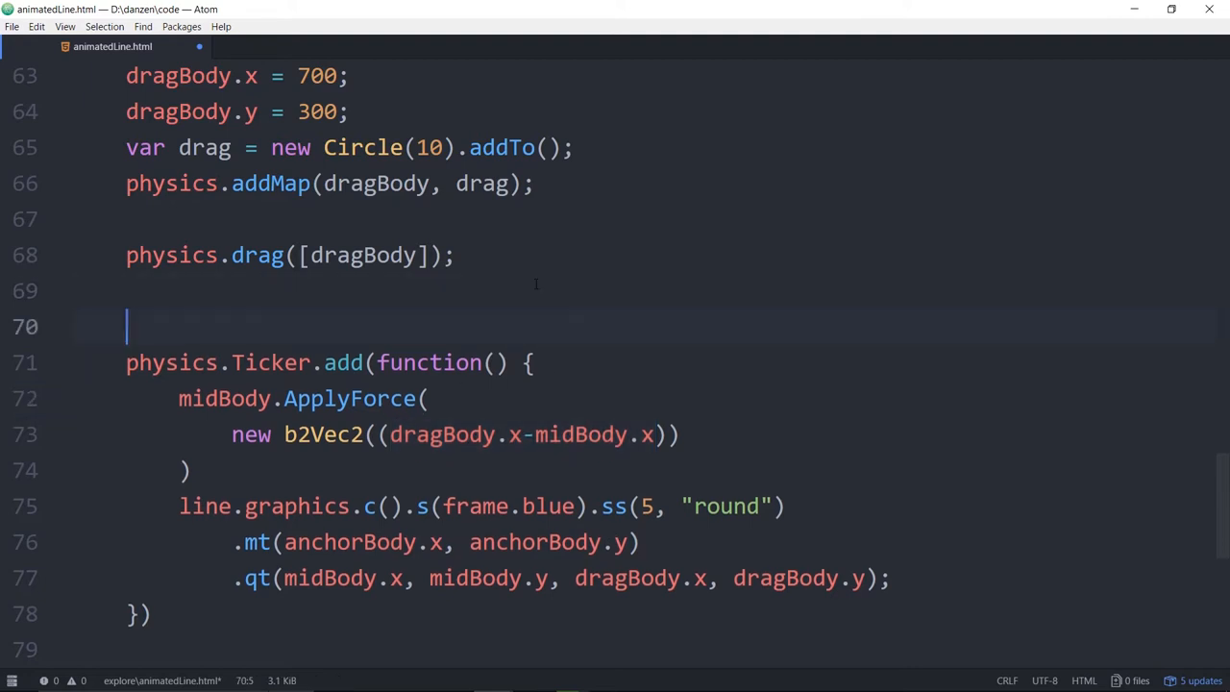
# Declare var factor = .1; and multiply the vector's x and y gaps by factor.
pyautogui.write('var fac')
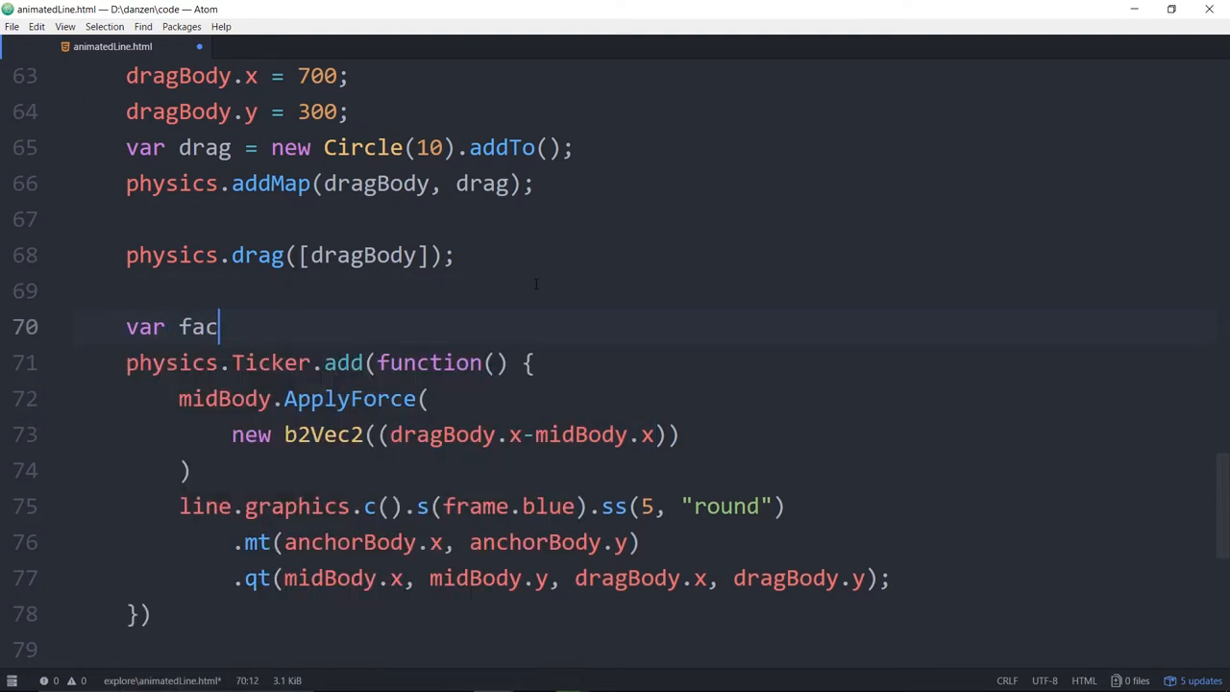
pyautogui.write('tor =')
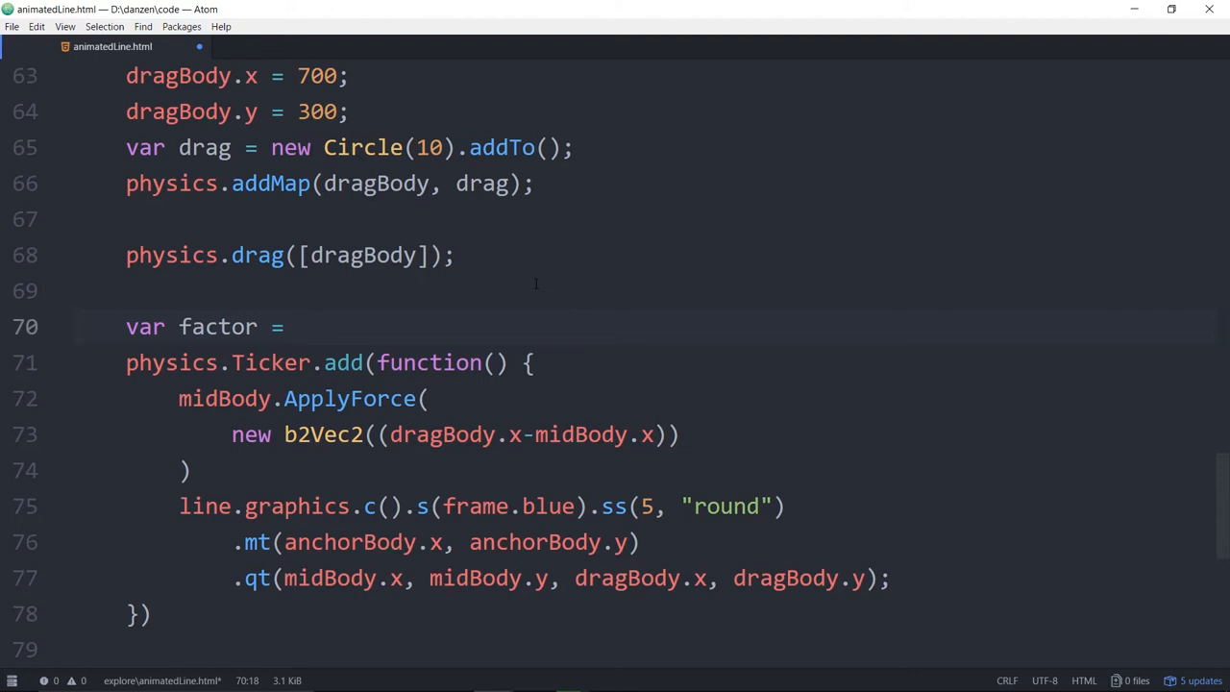
pyautogui.write('.')
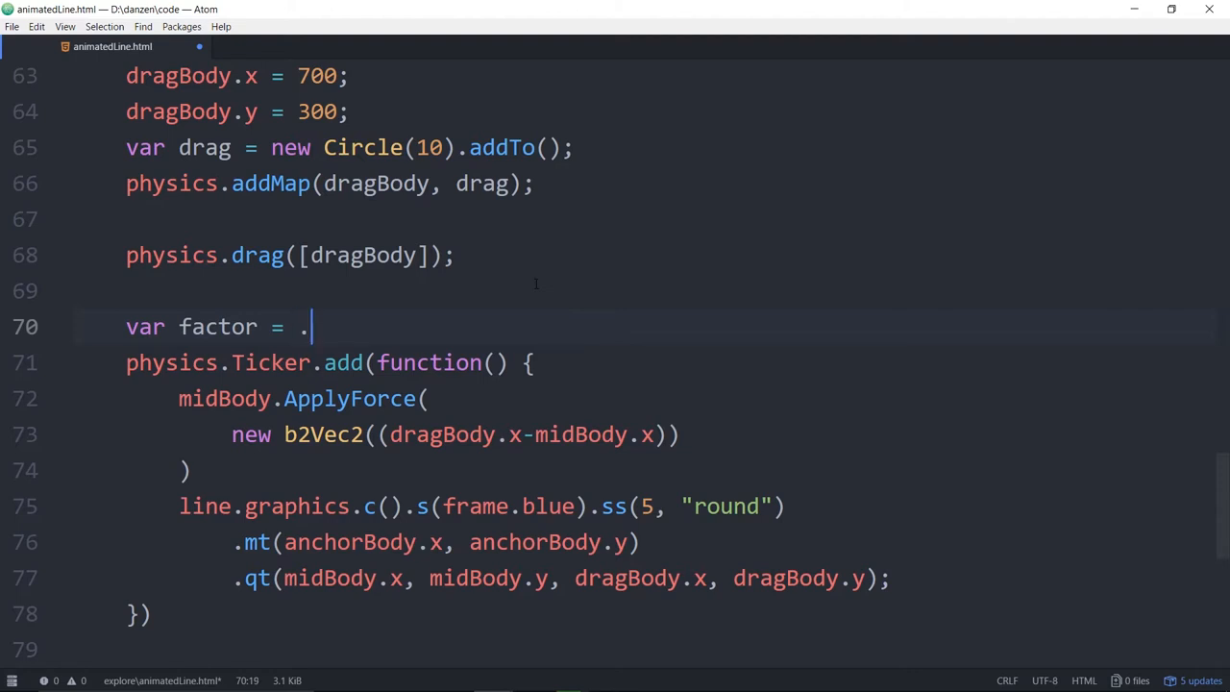
pyautogui.write('1')
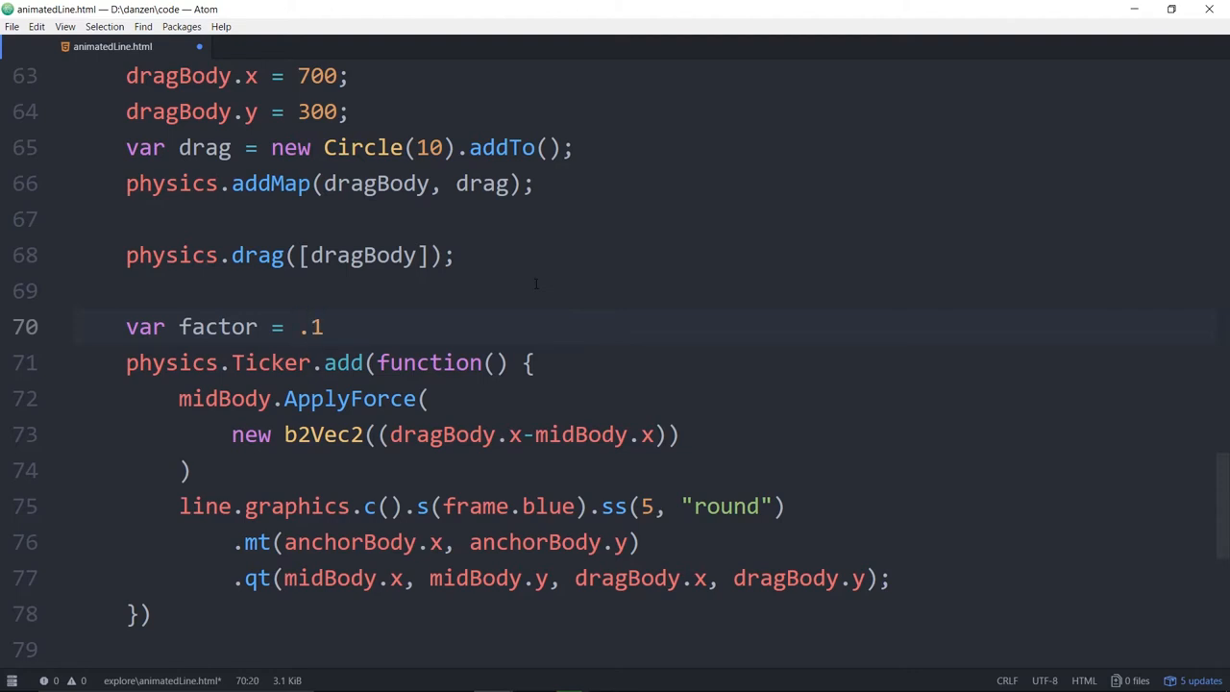
pyautogui.write(';')
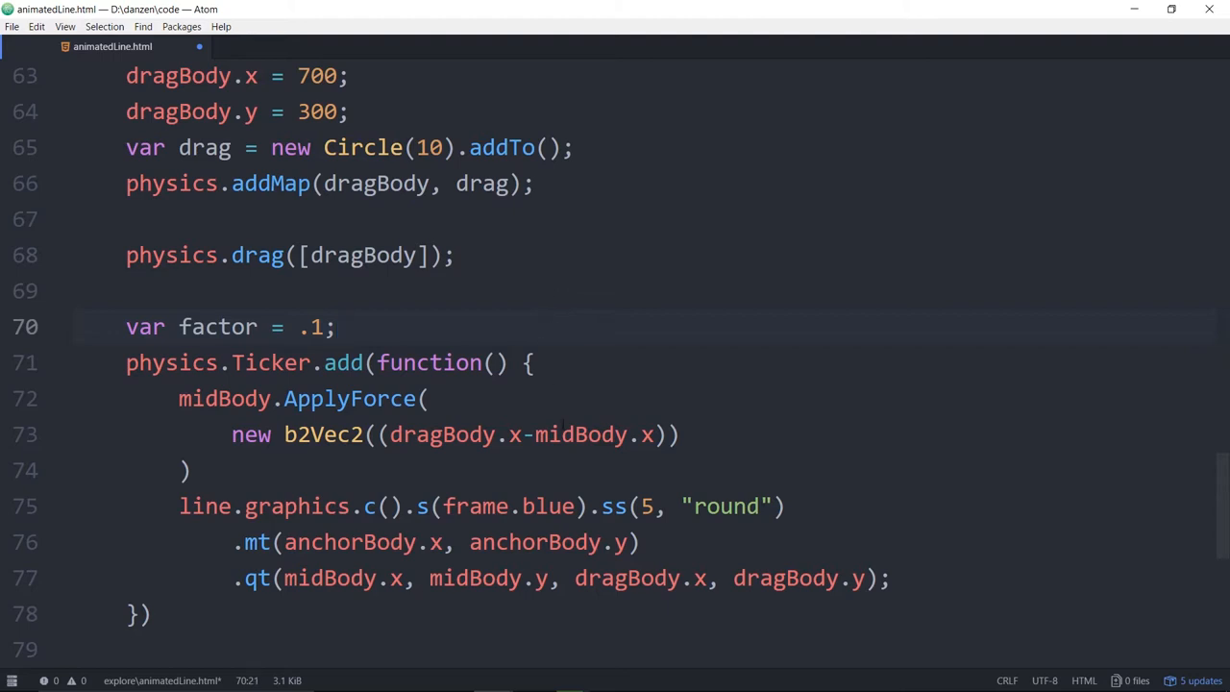
pyautogui.write('*')
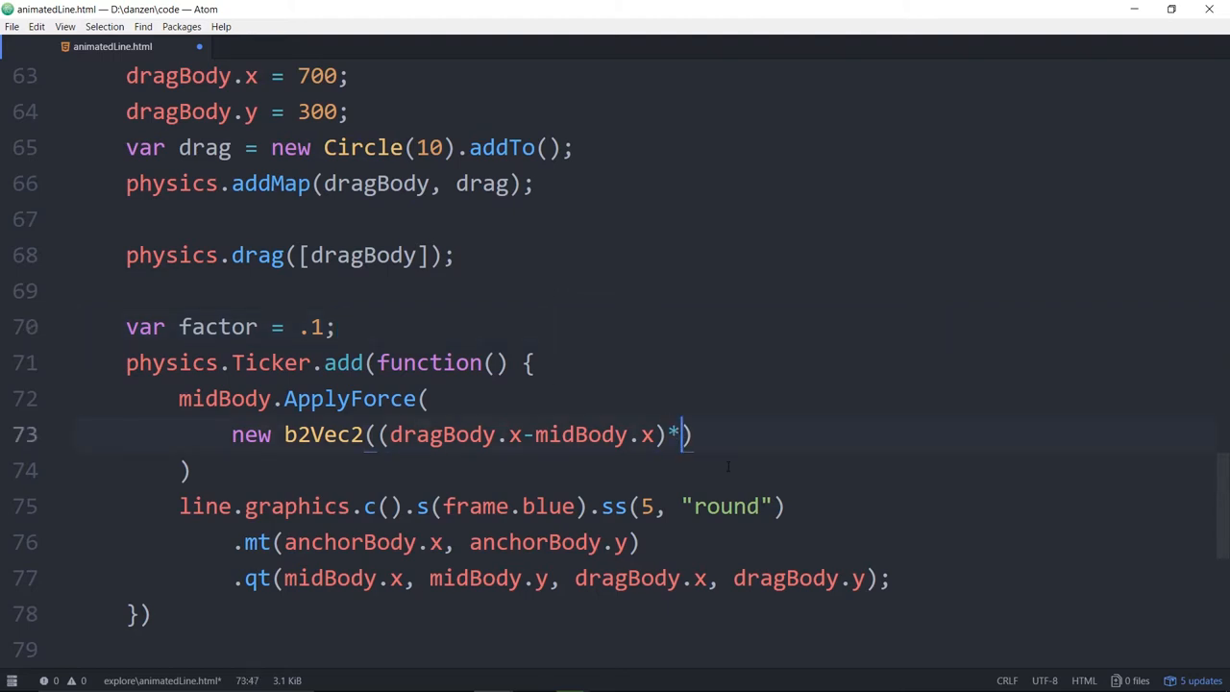
pyautogui.write('factor')
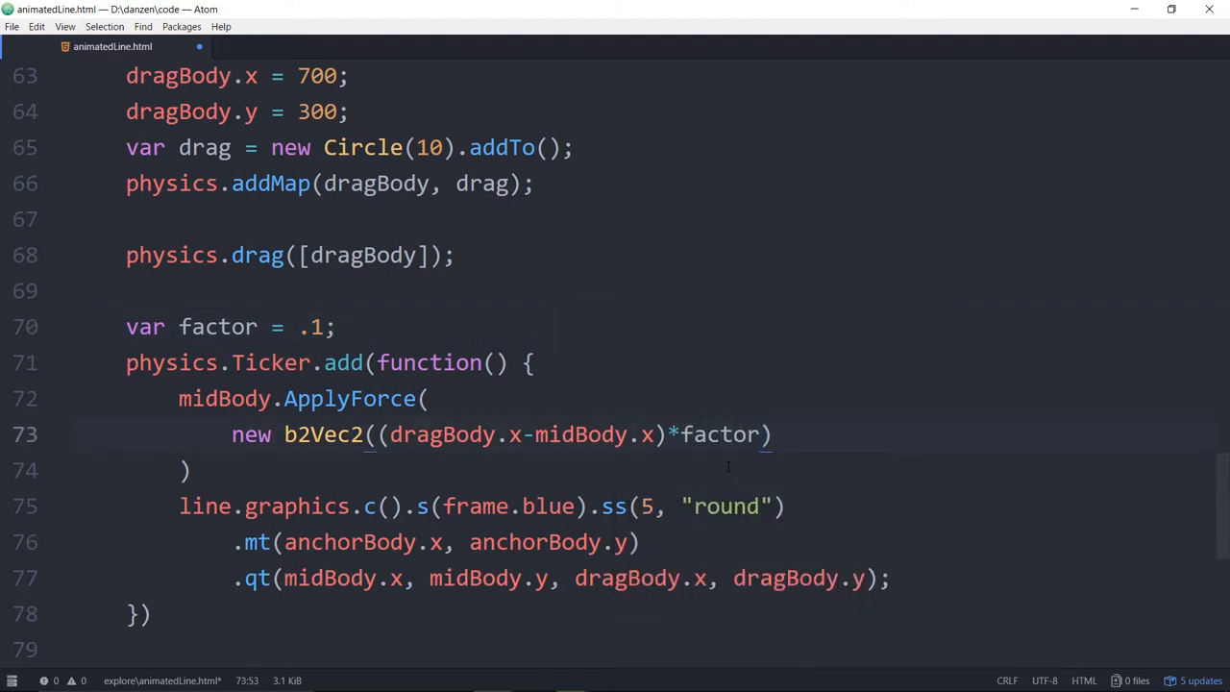
pyautogui.write(', (dragBody.y-midBody.y')
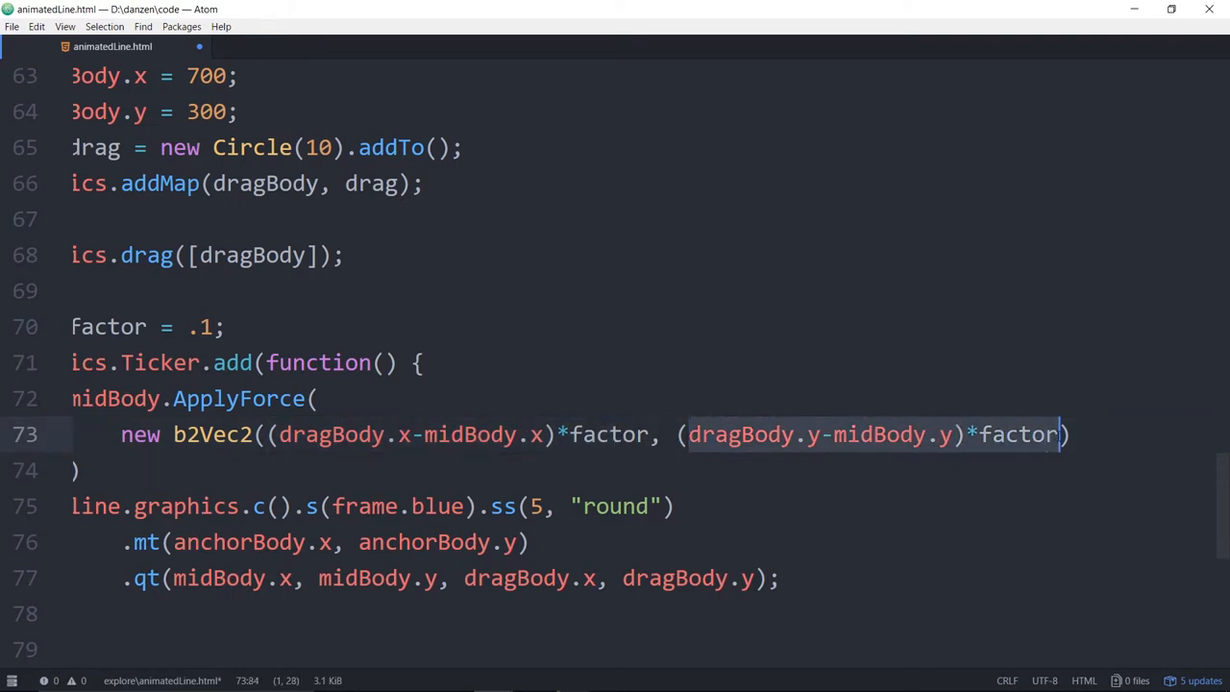
pyautogui.write(',')
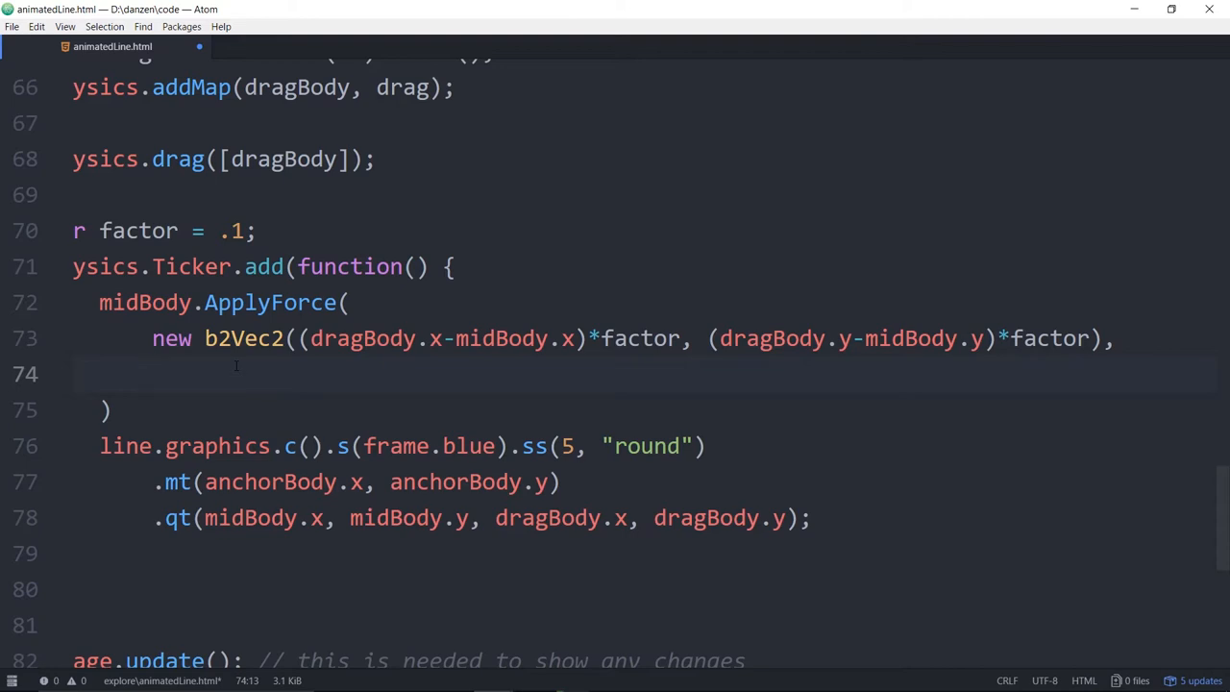
# Add midBody.GetWorldCenter() as ApplyForce's second argument.
pyautogui.click(153, 374)
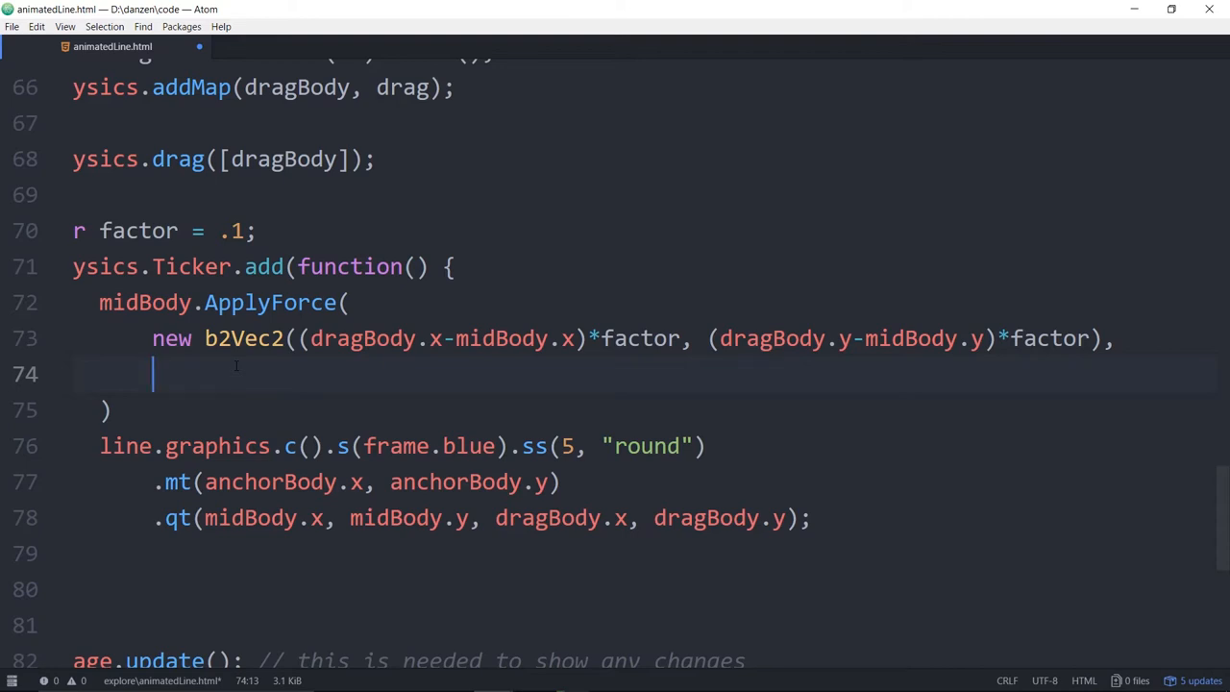
pyautogui.write('mid')
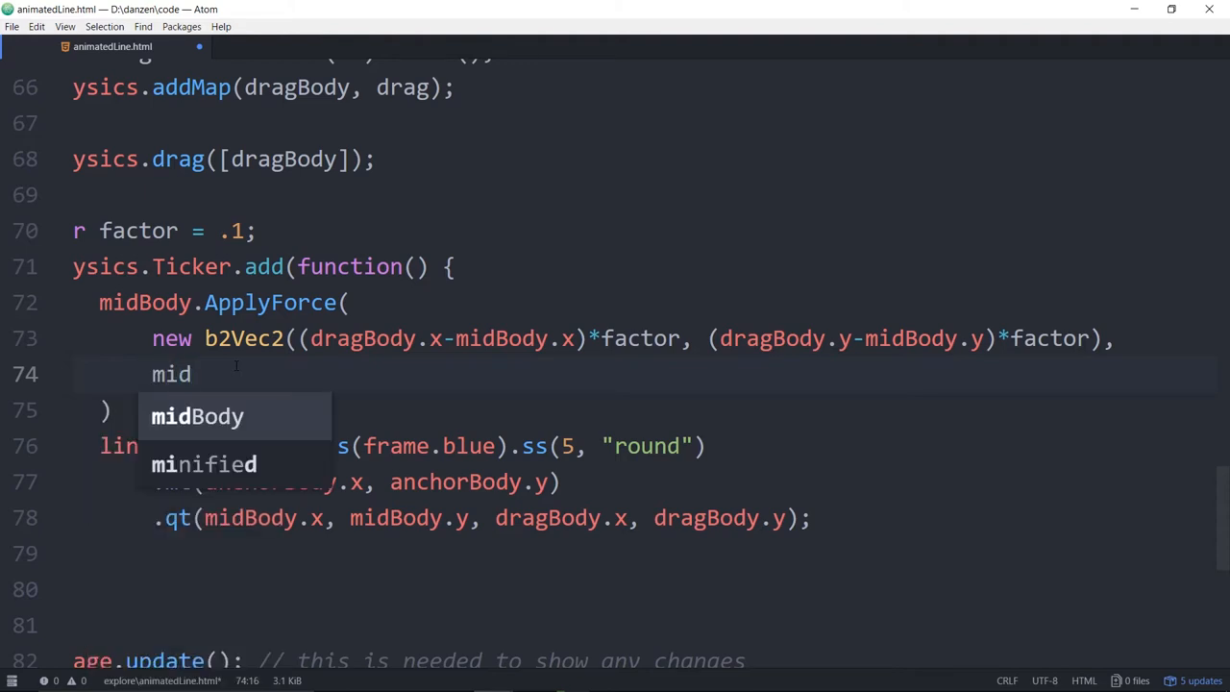
pyautogui.write('Boi')
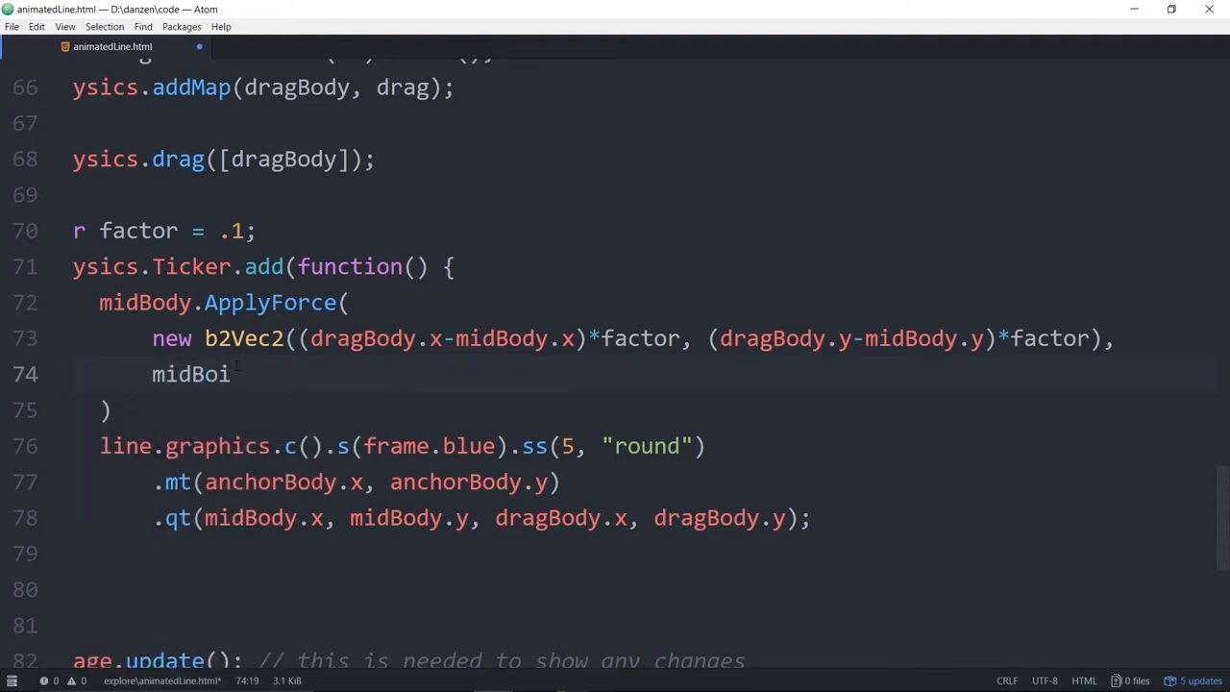
pyautogui.write('dy')
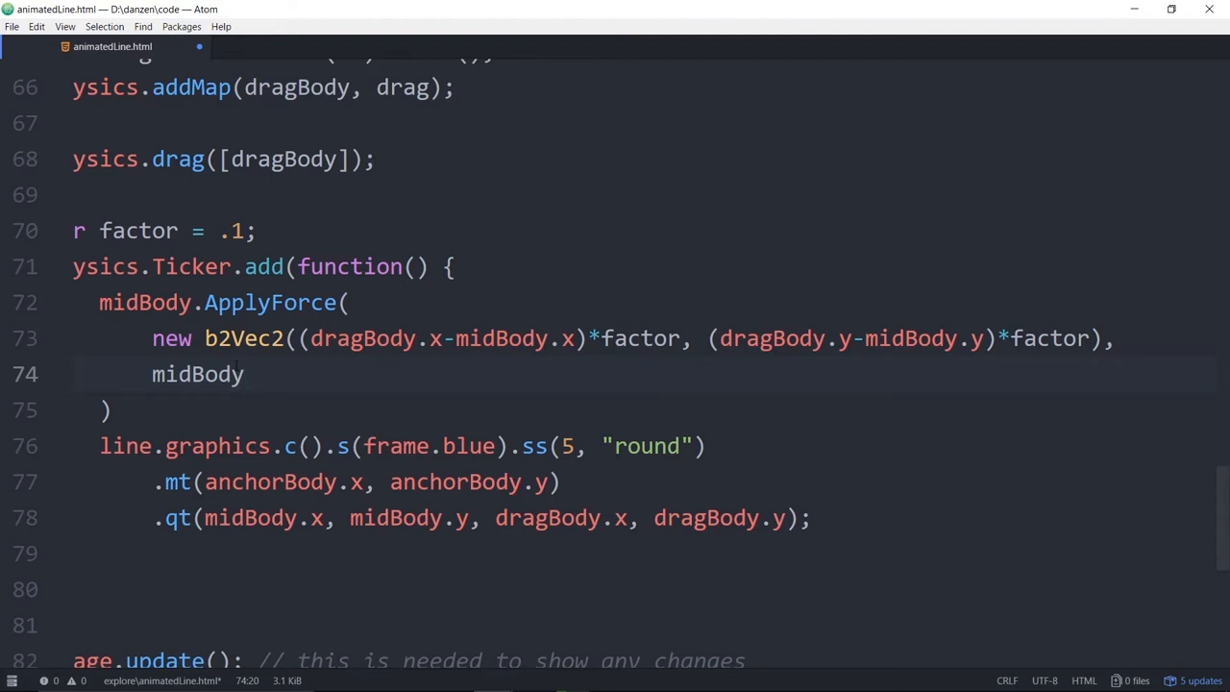
pyautogui.write('.GetWo')
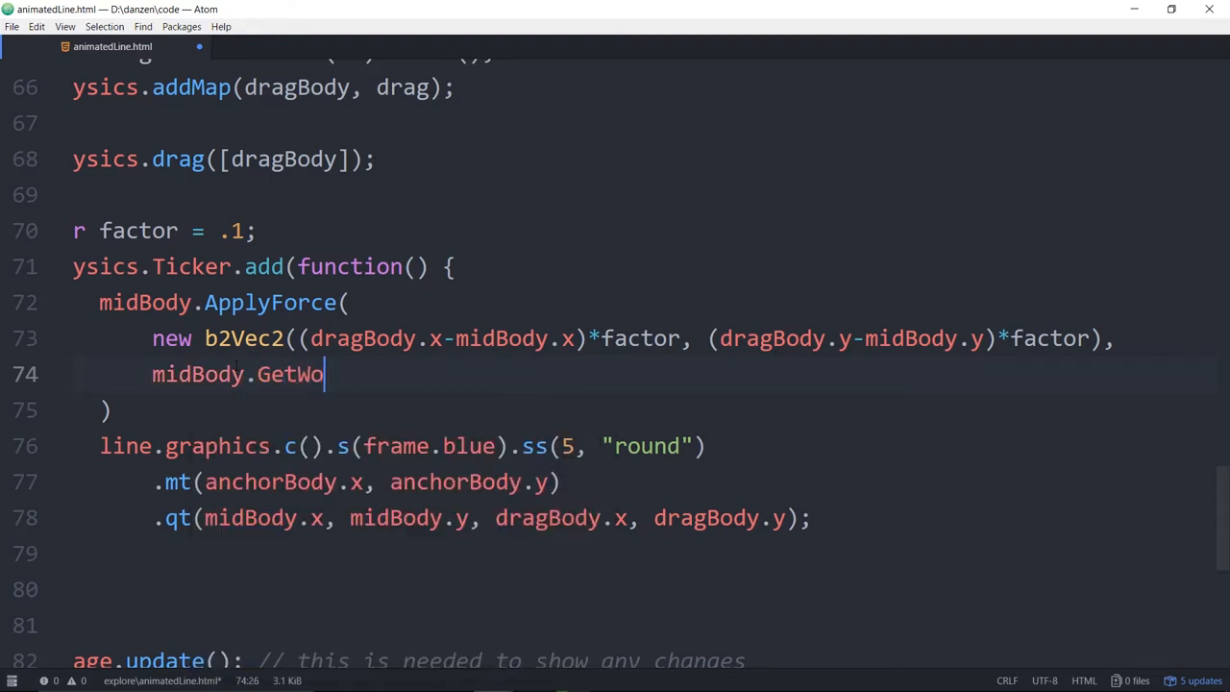
pyautogui.write('rldCente')
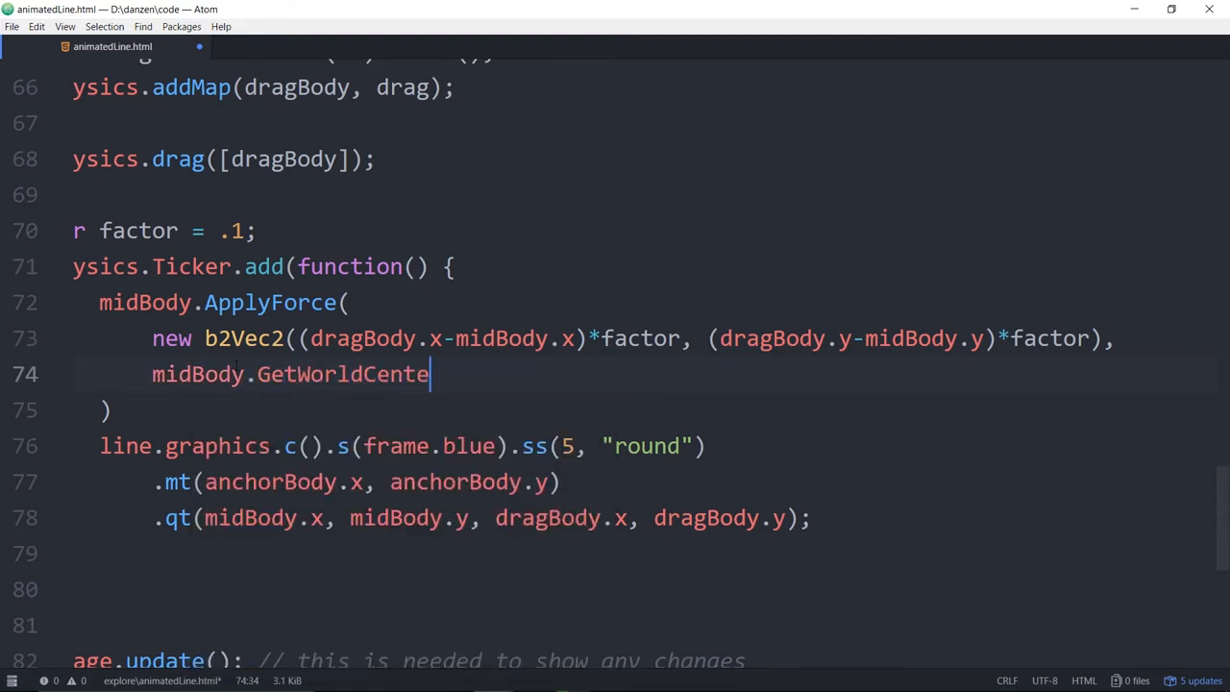
pyautogui.write('r')
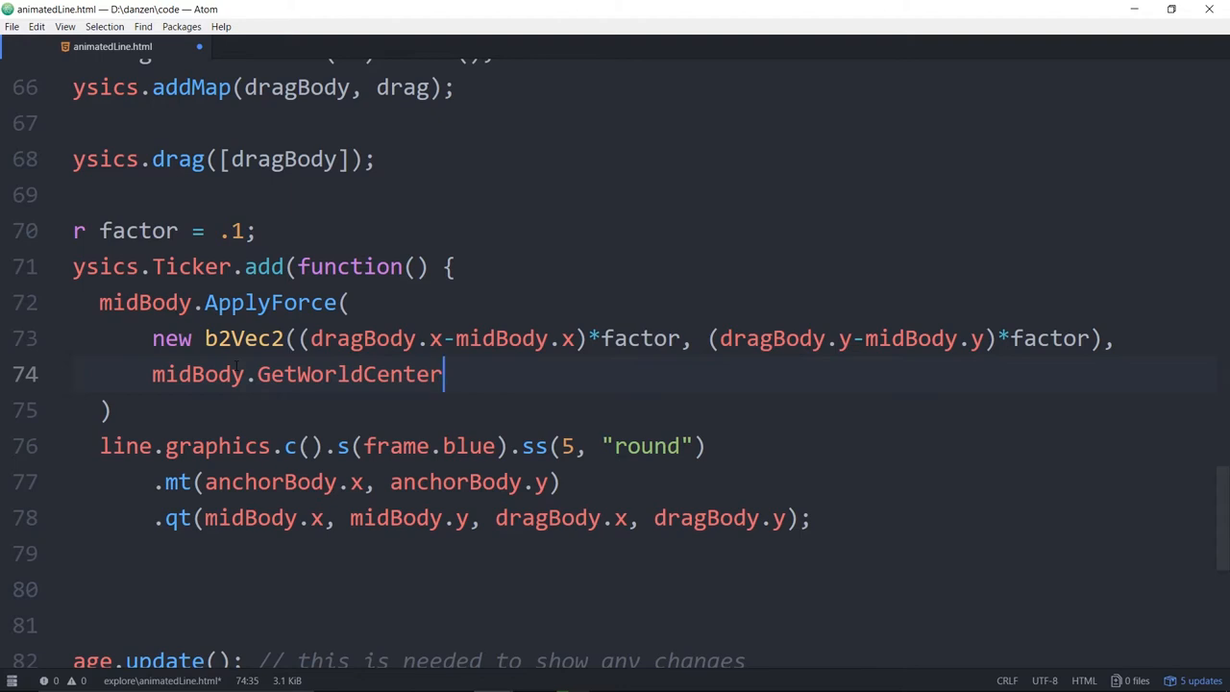
pyautogui.write('()')
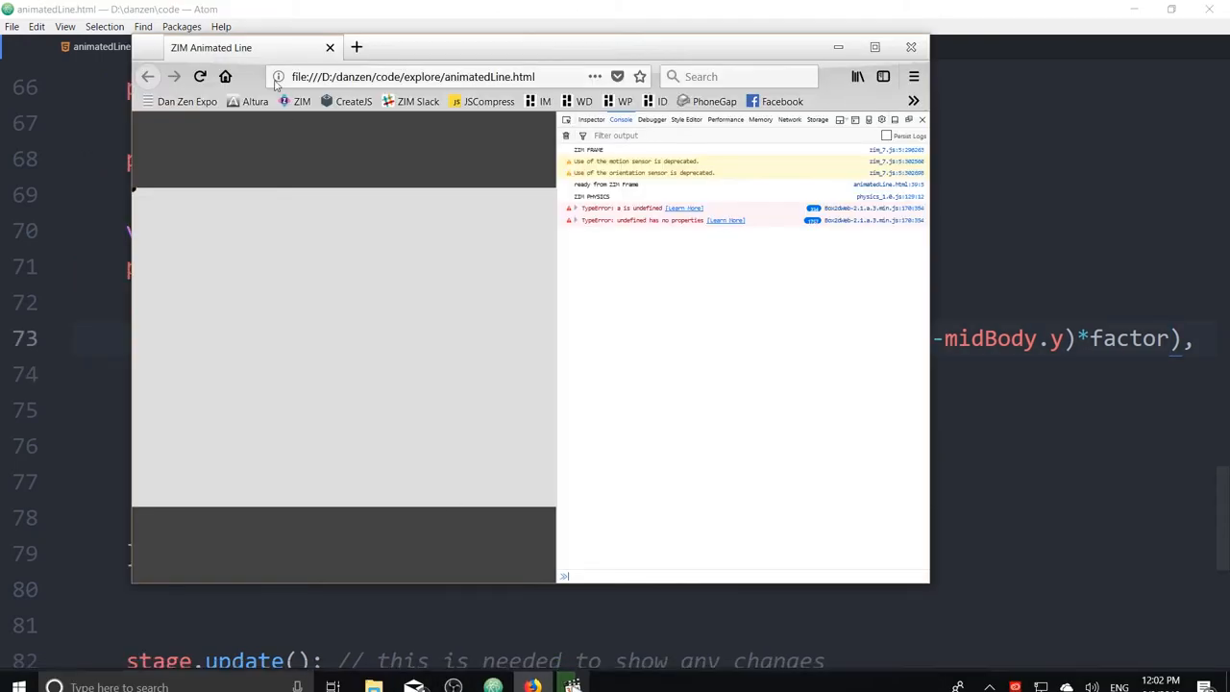
# Reload the ZIM page several times to test the force, then return to the code.
pyautogui.click(199, 76)
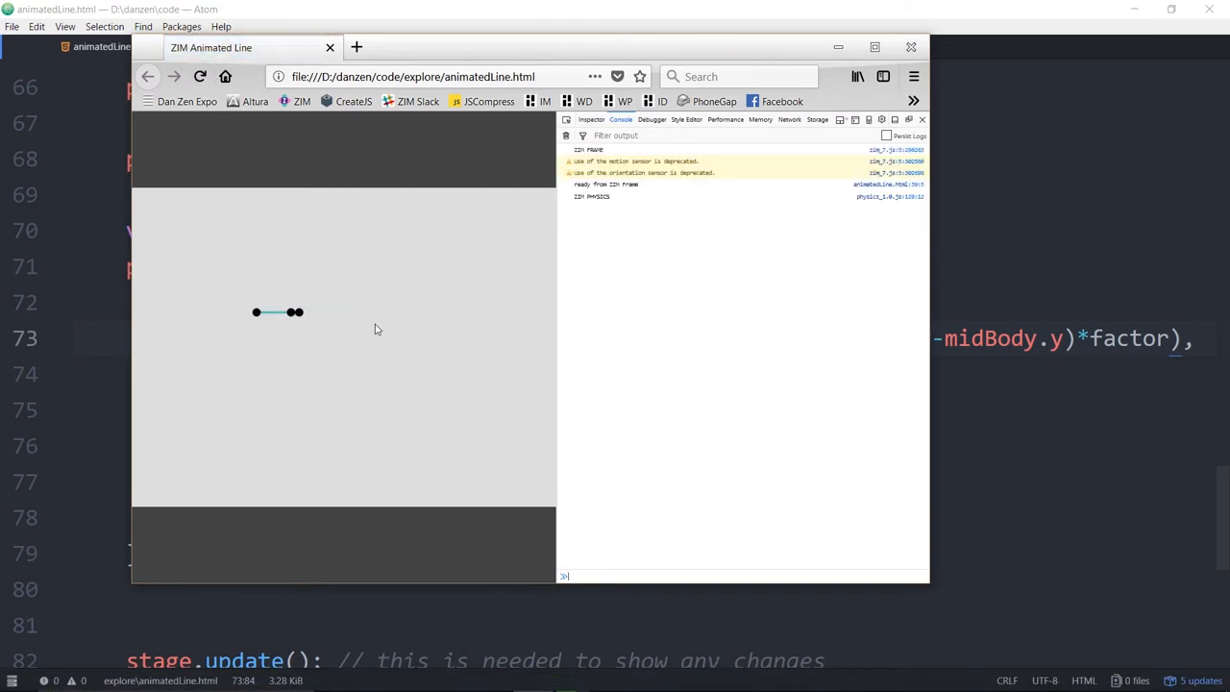
pyautogui.click(199, 76)
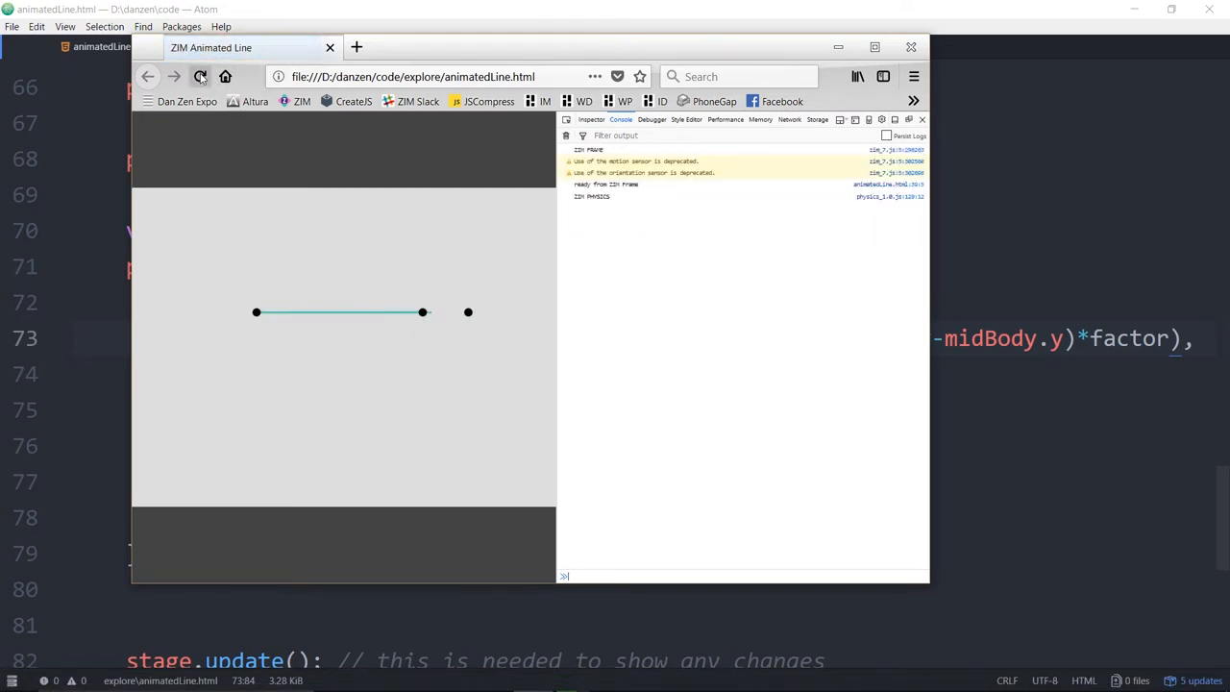
pyautogui.click(200, 76)
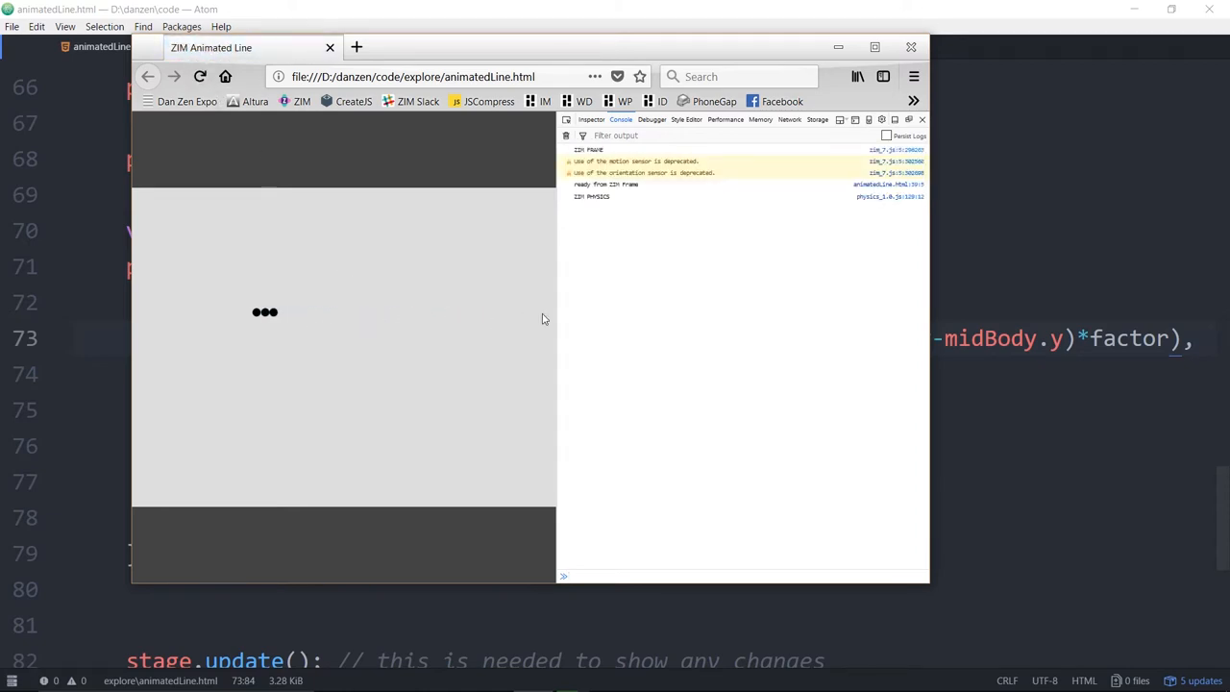
pyautogui.moveTo(322, 317)
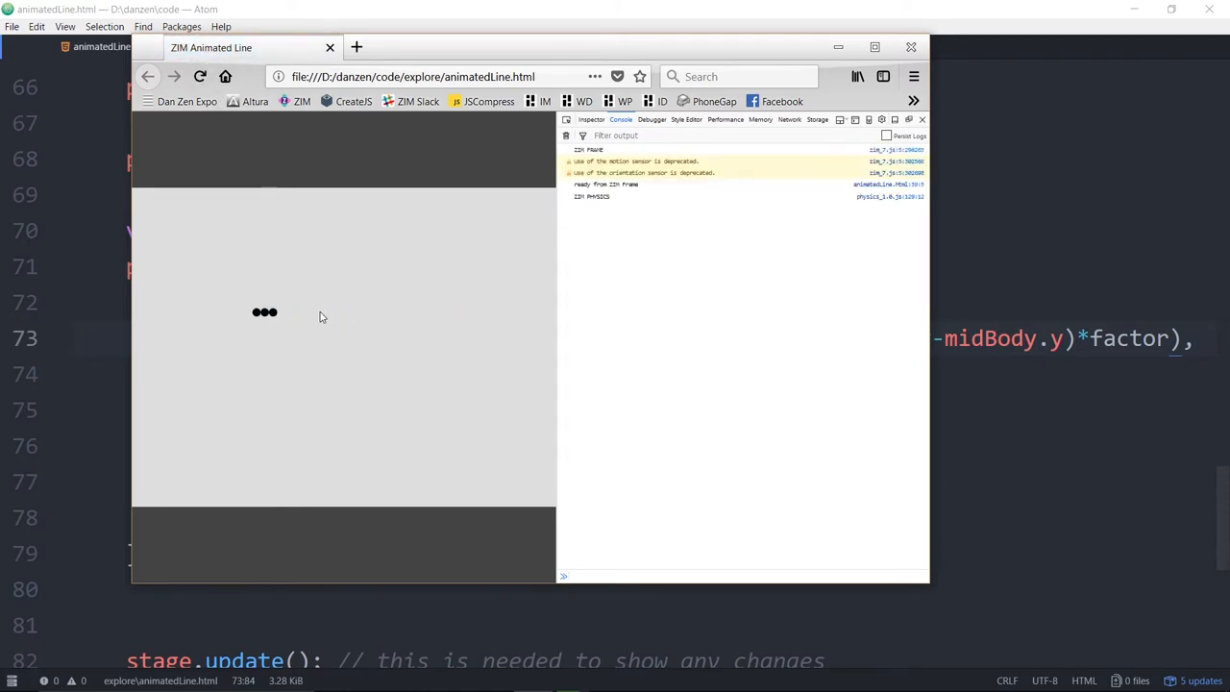
pyautogui.moveTo(266, 306)
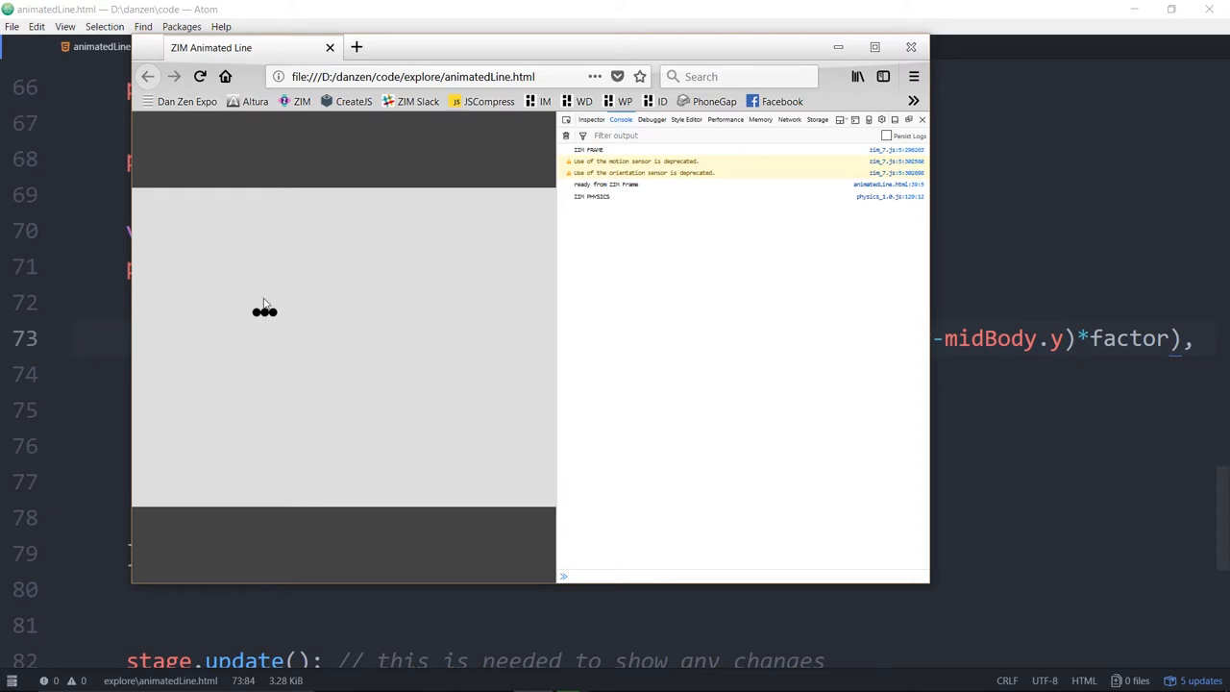
pyautogui.click(200, 77)
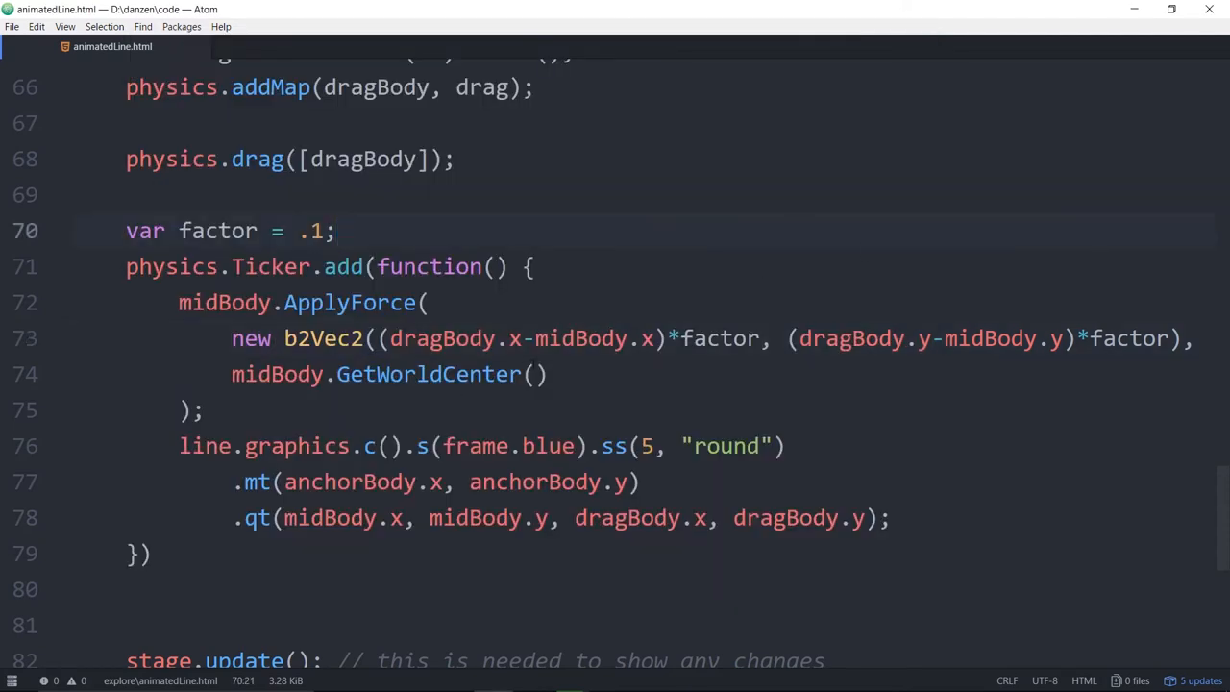
# Duplicate the midBody.ApplyForce block so the copy pulls midBody toward anchorBody.
pyautogui.scroll(-3)
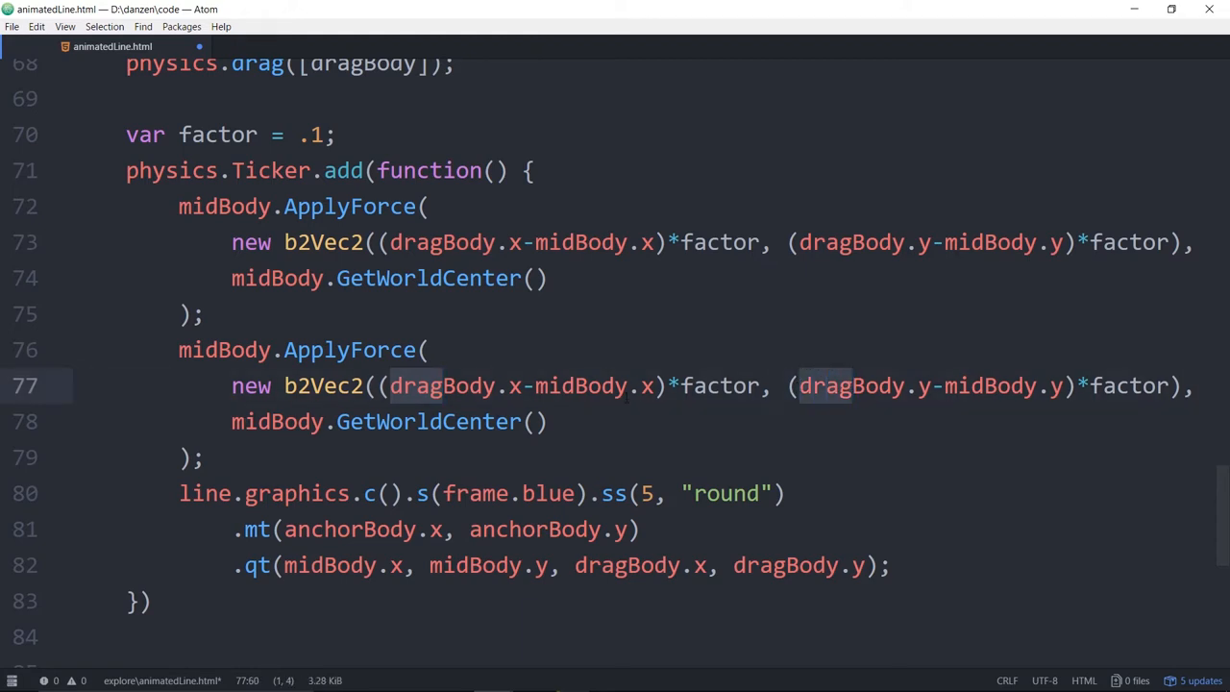
pyautogui.write('anchorBody')
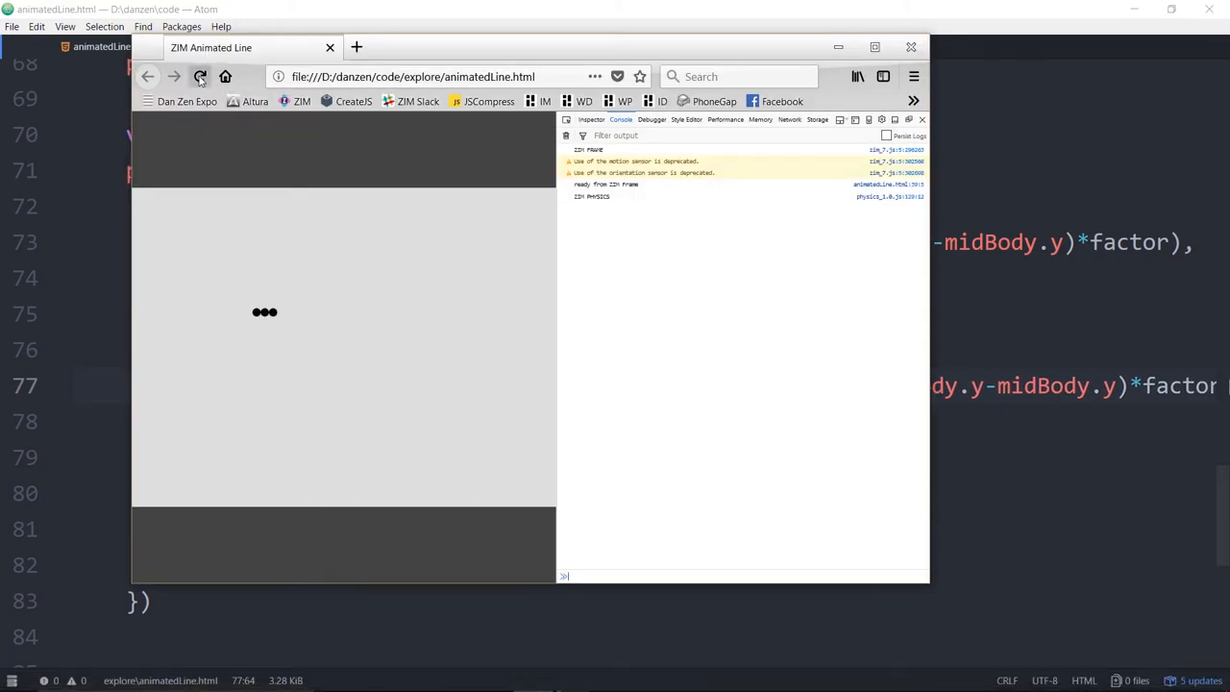
# Reload the page, close the developer console, and drag the line's end around.
pyautogui.click(200, 76)
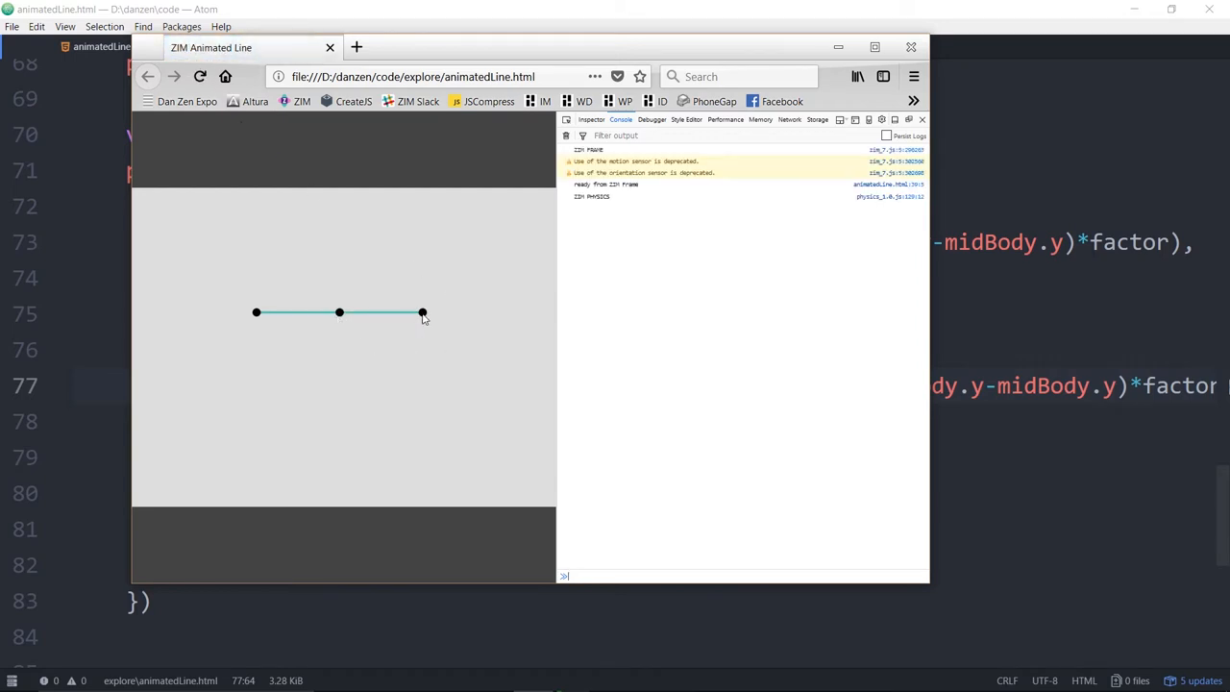
pyautogui.click(922, 120)
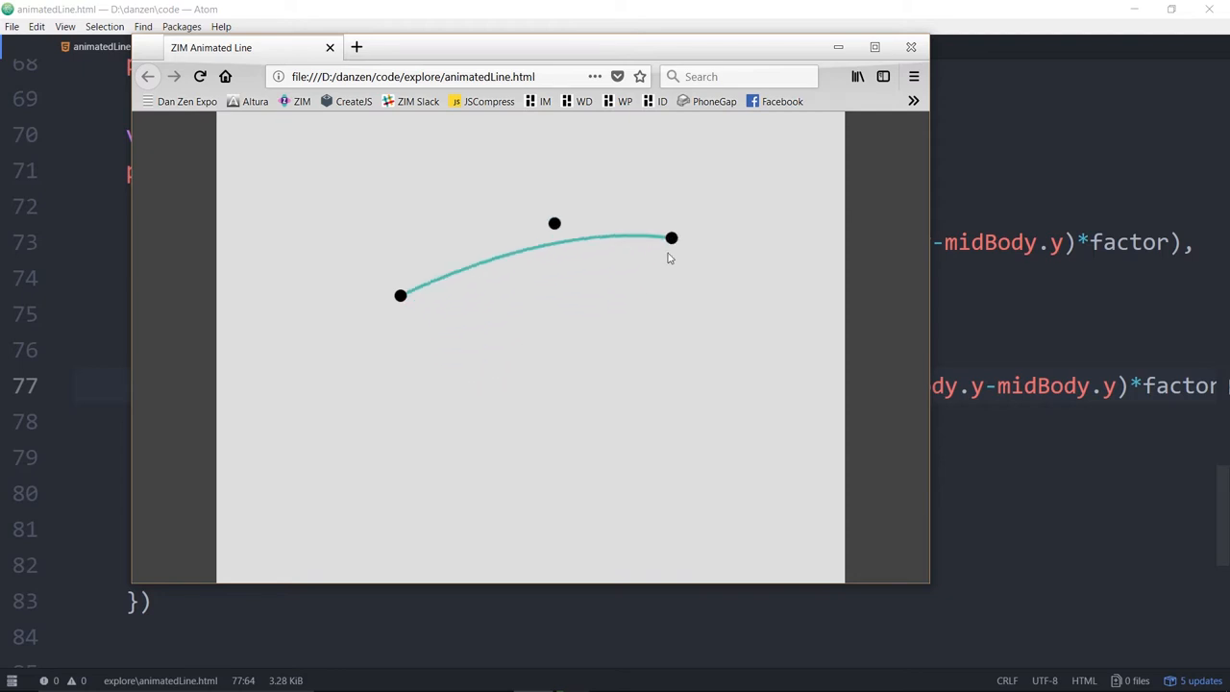
pyautogui.moveTo(671, 238); pyautogui.dragTo(565, 488)
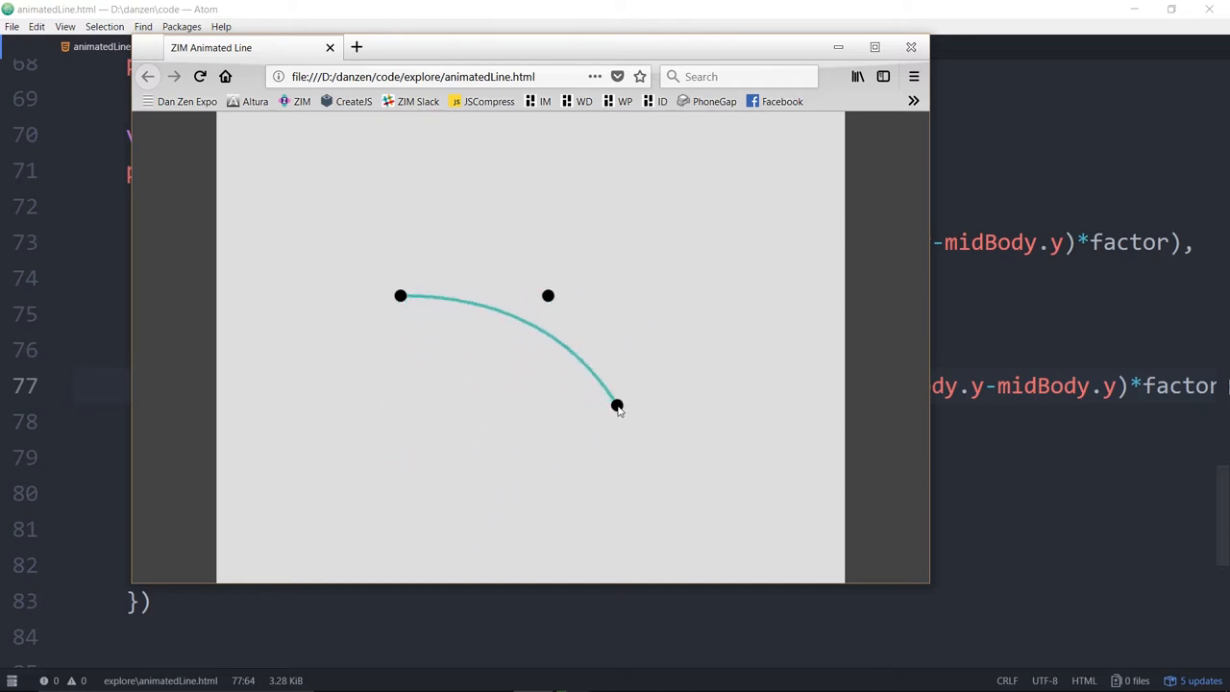
pyautogui.moveTo(548, 295); pyautogui.dragTo(513, 342)
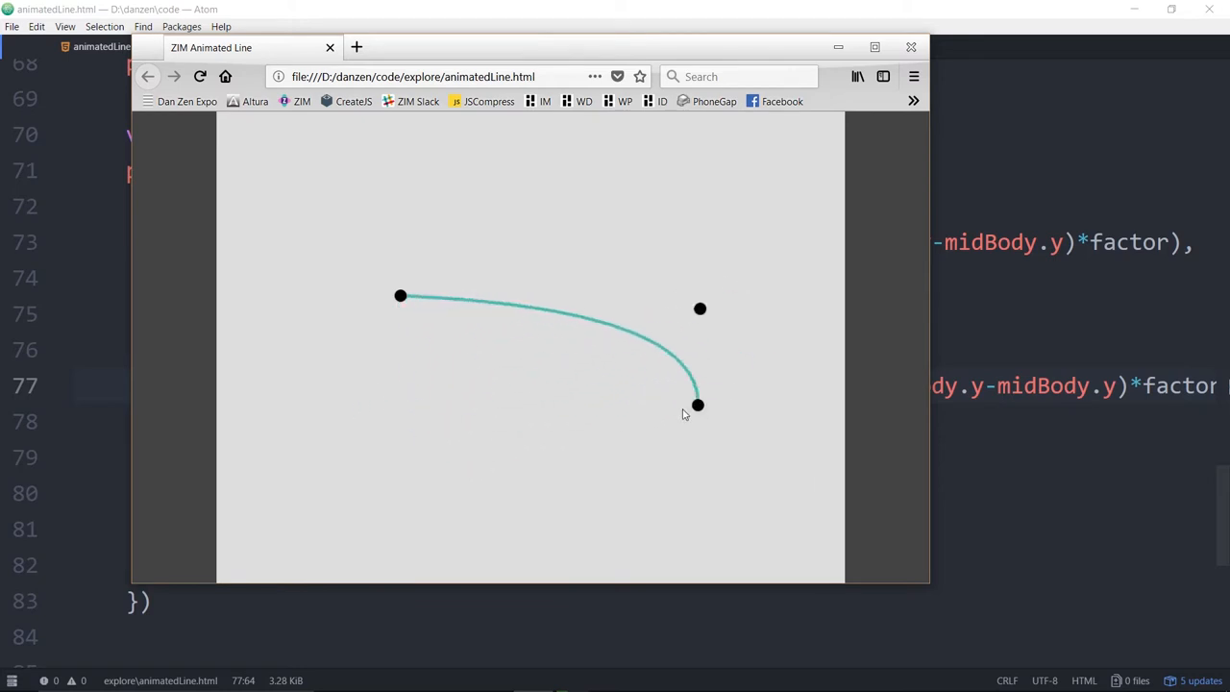
pyautogui.moveTo(700, 404); pyautogui.dragTo(569, 437)
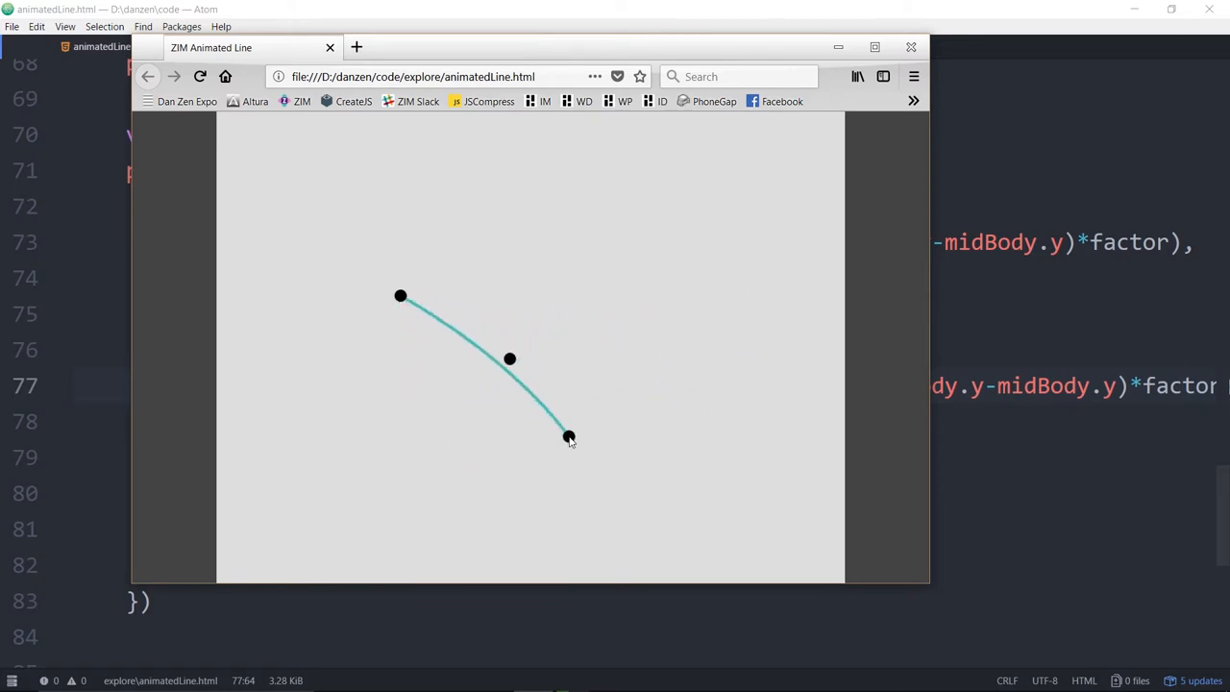
pyautogui.moveTo(569, 436); pyautogui.dragTo(643, 402)
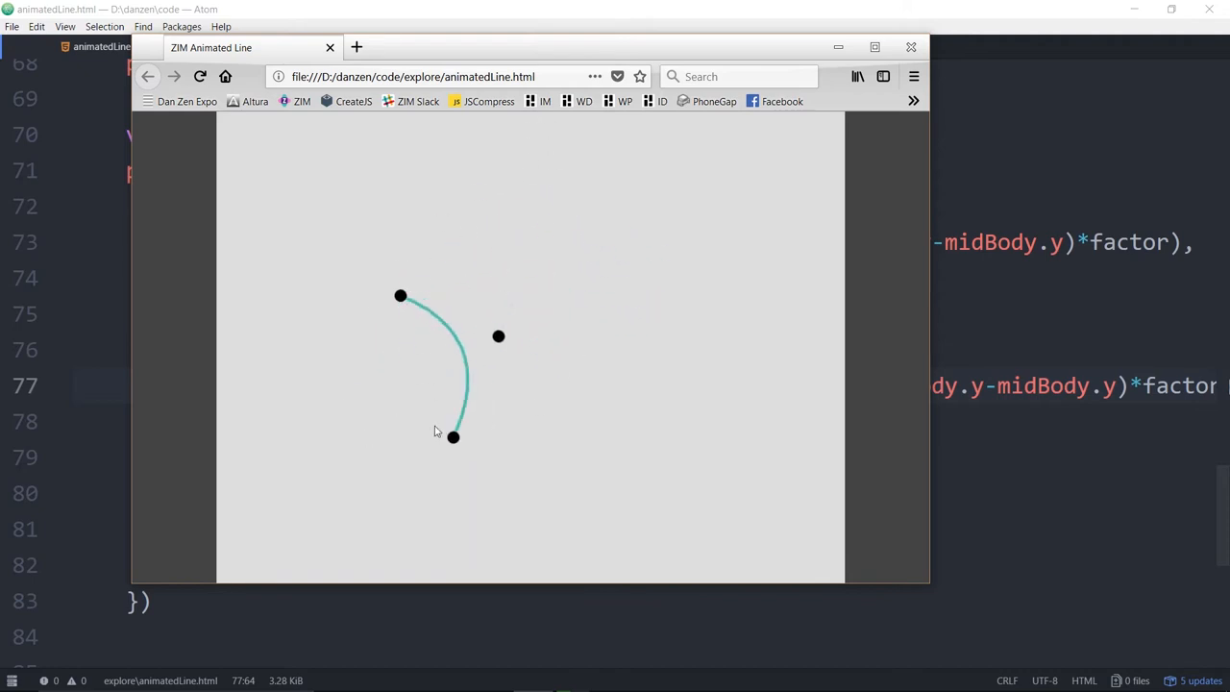
# Swing the end dot below the anchor to bow the line, and nudge the middle dot.
pyautogui.moveTo(452, 437); pyautogui.dragTo(700, 350)
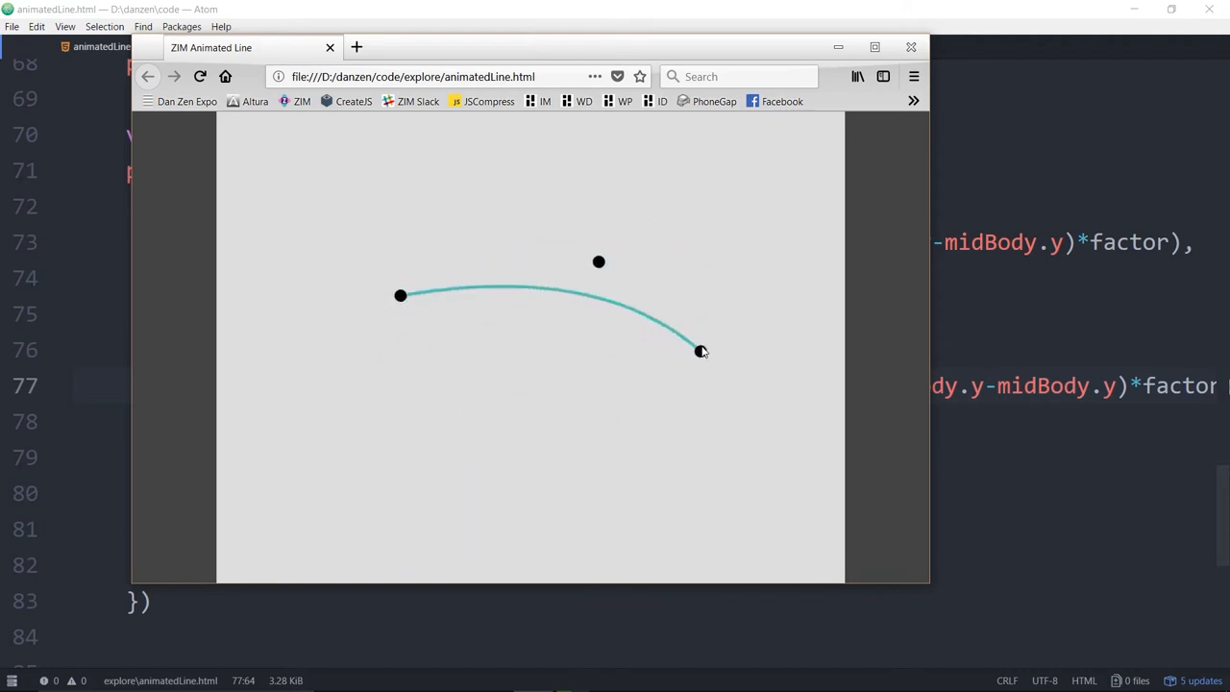
pyautogui.moveTo(700, 351); pyautogui.dragTo(711, 263)
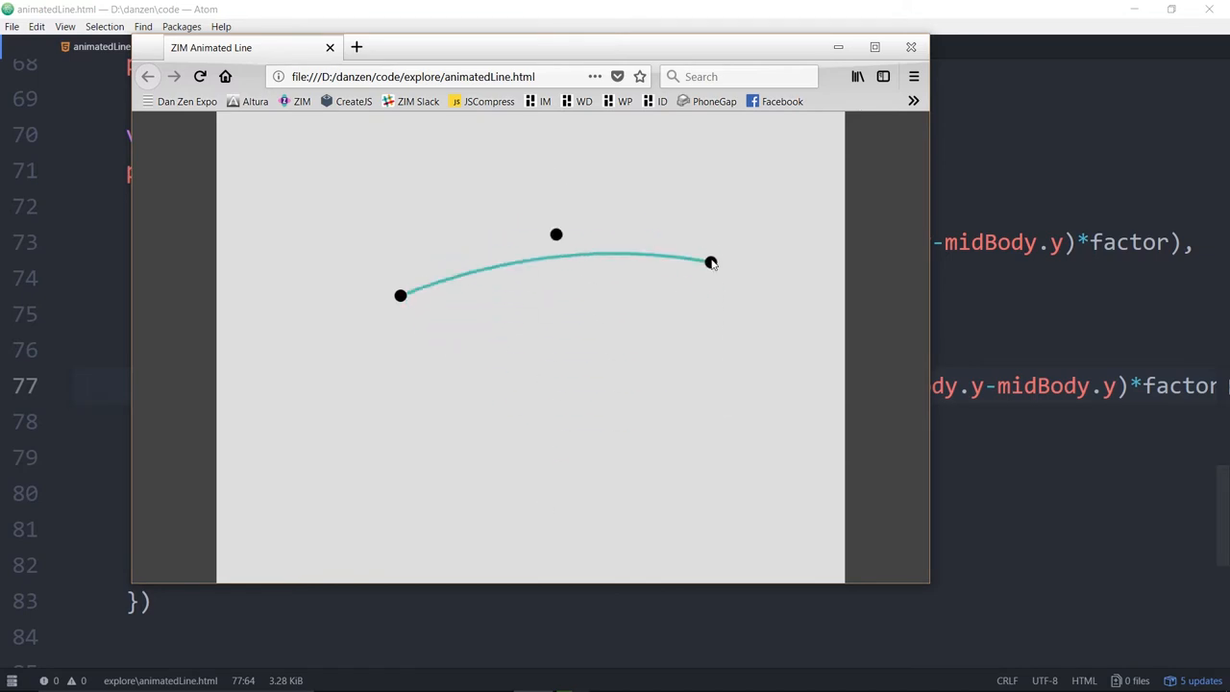
pyautogui.moveTo(711, 263); pyautogui.dragTo(721, 373)
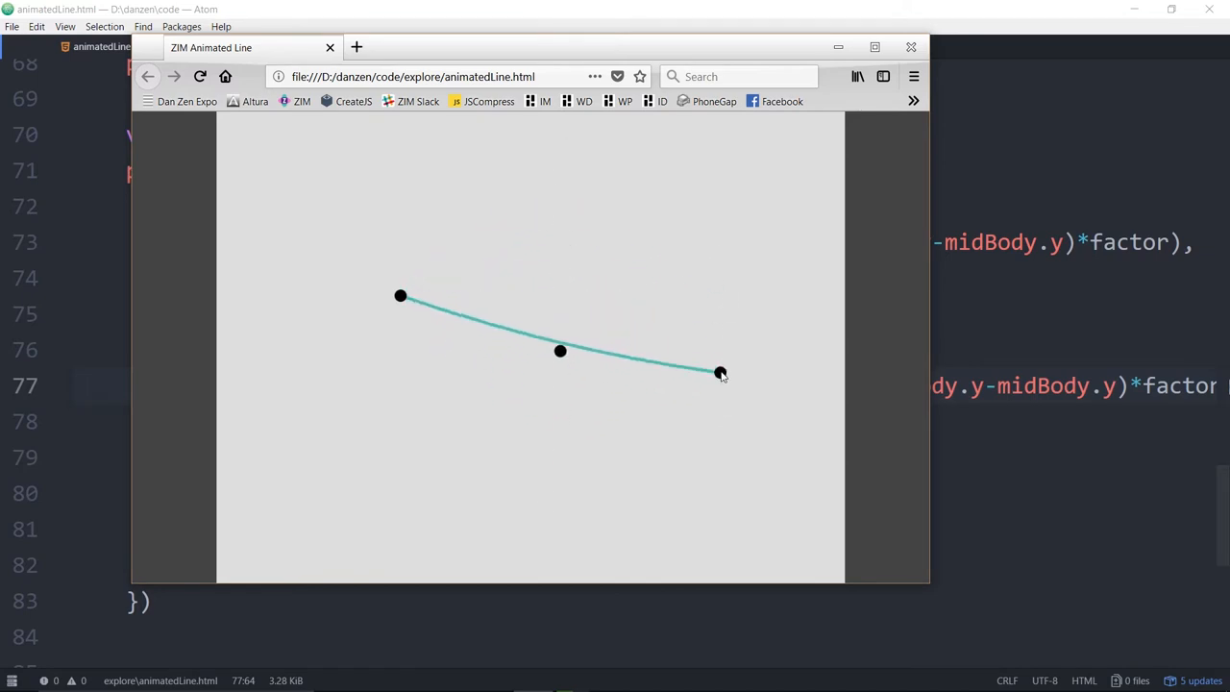
pyautogui.moveTo(720, 373); pyautogui.dragTo(680, 266)
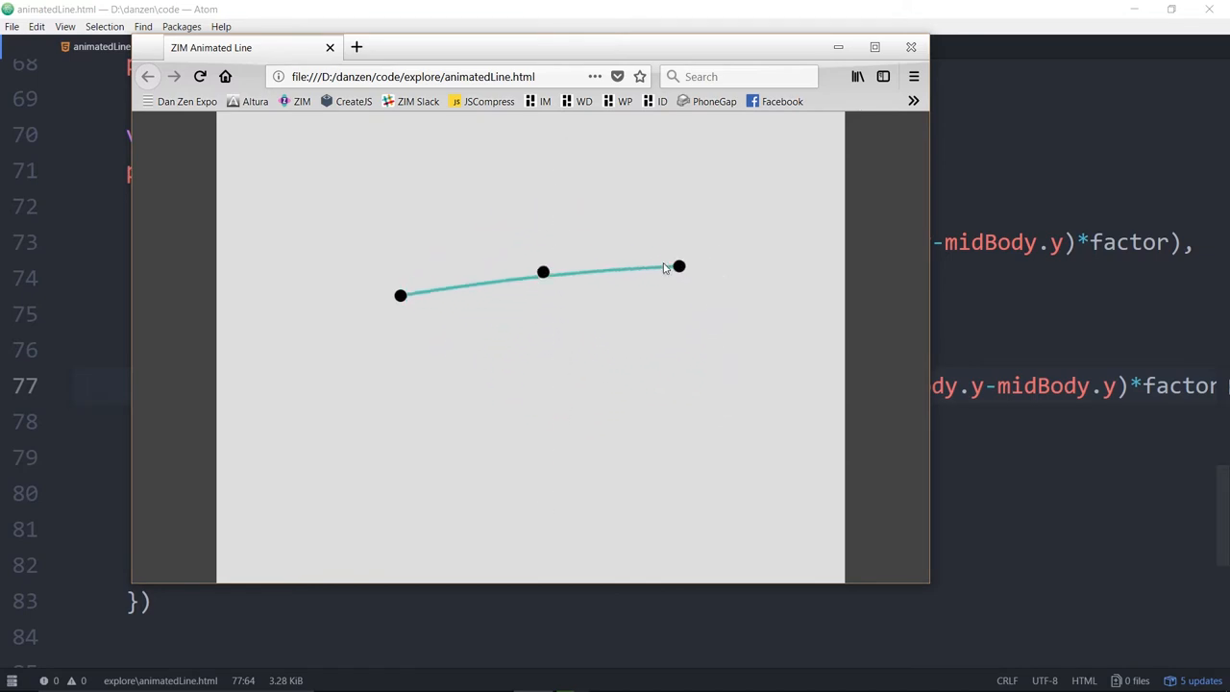
pyautogui.moveTo(678, 266); pyautogui.dragTo(393, 481)
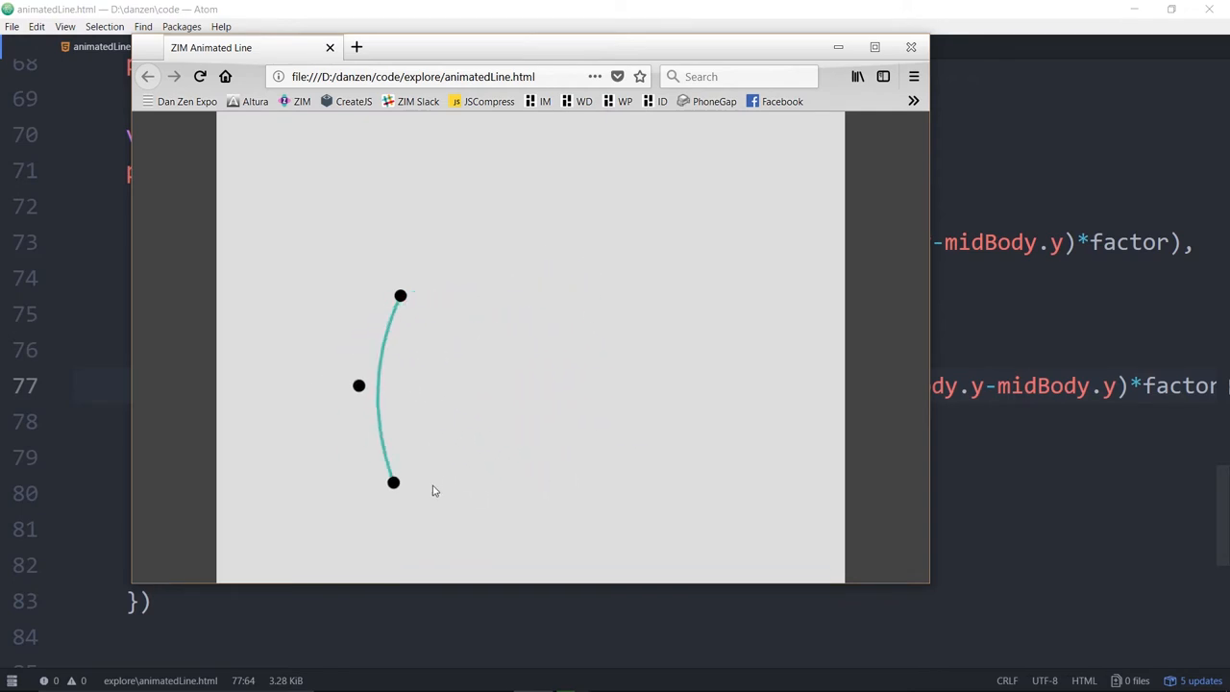
pyautogui.moveTo(392, 482); pyautogui.dragTo(642, 323)
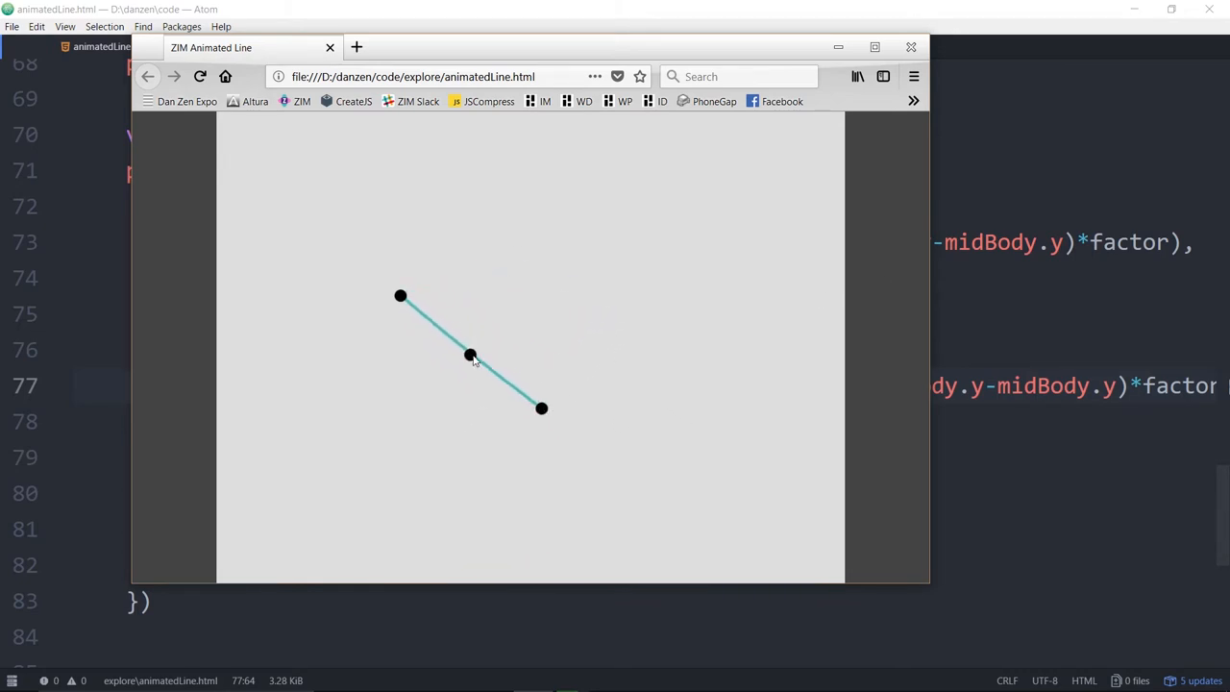
pyautogui.moveTo(470, 354); pyautogui.dragTo(420, 385)
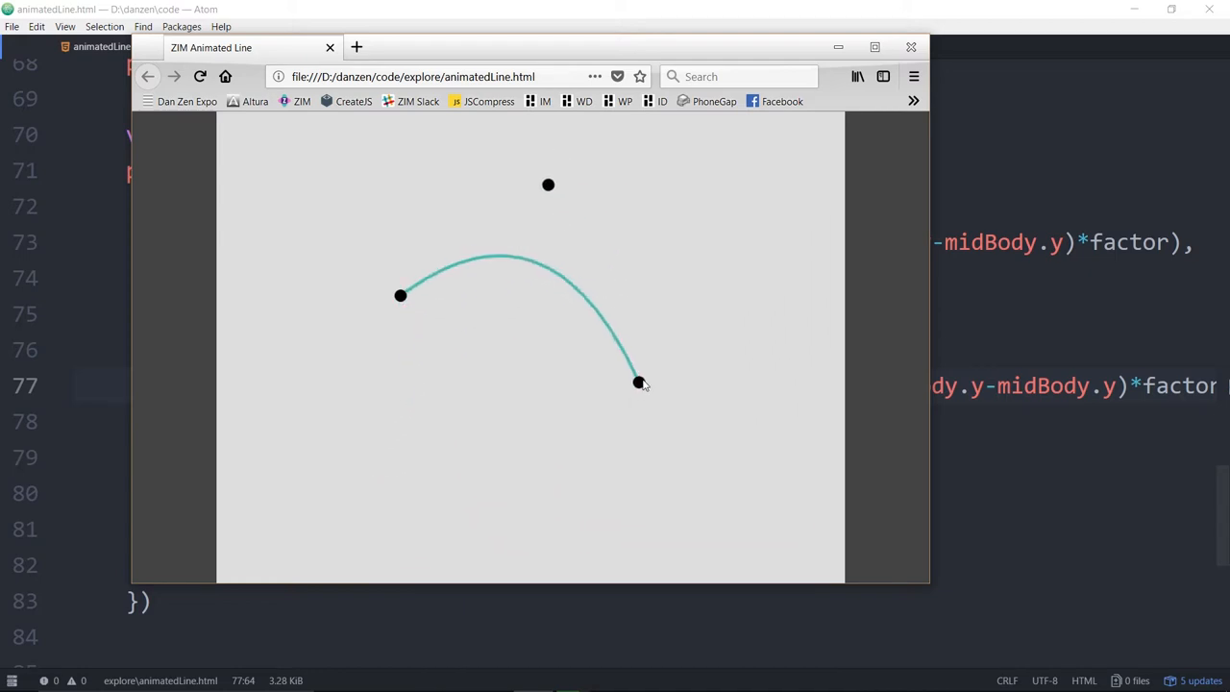
pyautogui.click(329, 47)
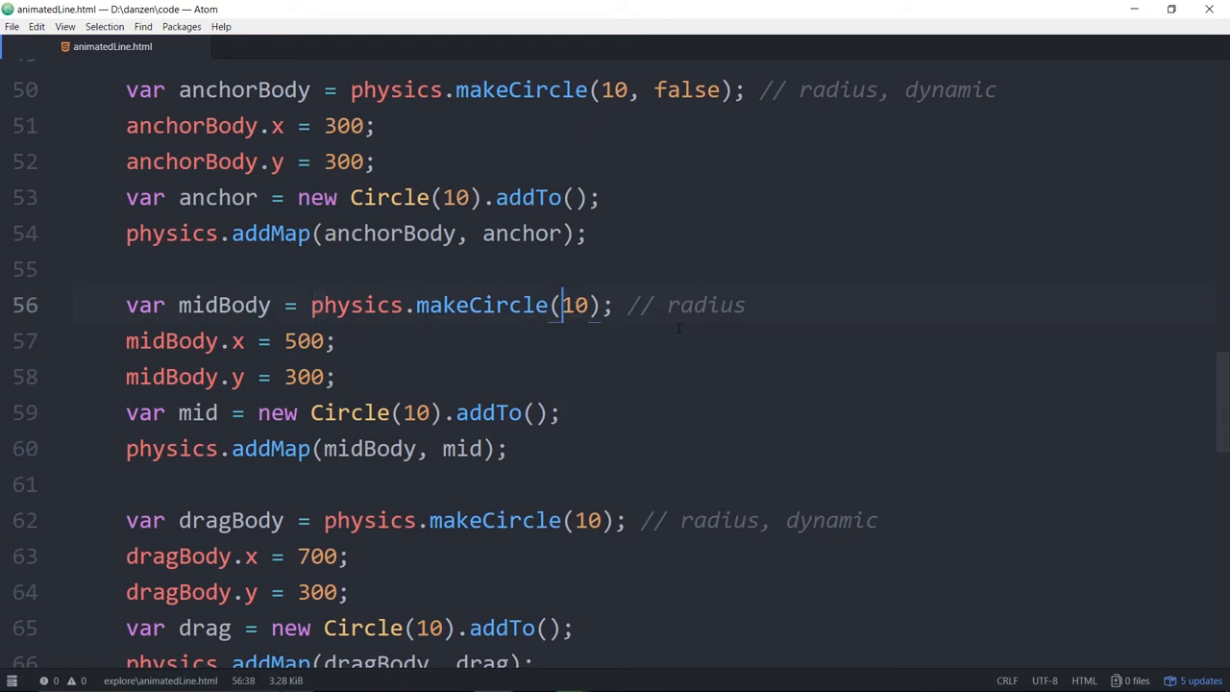
# Change midBody's makeCircle(10) to makeCircle({radius:10, linear:2}).
pyautogui.write('{')
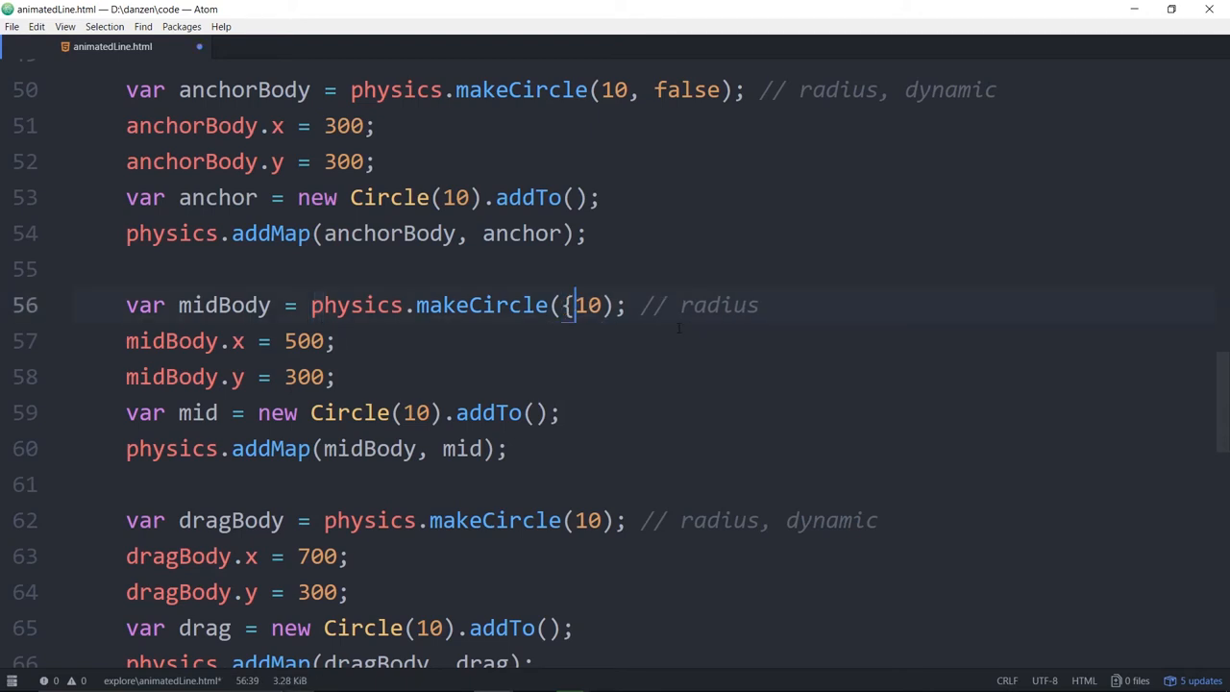
pyautogui.write('radiyus:10, l')
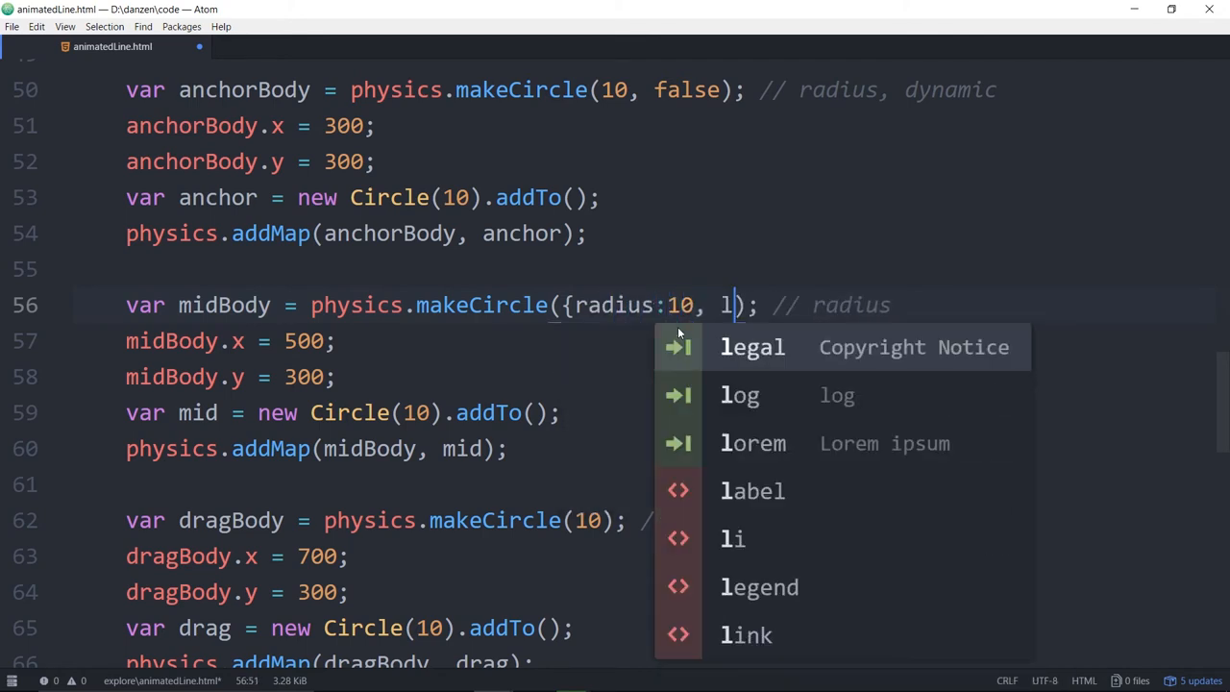
pyautogui.write('inear')
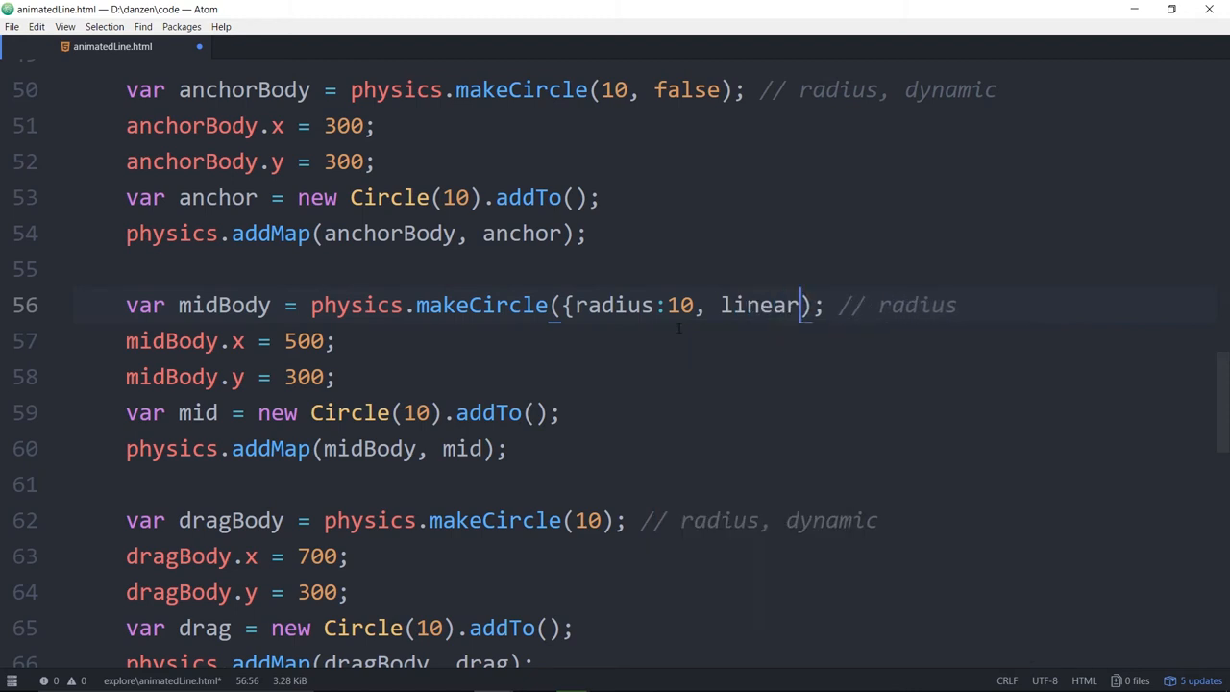
pyautogui.write(':')
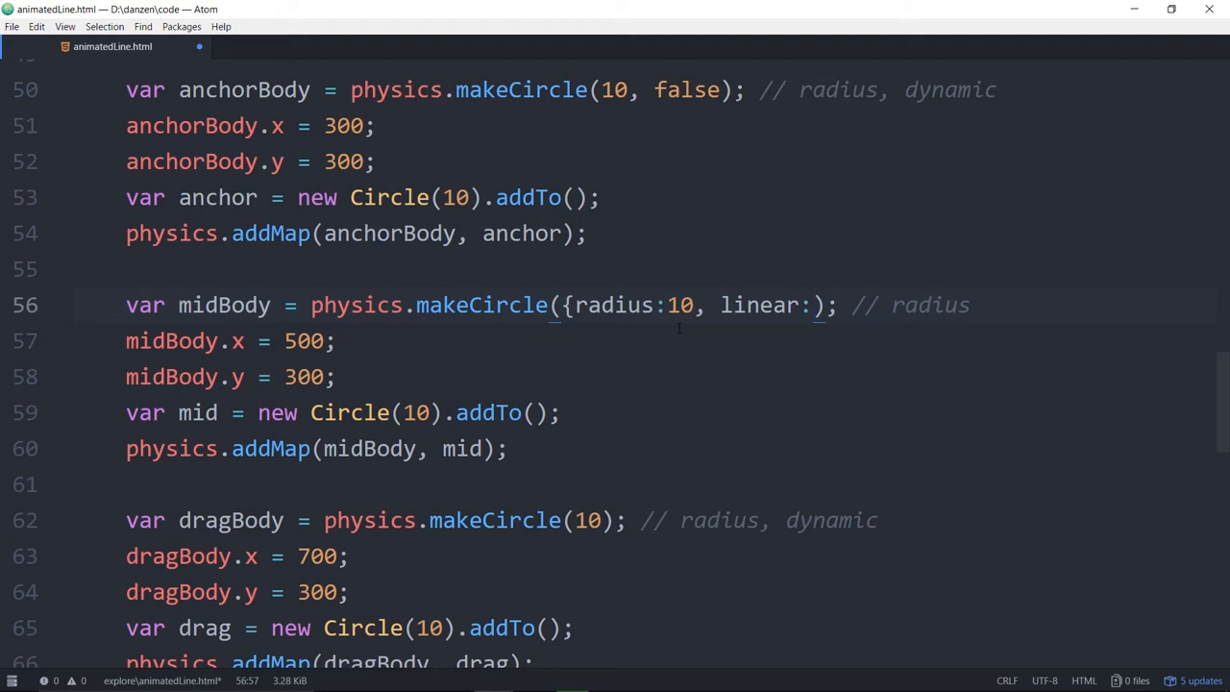
pyautogui.write('2')
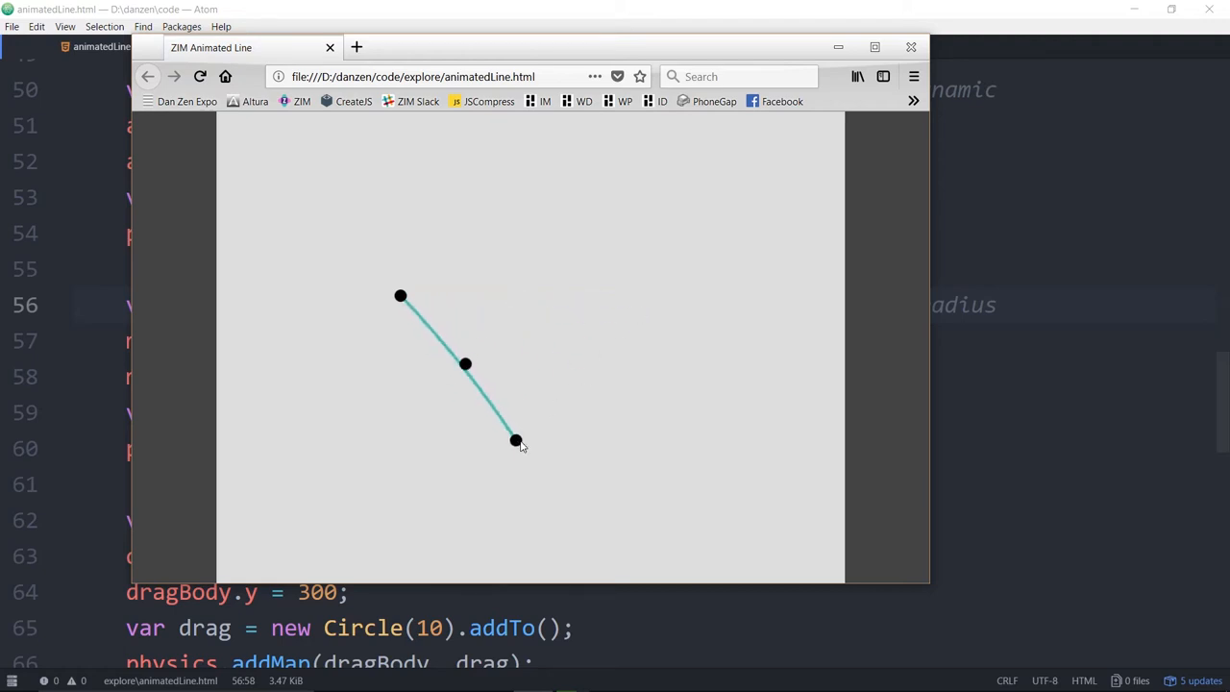
# Drag the line's end to test settling, then raise midBody's linear damping to 1.5.
pyautogui.moveTo(515, 440); pyautogui.dragTo(643, 247)
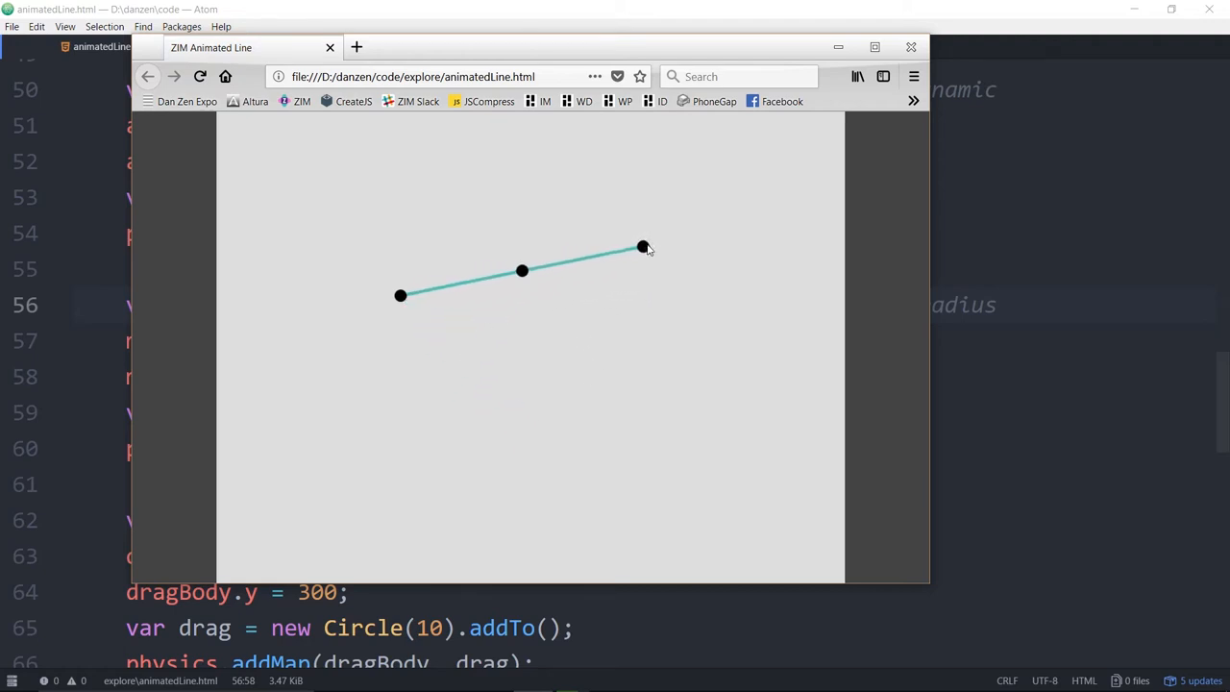
pyautogui.moveTo(642, 247); pyautogui.dragTo(629, 276)
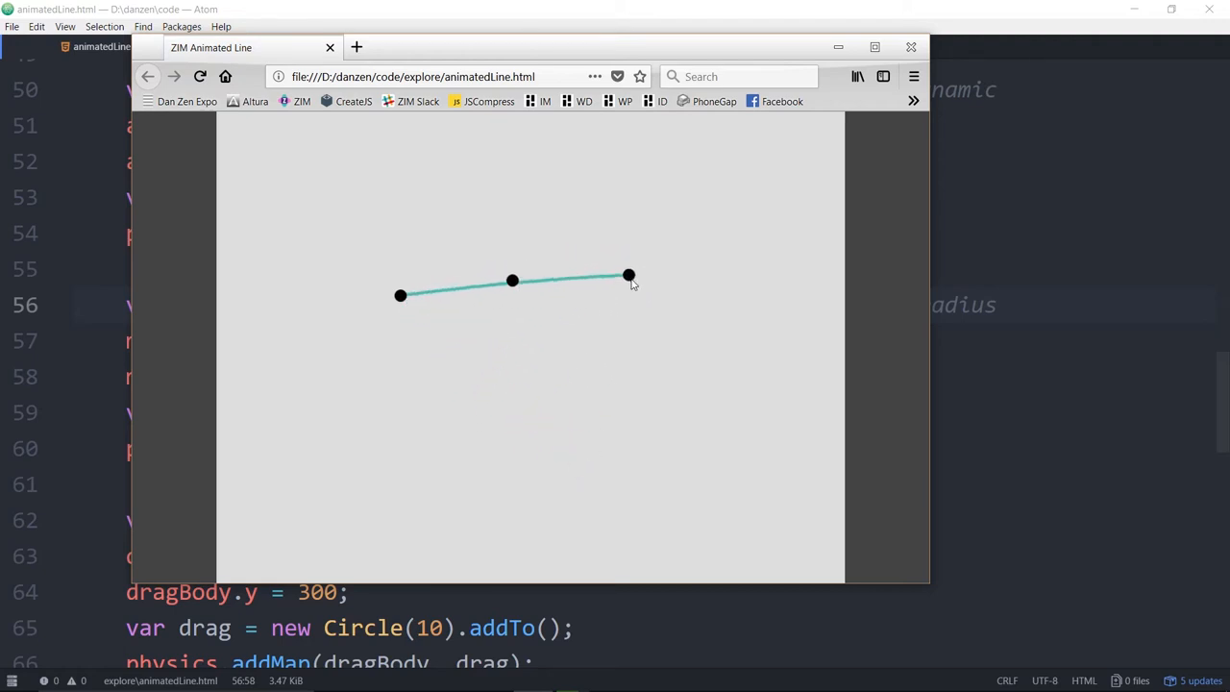
pyautogui.moveTo(628, 276); pyautogui.dragTo(610, 415)
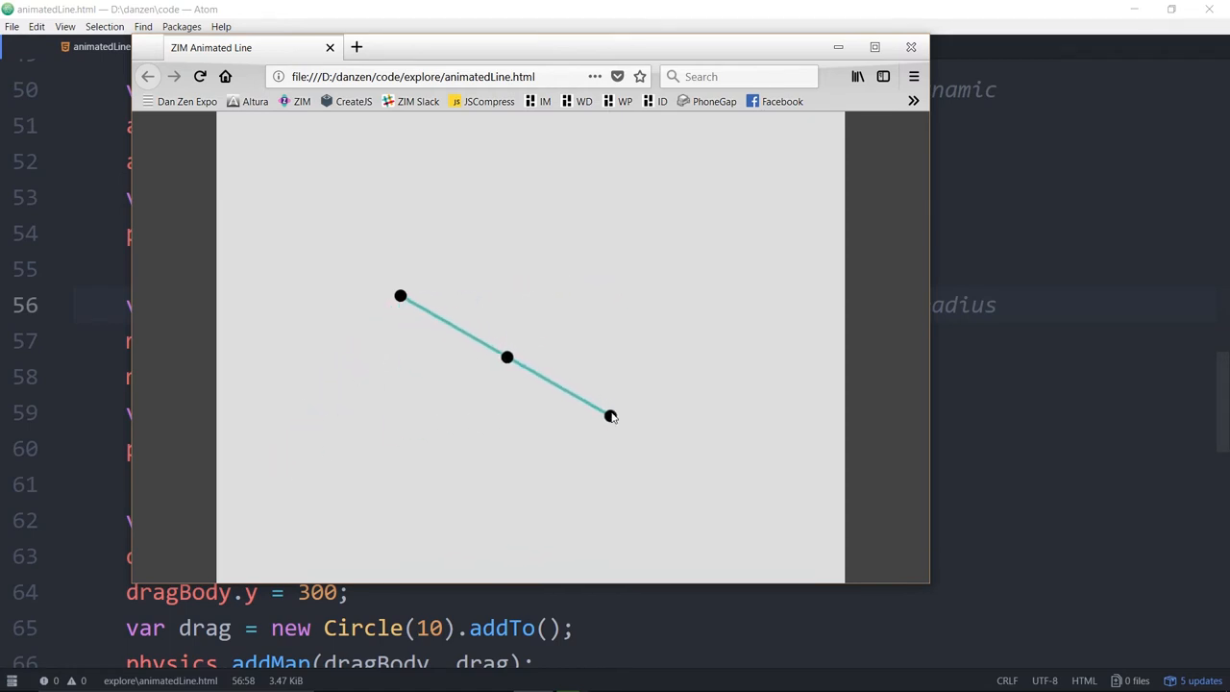
pyautogui.moveTo(610, 415); pyautogui.dragTo(673, 286)
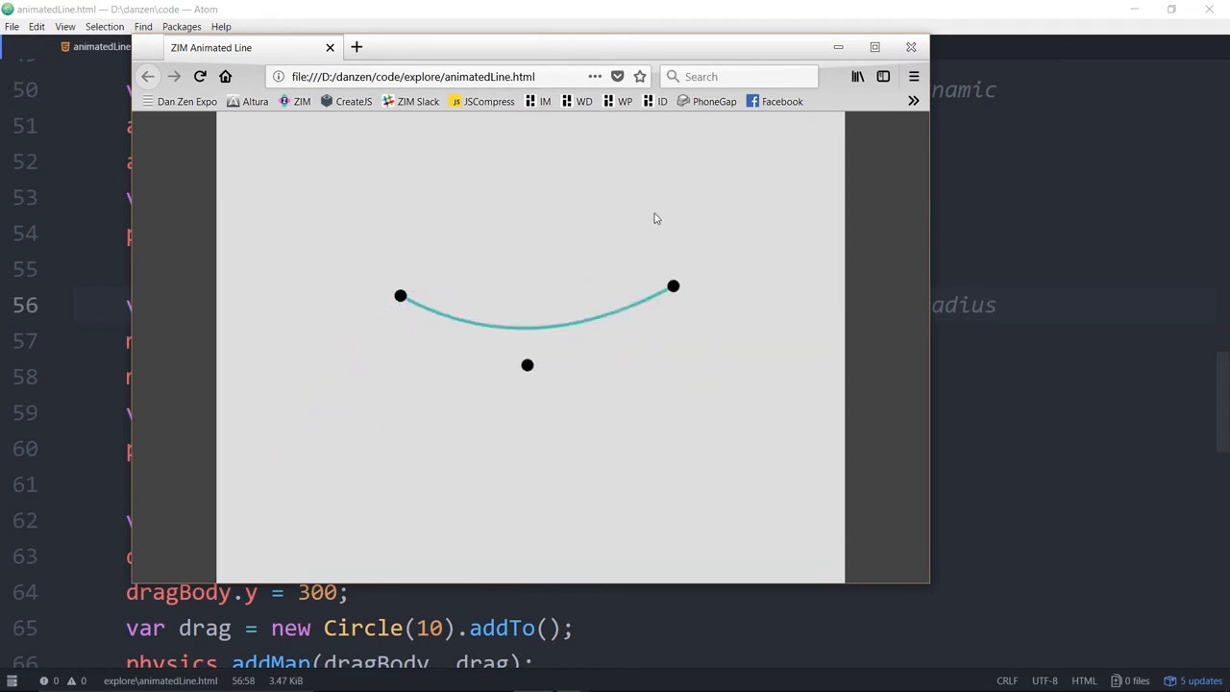
pyautogui.moveTo(673, 285); pyautogui.dragTo(615, 215)
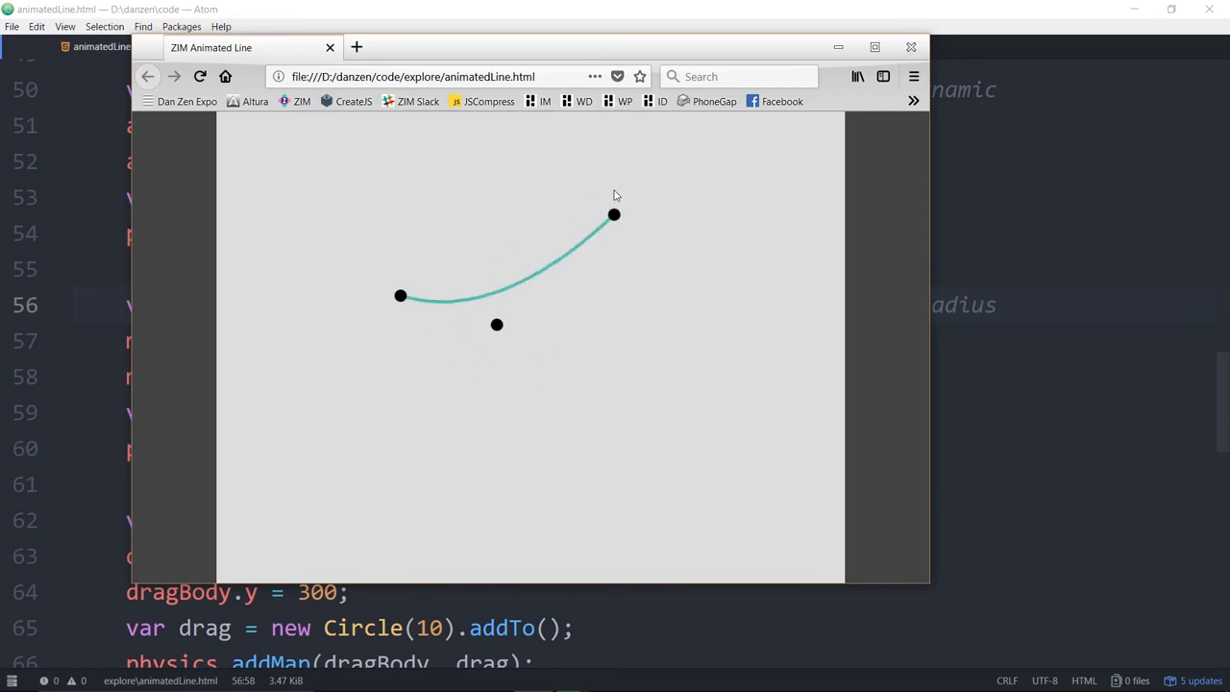
pyautogui.moveTo(615, 214); pyautogui.dragTo(591, 445)
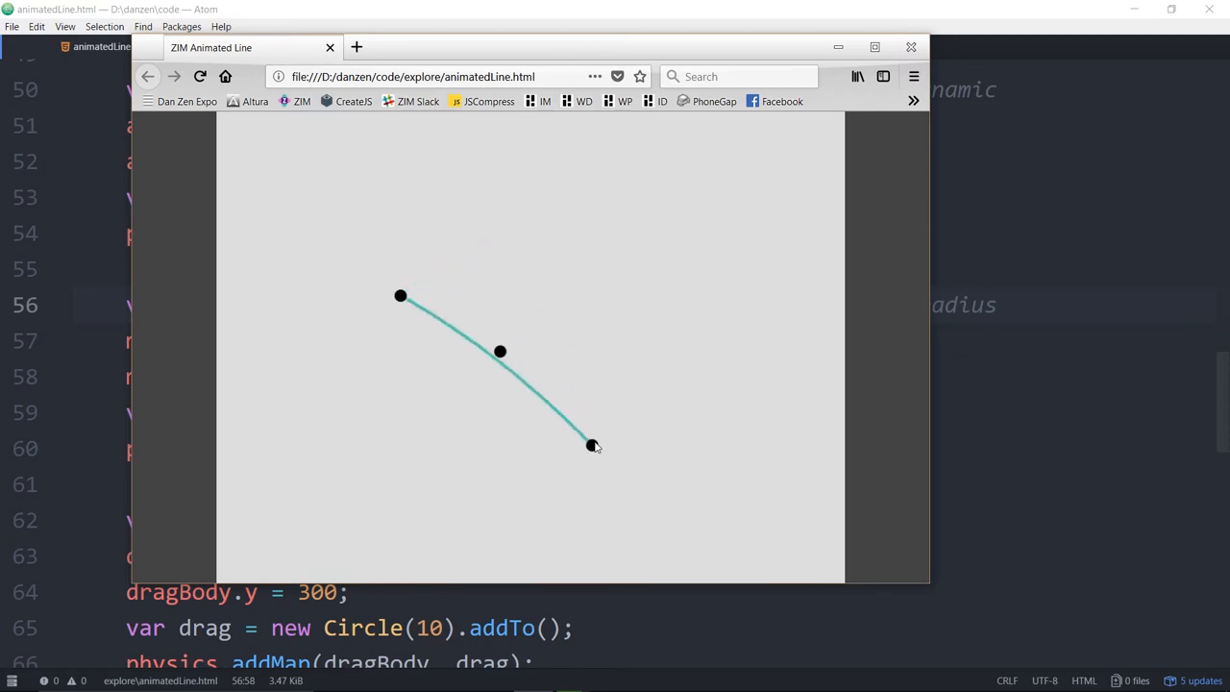
pyautogui.moveTo(591, 445); pyautogui.dragTo(535, 378)
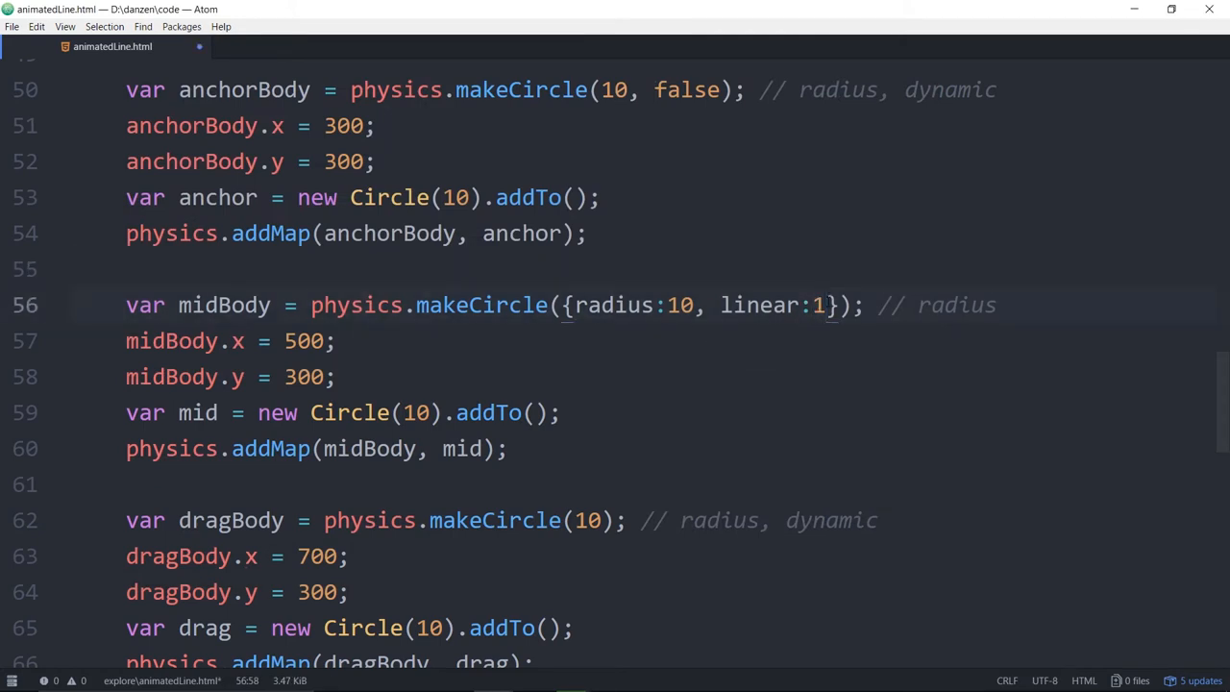
pyautogui.write('.5')
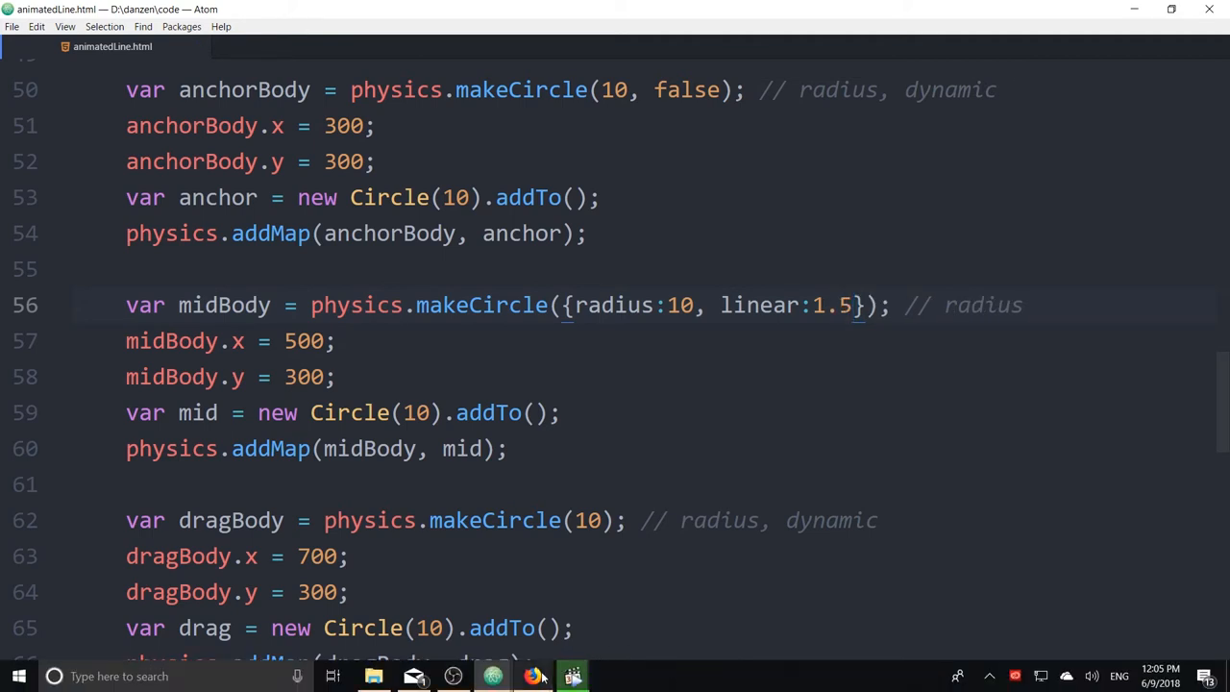
pyautogui.click(533, 676)
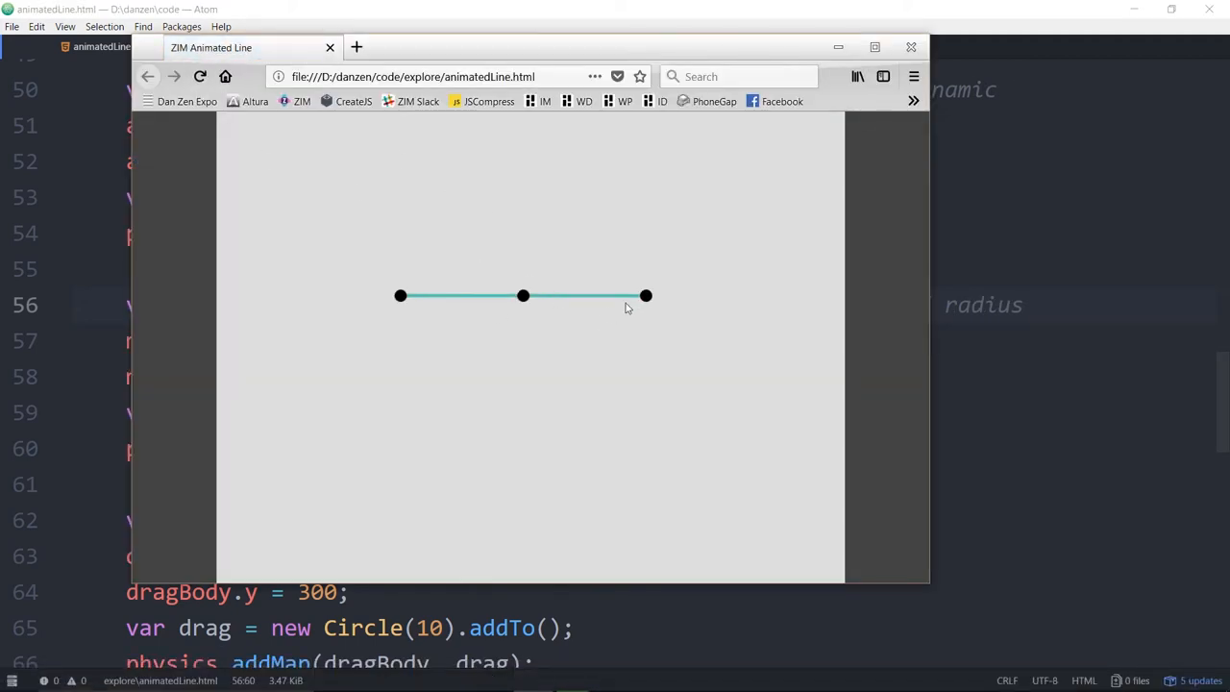
# Drag the right-hand end circle around to watch the middle follow with damping 1.5.
pyautogui.moveTo(646, 295); pyautogui.dragTo(632, 313)
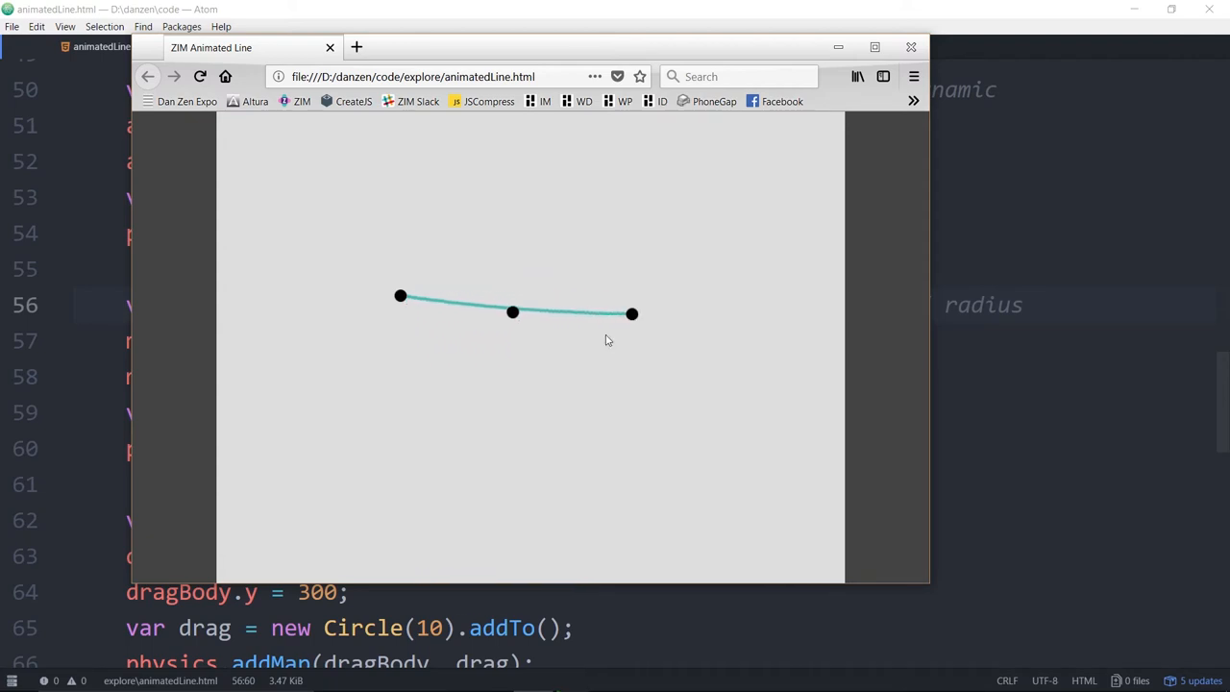
pyautogui.moveTo(631, 313); pyautogui.dragTo(536, 307)
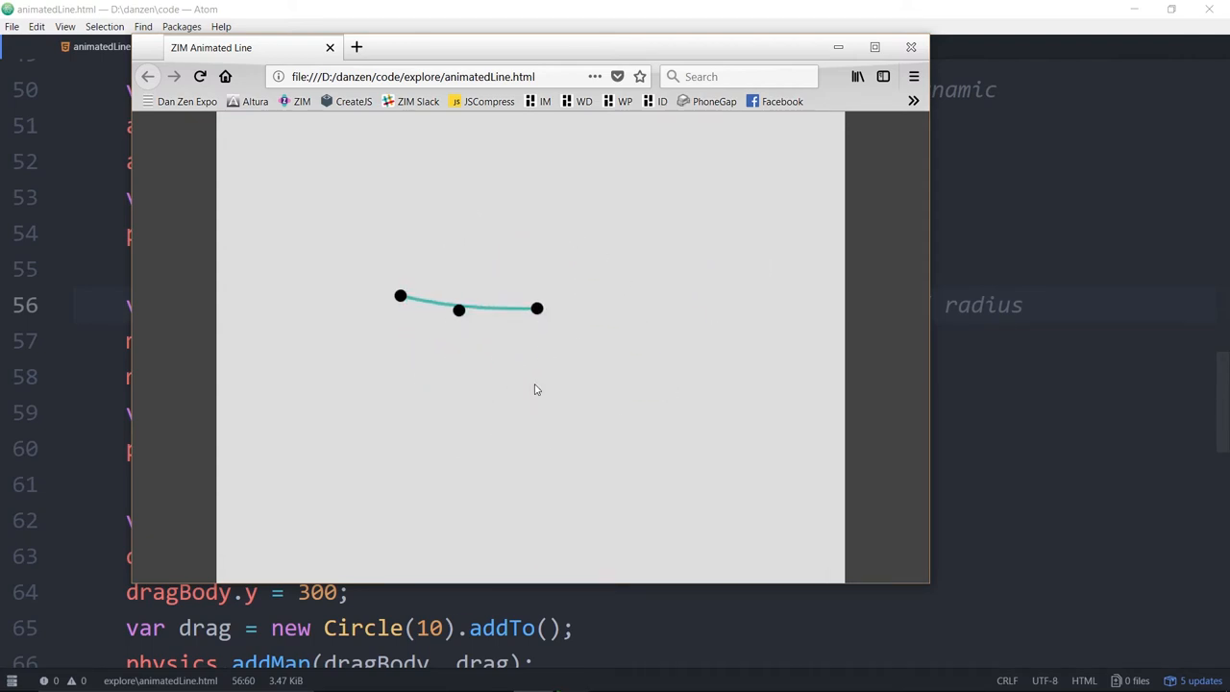
pyautogui.moveTo(537, 308); pyautogui.dragTo(670, 307)
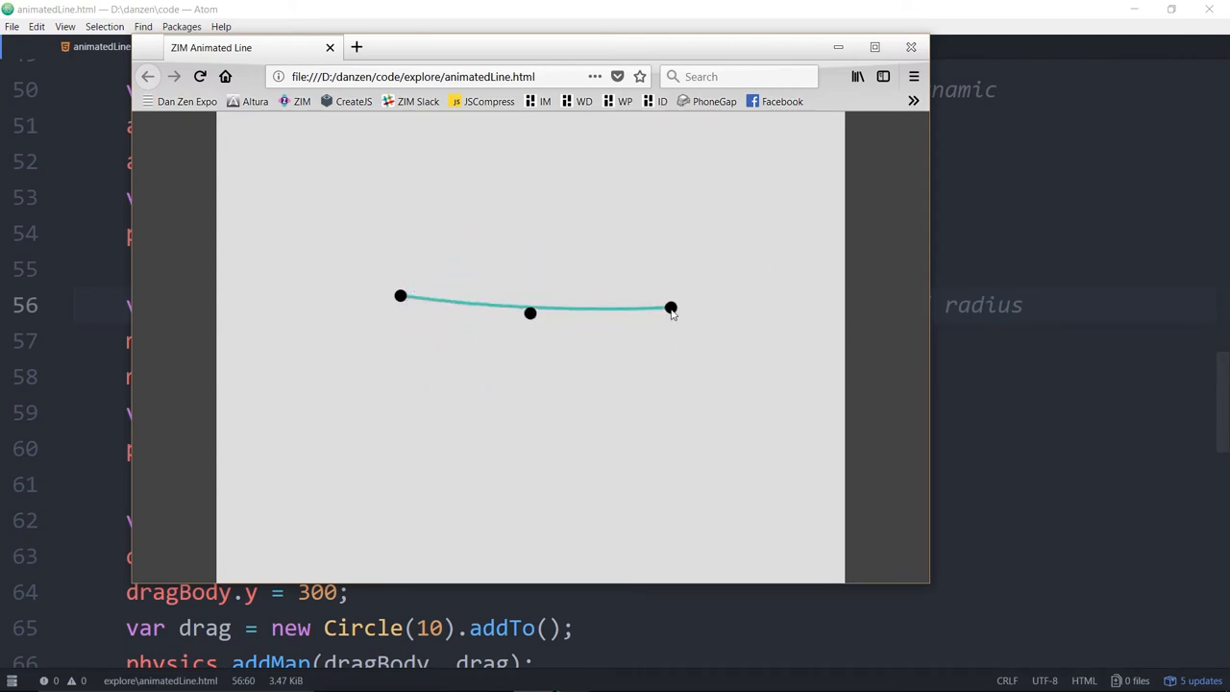
pyautogui.moveTo(671, 308); pyautogui.dragTo(561, 136)
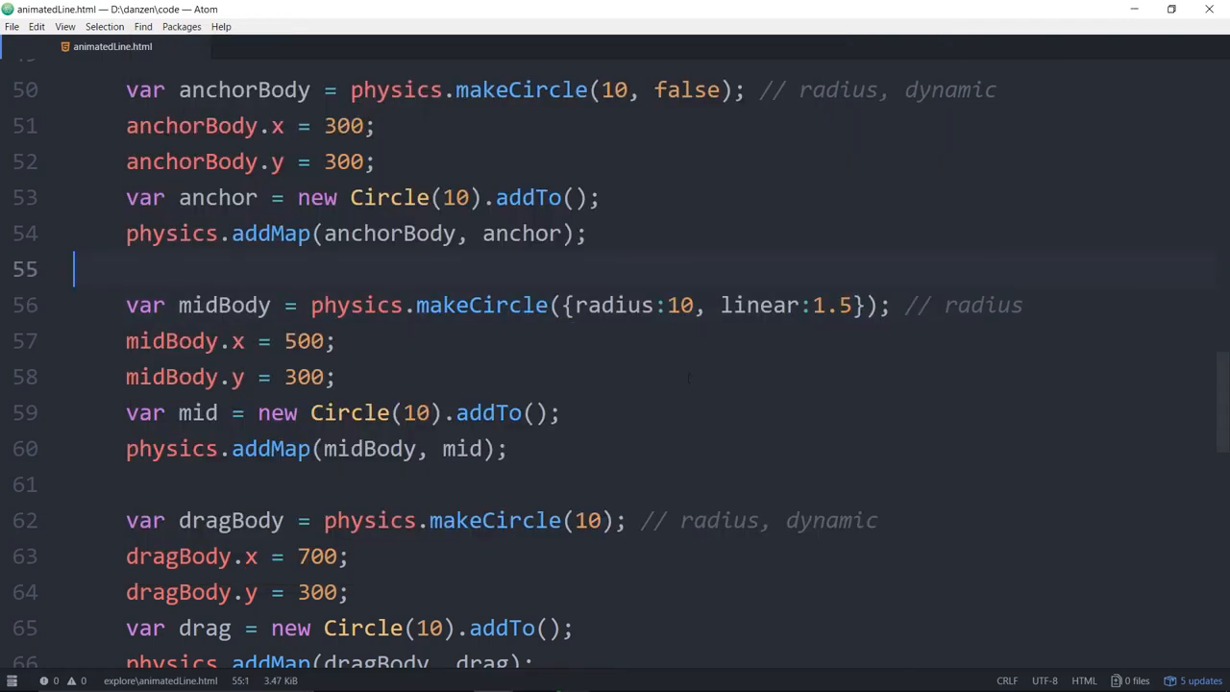
# Below the dragBody addMap line, start a drag.on("pressup") handler.
pyautogui.scroll(-3)
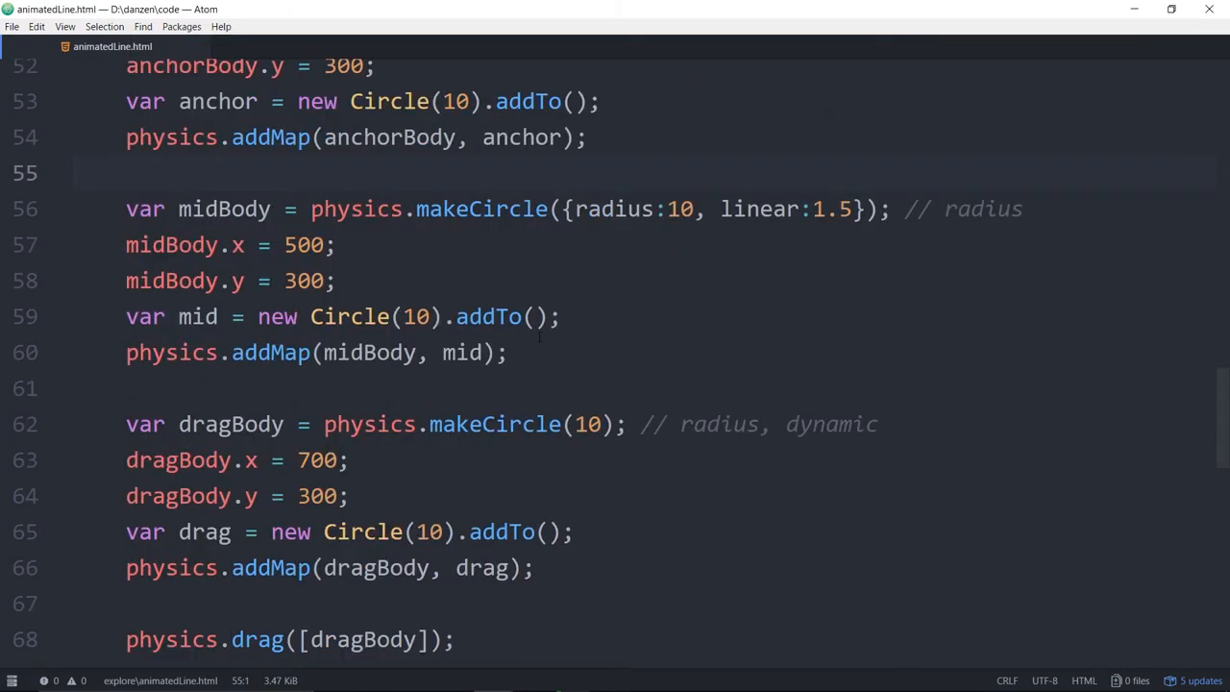
pyautogui.scroll(-3)
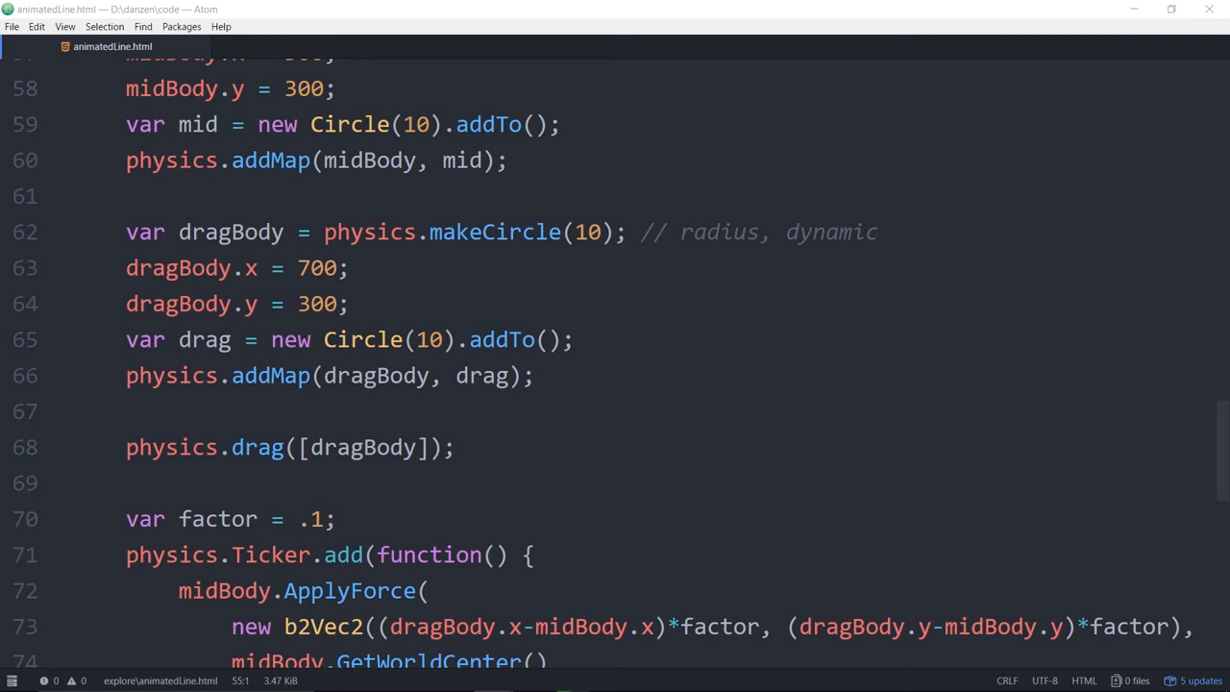
pyautogui.scroll(-3)
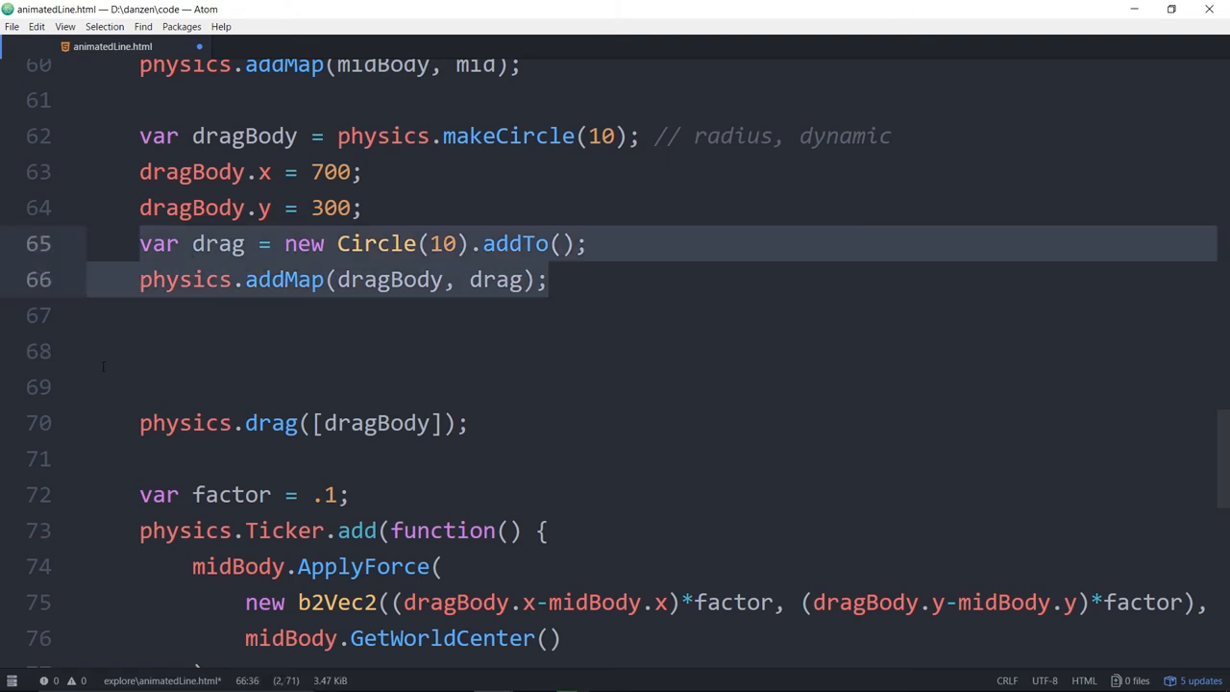
pyautogui.write('dra')
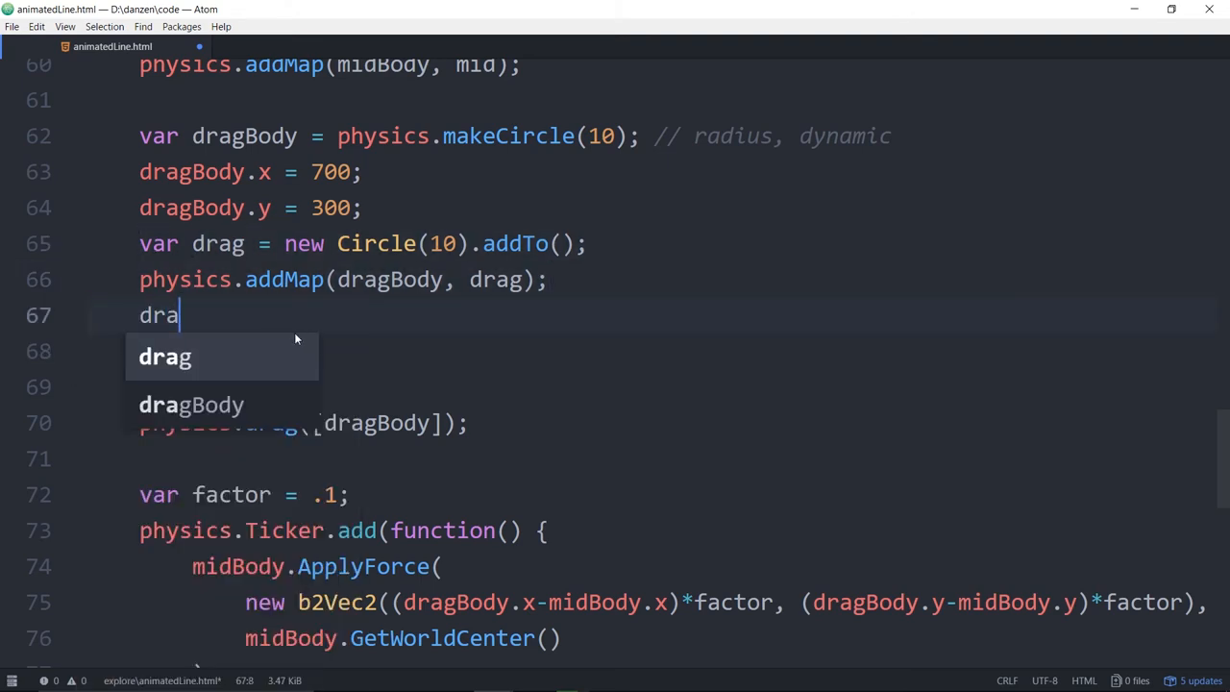
pyautogui.write('g')
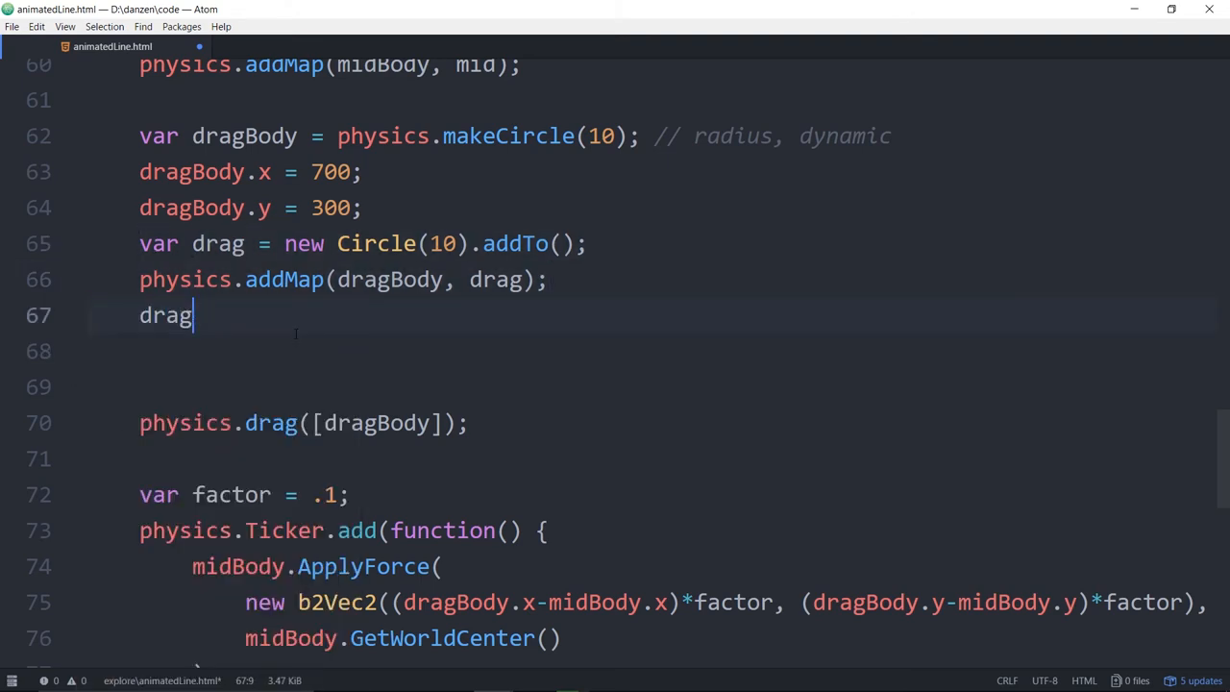
pyautogui.write('.on(')
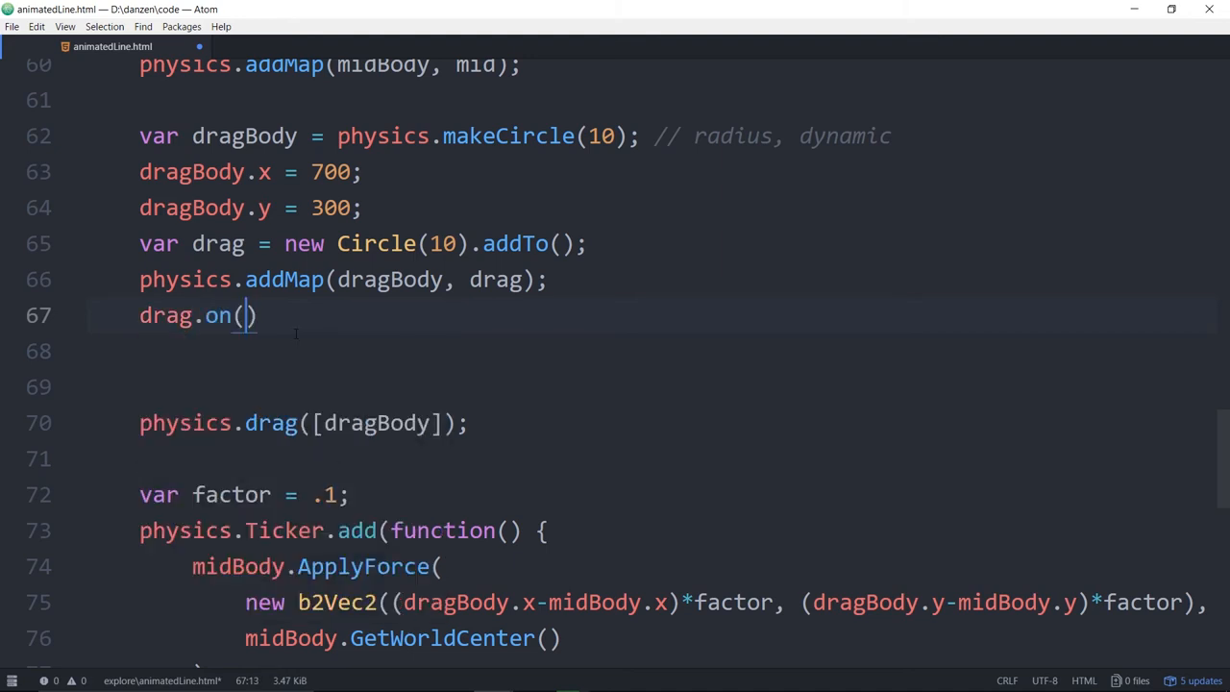
pyautogui.write('"')
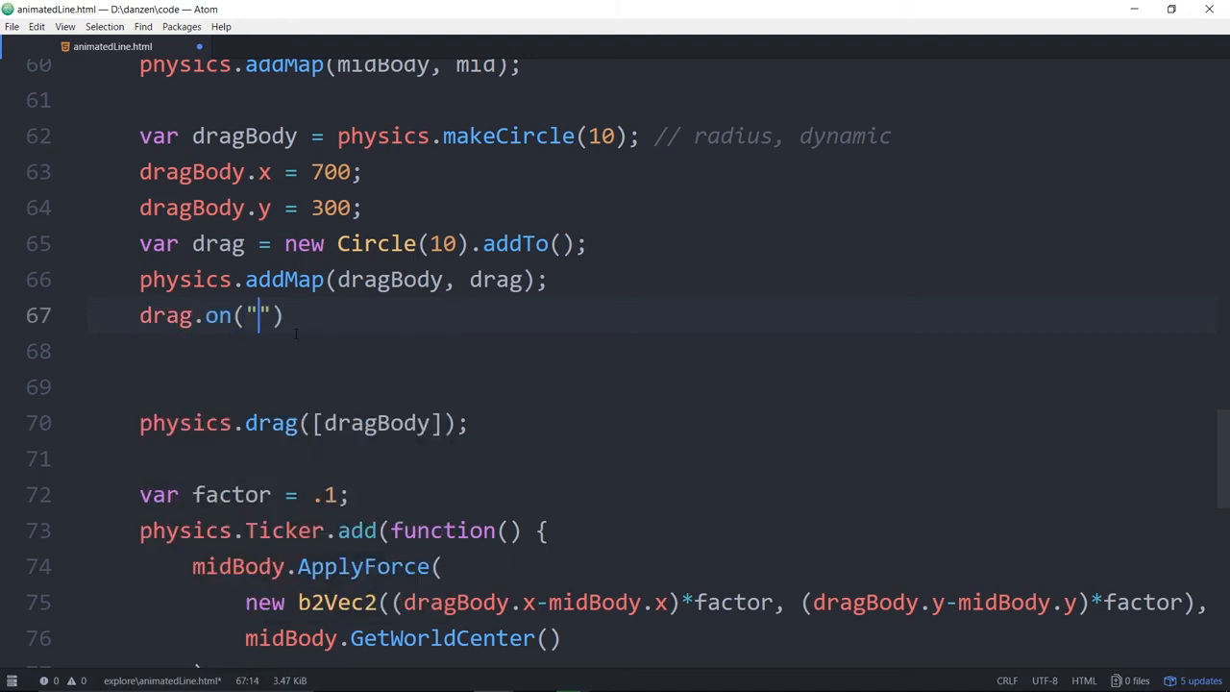
pyautogui.write('pressup')
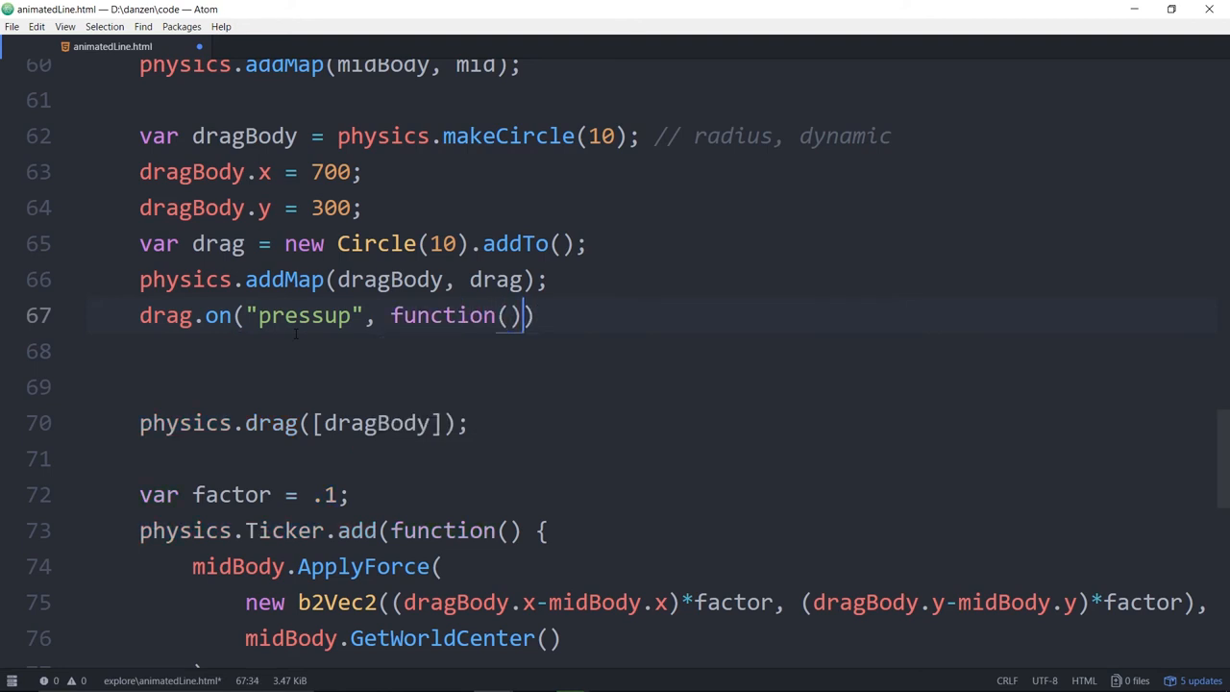
# Inside the handler, call dragBody.SetLinearVelocity(new b2Vec2(0,0)) ending with semicolons.
pyautogui.write('{')
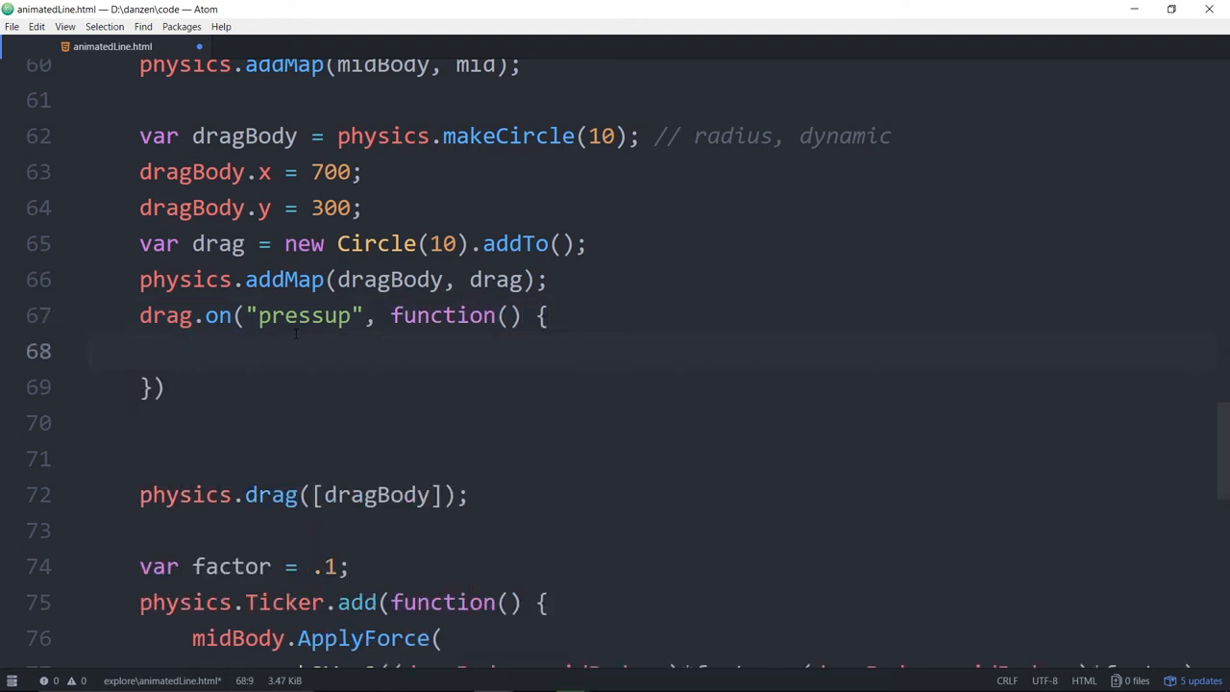
pyautogui.write('drag')
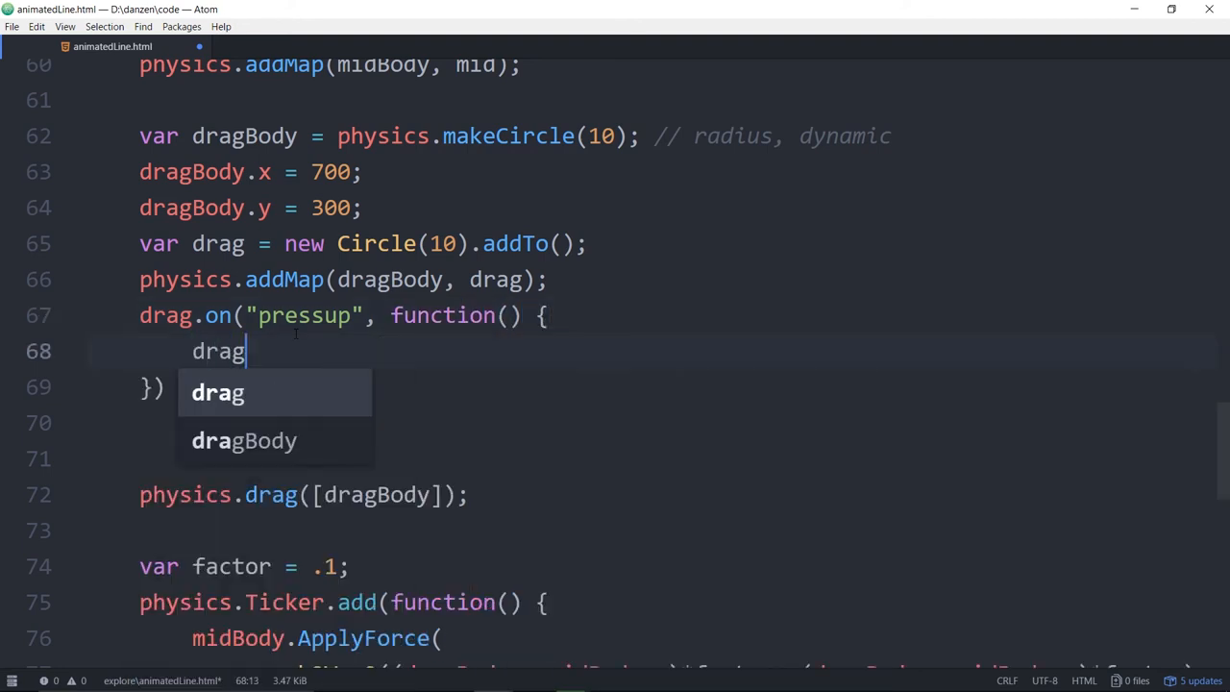
pyautogui.write('Body.')
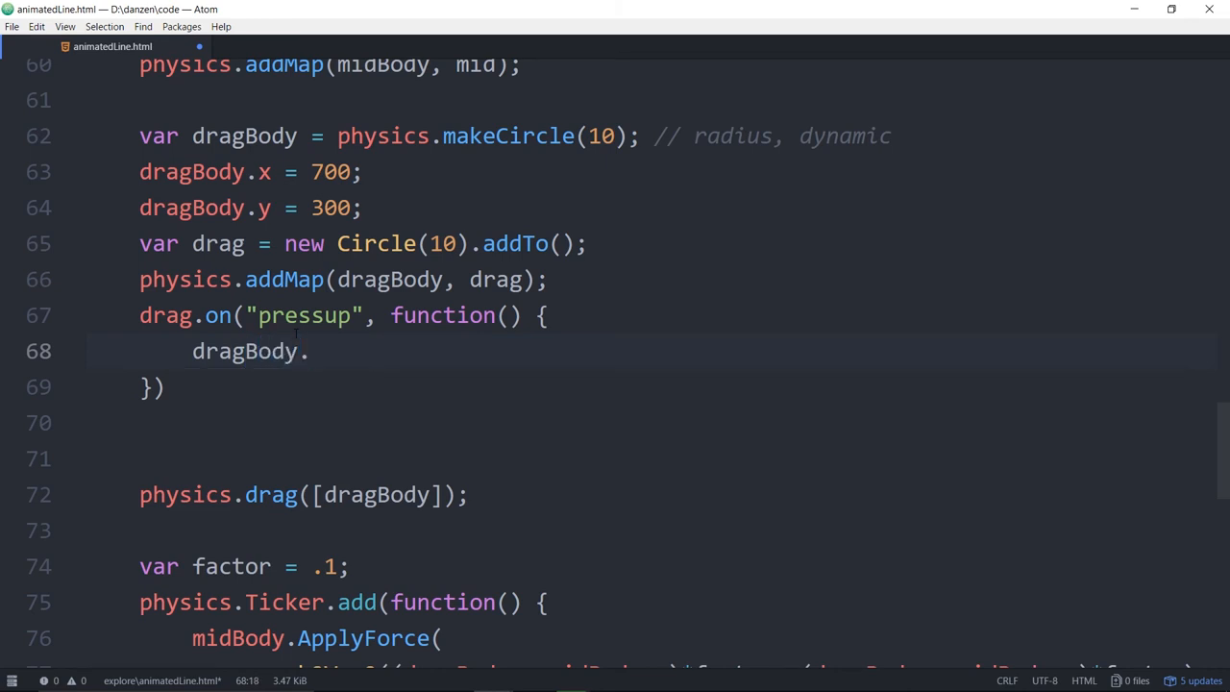
pyautogui.write('SetLi')
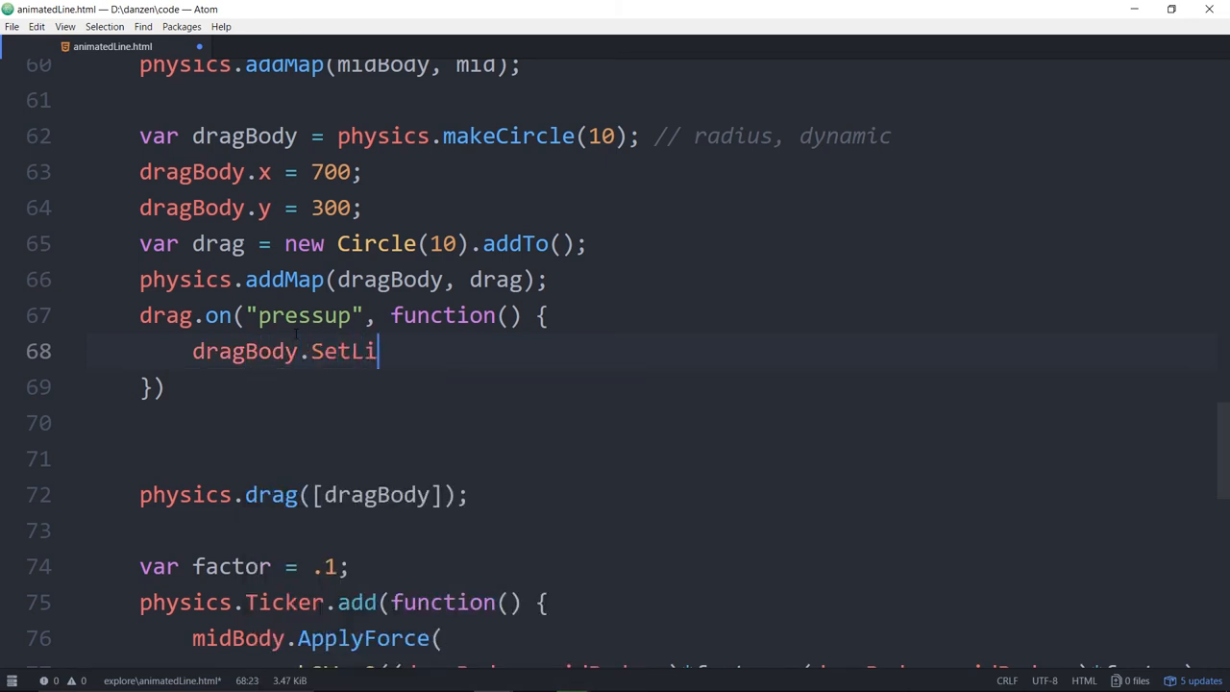
pyautogui.write('nearVelocit')
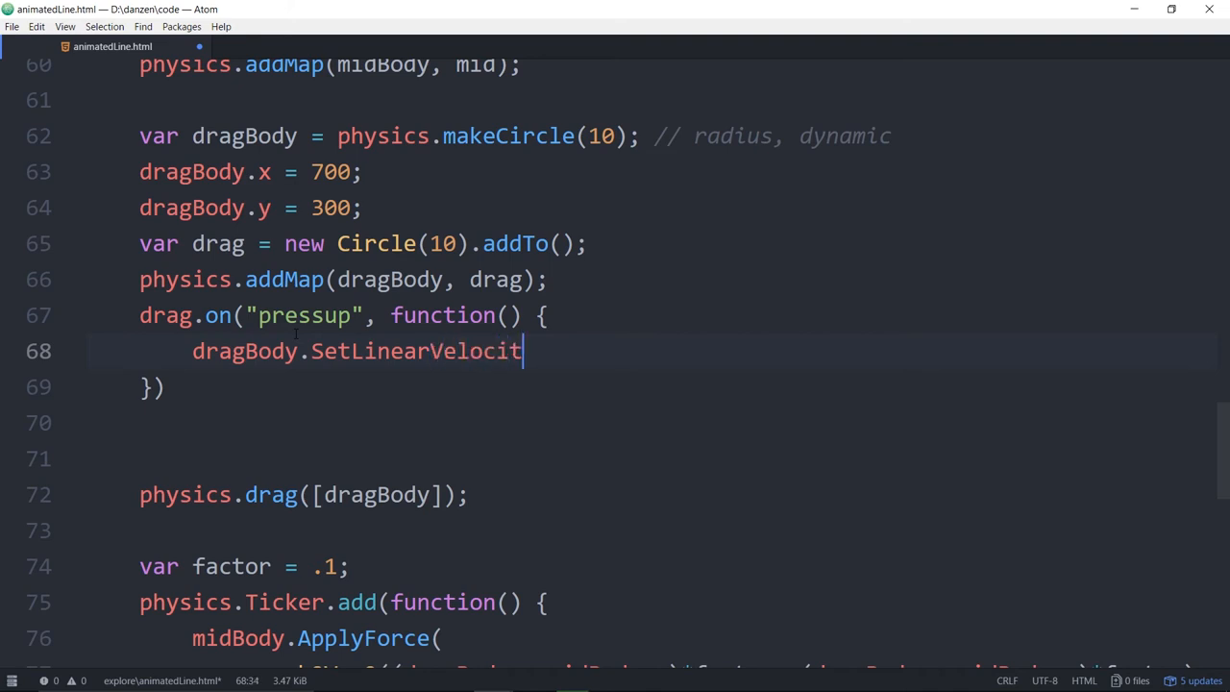
pyautogui.write('y')
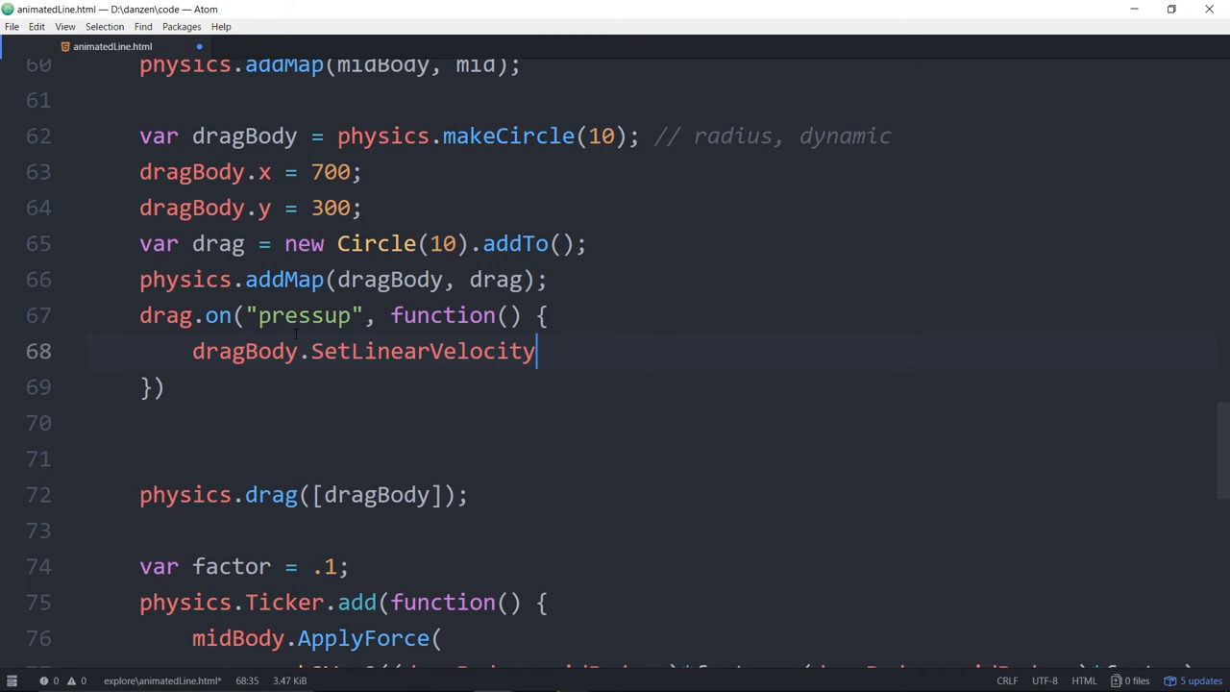
pyautogui.write('()')
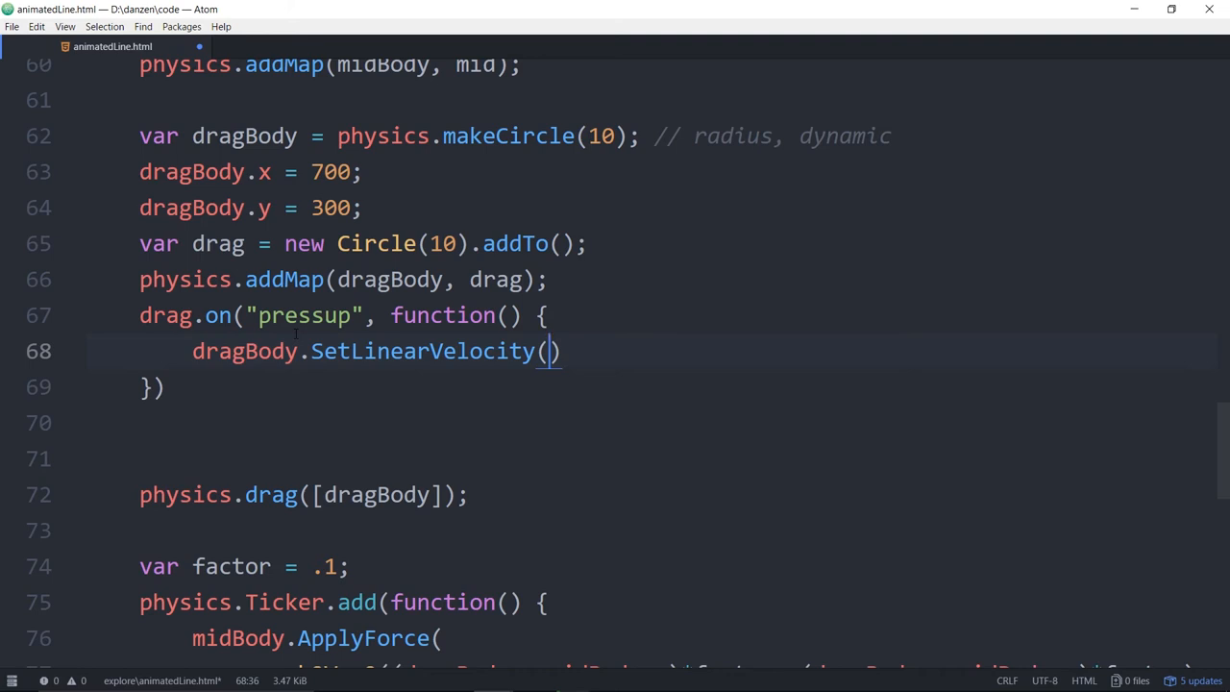
pyautogui.write('new')
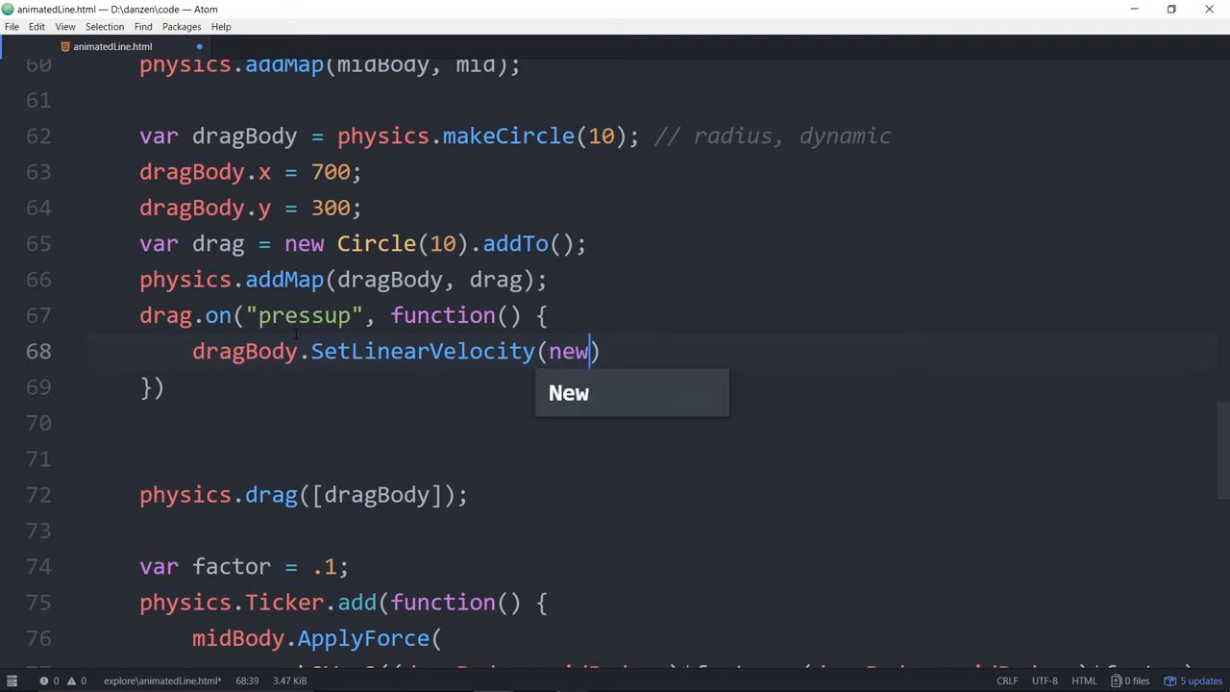
pyautogui.write('b')
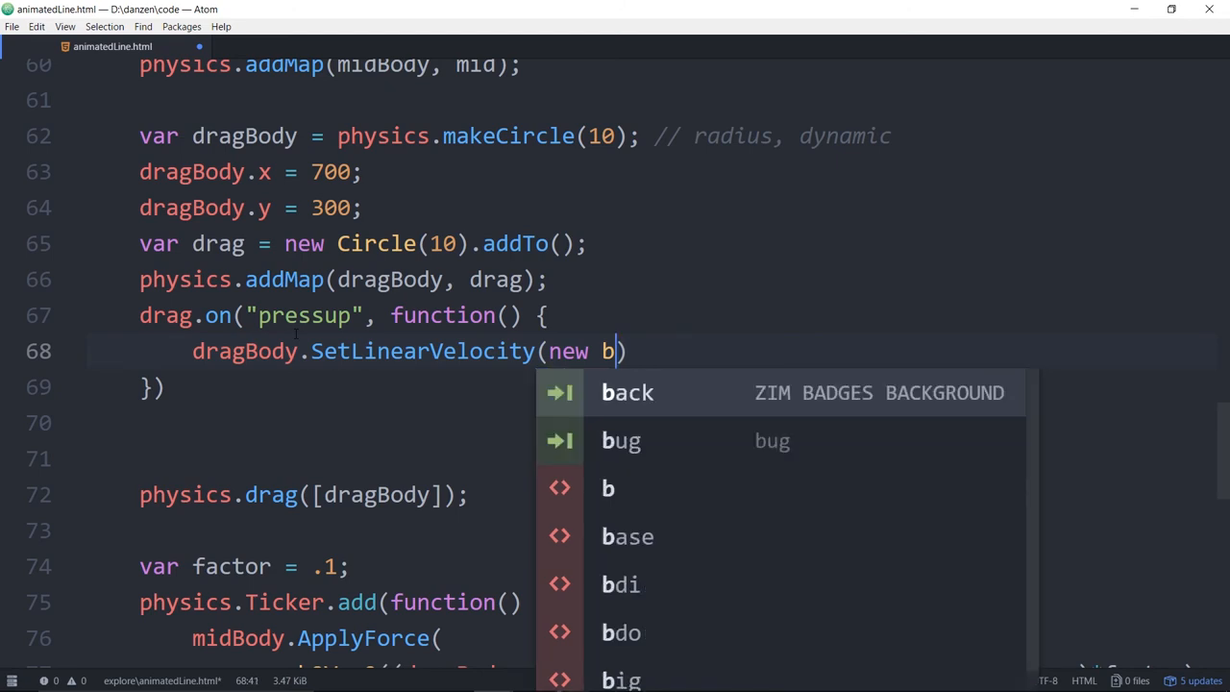
pyautogui.write('2Vec2(')
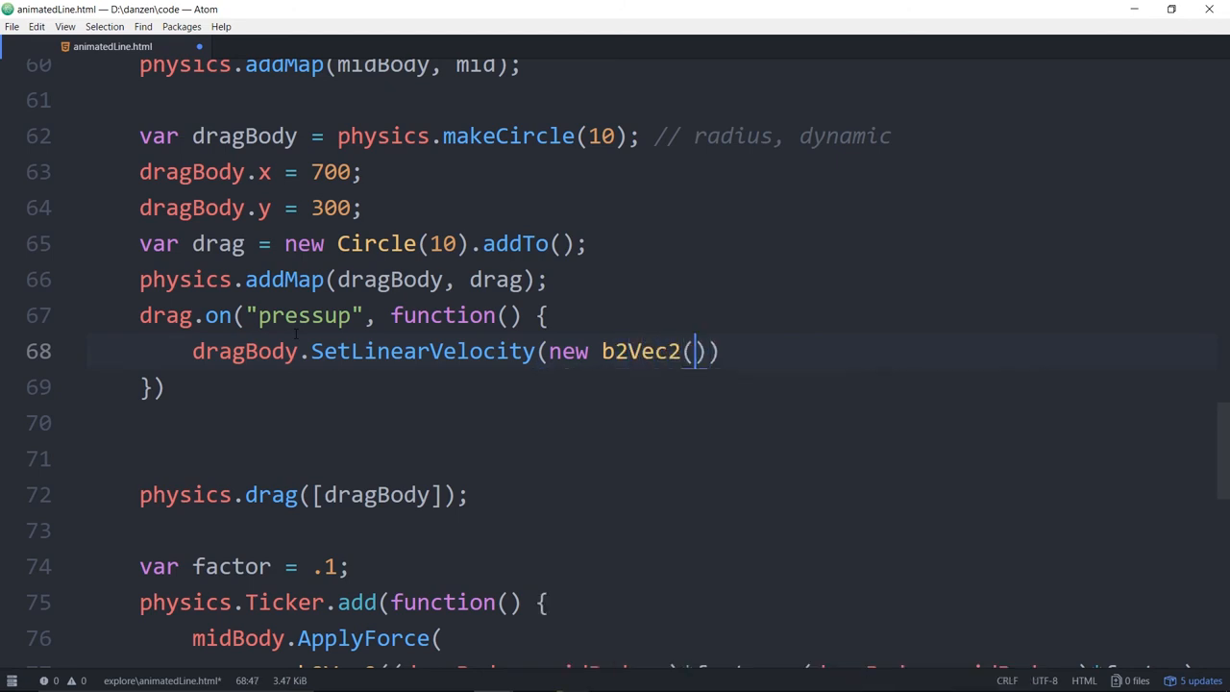
pyautogui.write('0, 0')
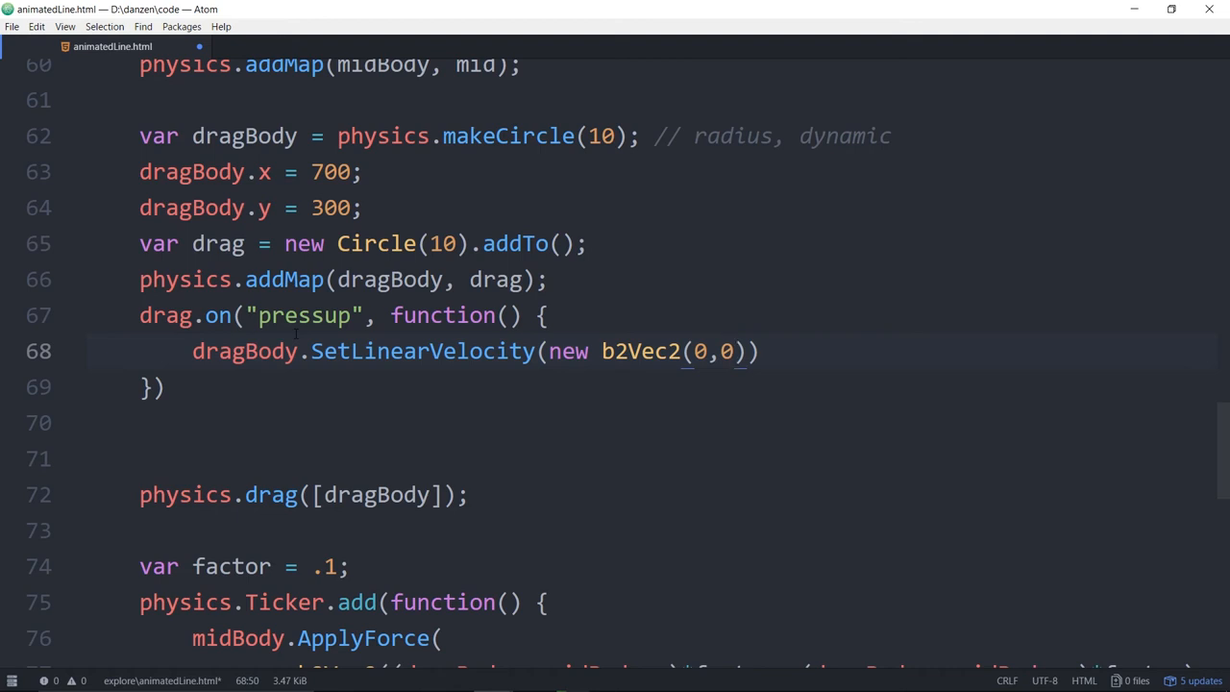
pyautogui.write(';')
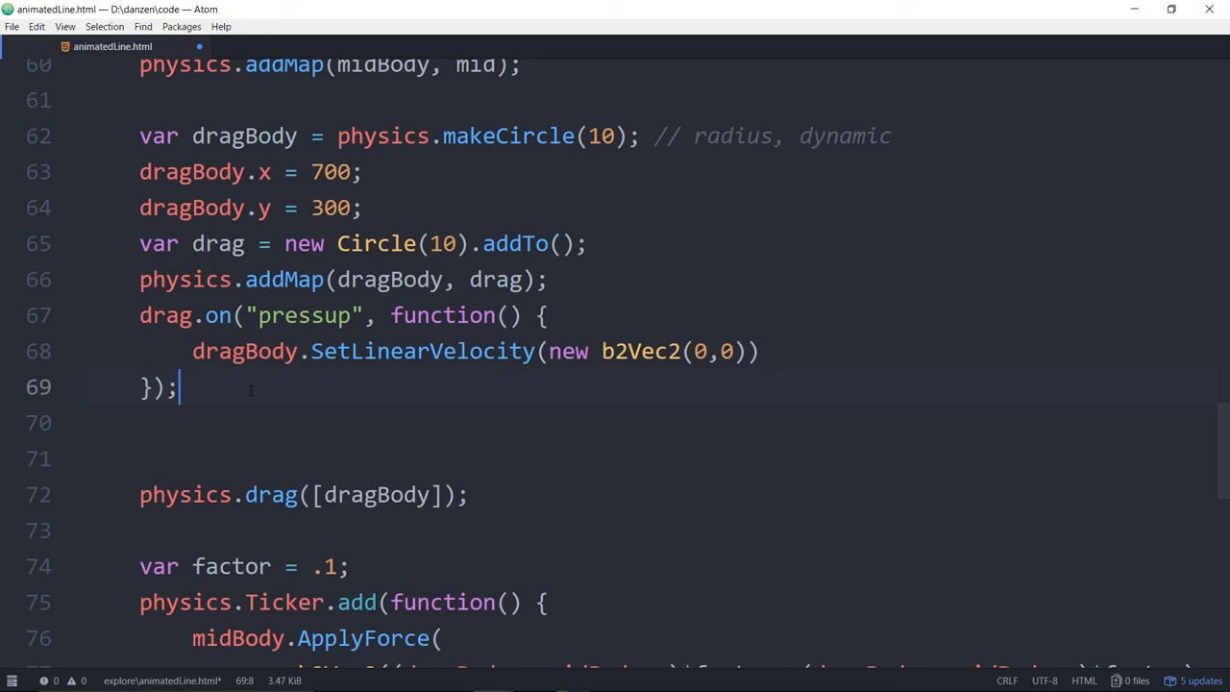
pyautogui.click(758, 351)
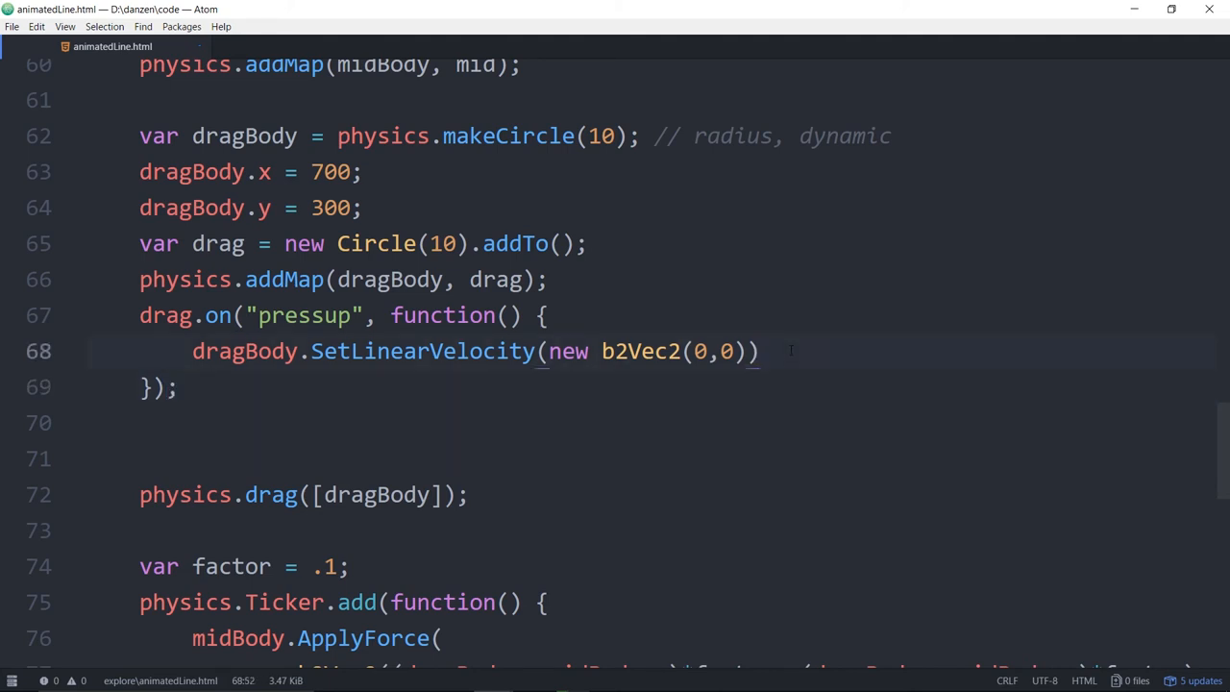
pyautogui.write(';')
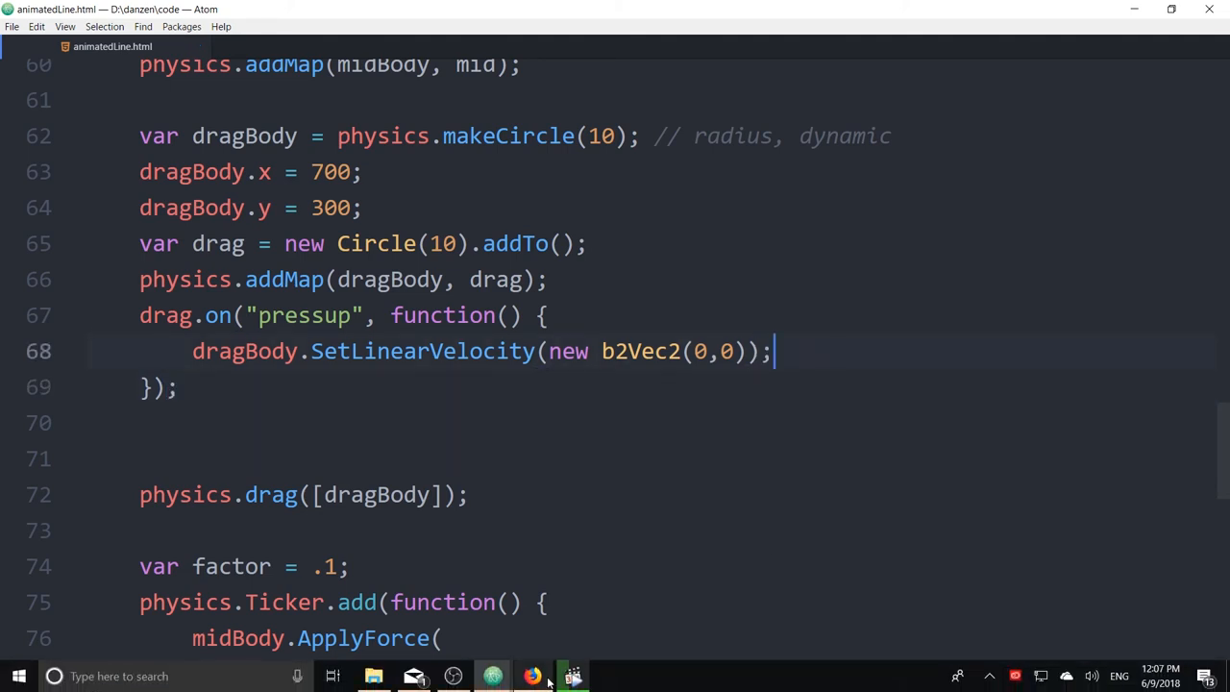
# Switch to Firefox and drag the line's end below the anchor to retest.
pyautogui.click(532, 676)
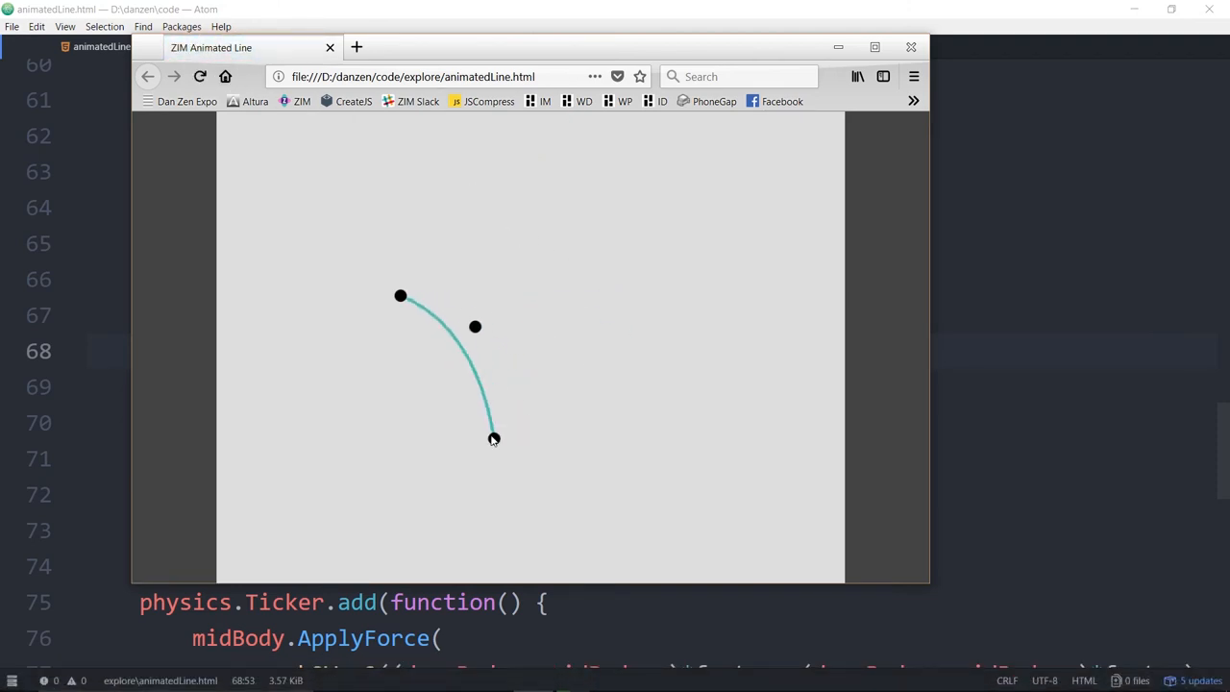
pyautogui.moveTo(493, 438); pyautogui.dragTo(673, 289)
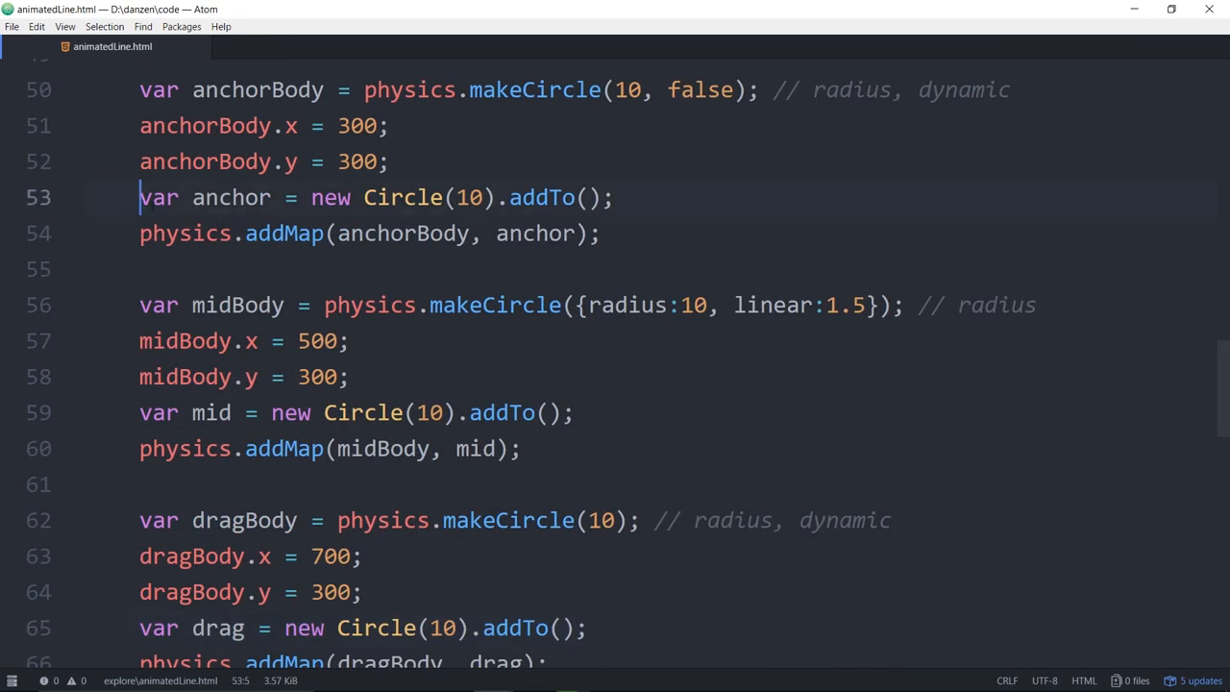
# Comment out the anchor and middle circle display lines with Ctrl+/.
pyautogui.press('ctrl+/')
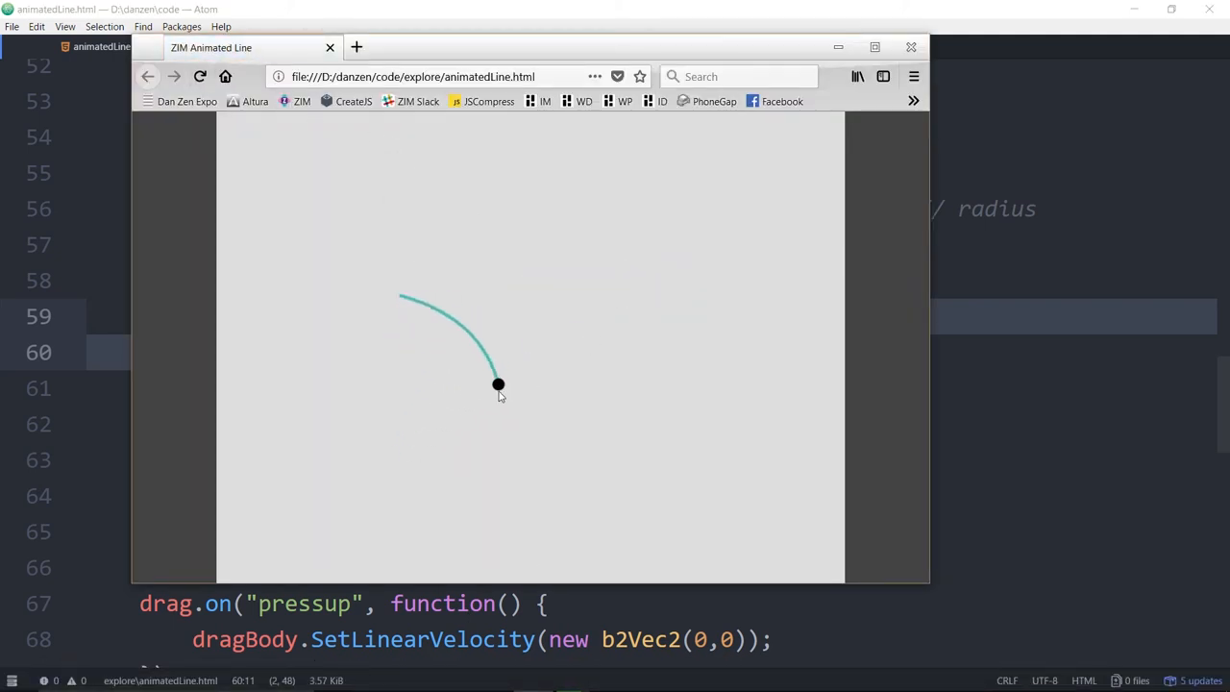
# Drag the end dot to bend the blue line, then select the address bar.
pyautogui.moveTo(498, 384); pyautogui.dragTo(670, 444)
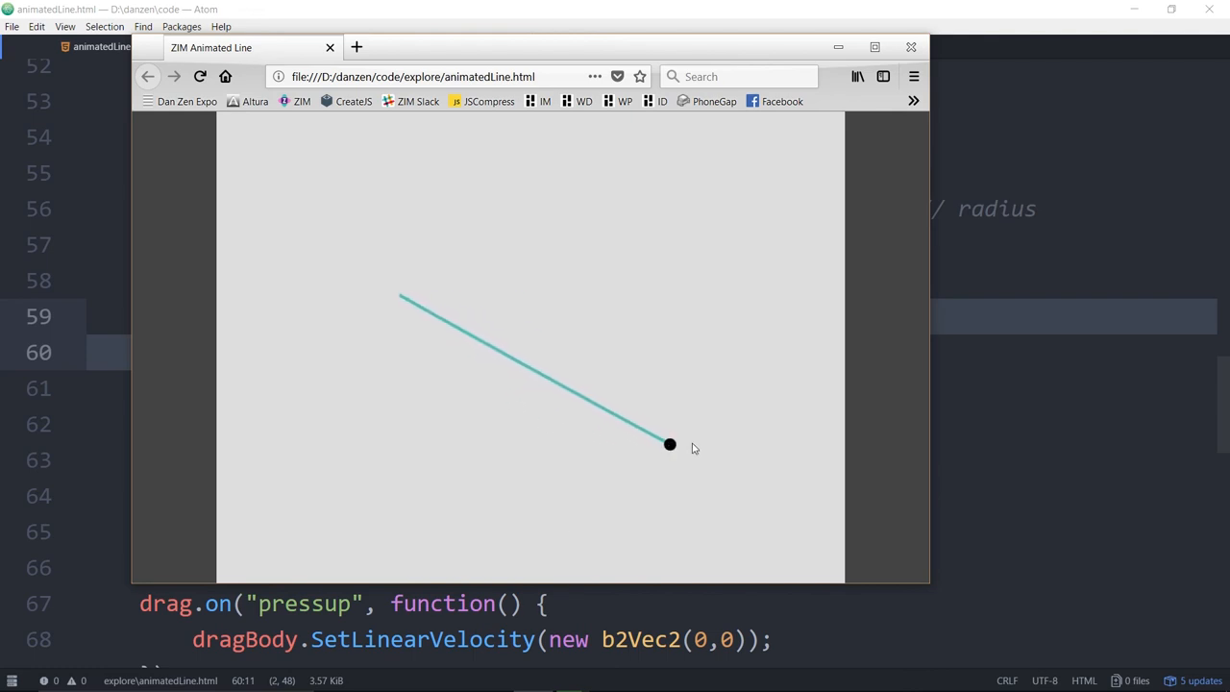
pyautogui.moveTo(670, 443); pyautogui.dragTo(584, 234)
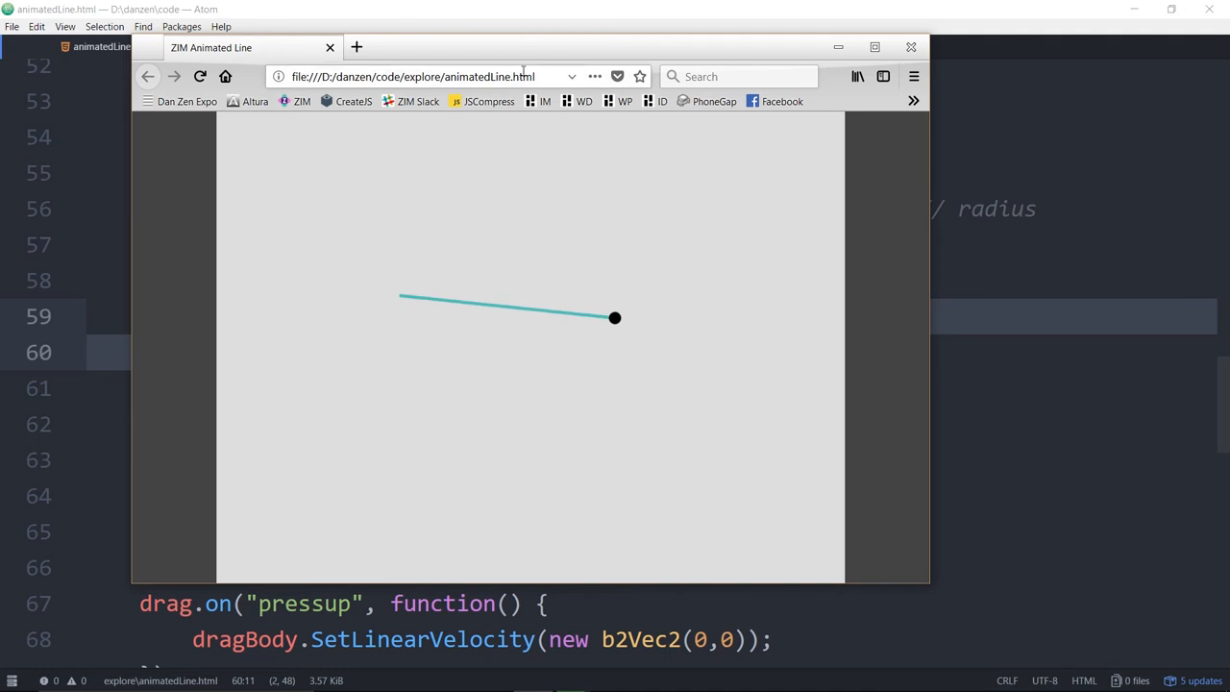
pyautogui.click(422, 76)
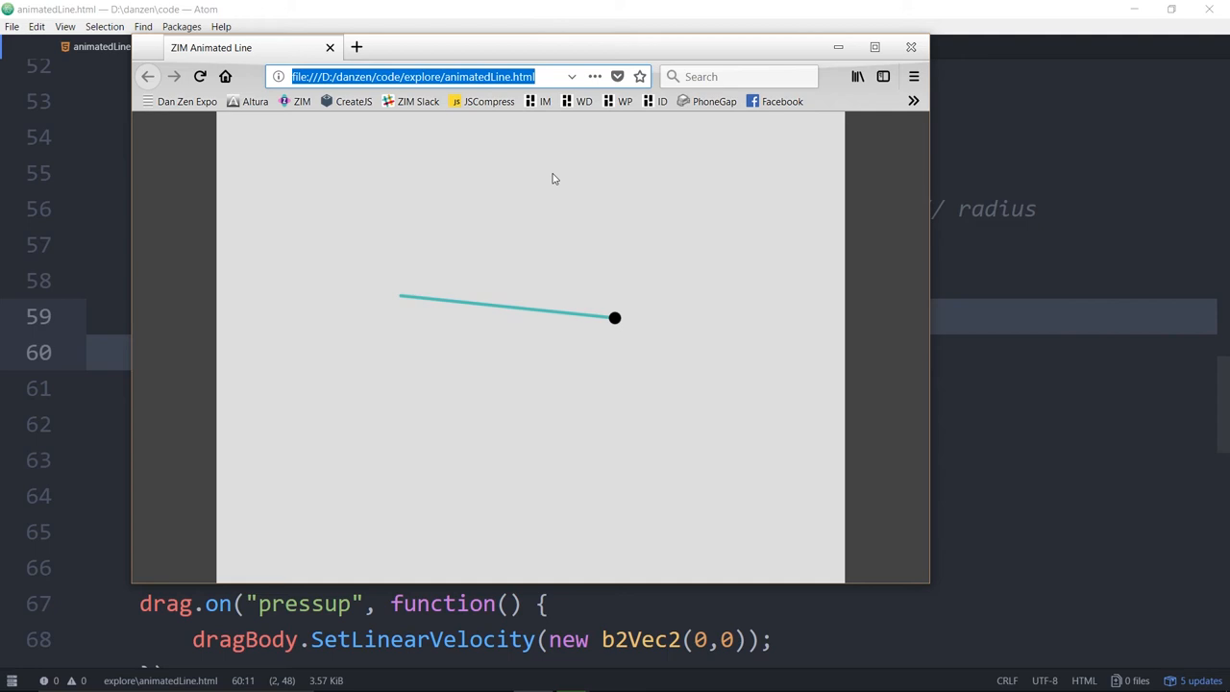
# Load zimjs.com/explore, open the ZIM Line example, and enable Wiggling line.
pyautogui.write('zimjs.com/')
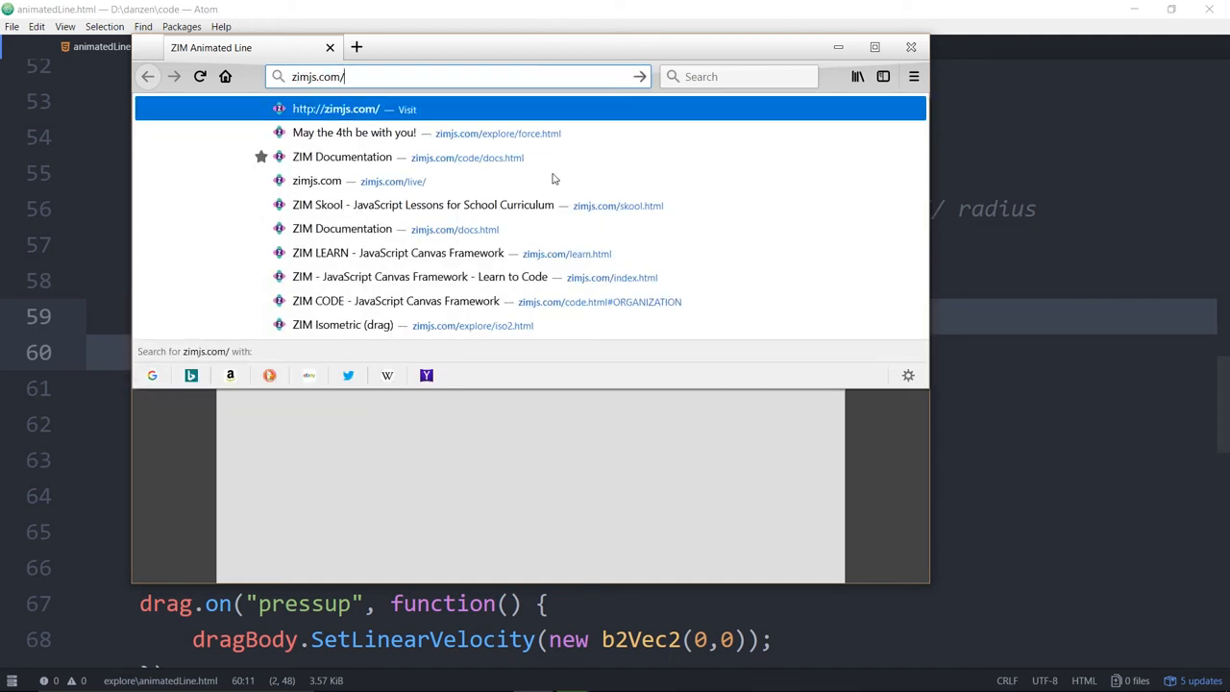
pyautogui.write('explore/')
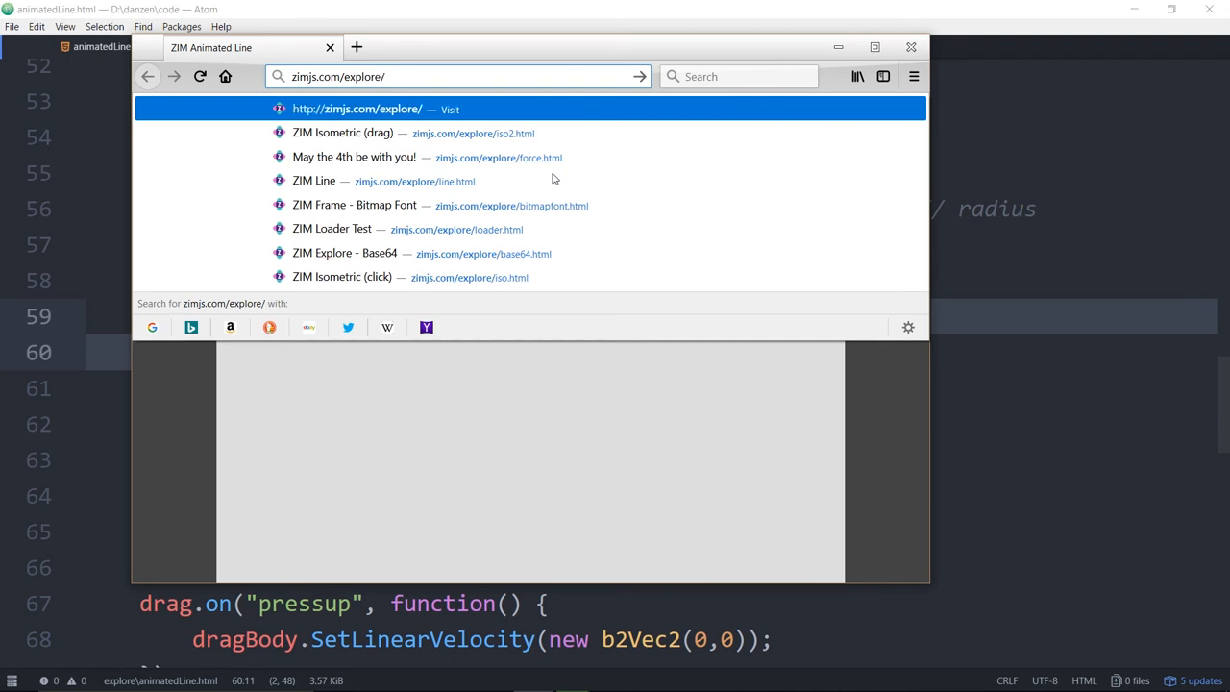
pyautogui.click(314, 181)
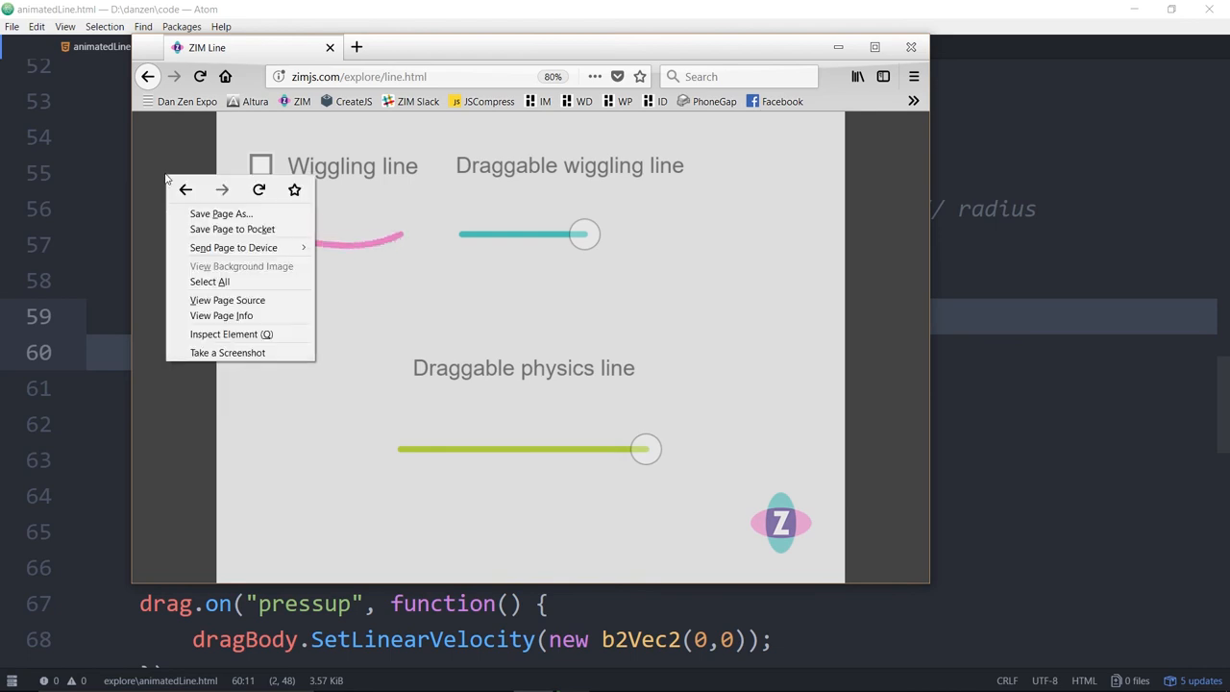
pyautogui.moveTo(228, 300)
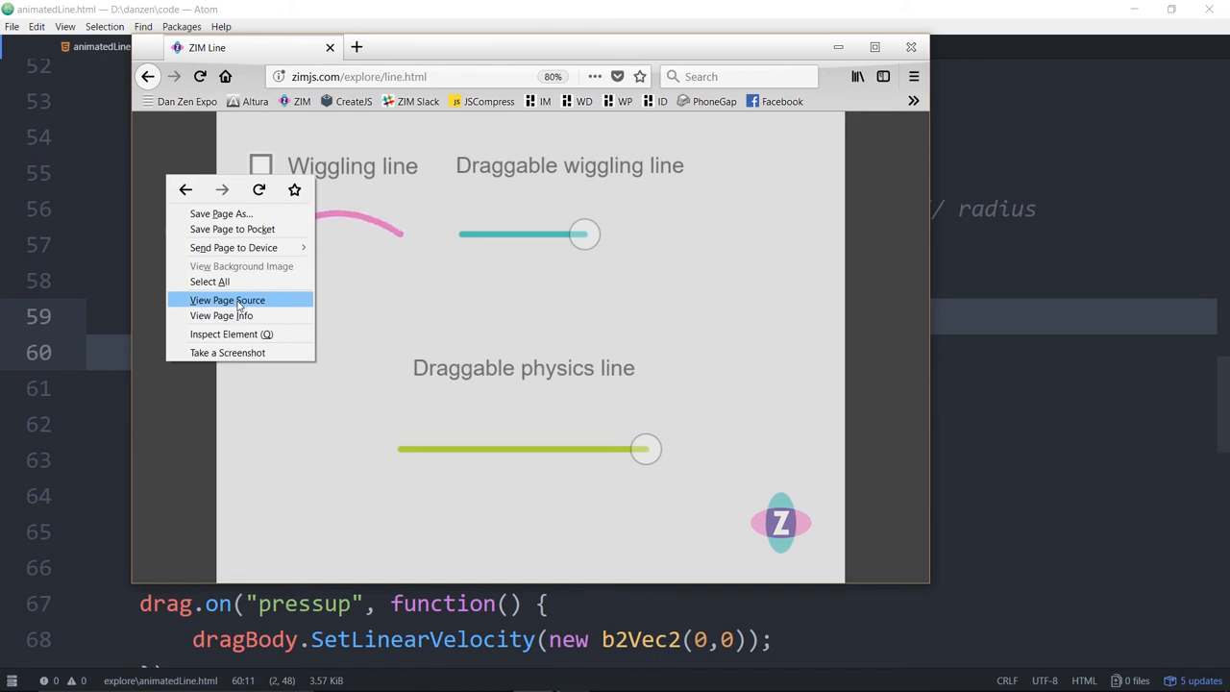
pyautogui.click(363, 219)
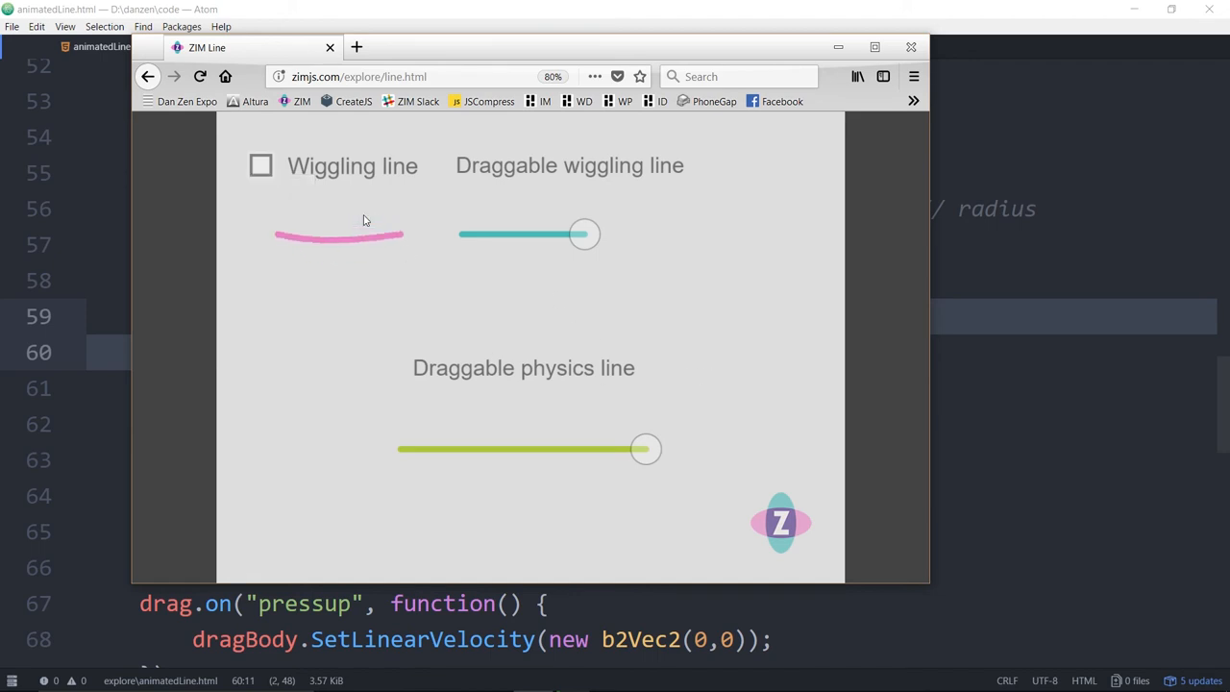
pyautogui.click(261, 166)
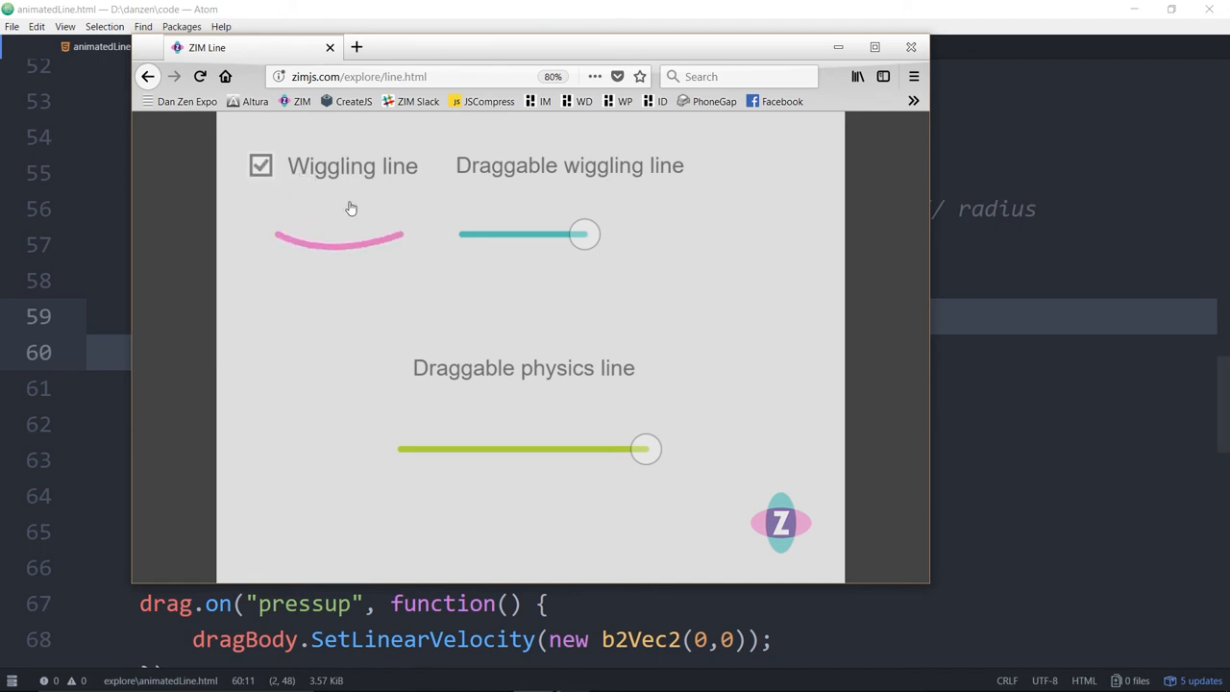
# Drag the ends of the teal wiggling line and the green physics line.
pyautogui.moveTo(584, 233); pyautogui.dragTo(623, 224)
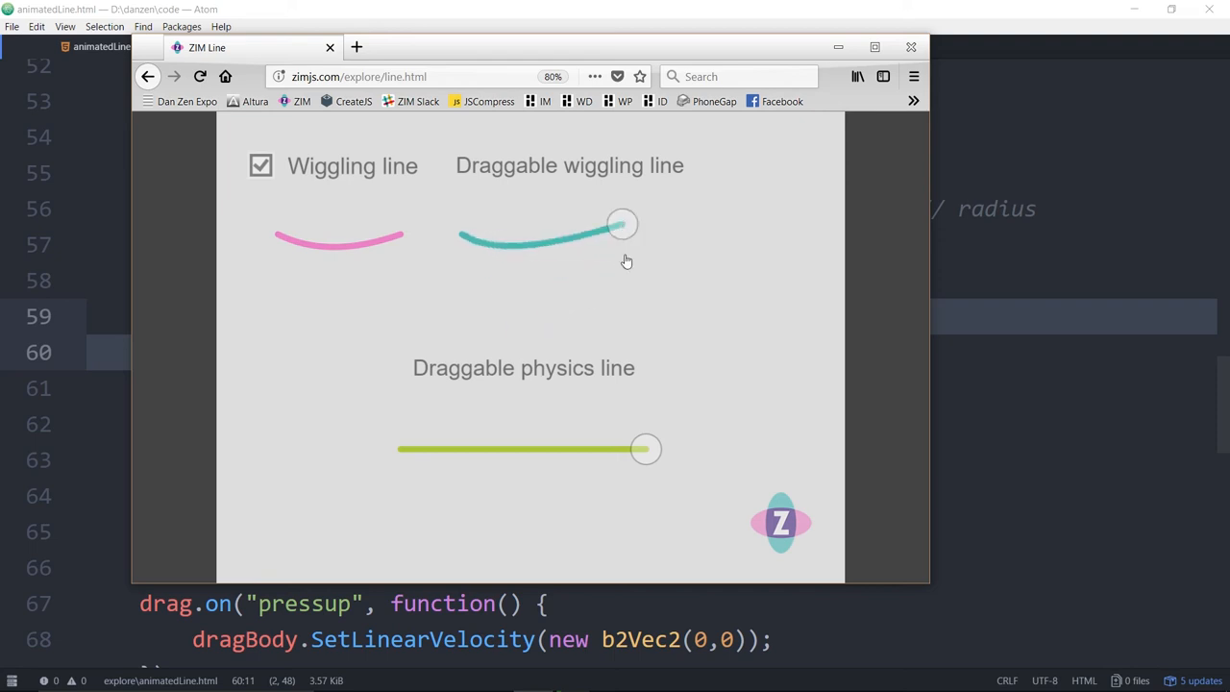
pyautogui.moveTo(623, 224); pyautogui.dragTo(655, 221)
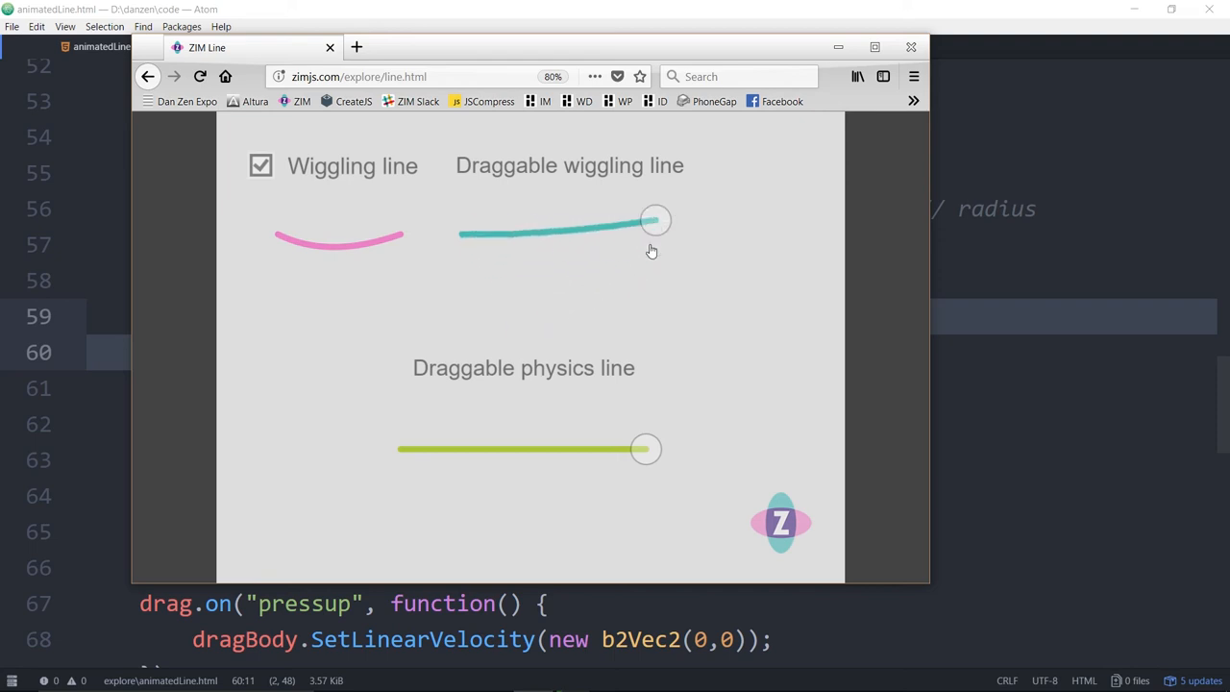
pyautogui.moveTo(646, 449); pyautogui.dragTo(512, 457)
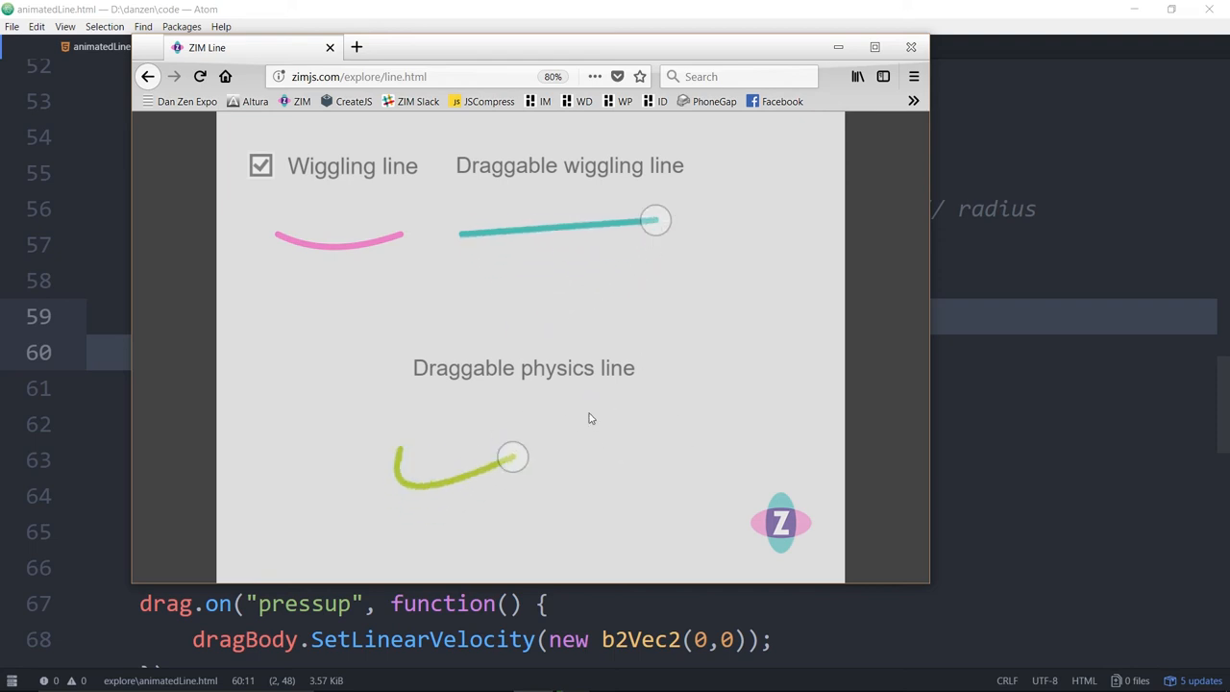
pyautogui.moveTo(513, 457); pyautogui.dragTo(642, 424)
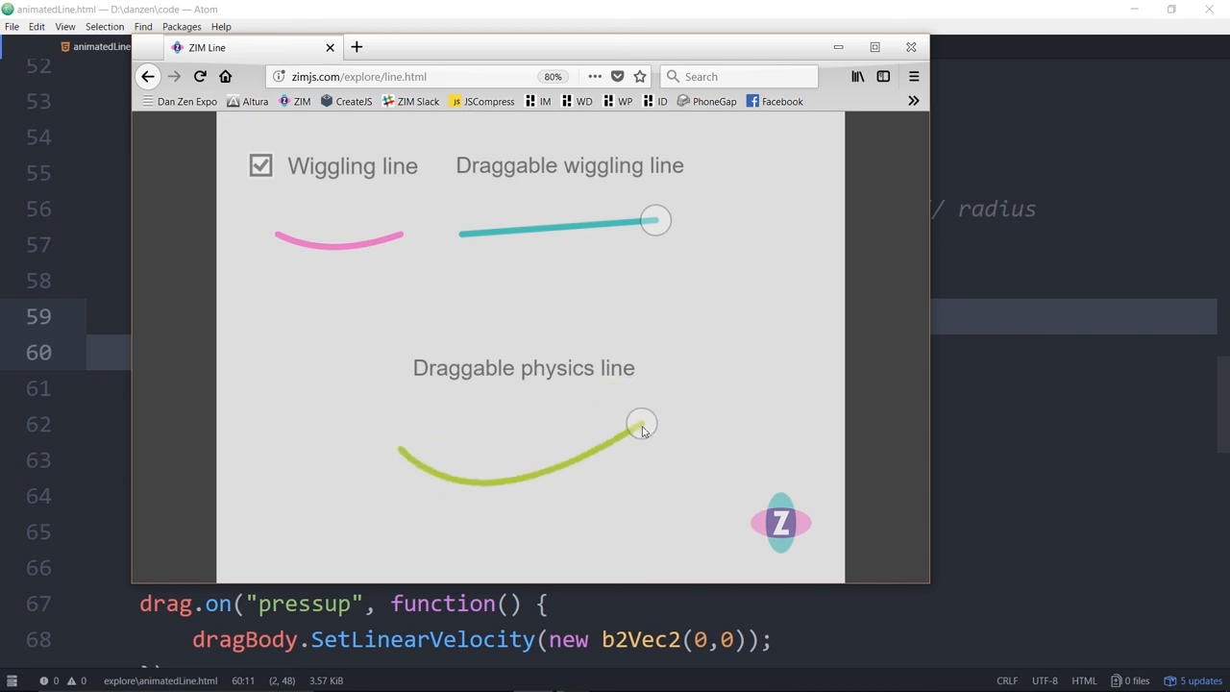
pyautogui.moveTo(642, 424); pyautogui.dragTo(505, 508)
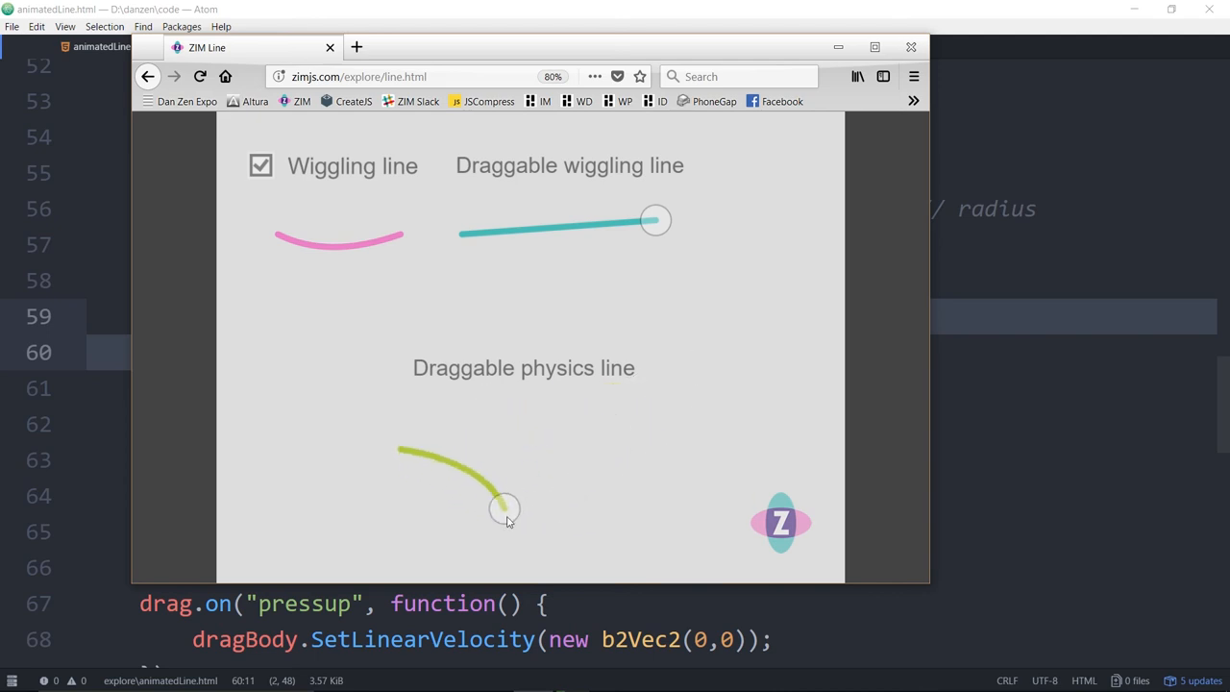
pyautogui.moveTo(507, 508); pyautogui.dragTo(563, 315)
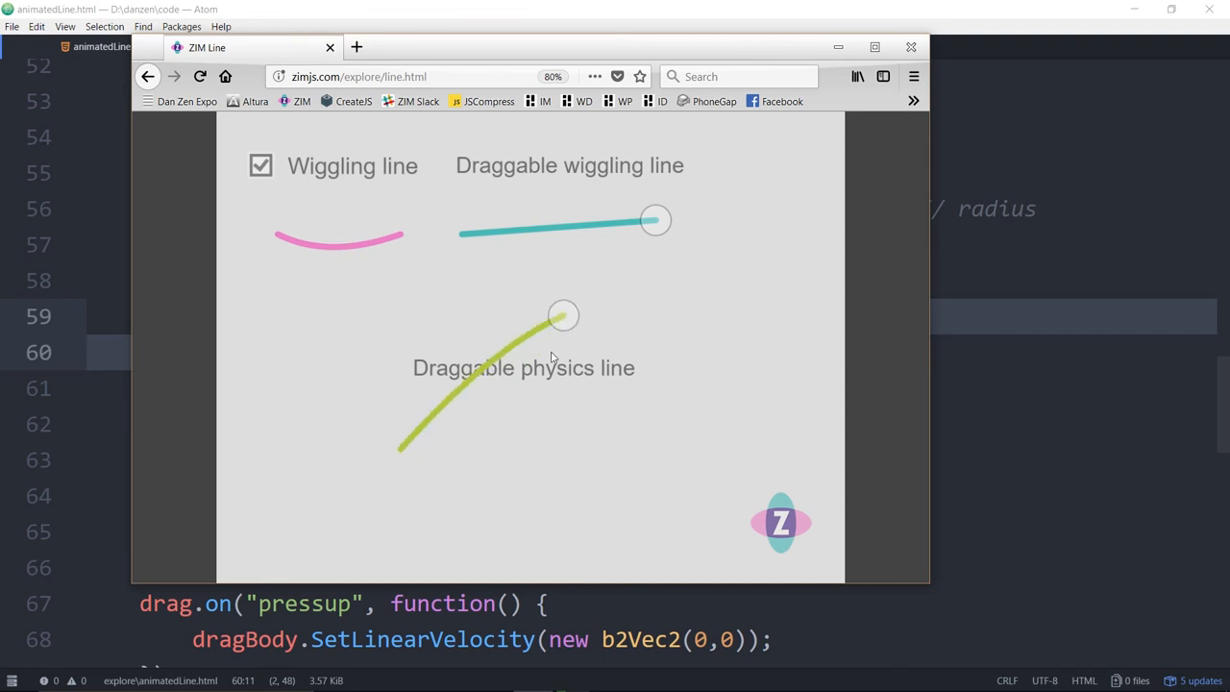
pyautogui.moveTo(563, 315); pyautogui.dragTo(520, 489)
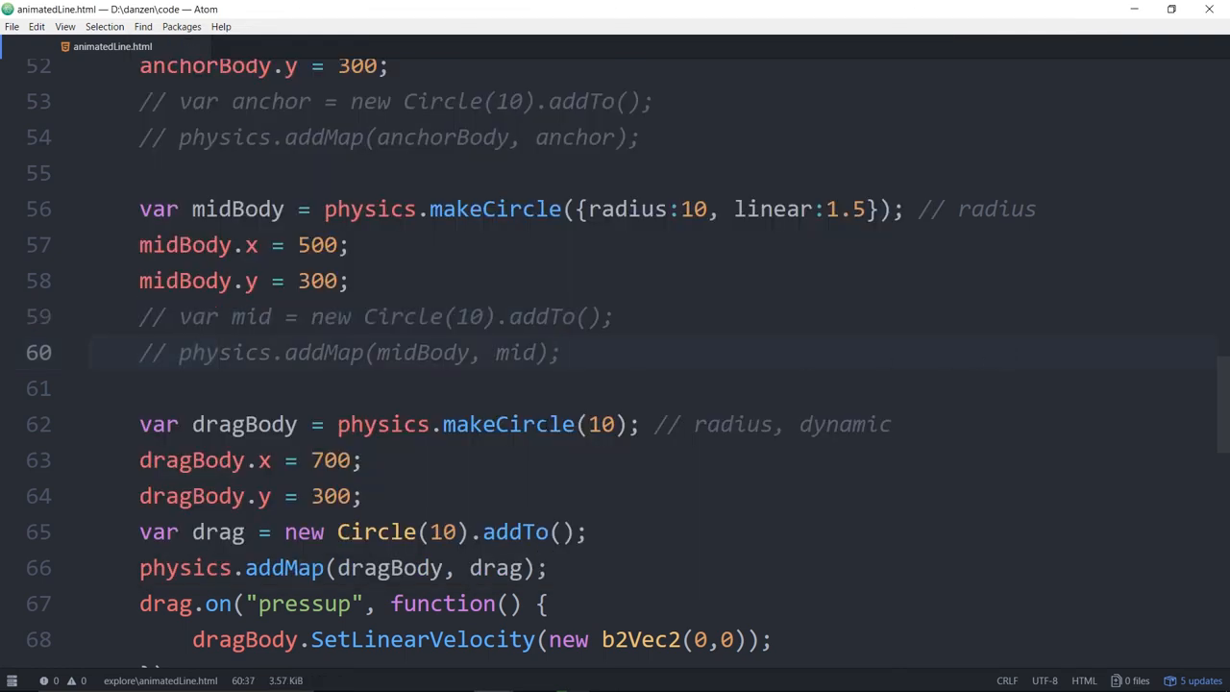
pyautogui.scroll(-3)
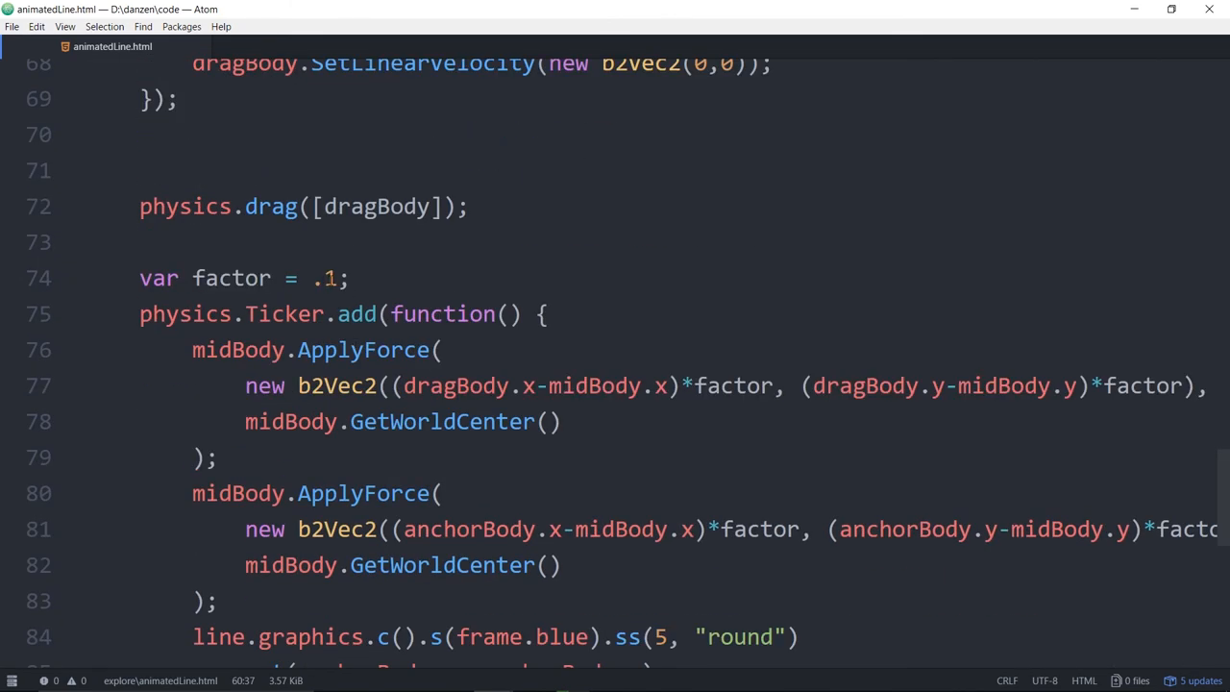
pyautogui.click(330, 277)
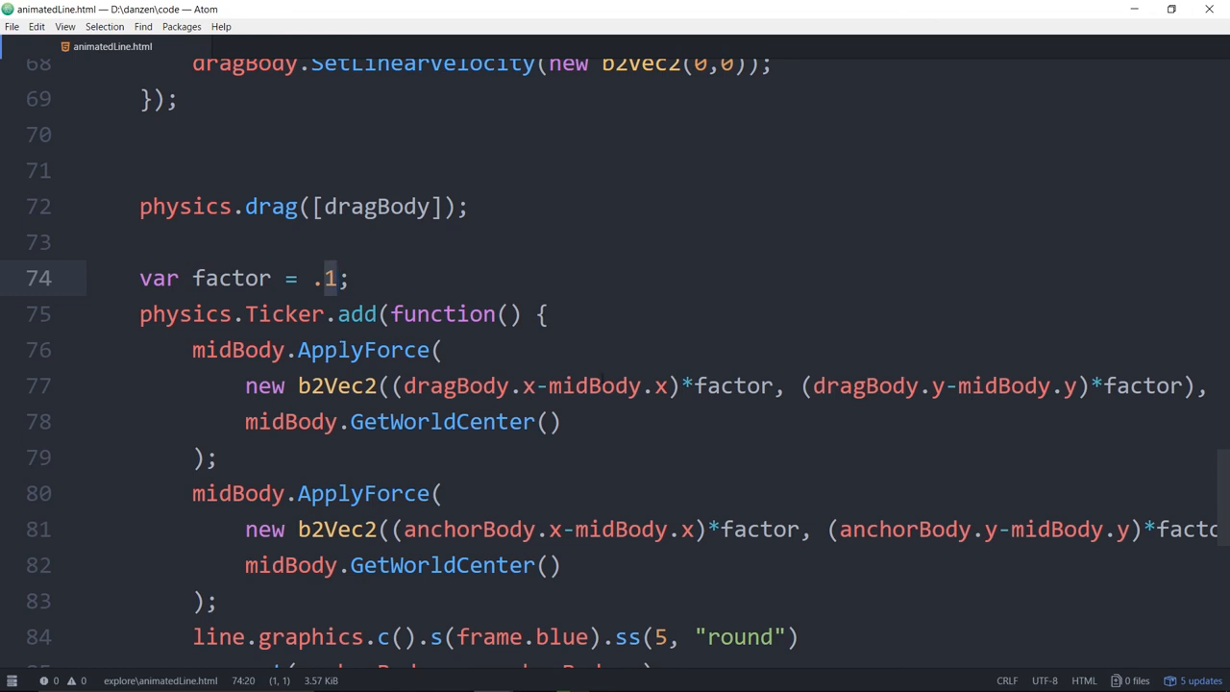
pyautogui.click(336, 278)
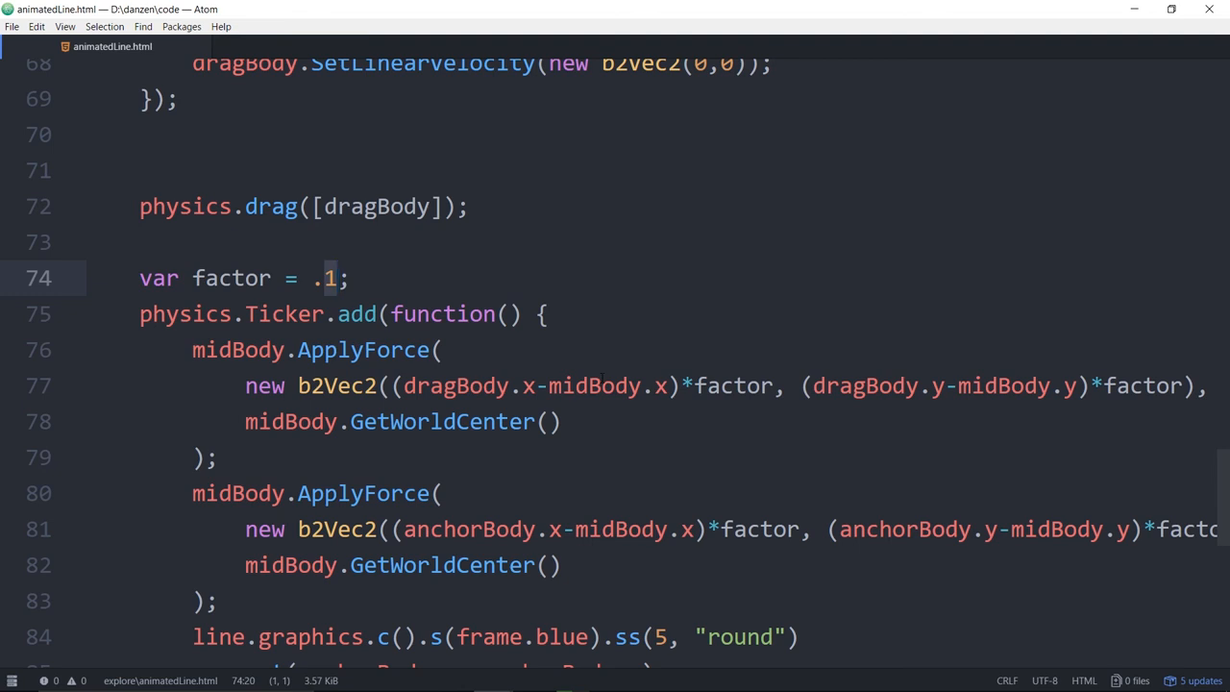
pyautogui.click(336, 278)
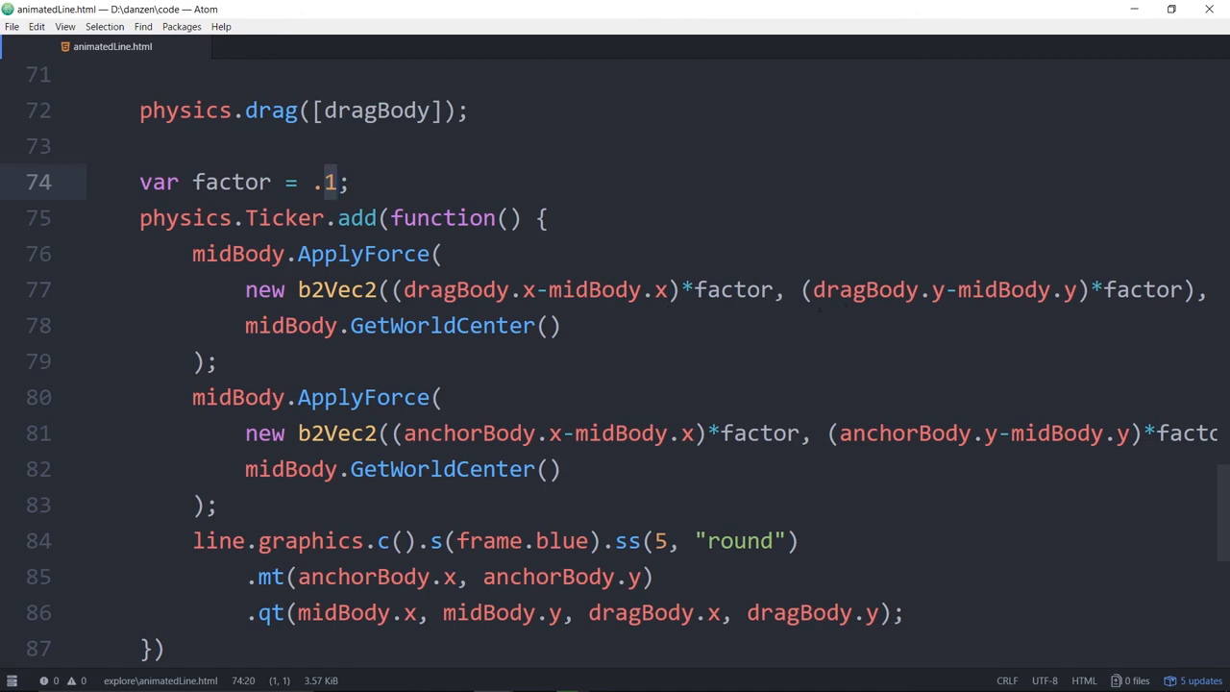
pyautogui.scroll(-3)
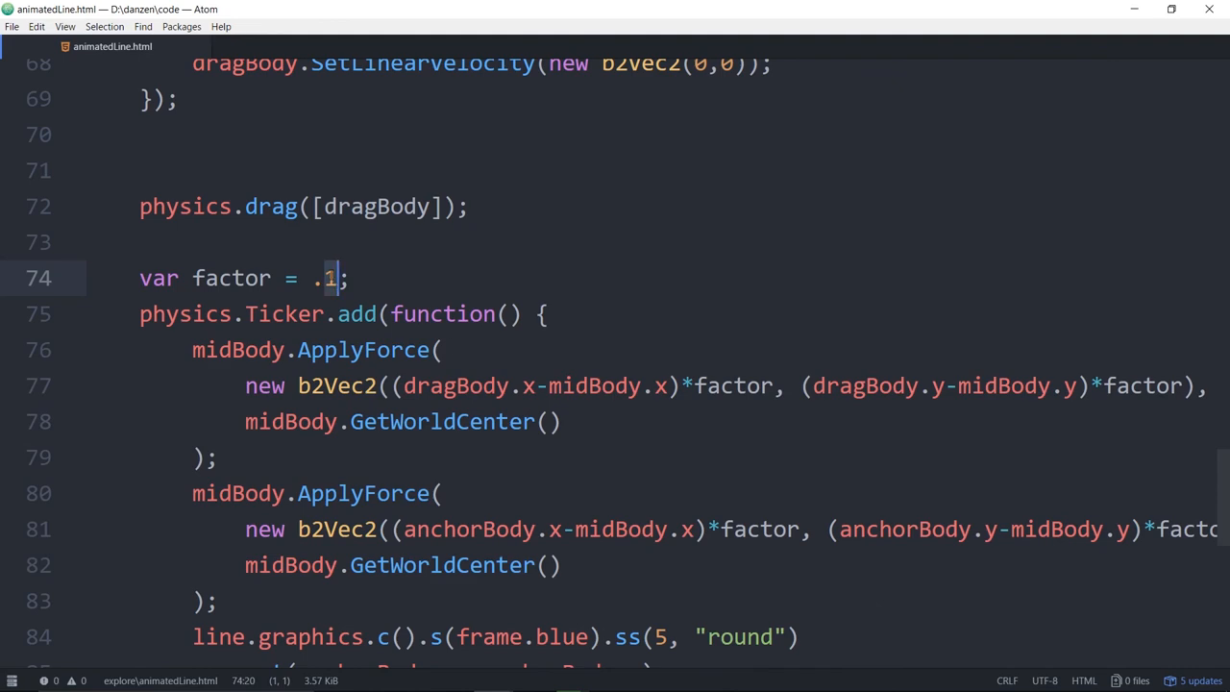
pyautogui.scroll(3)
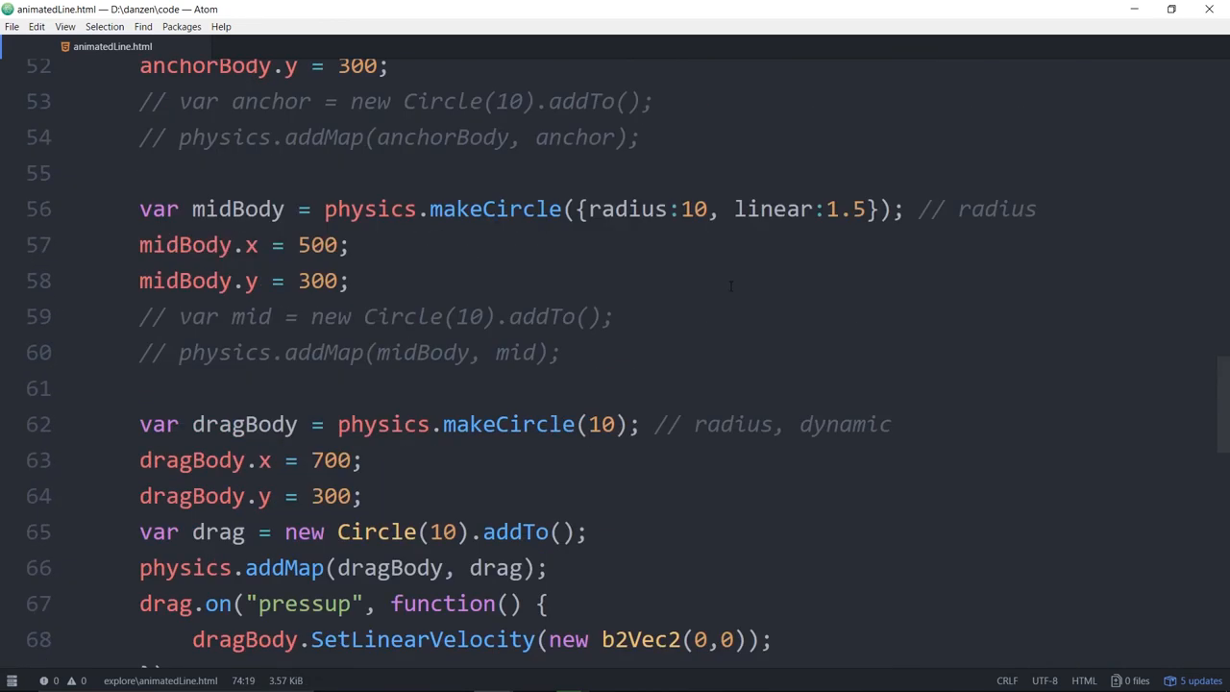
pyautogui.doubleClick(846, 209)
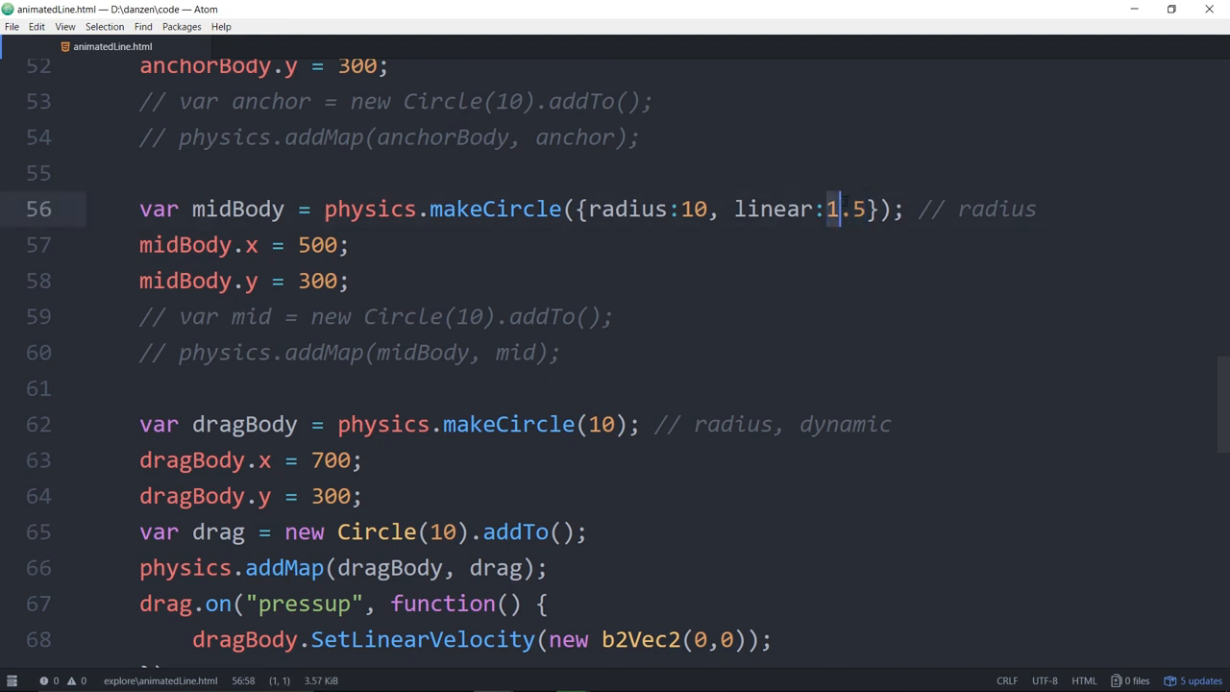
pyautogui.scroll(-3)
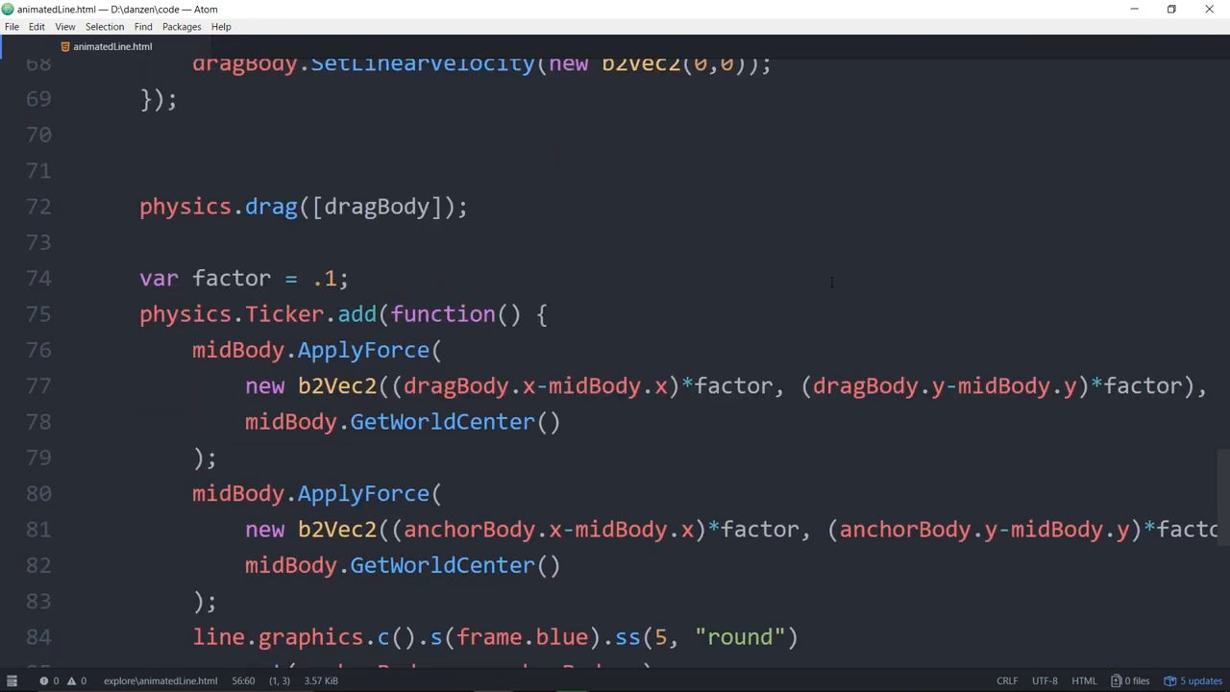
pyautogui.doubleClick(329, 278)
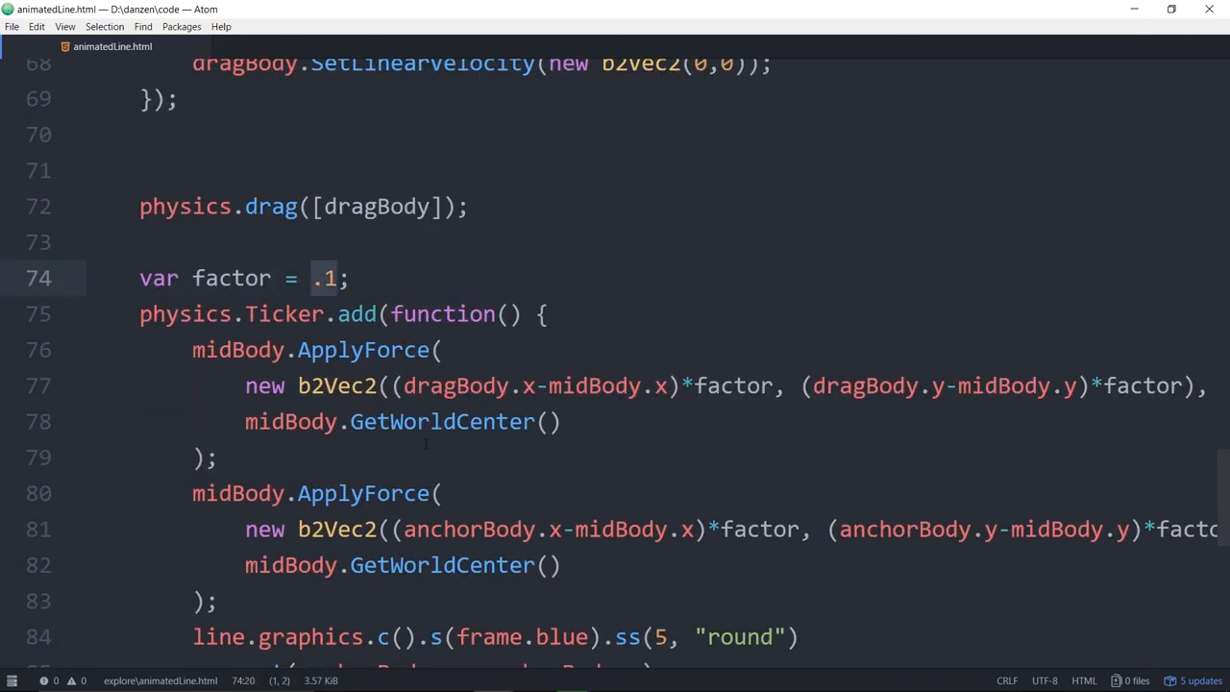
pyautogui.click(338, 278)
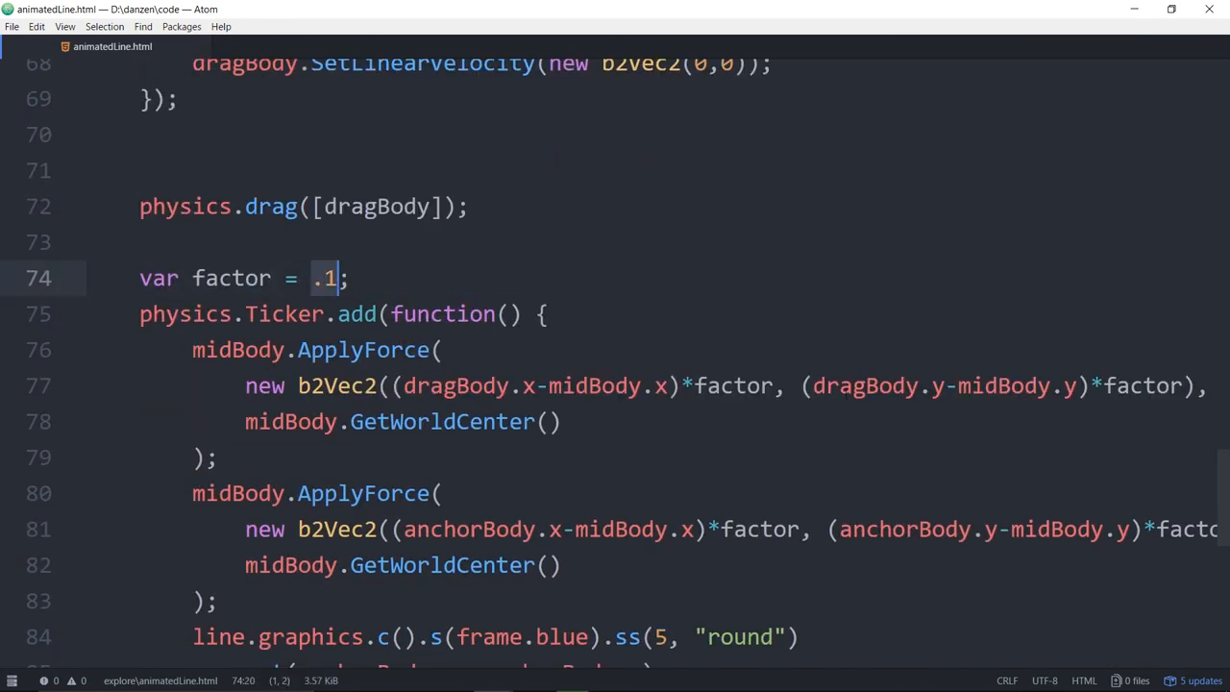